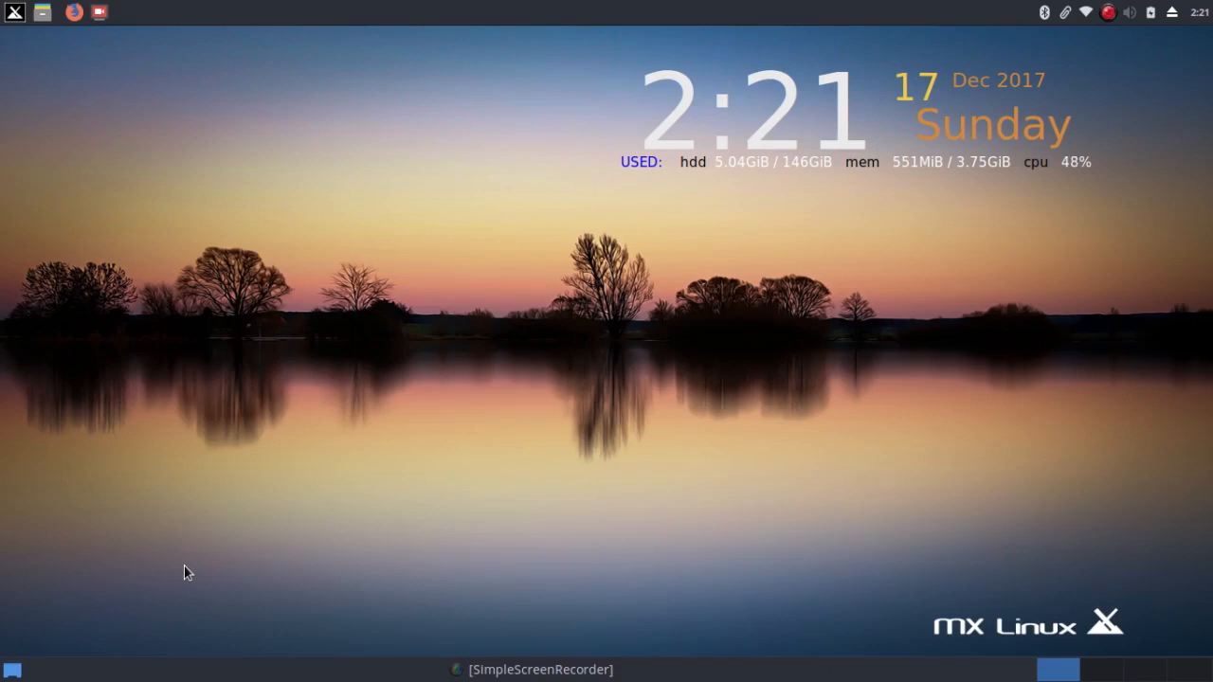
{"action": "mouse_move", "coordinate": [4, 529]}
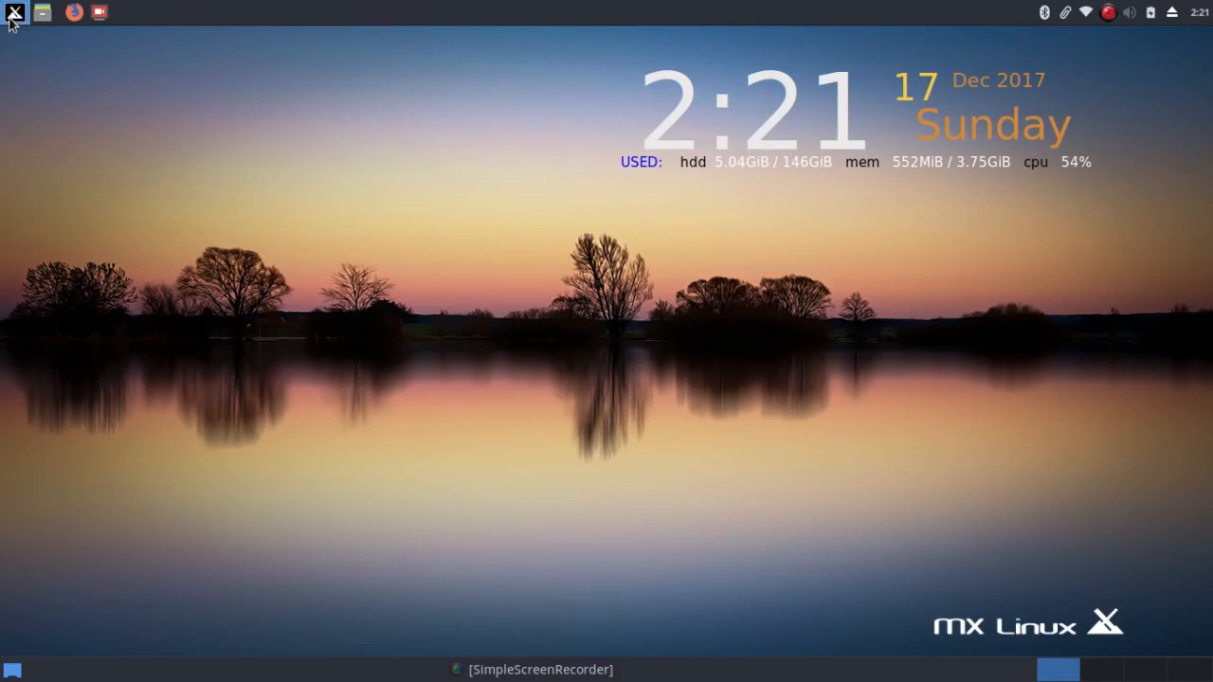
Launch MX Welcome from the Whisker Menu's Recently Used list
{"action": "left_click", "coordinate": [13, 11]}
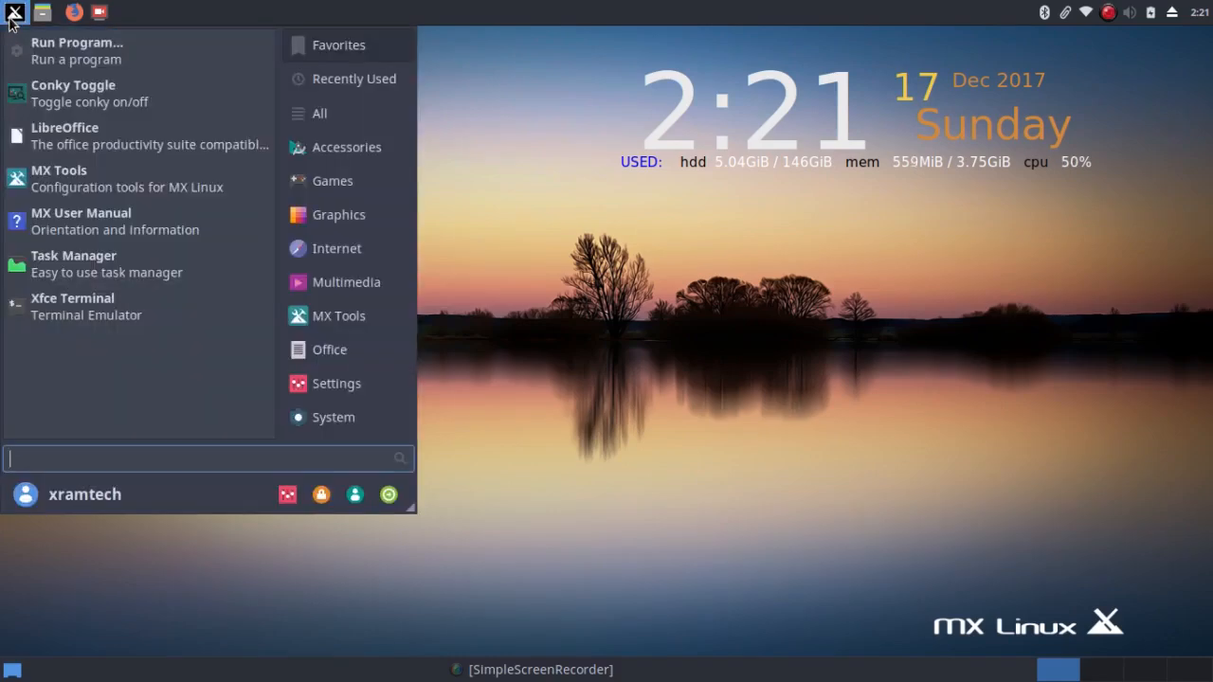
{"action": "left_click", "coordinate": [354, 79]}
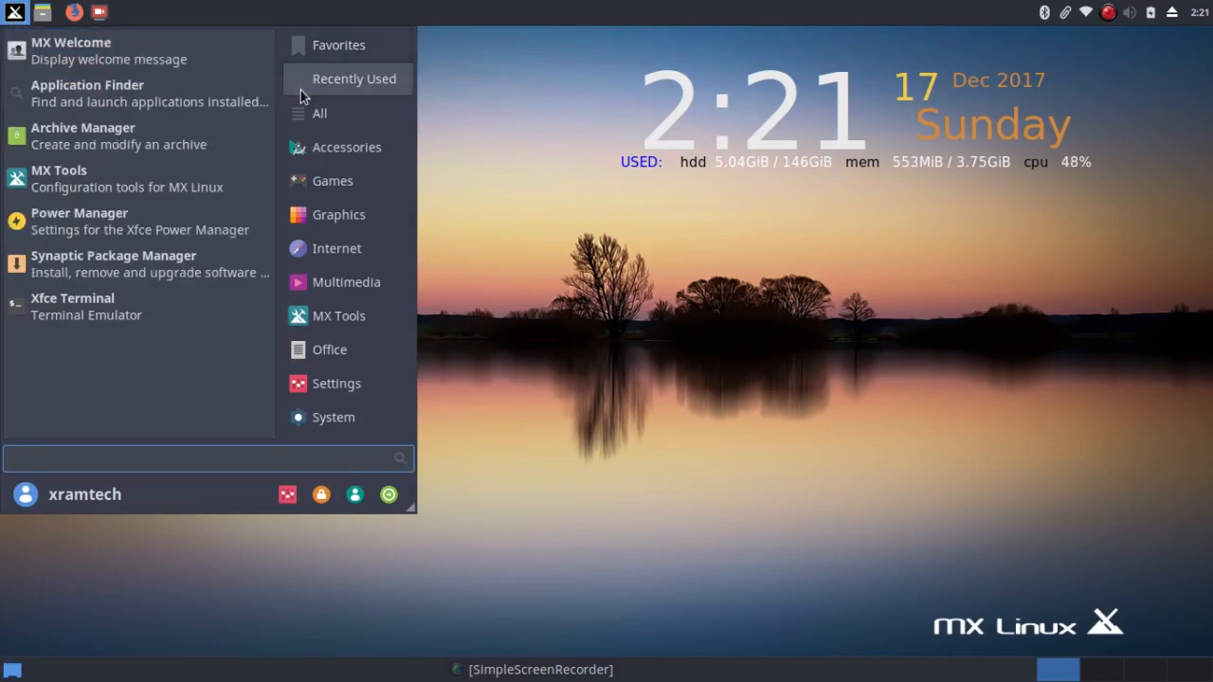
{"action": "left_click", "coordinate": [103, 71]}
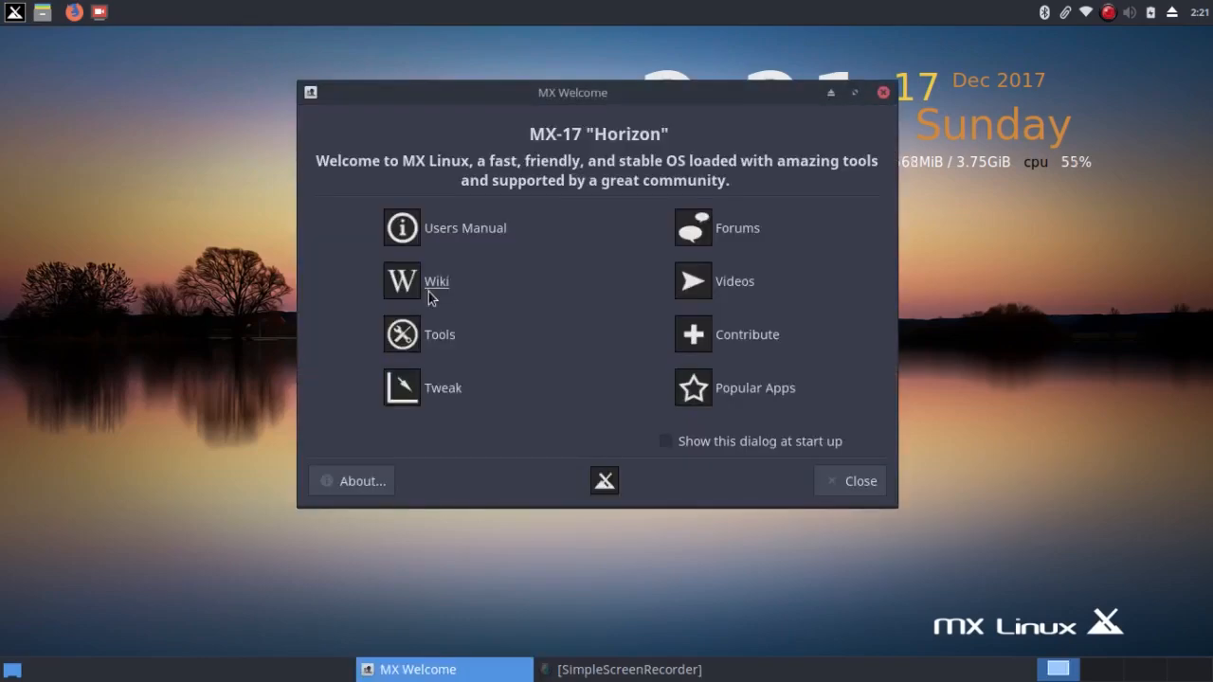
{"action": "mouse_move", "coordinate": [415, 387]}
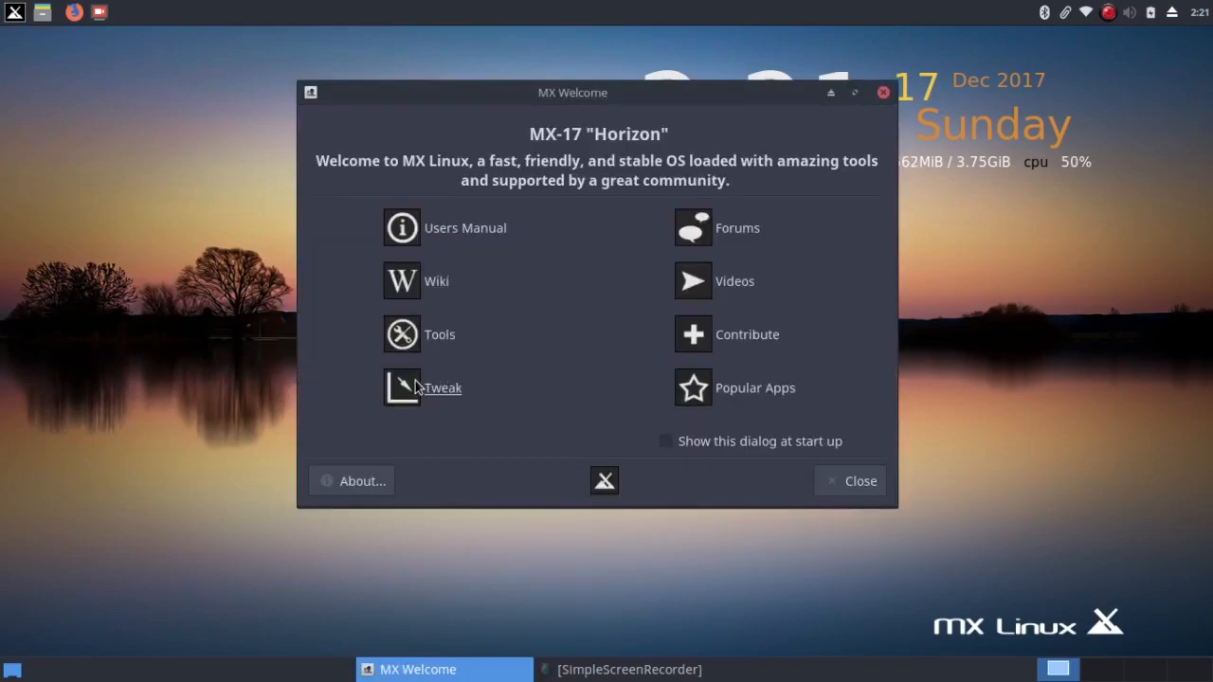
Launch MX Tweak from the MX Welcome window's Tweak button
{"action": "left_click", "coordinate": [401, 388]}
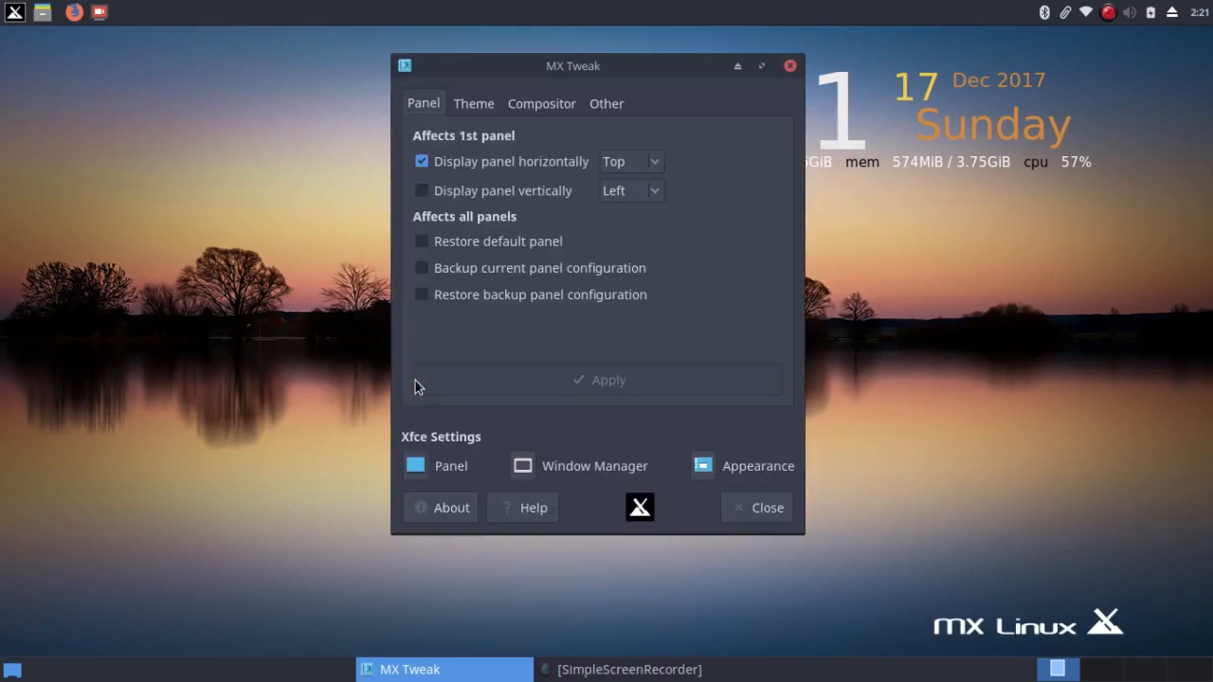
{"action": "mouse_move", "coordinate": [455, 384]}
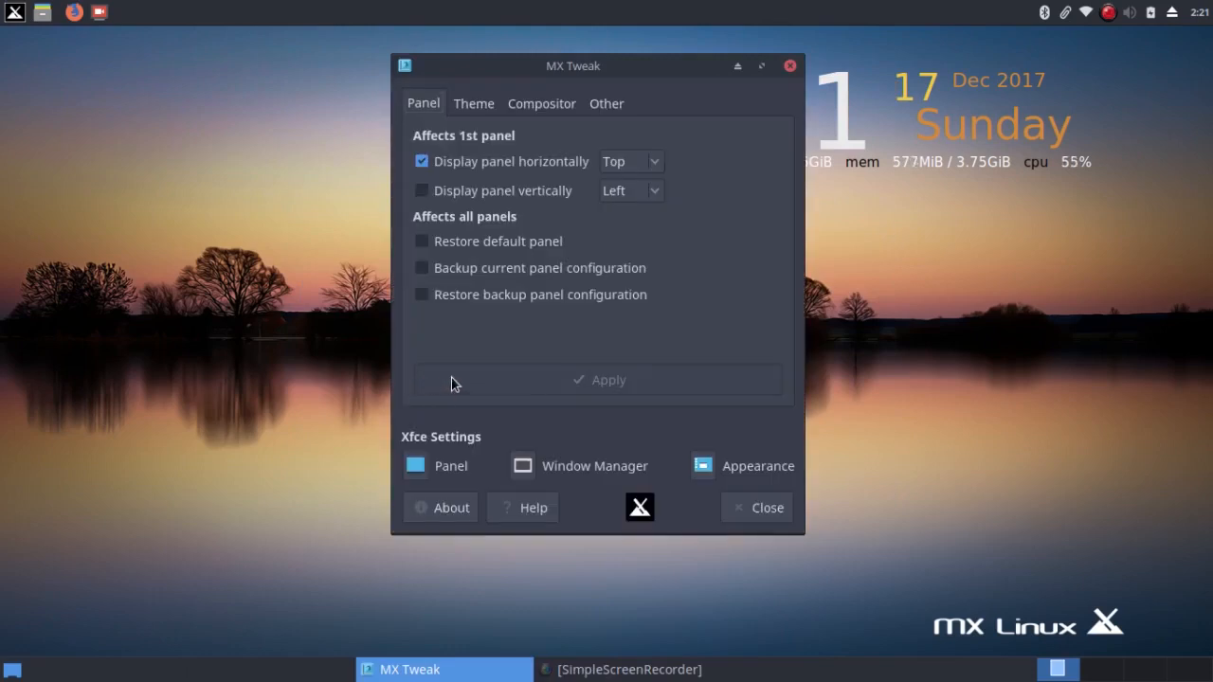
{"action": "mouse_move", "coordinate": [689, 364]}
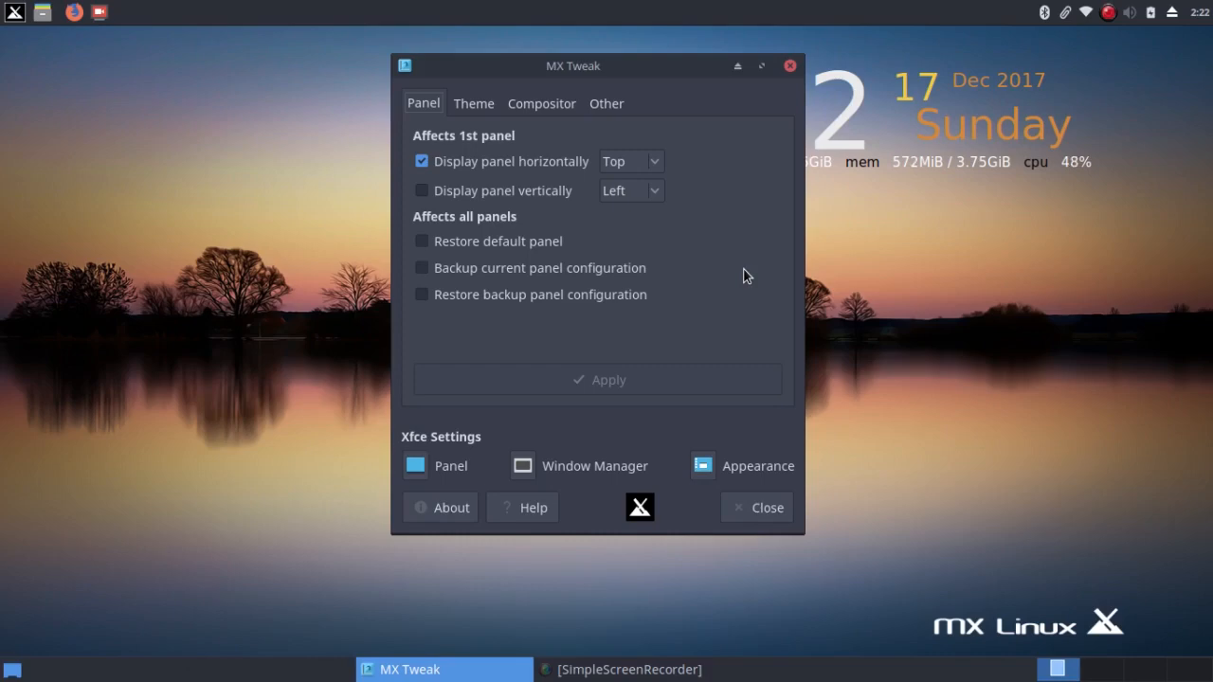
{"action": "mouse_move", "coordinate": [687, 275]}
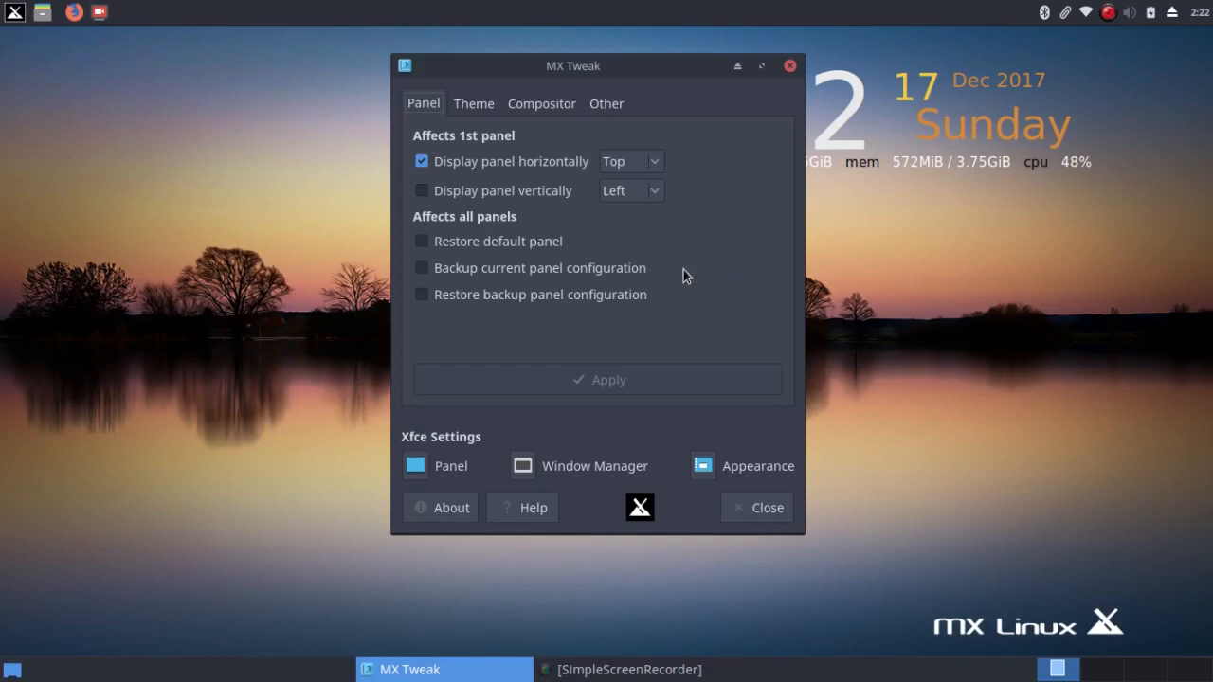
{"action": "mouse_move", "coordinate": [673, 272]}
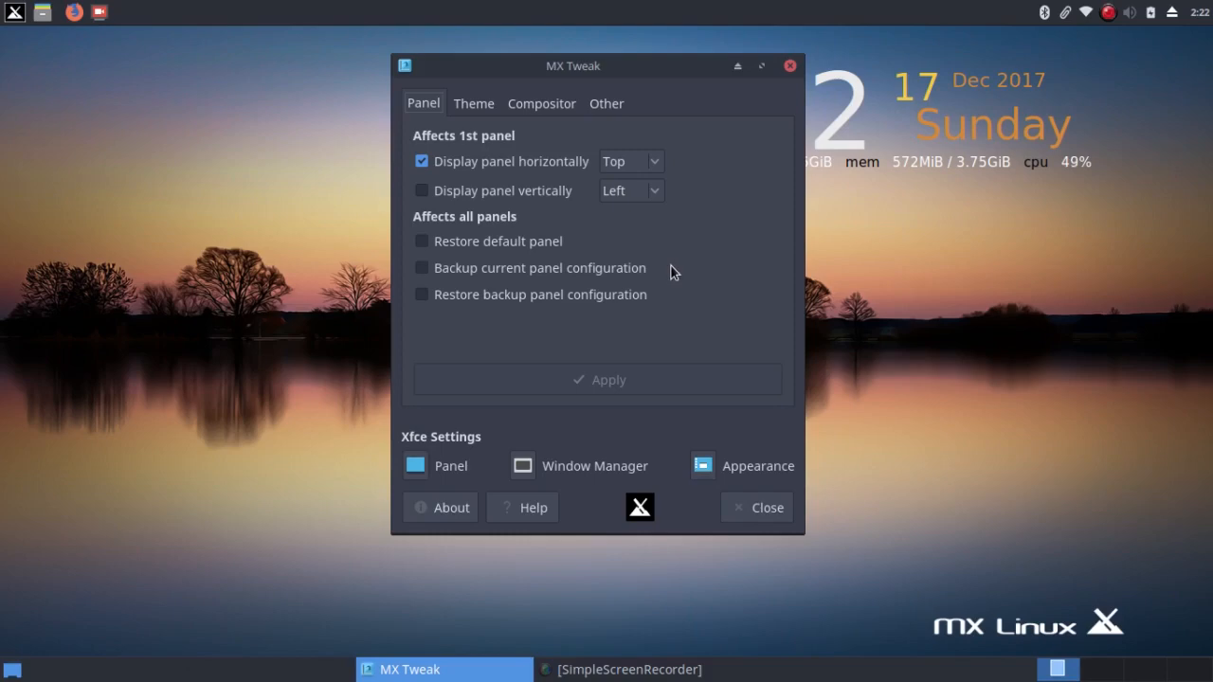
{"action": "mouse_move", "coordinate": [660, 277]}
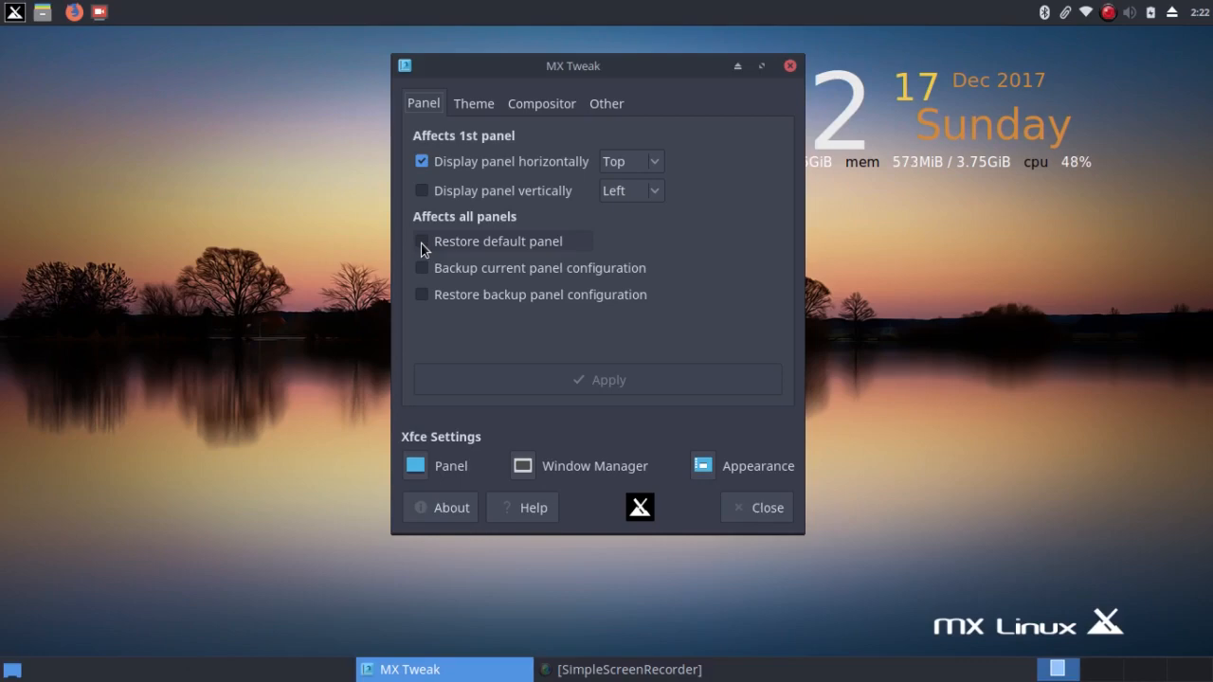
Apply 'Restore default panel', then toggle that checkbox off and back on
{"action": "left_click", "coordinate": [421, 240]}
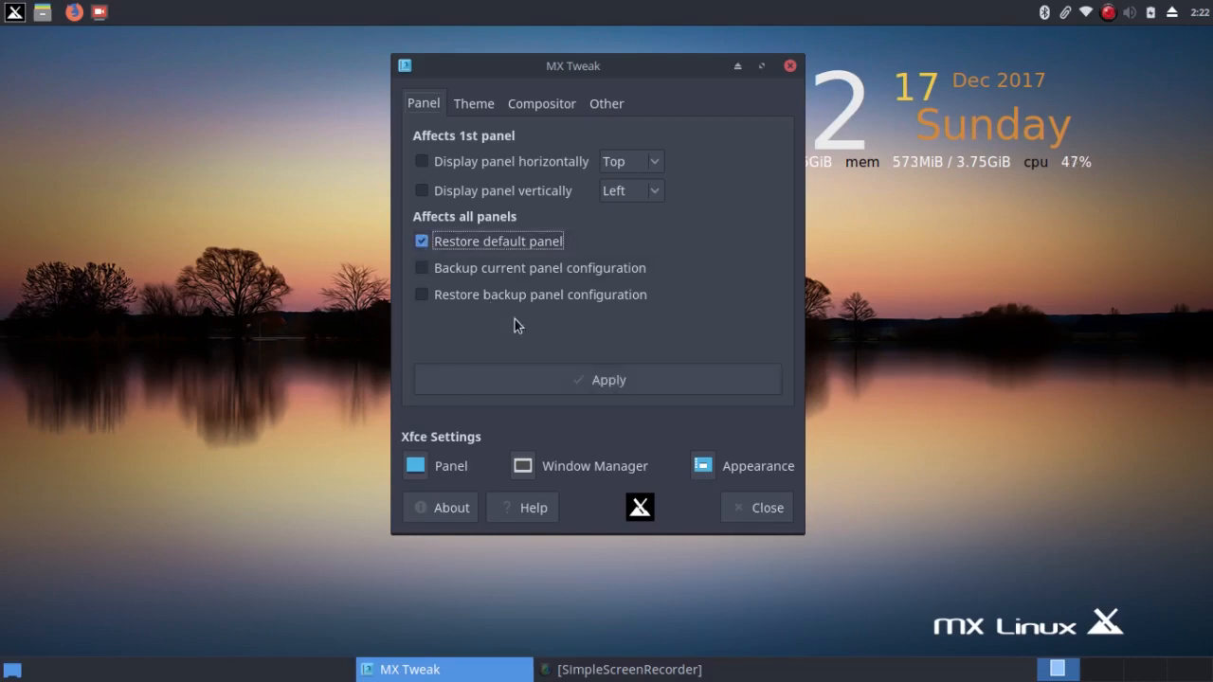
{"action": "mouse_move", "coordinate": [542, 380]}
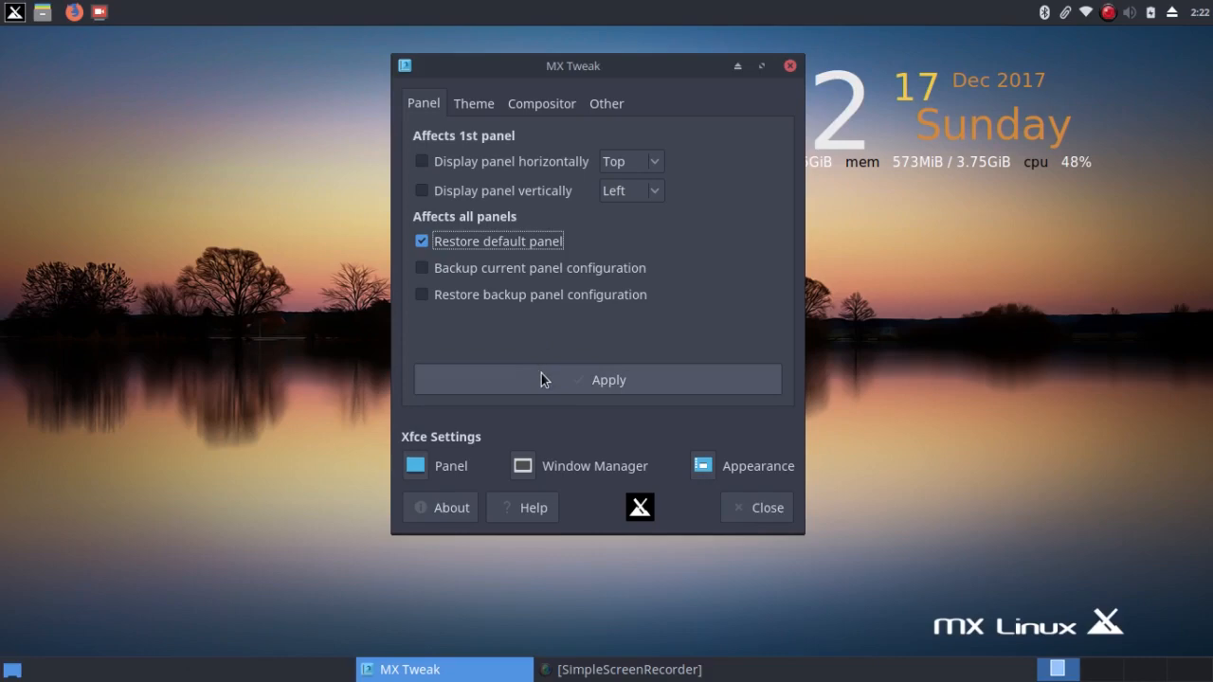
{"action": "left_click", "coordinate": [597, 379]}
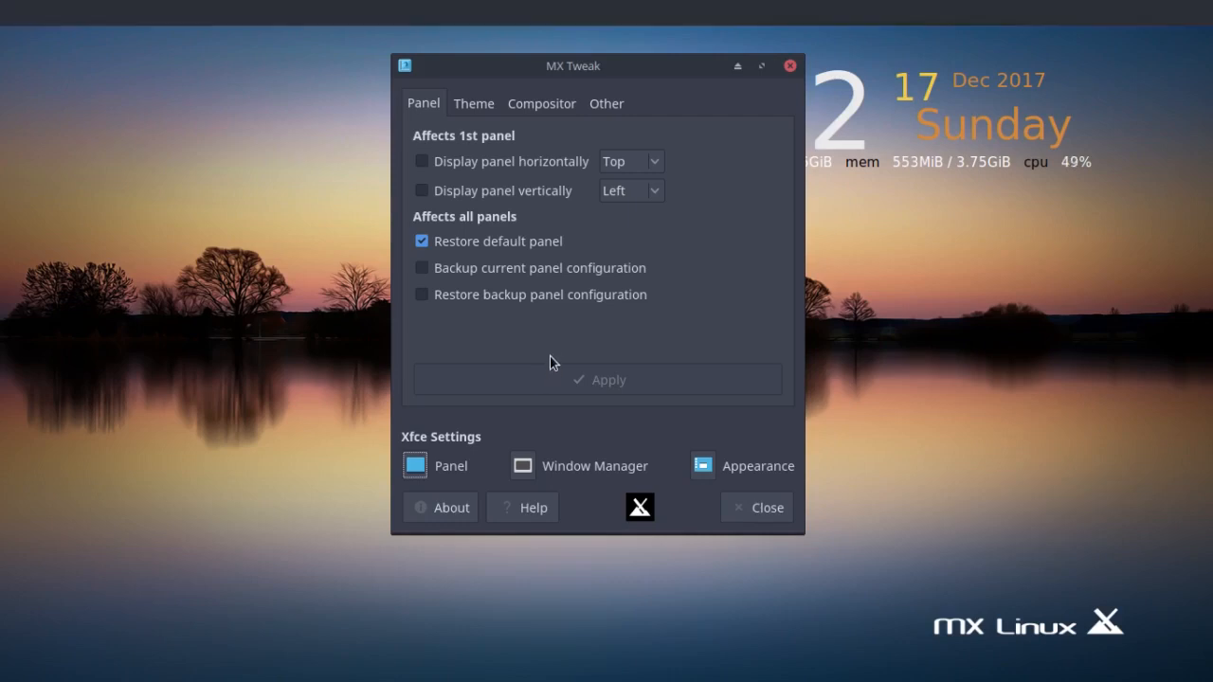
{"action": "left_click", "coordinate": [598, 379]}
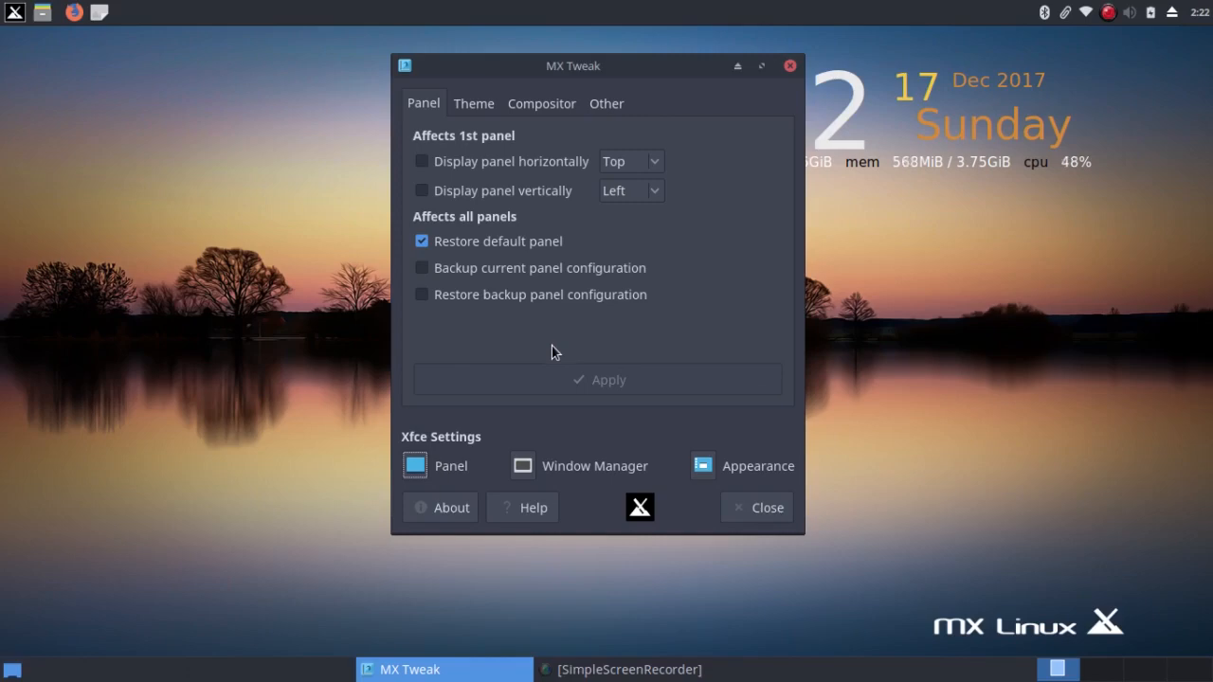
{"action": "mouse_move", "coordinate": [511, 355]}
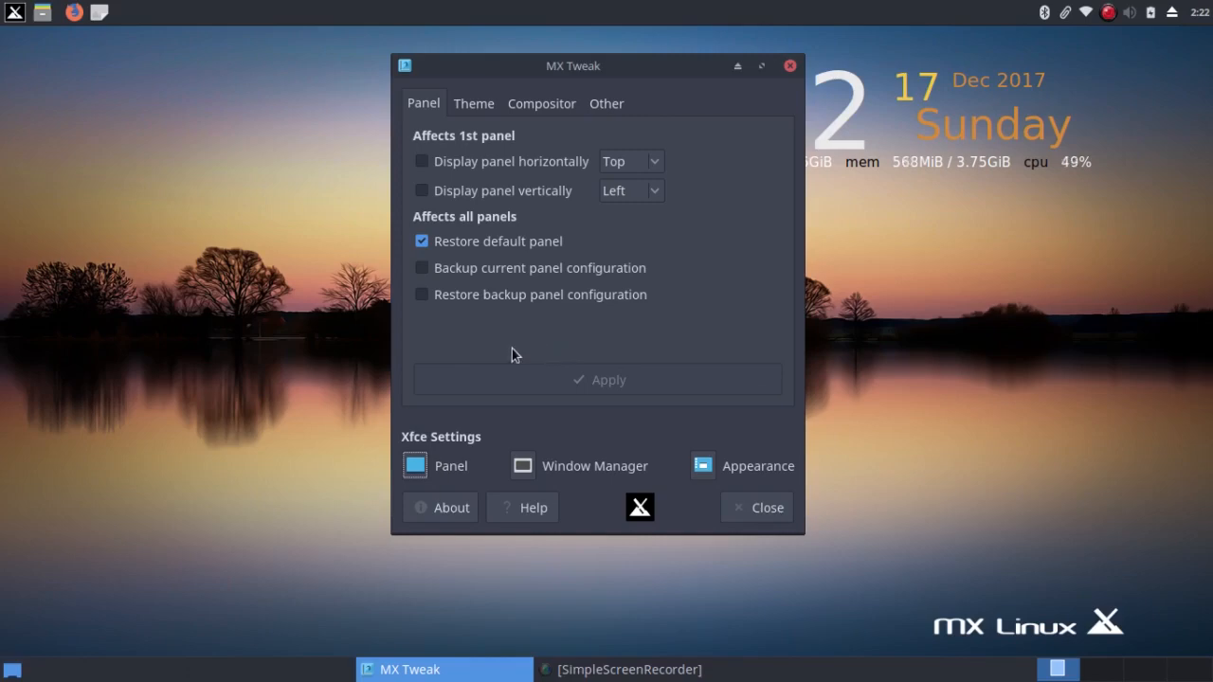
{"action": "mouse_move", "coordinate": [432, 273]}
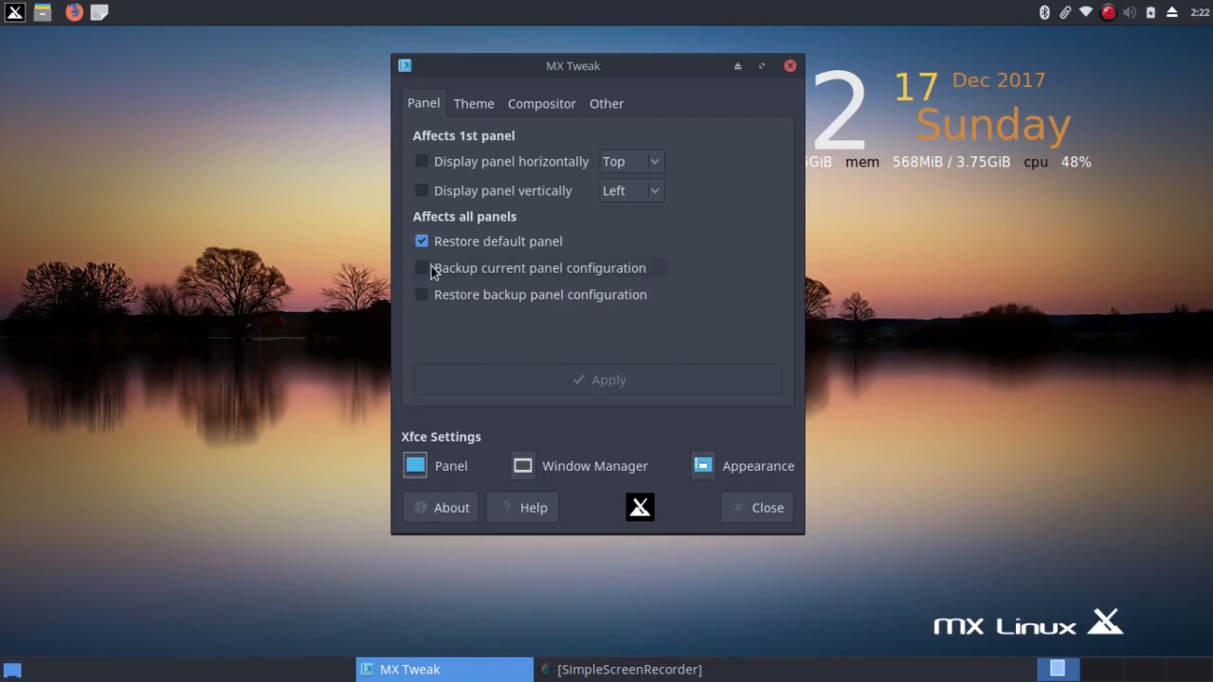
{"action": "left_click", "coordinate": [421, 241]}
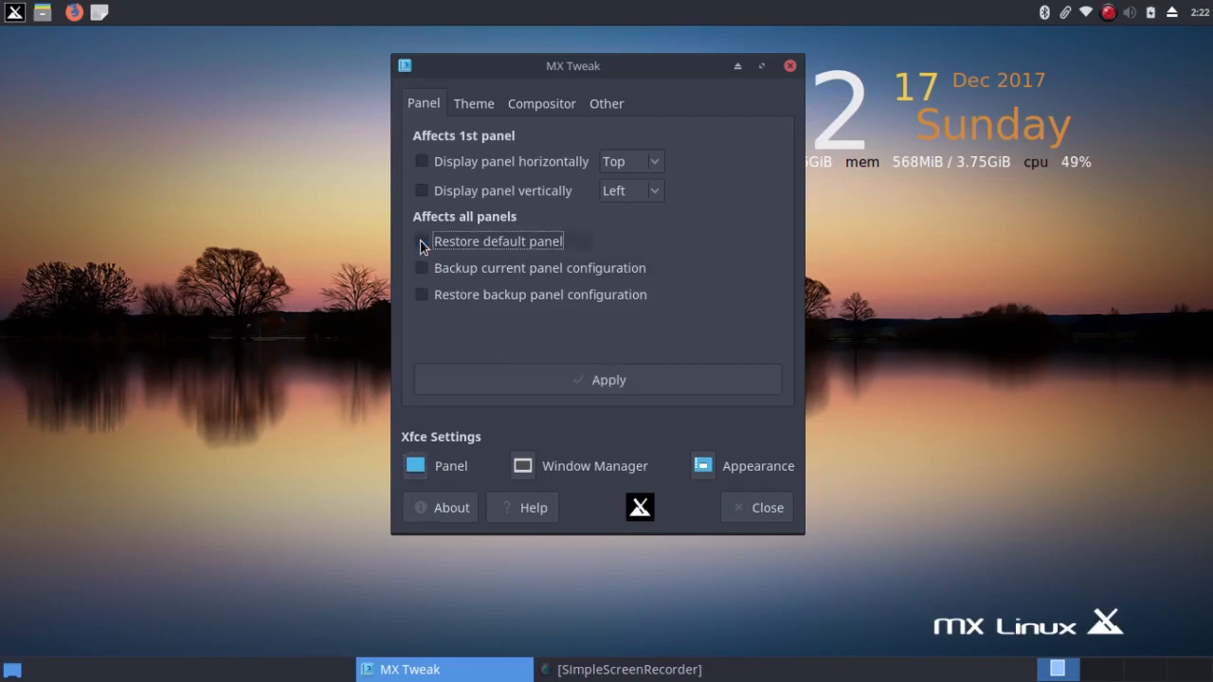
{"action": "left_click", "coordinate": [421, 240]}
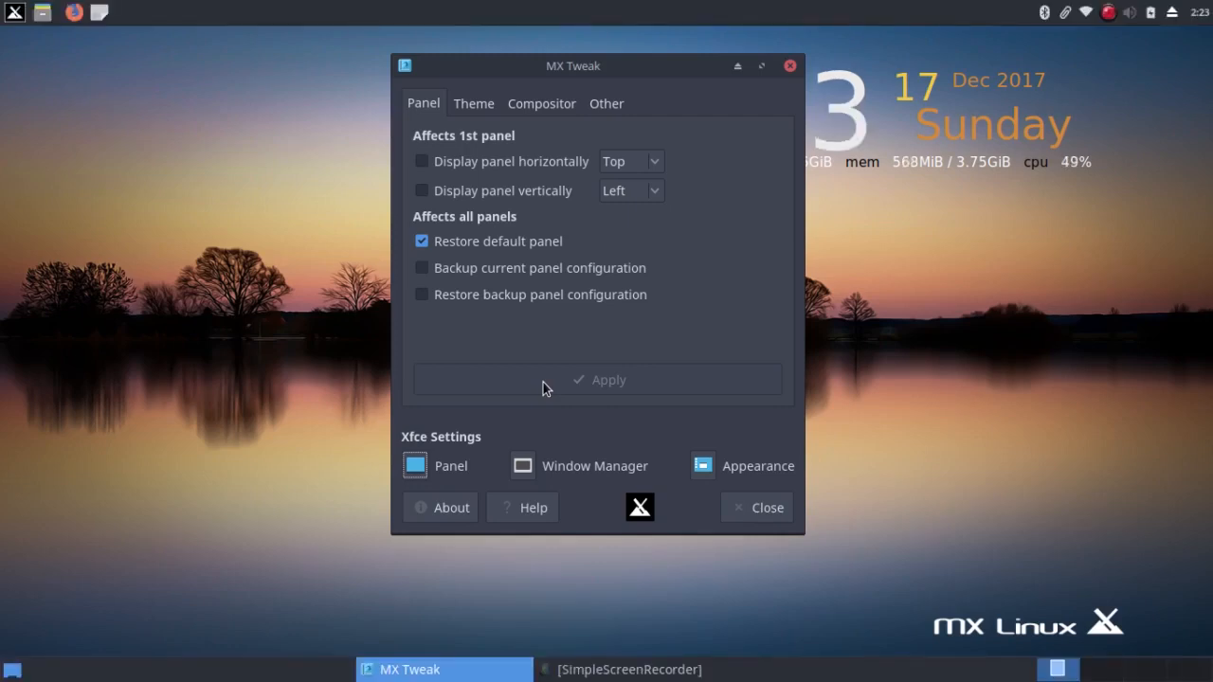
{"action": "mouse_move", "coordinate": [535, 385]}
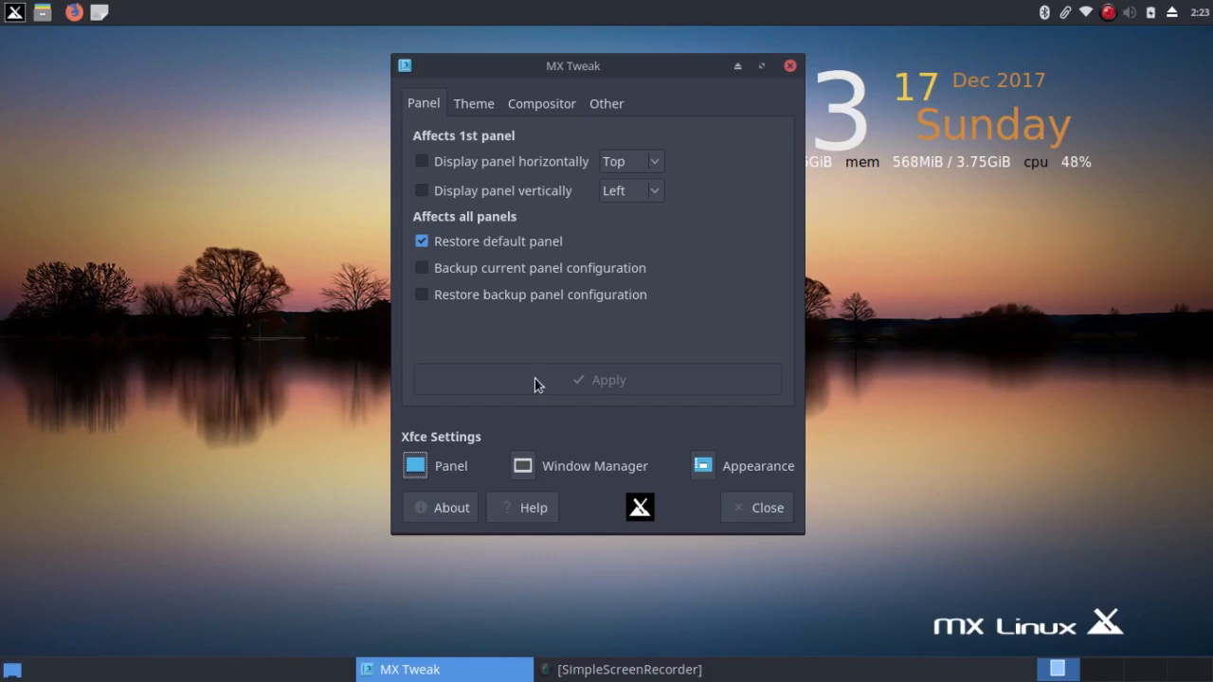
{"action": "mouse_move", "coordinate": [421, 202]}
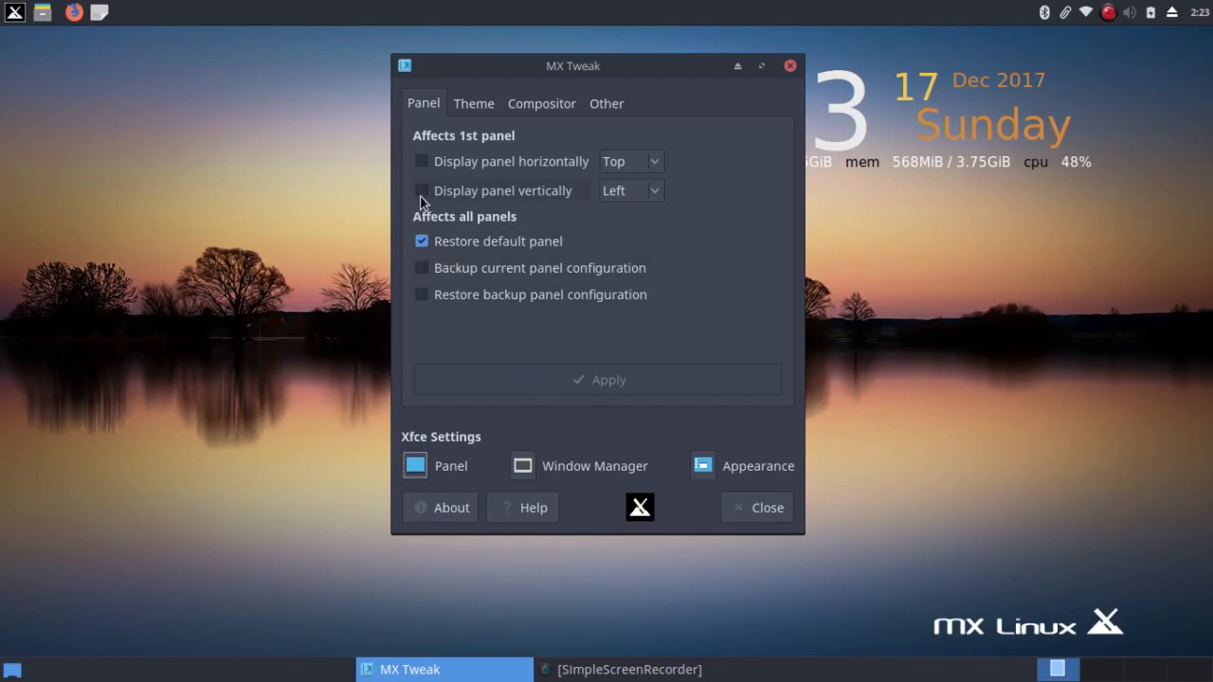
Apply a vertical left-edge panel layout, then reopen MX Tweak from MX Welcome
{"action": "left_click", "coordinate": [421, 191]}
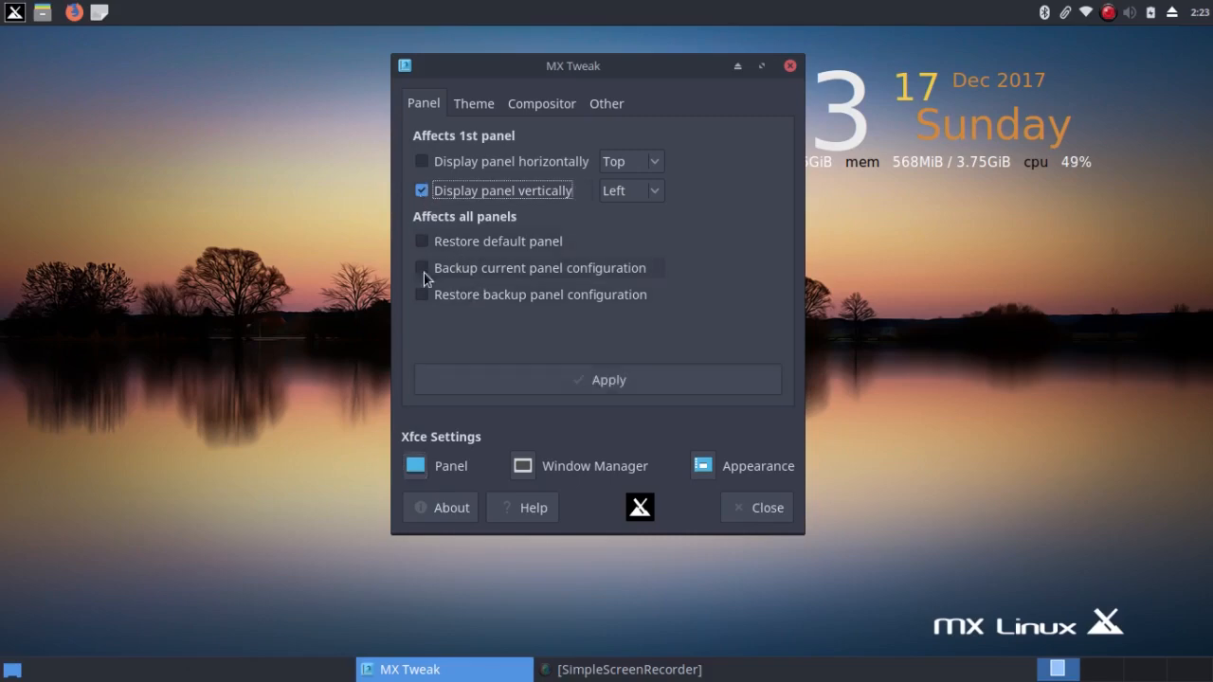
{"action": "left_click", "coordinate": [421, 241]}
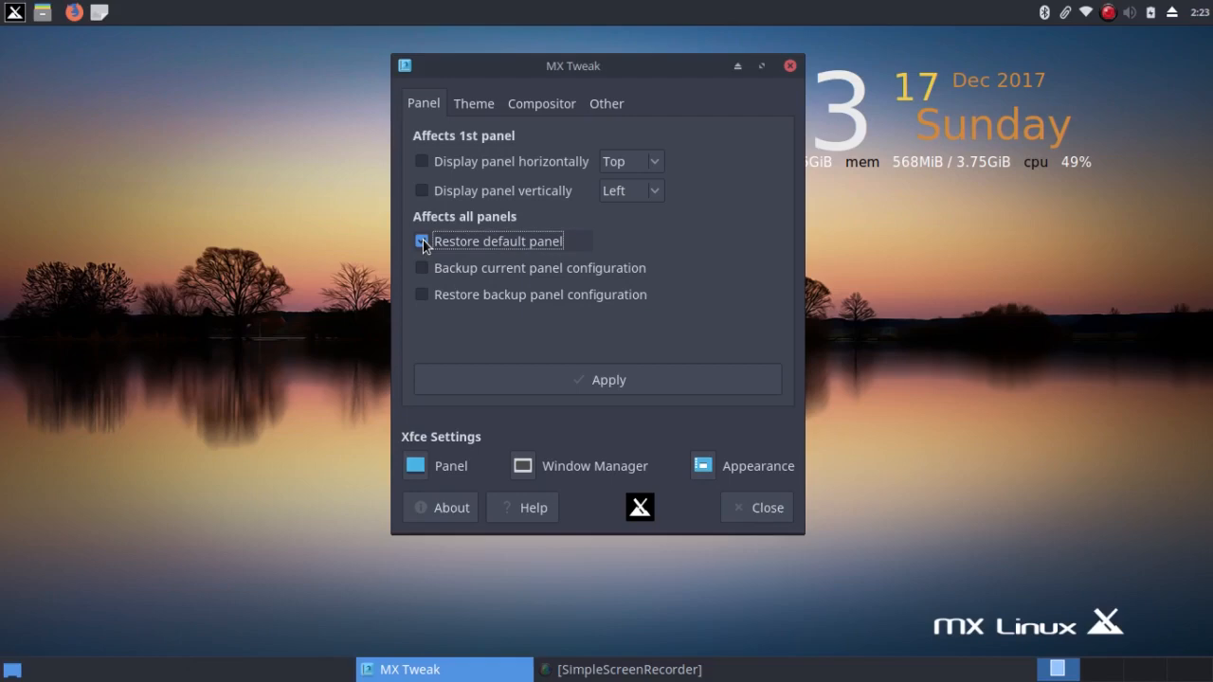
{"action": "left_click", "coordinate": [421, 240]}
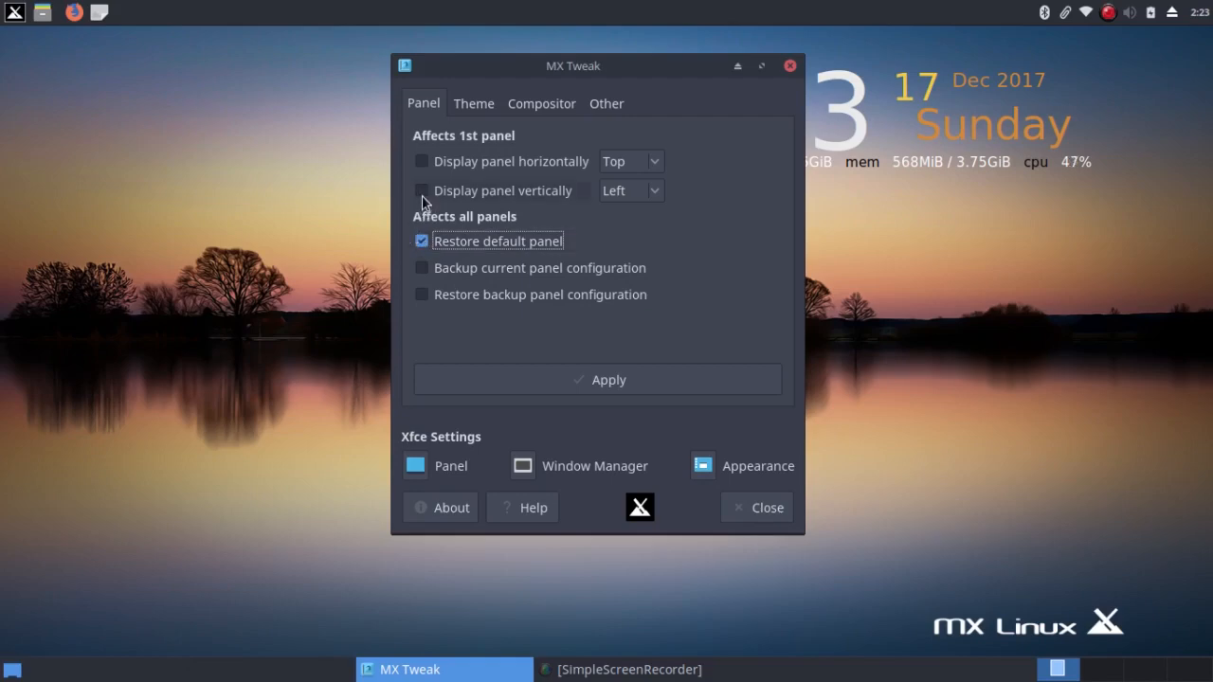
{"action": "left_click", "coordinate": [421, 190]}
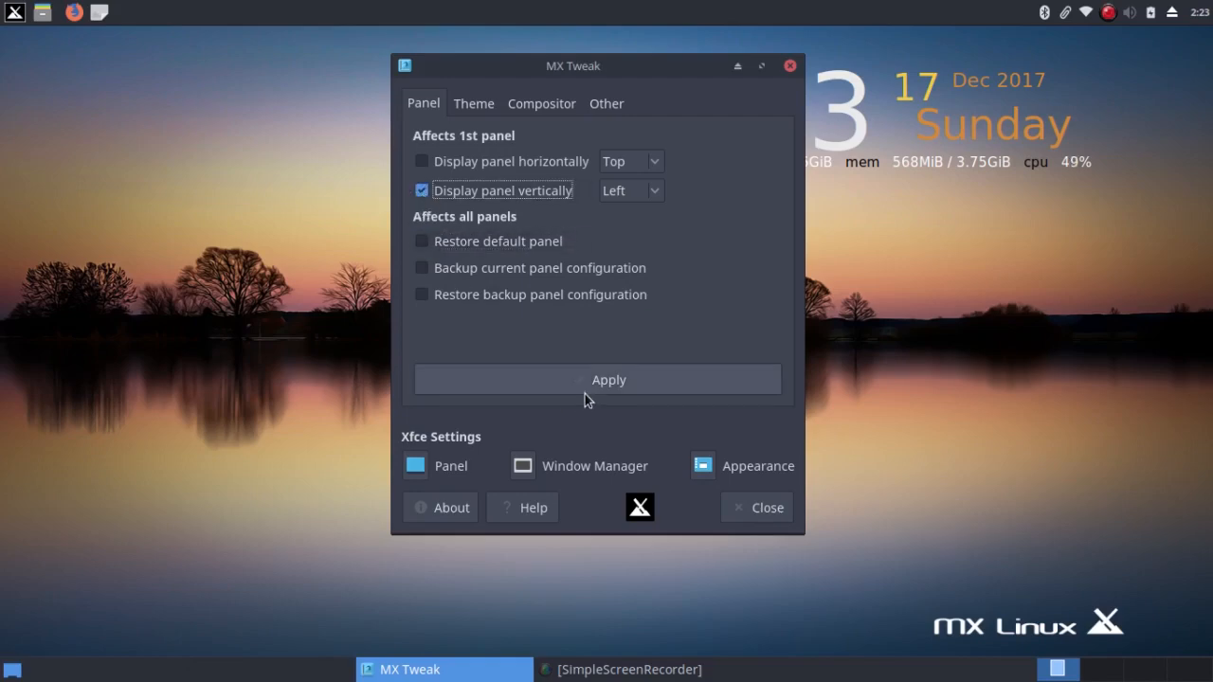
{"action": "left_click", "coordinate": [597, 379]}
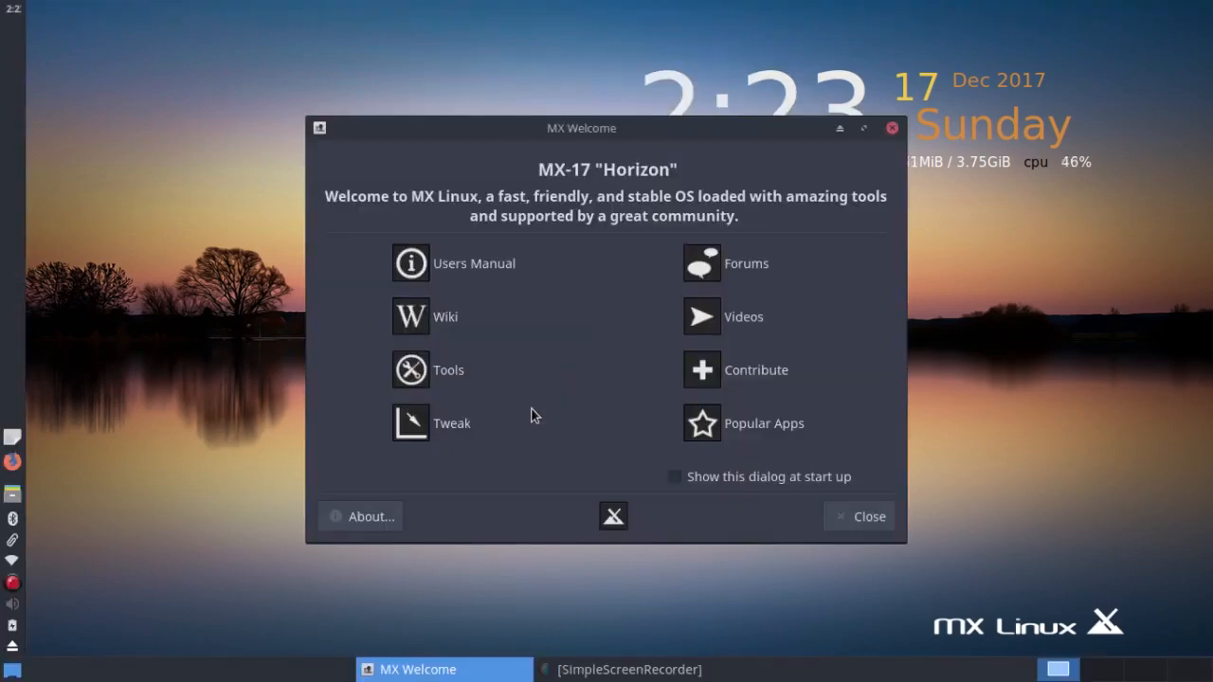
{"action": "mouse_move", "coordinate": [696, 468]}
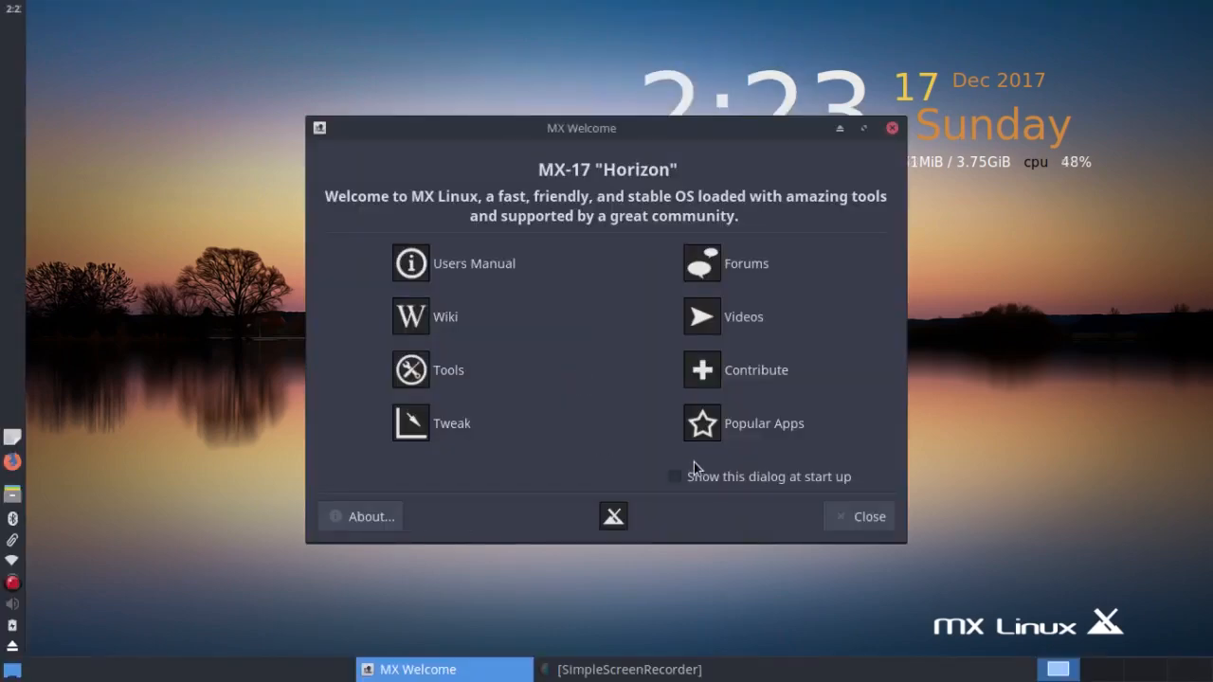
{"action": "left_click", "coordinate": [410, 424]}
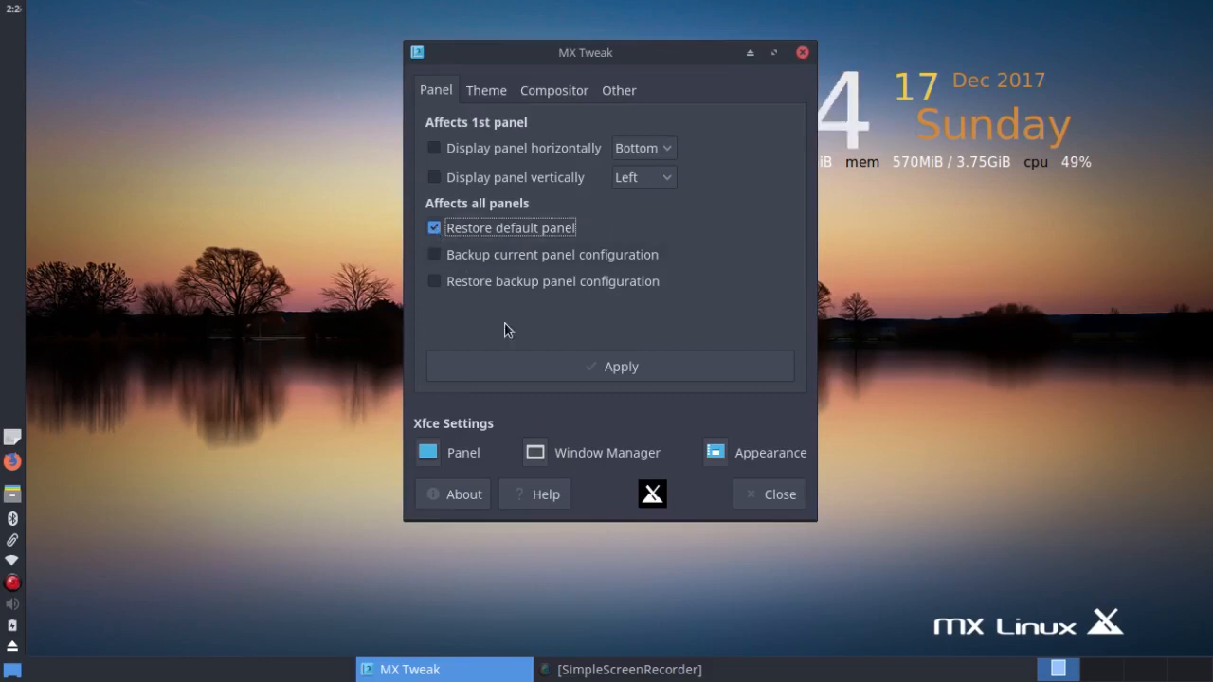
{"action": "mouse_move", "coordinate": [597, 372]}
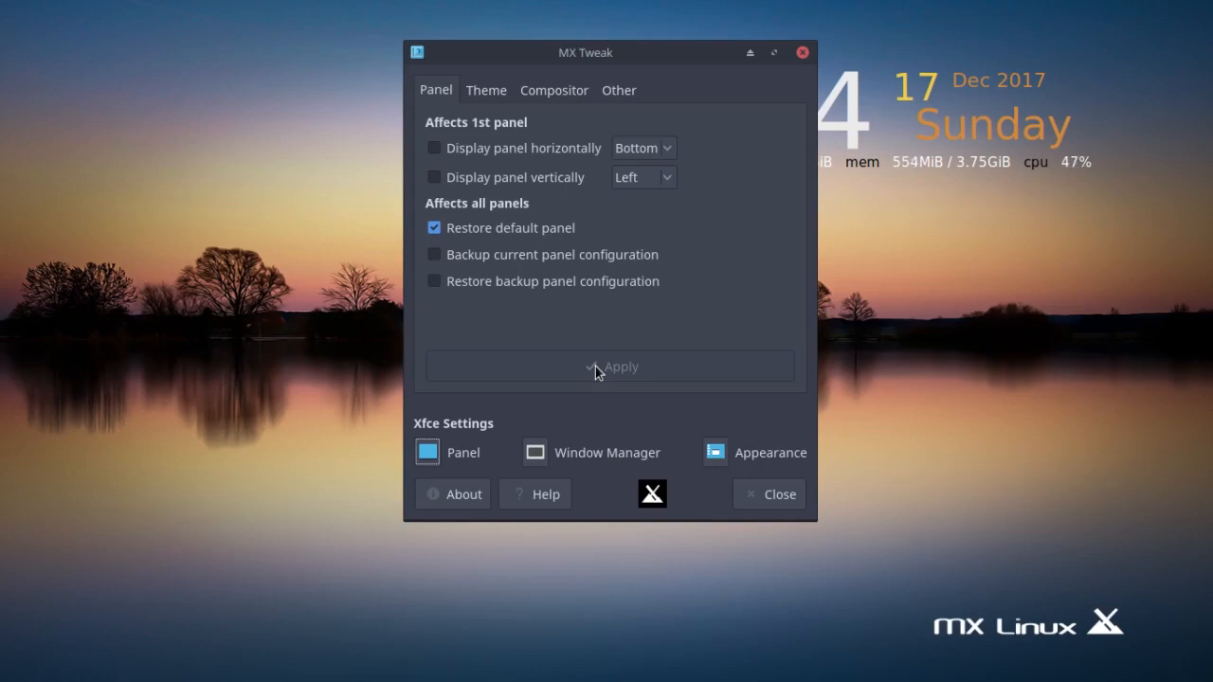
{"action": "left_click", "coordinate": [609, 365]}
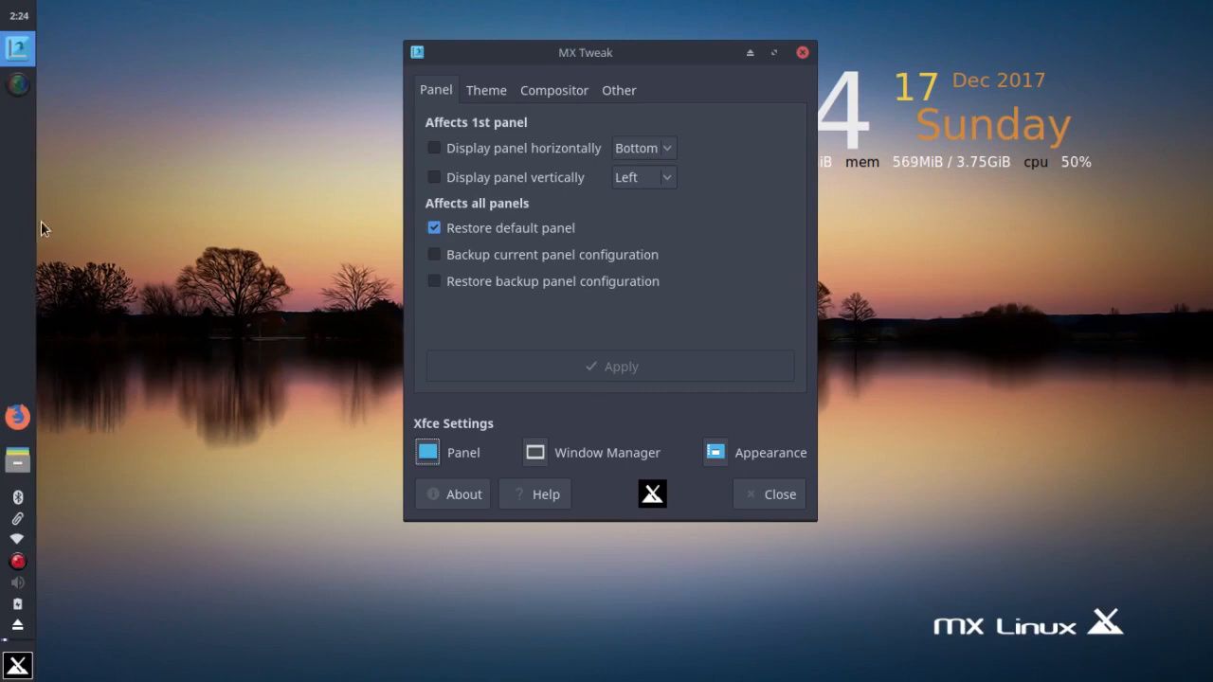
{"action": "mouse_move", "coordinate": [26, 196]}
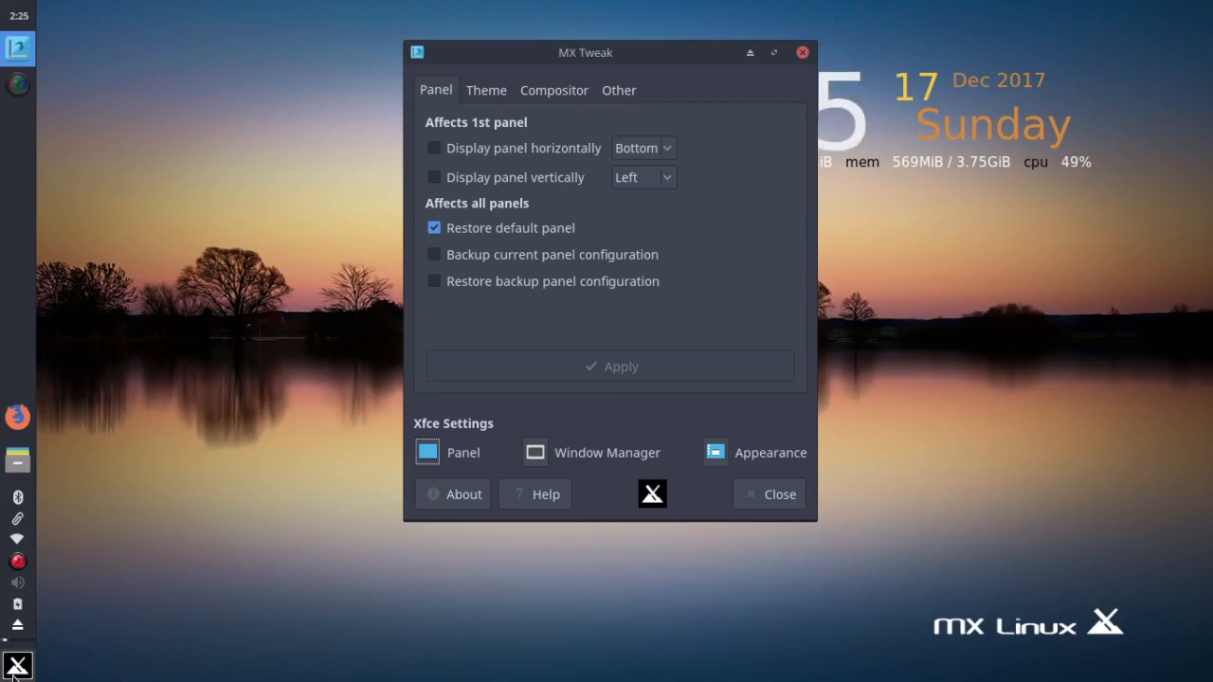
{"action": "left_click", "coordinate": [17, 665]}
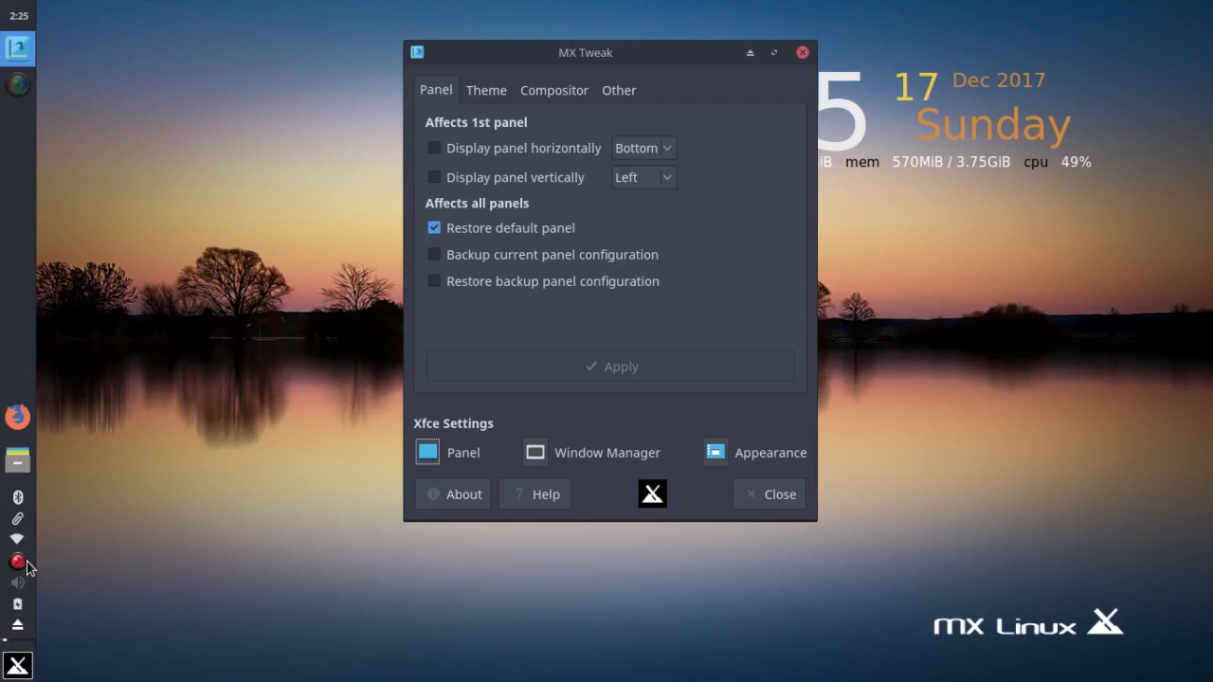
{"action": "mouse_move", "coordinate": [23, 502]}
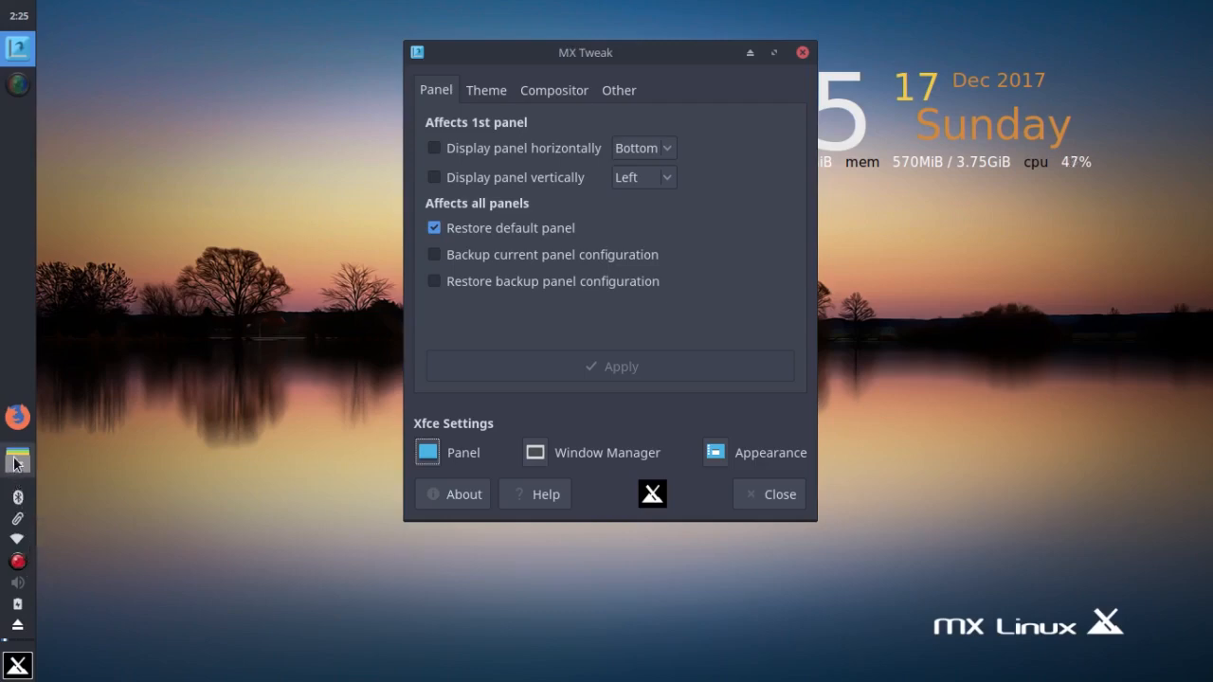
{"action": "mouse_move", "coordinate": [17, 417]}
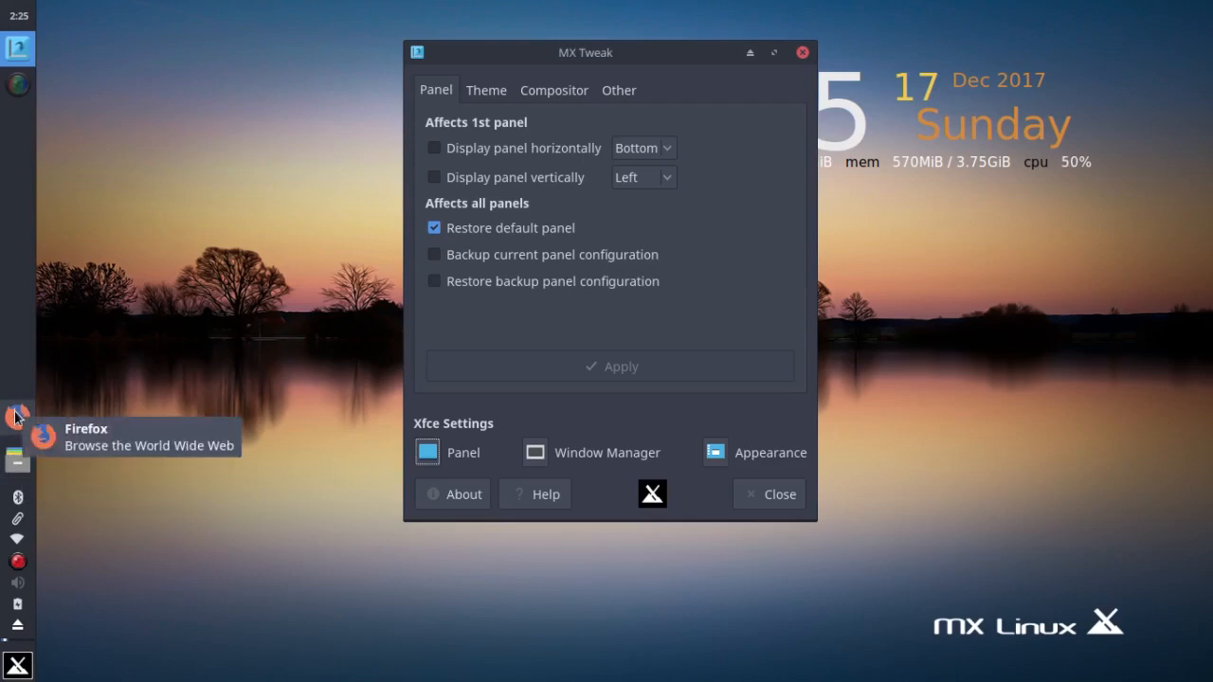
{"action": "mouse_move", "coordinate": [17, 128]}
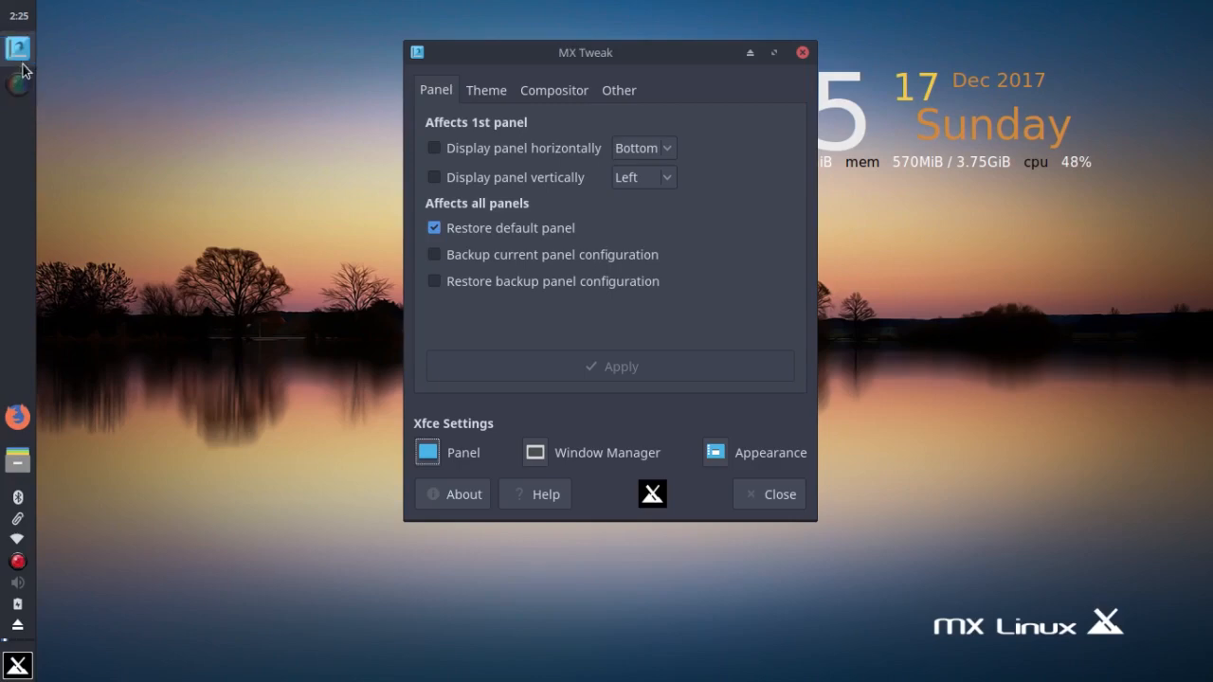
{"action": "mouse_move", "coordinate": [17, 49]}
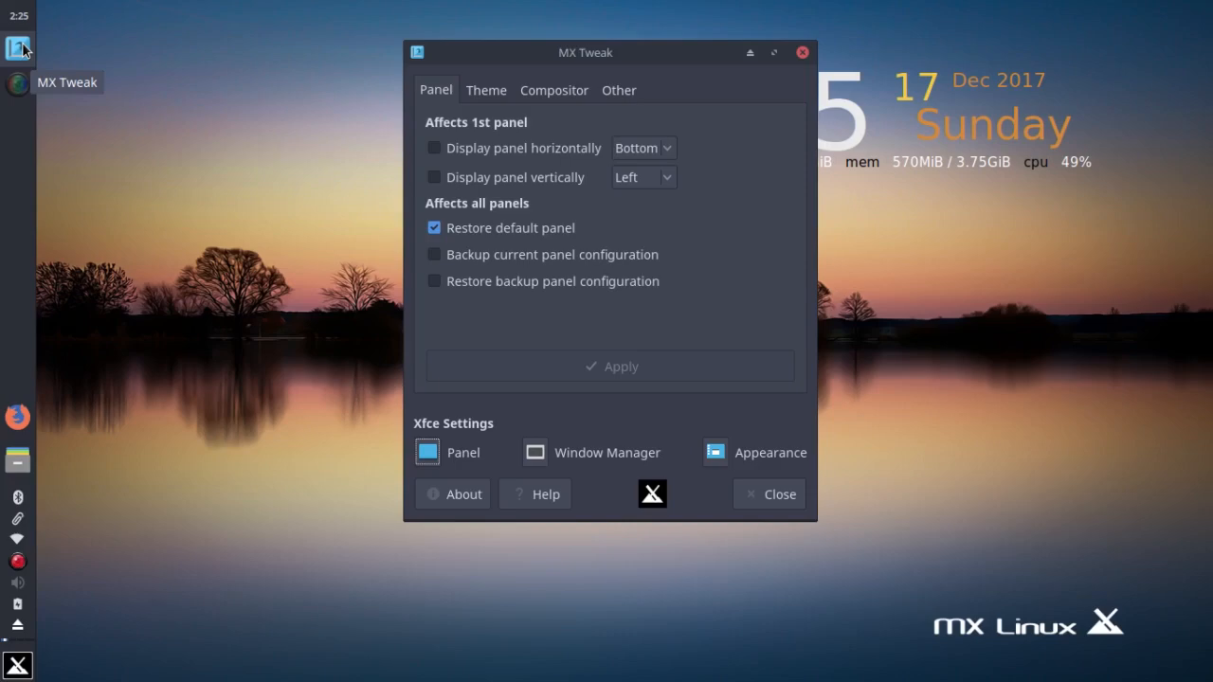
{"action": "mouse_move", "coordinate": [305, 154]}
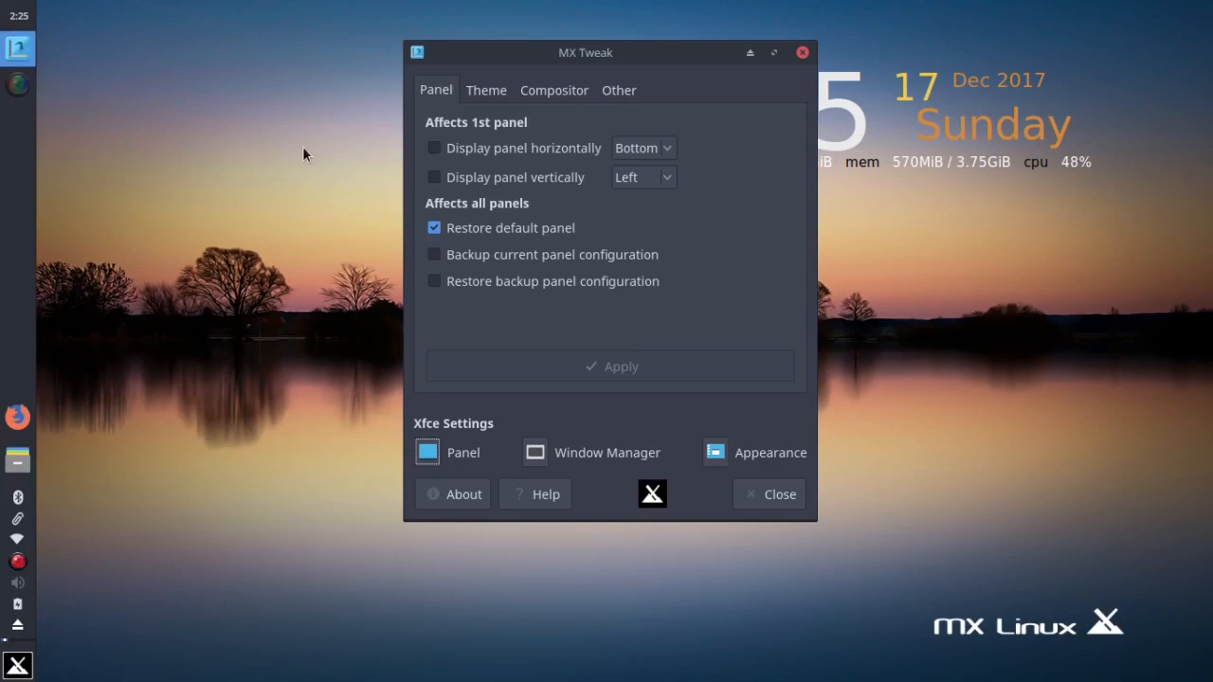
{"action": "mouse_move", "coordinate": [325, 195]}
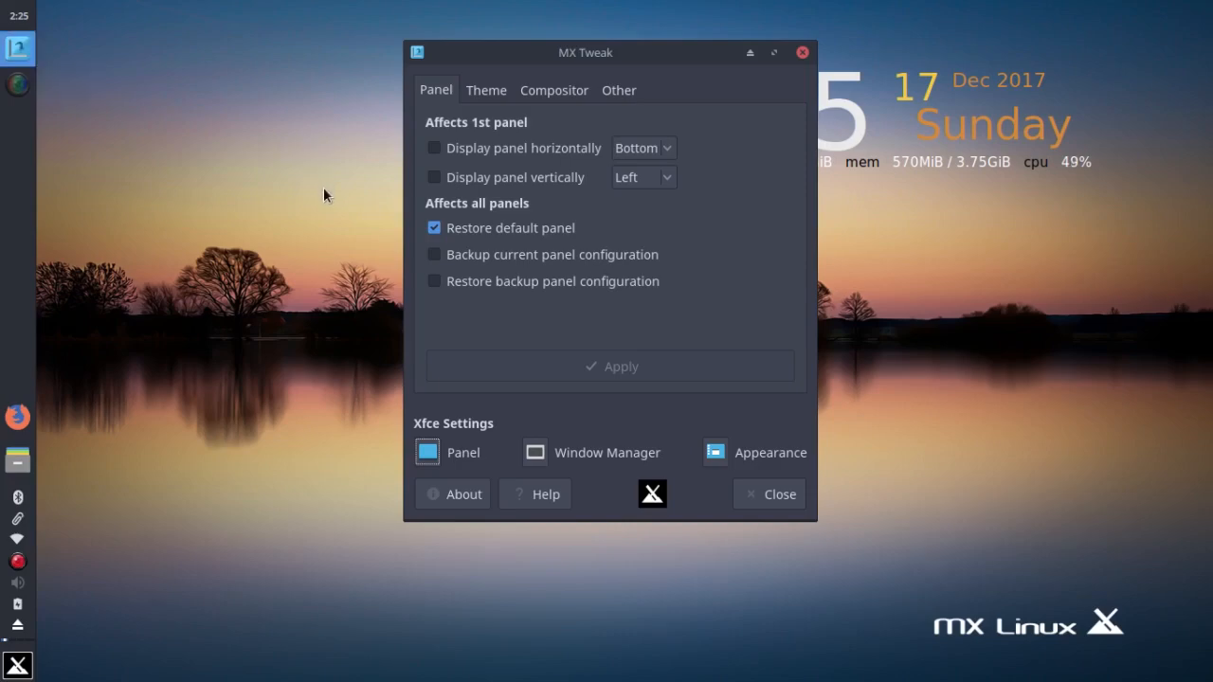
{"action": "mouse_move", "coordinate": [423, 292]}
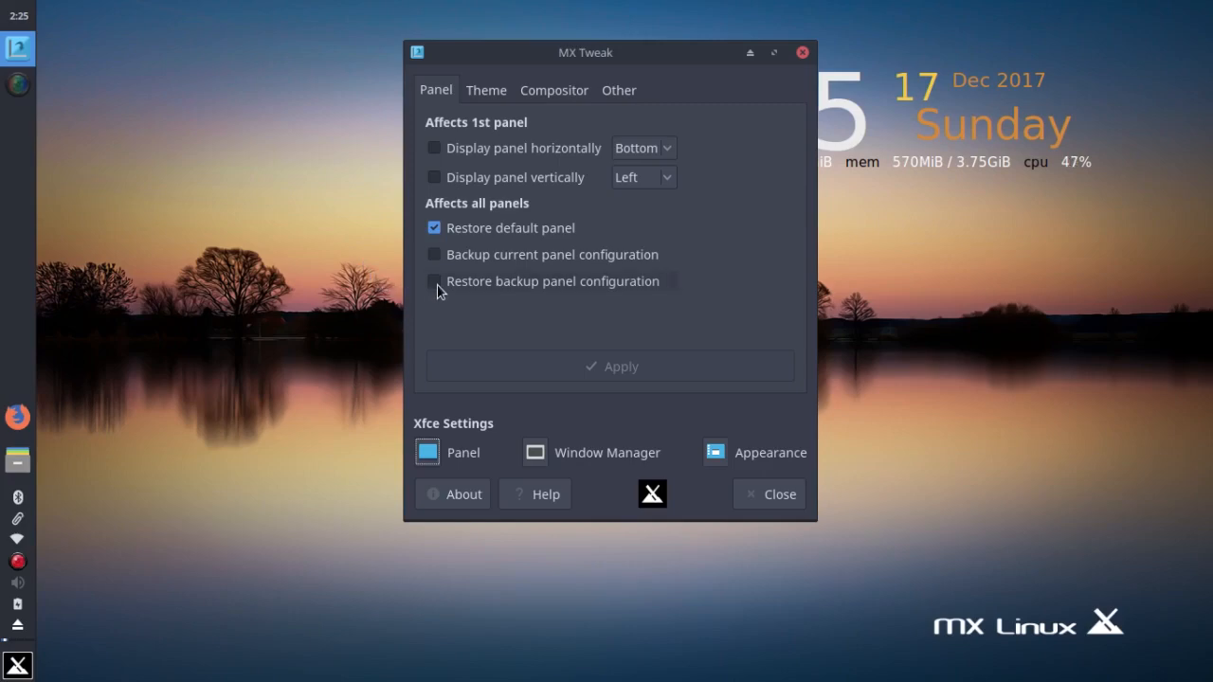
Apply 'Restore backup panel configuration' for top panel and bottom taskbar, then close MX Tweak
{"action": "left_click", "coordinate": [434, 281]}
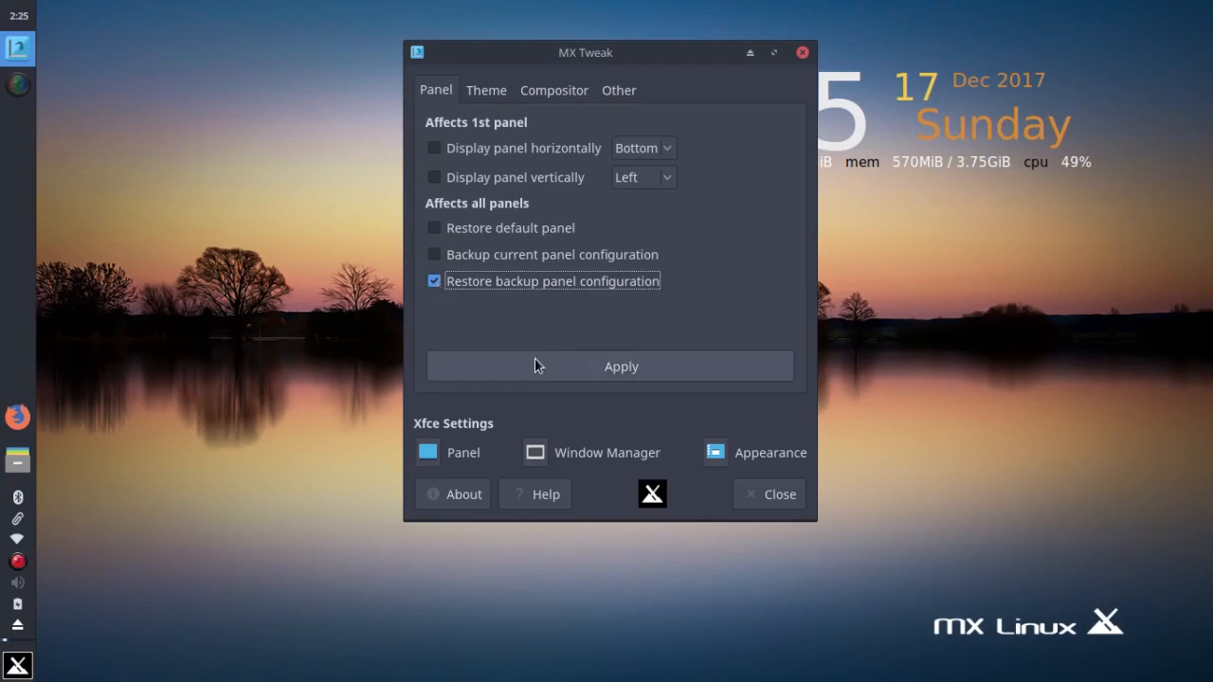
{"action": "left_click", "coordinate": [620, 366]}
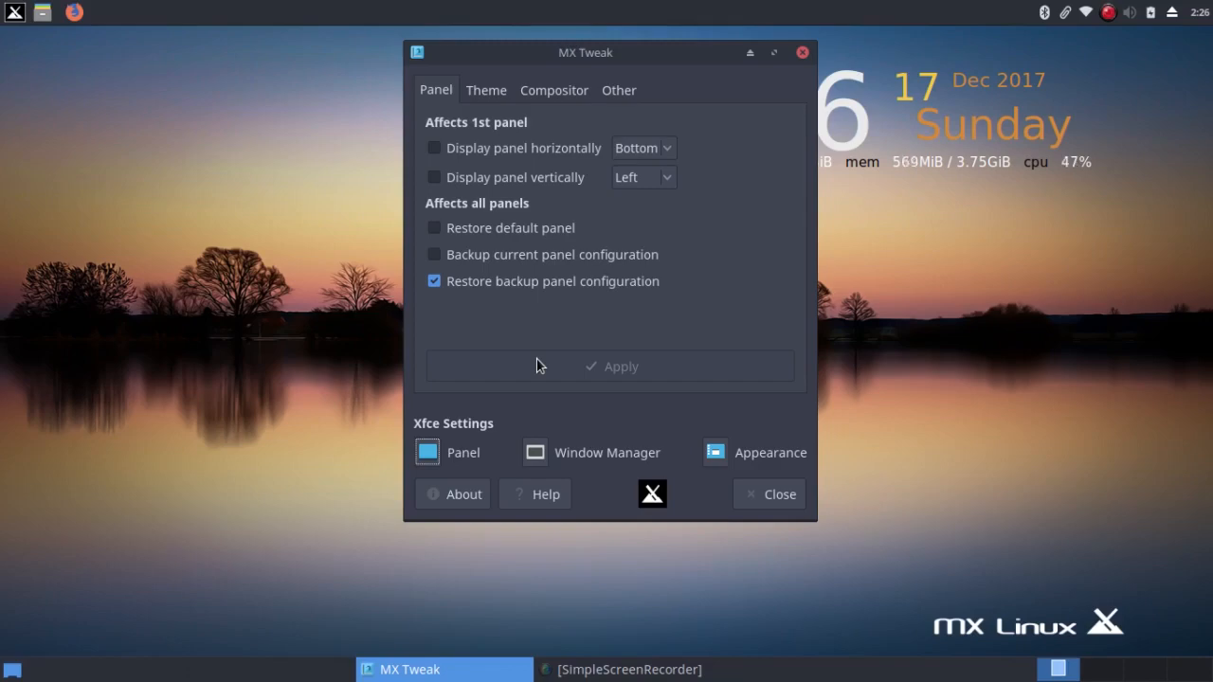
{"action": "left_click", "coordinate": [778, 493]}
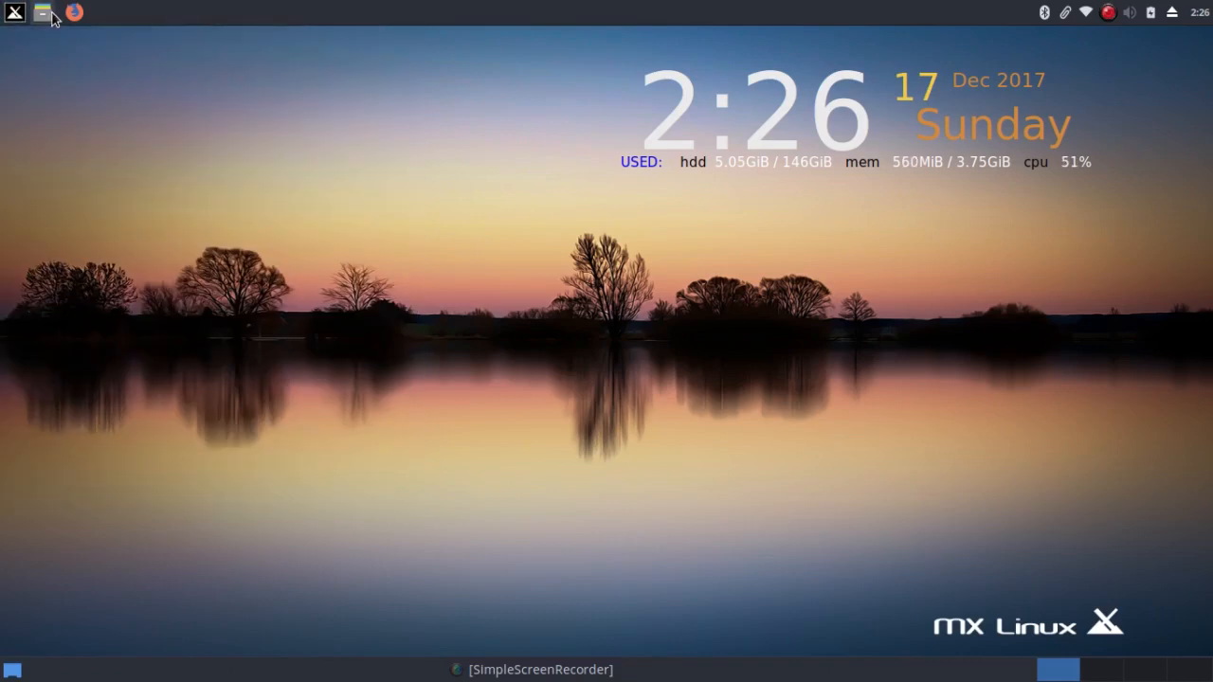
{"action": "mouse_move", "coordinate": [44, 13]}
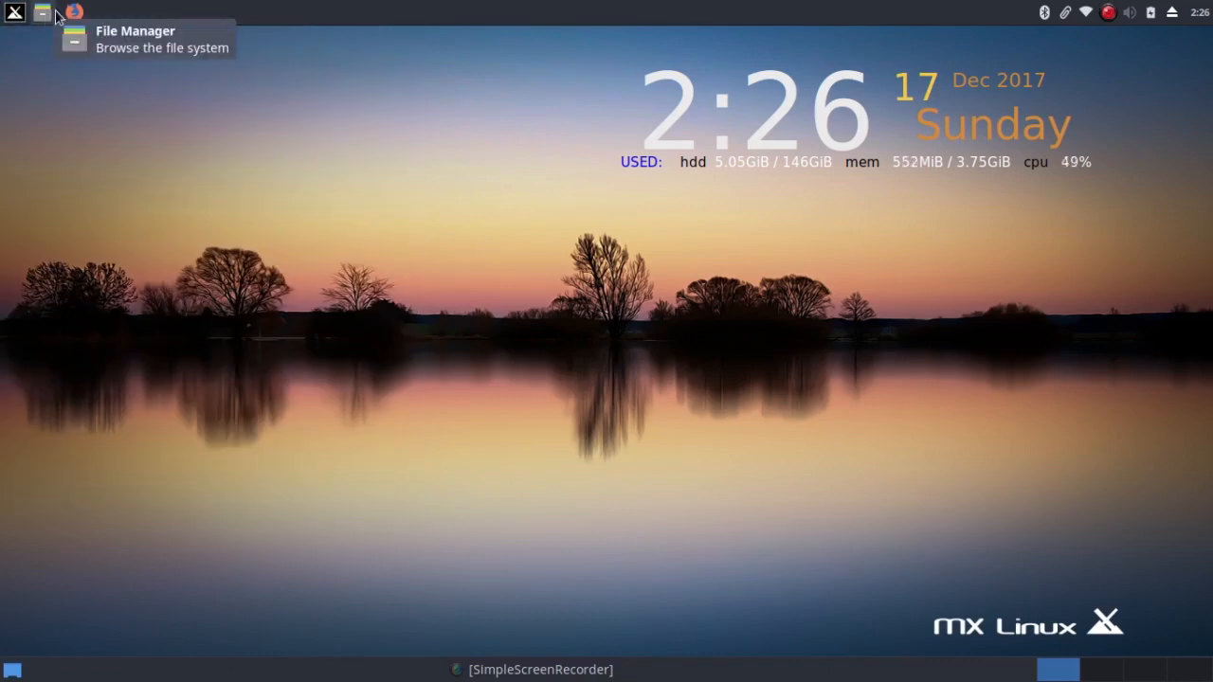
{"action": "mouse_move", "coordinate": [73, 13]}
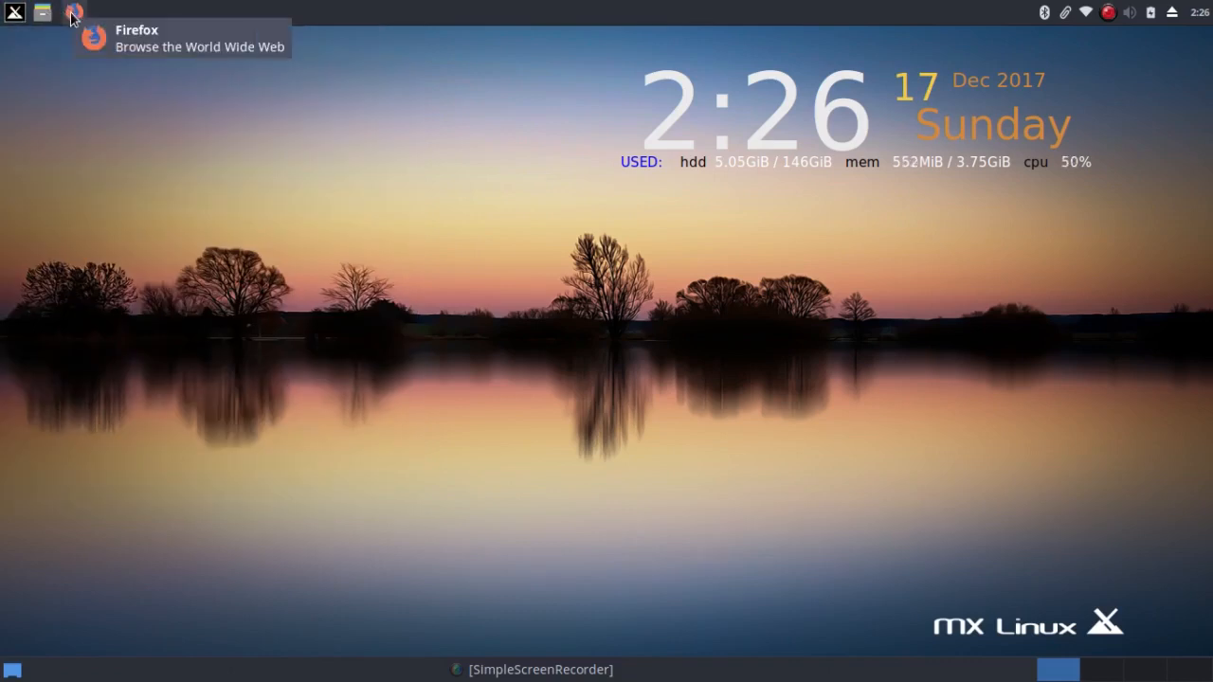
{"action": "mouse_move", "coordinate": [81, 13]}
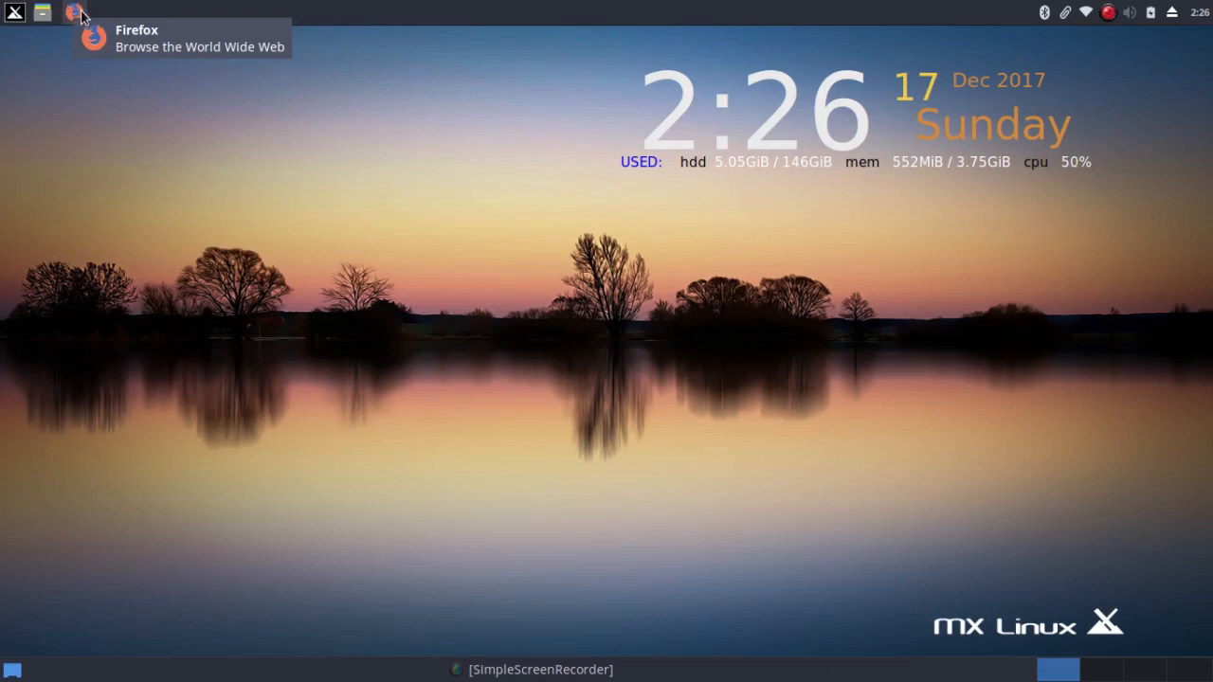
{"action": "mouse_move", "coordinate": [1040, 25]}
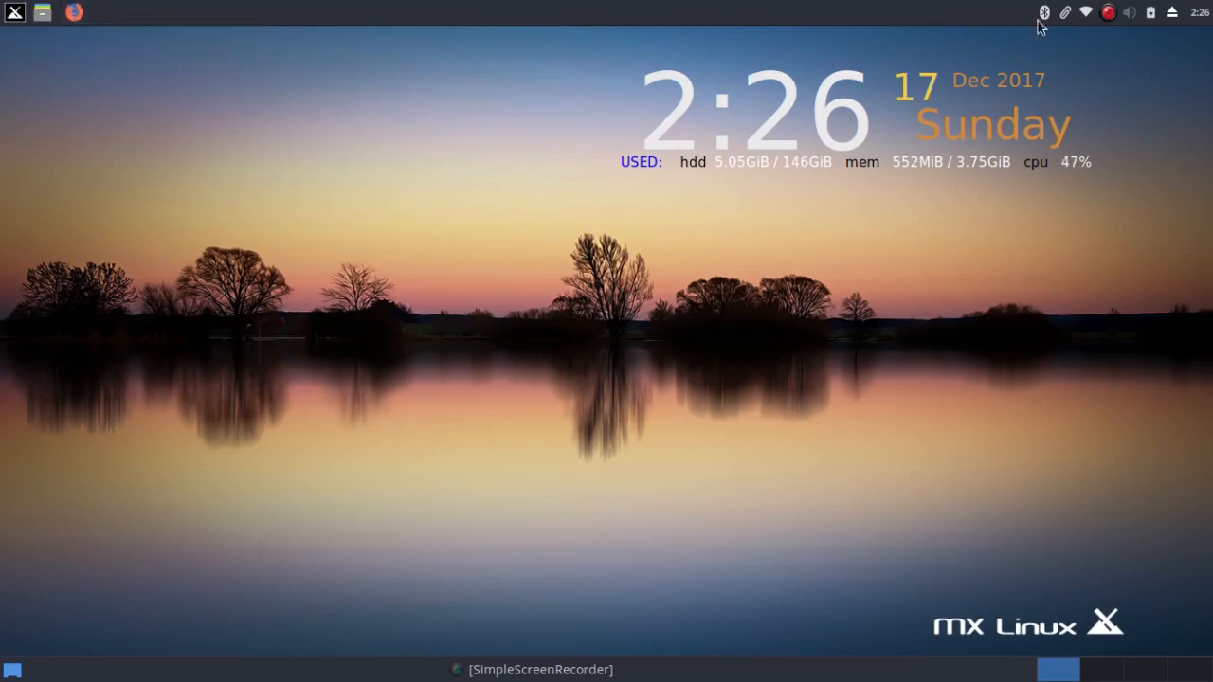
{"action": "mouse_move", "coordinate": [1090, 19]}
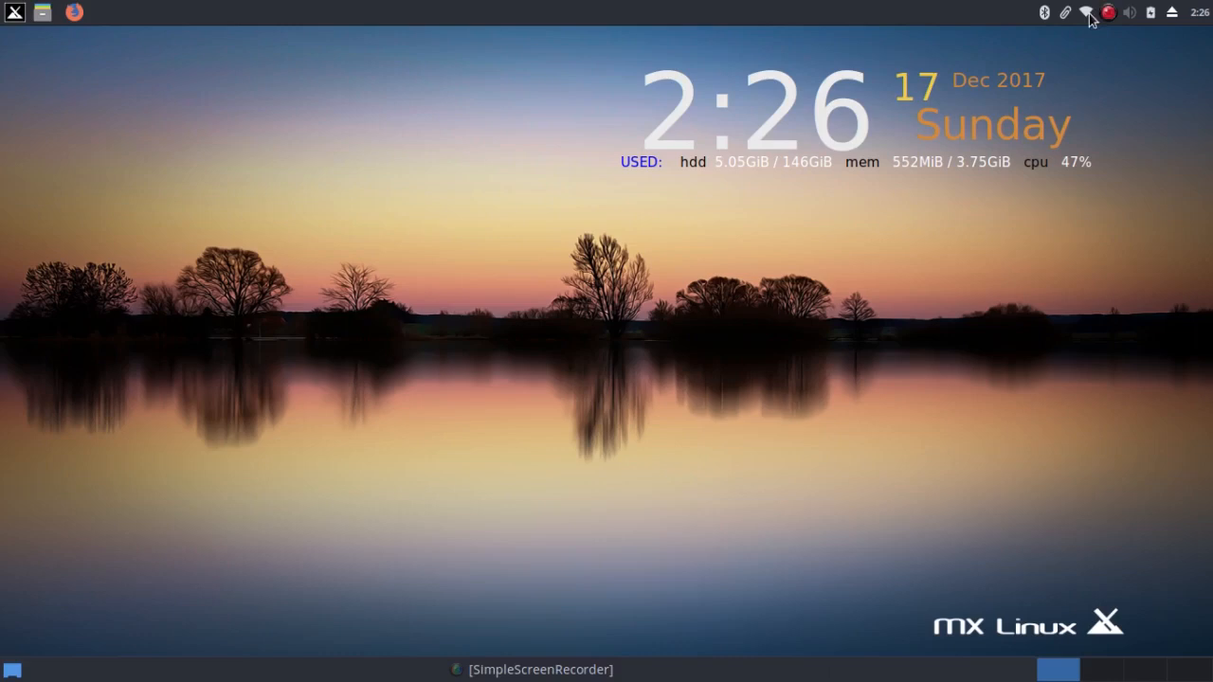
{"action": "mouse_move", "coordinate": [557, 273]}
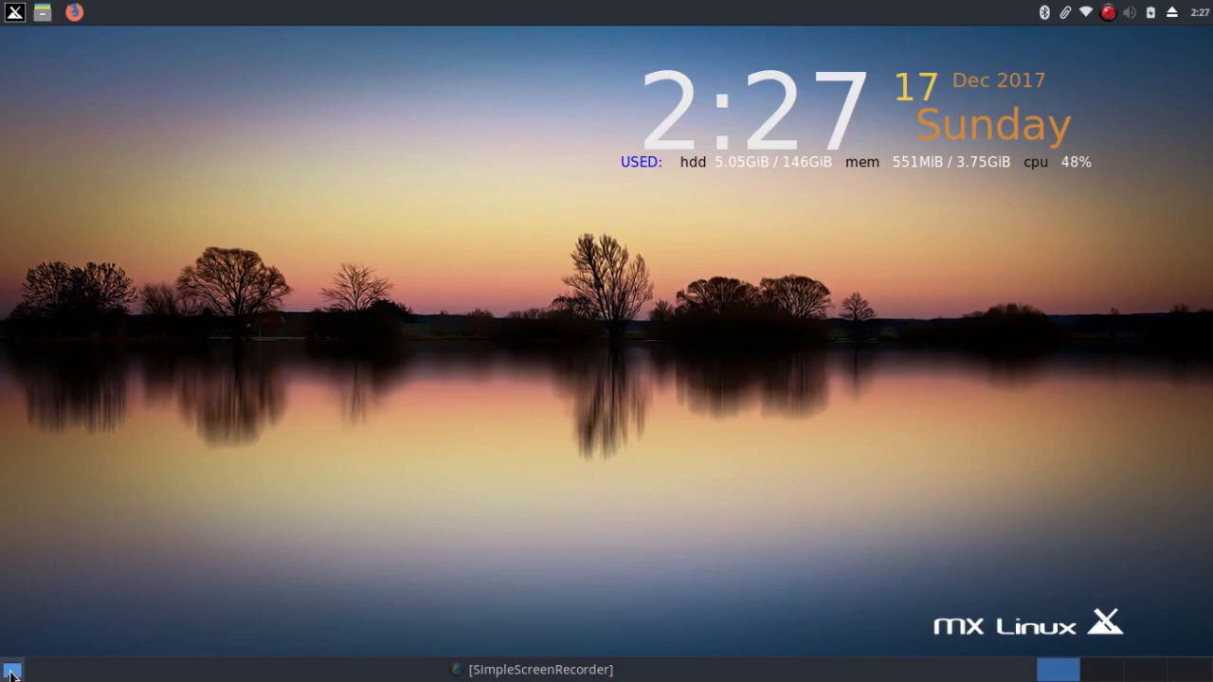
{"action": "mouse_move", "coordinate": [147, 667]}
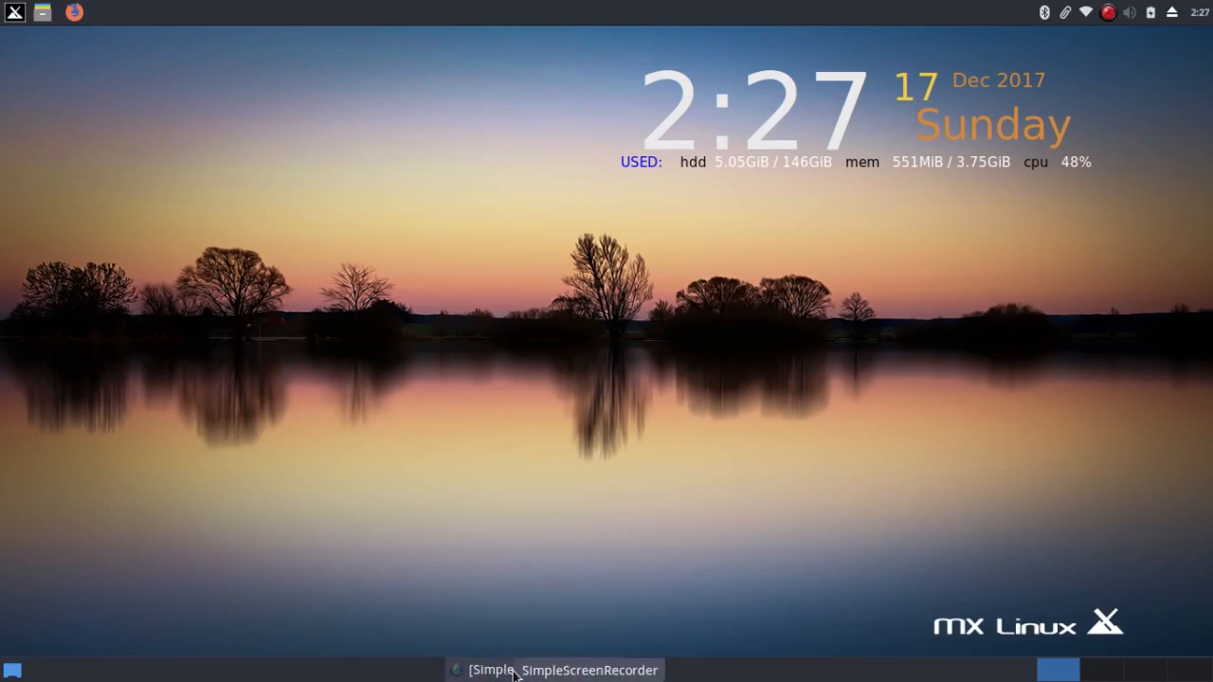
{"action": "mouse_move", "coordinate": [687, 622]}
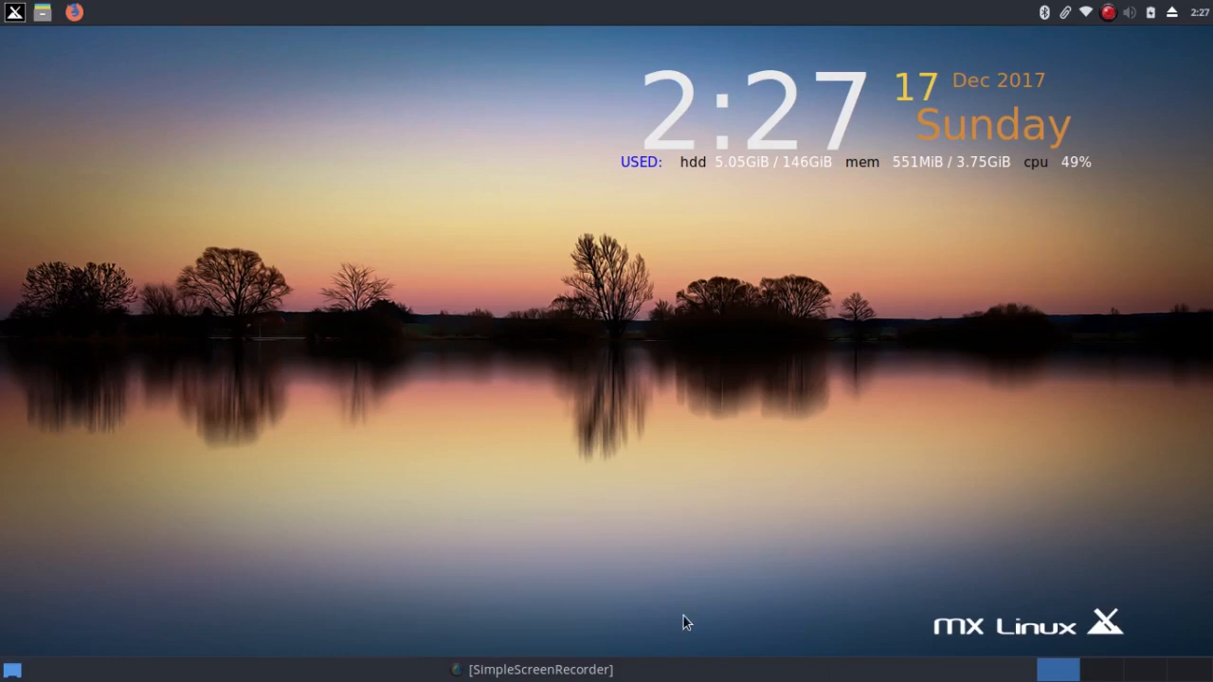
{"action": "mouse_move", "coordinate": [914, 628]}
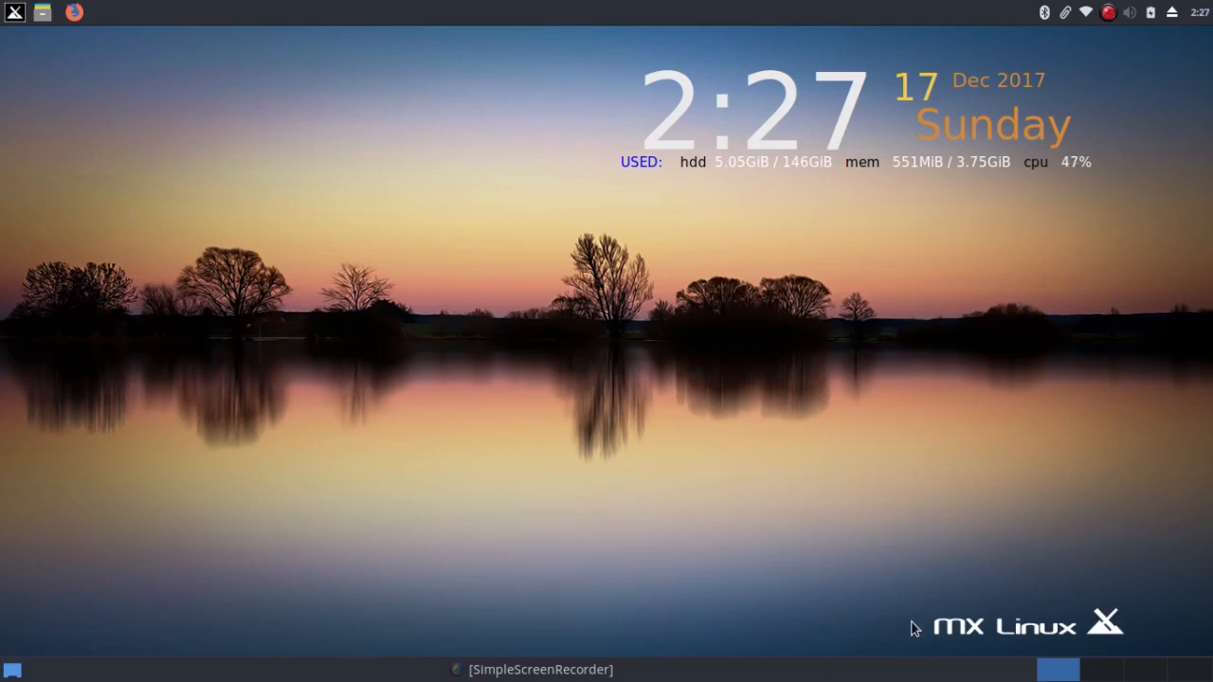
{"action": "mouse_move", "coordinate": [1072, 642]}
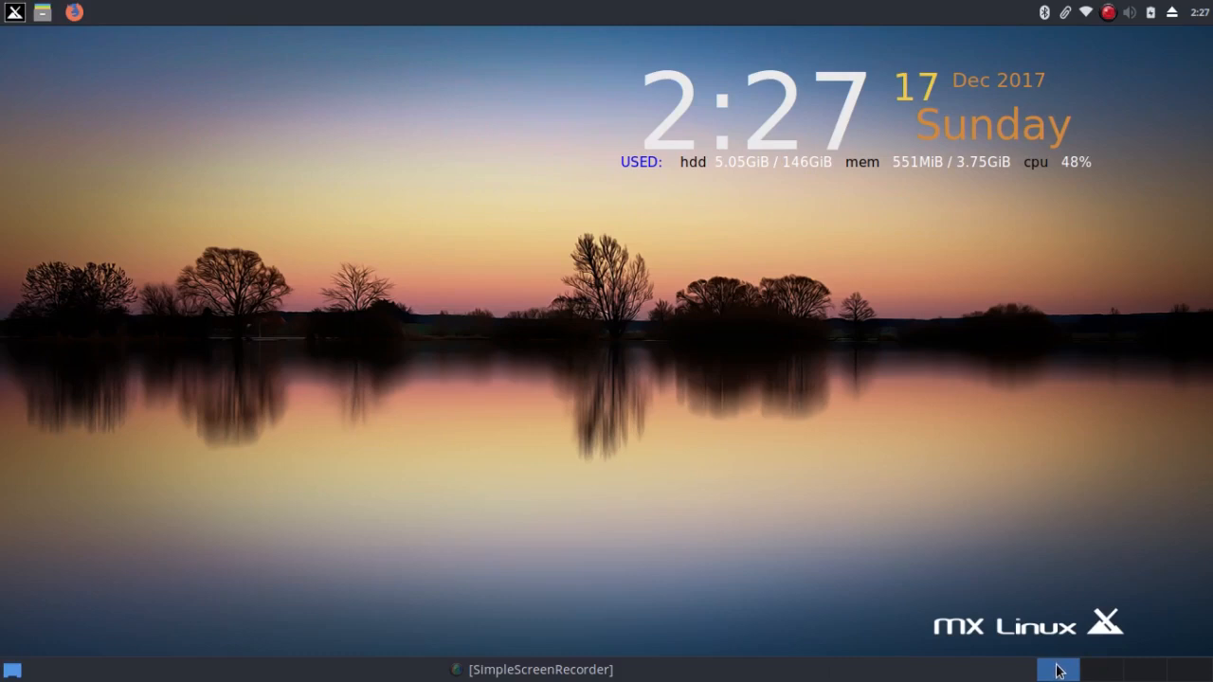
{"action": "mouse_move", "coordinate": [908, 623]}
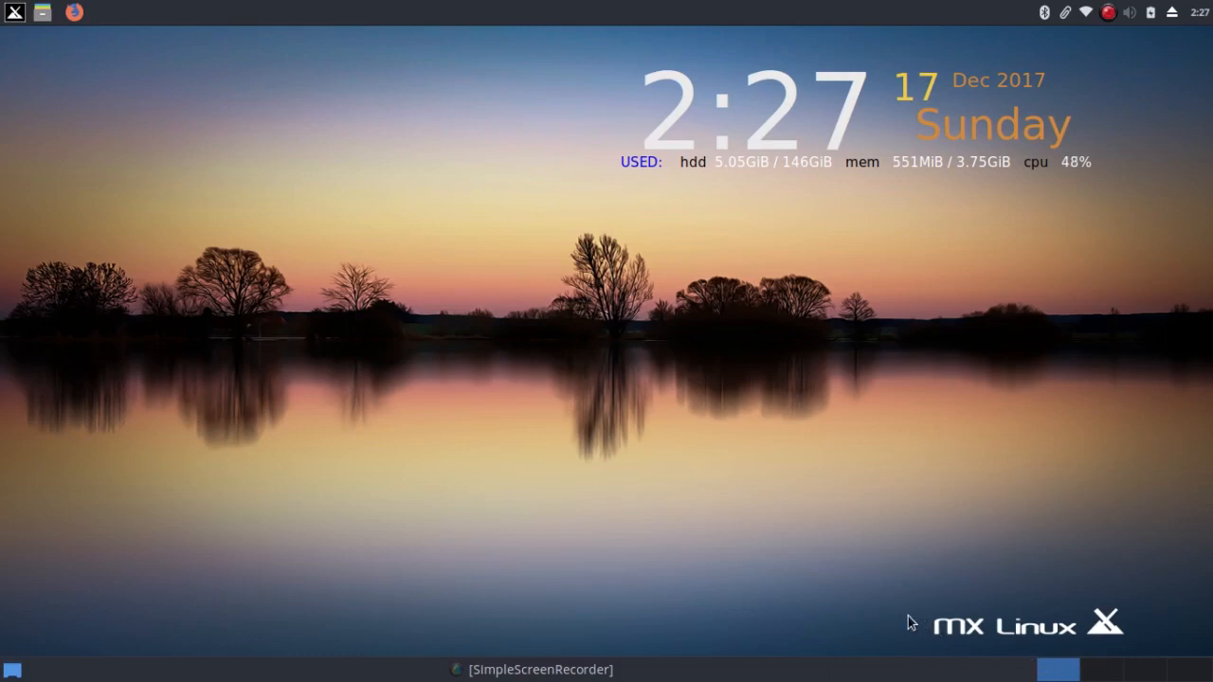
{"action": "mouse_move", "coordinate": [810, 608]}
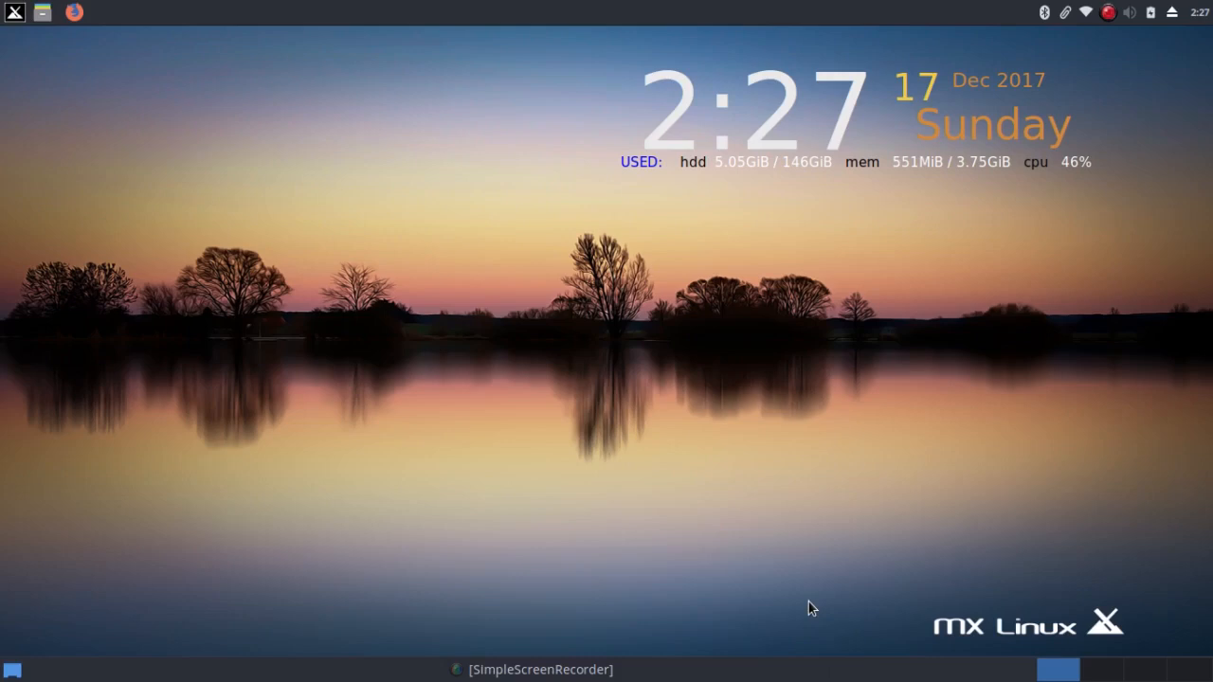
{"action": "mouse_move", "coordinate": [440, 534]}
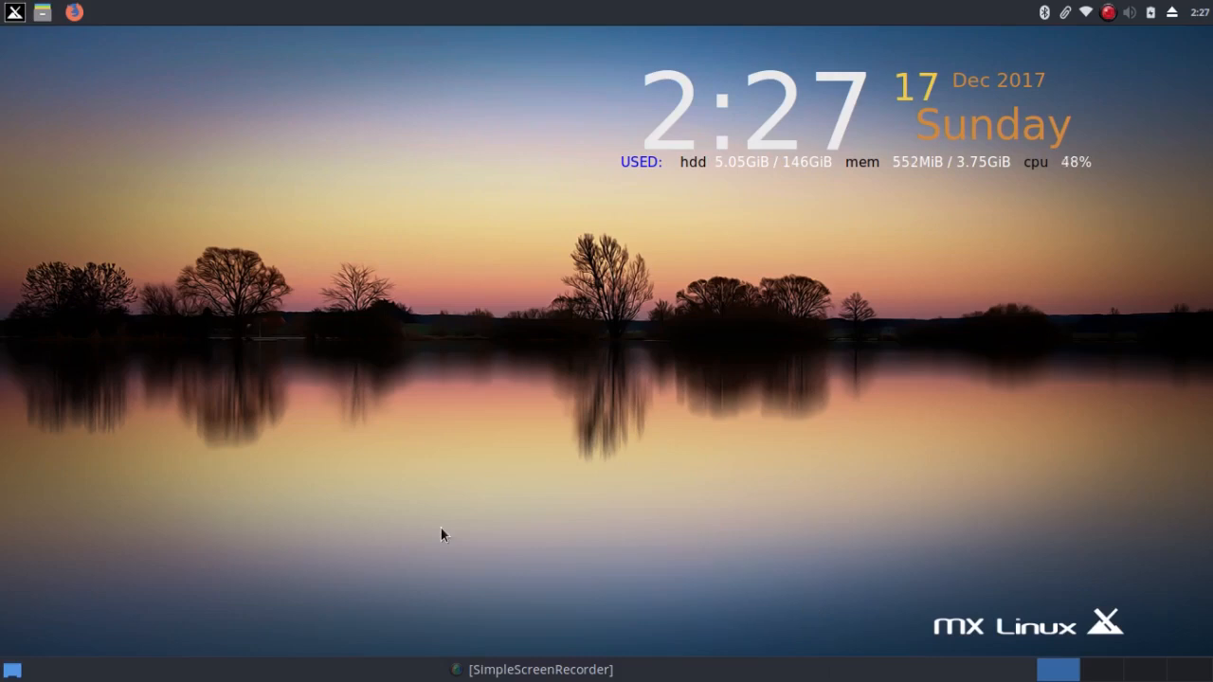
{"action": "mouse_move", "coordinate": [387, 518]}
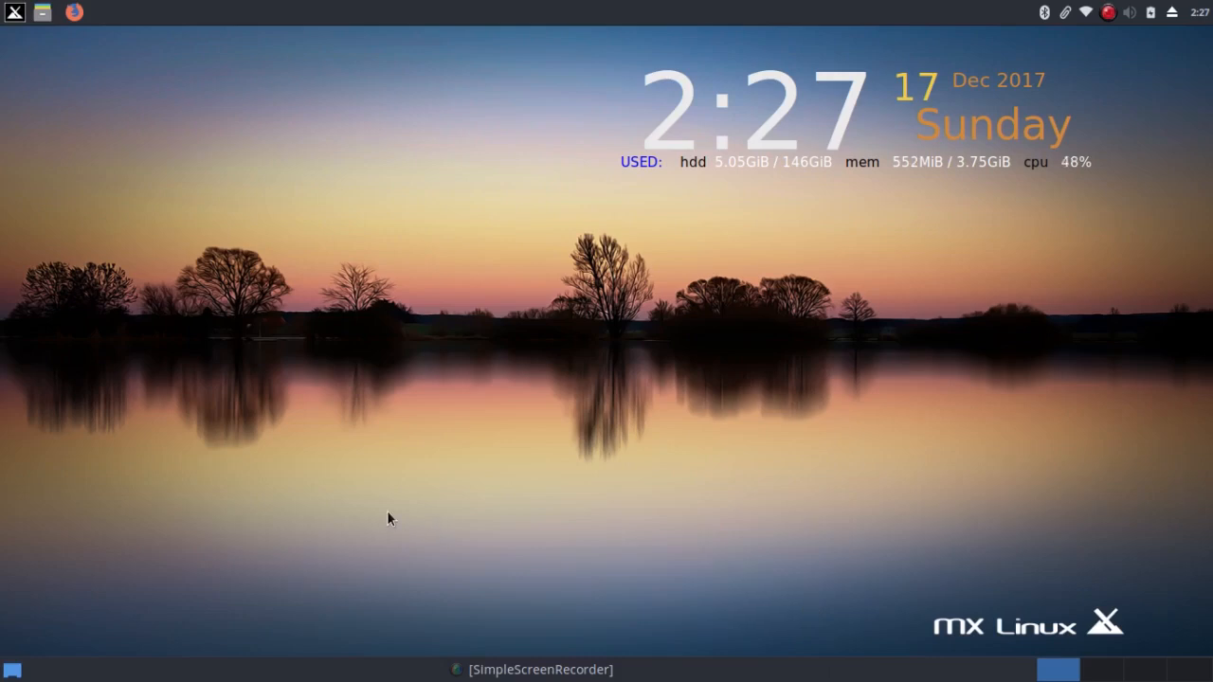
{"action": "mouse_move", "coordinate": [380, 505]}
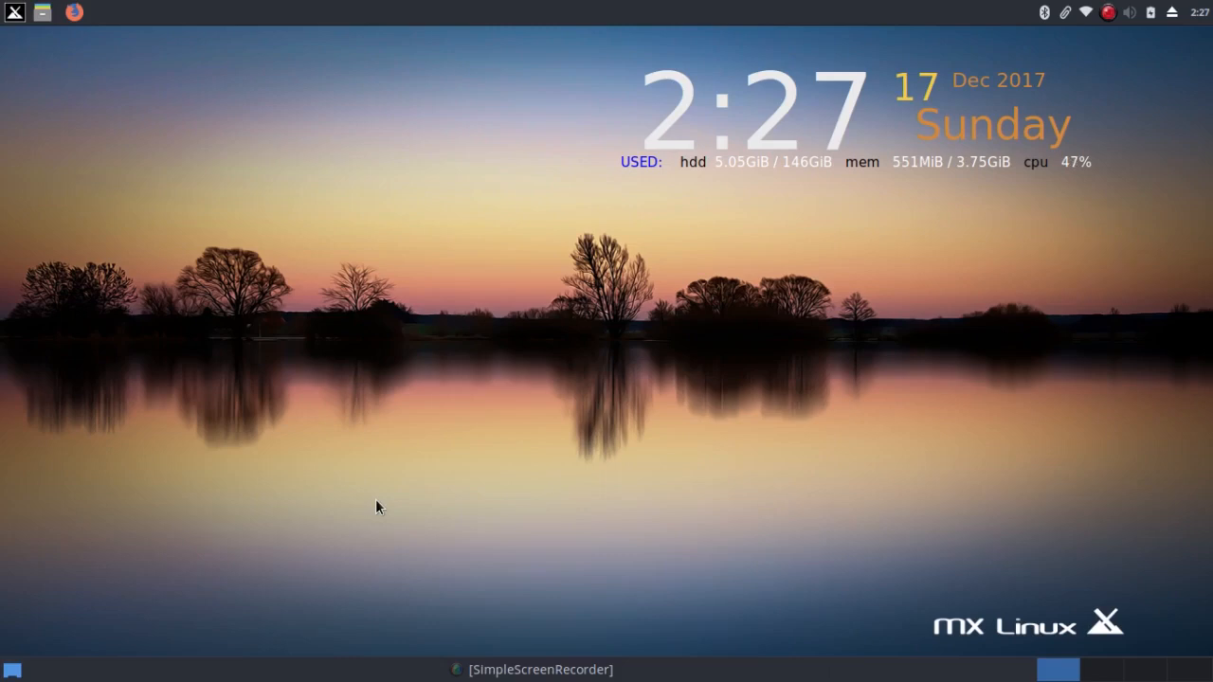
{"action": "mouse_move", "coordinate": [14, 58]}
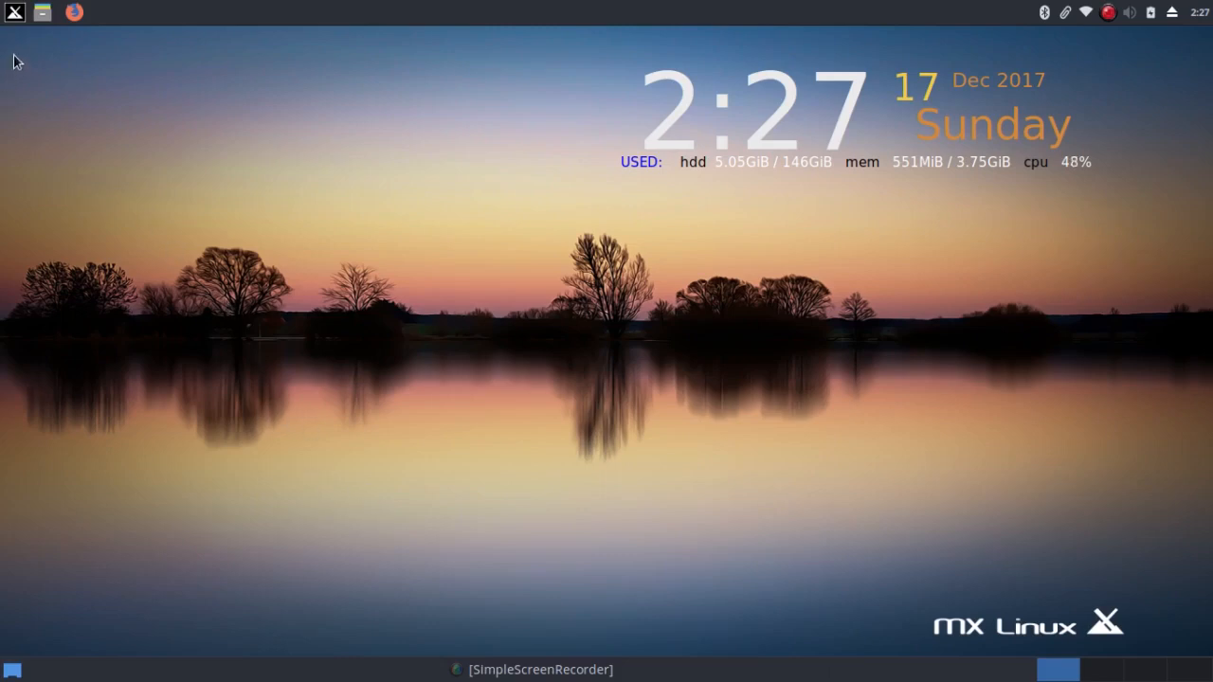
Open the Whisker Menu button's context menu on the top panel
{"action": "left_click", "coordinate": [13, 12]}
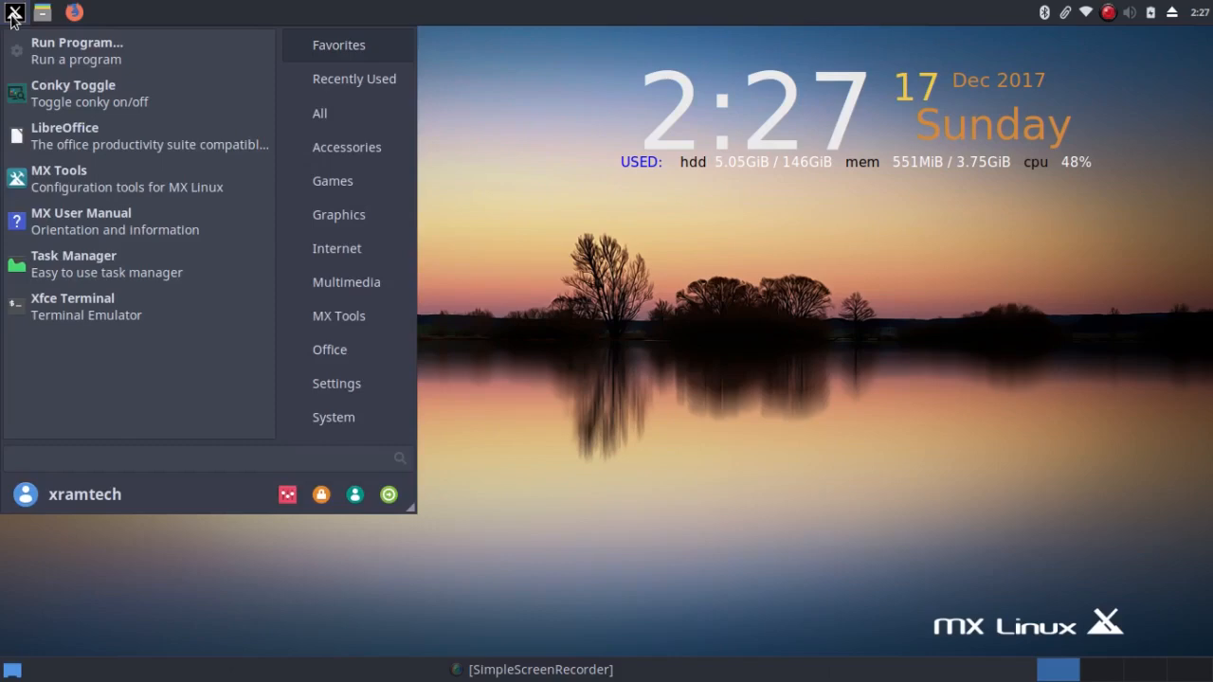
{"action": "right_click", "coordinate": [13, 12]}
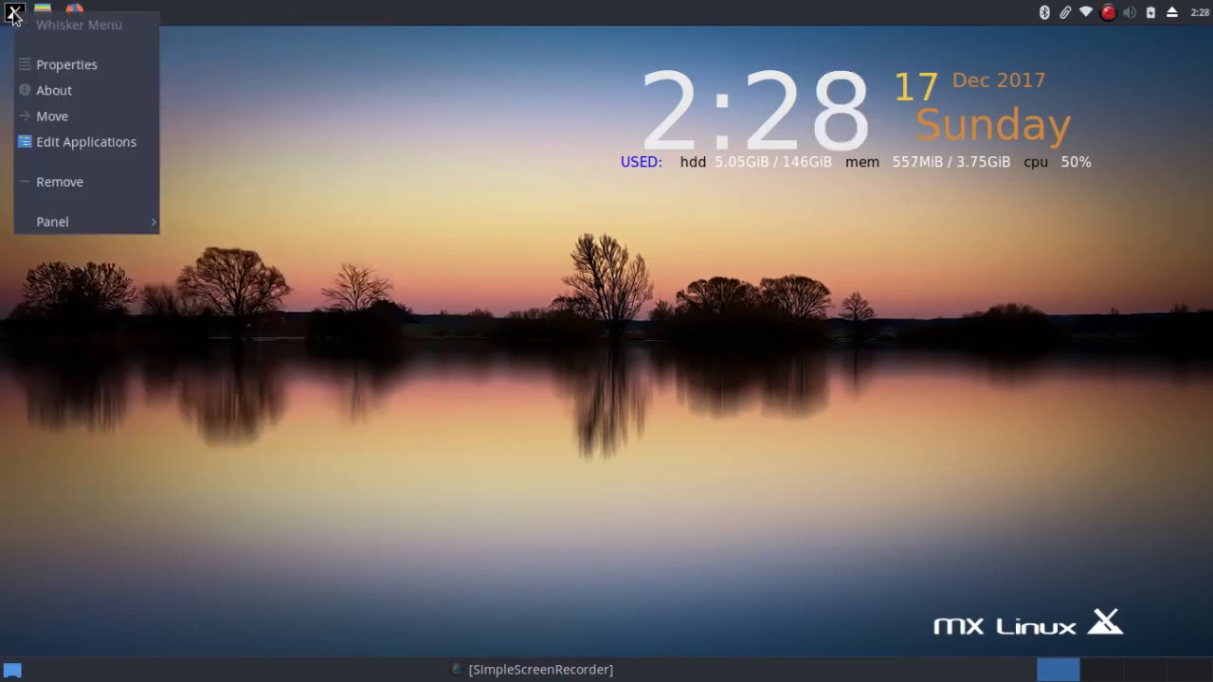
{"action": "mouse_move", "coordinate": [52, 116]}
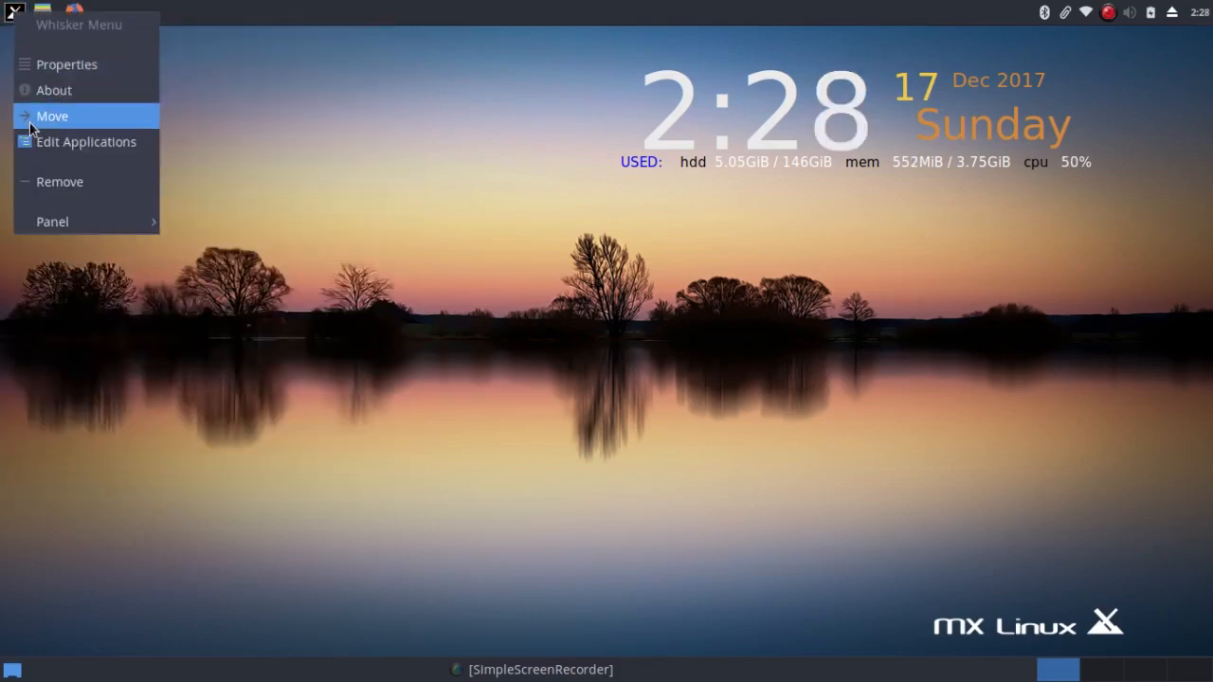
{"action": "mouse_move", "coordinate": [66, 65]}
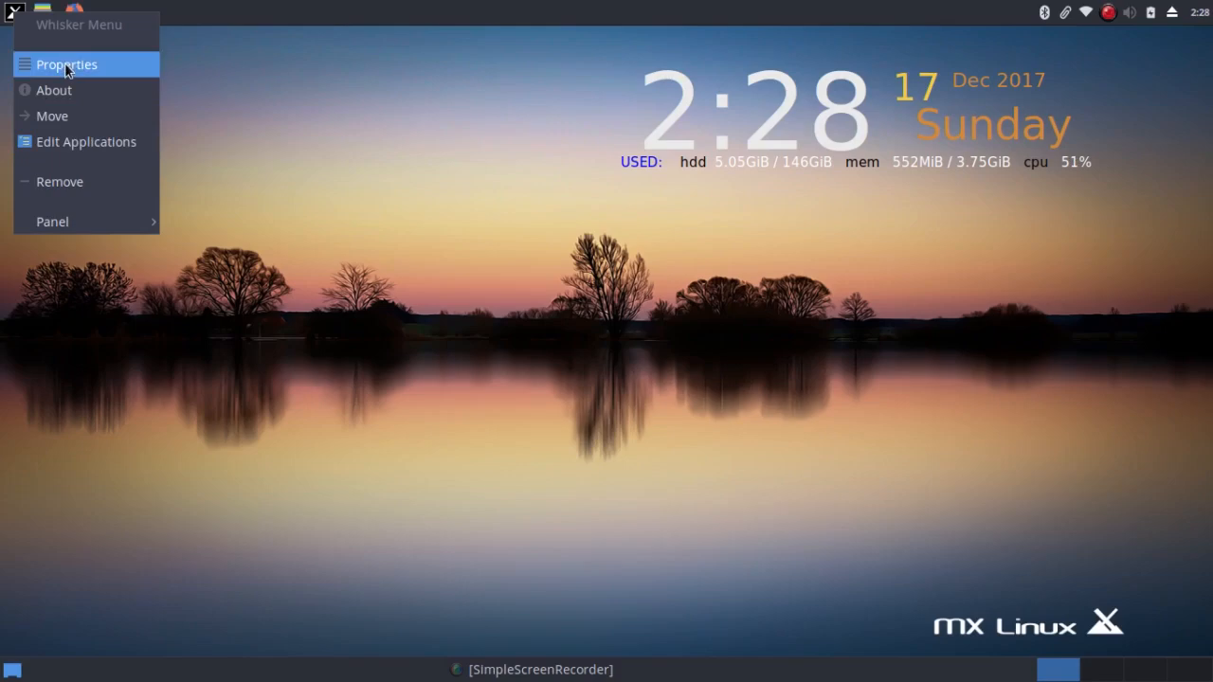
Open Whisker Menu properties and turn off 'Show application descriptions'
{"action": "left_click", "coordinate": [66, 64]}
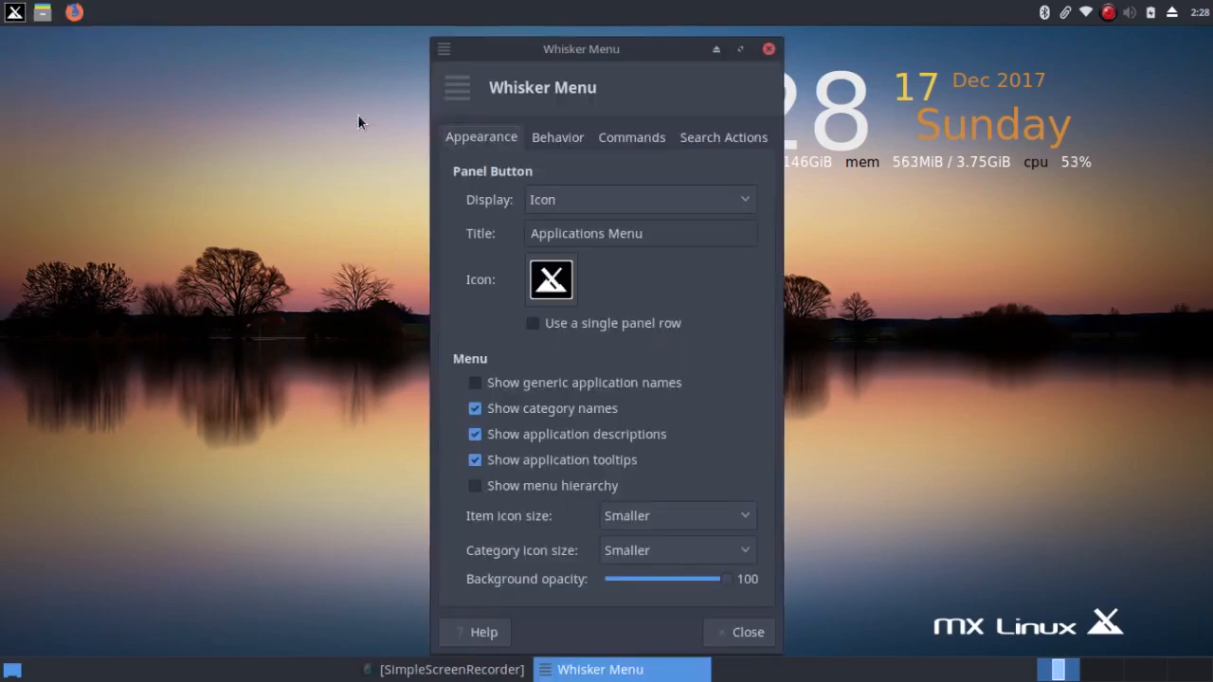
{"action": "mouse_move", "coordinate": [490, 153]}
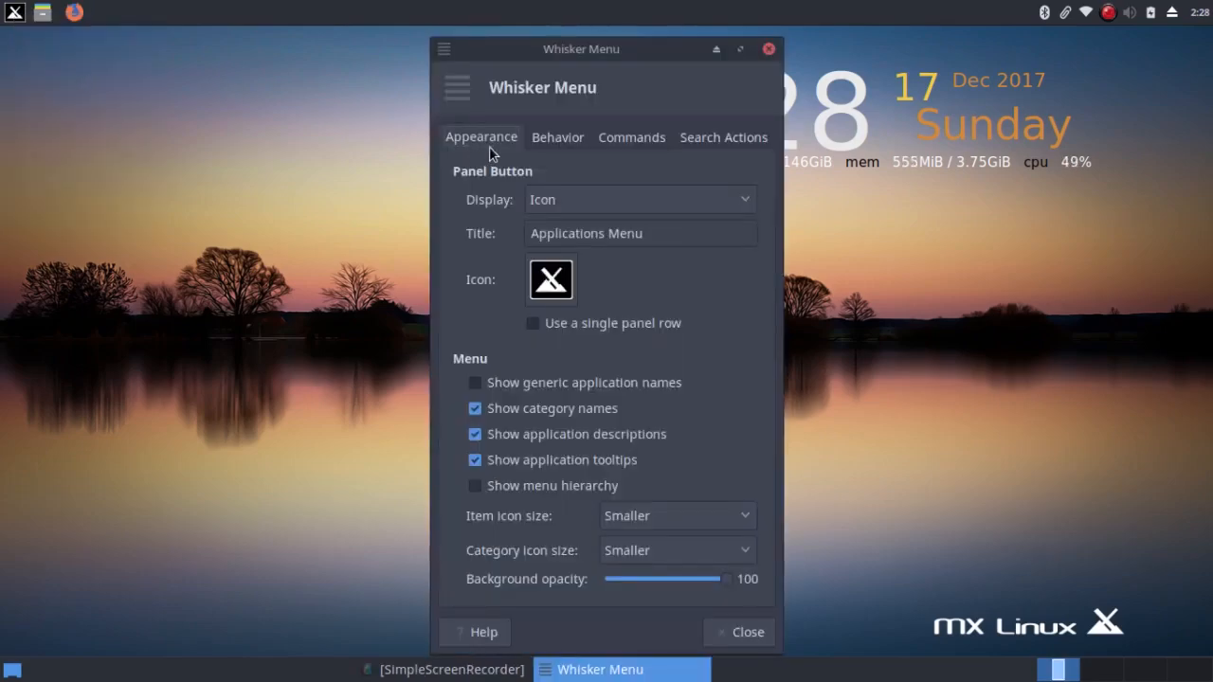
{"action": "mouse_move", "coordinate": [475, 440]}
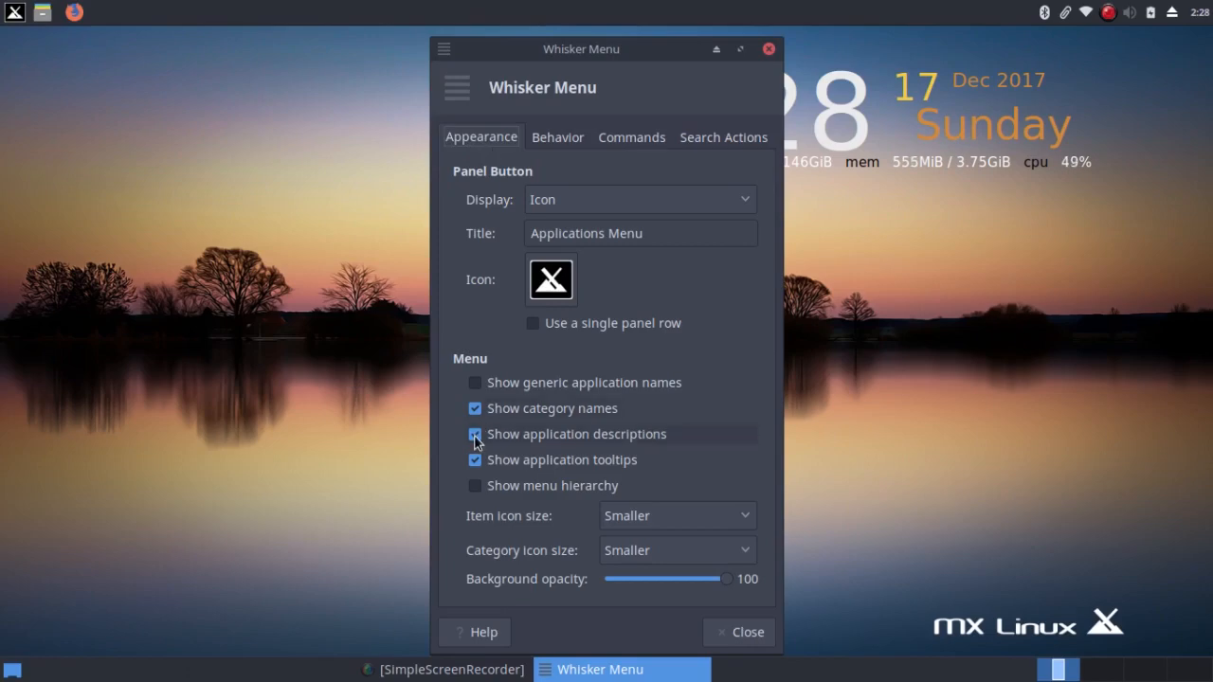
{"action": "left_click", "coordinate": [474, 434]}
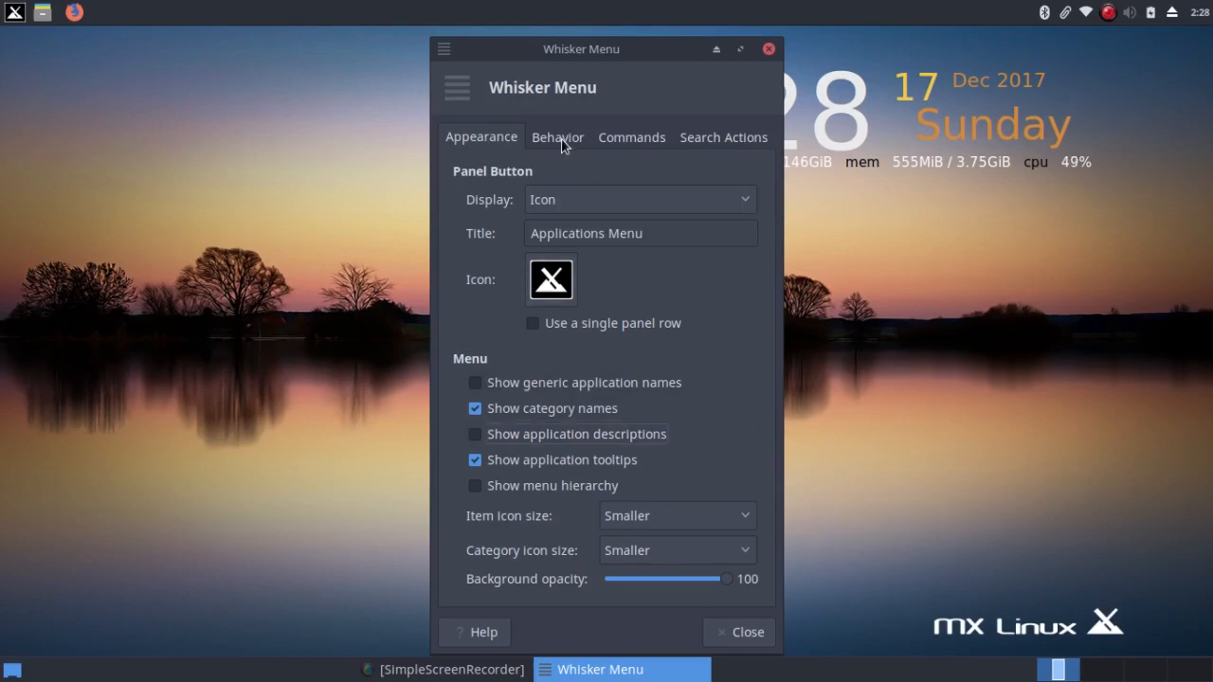
Enable the Behavior options positioning search entry, commands and categories beside the panel button
{"action": "left_click", "coordinate": [557, 138]}
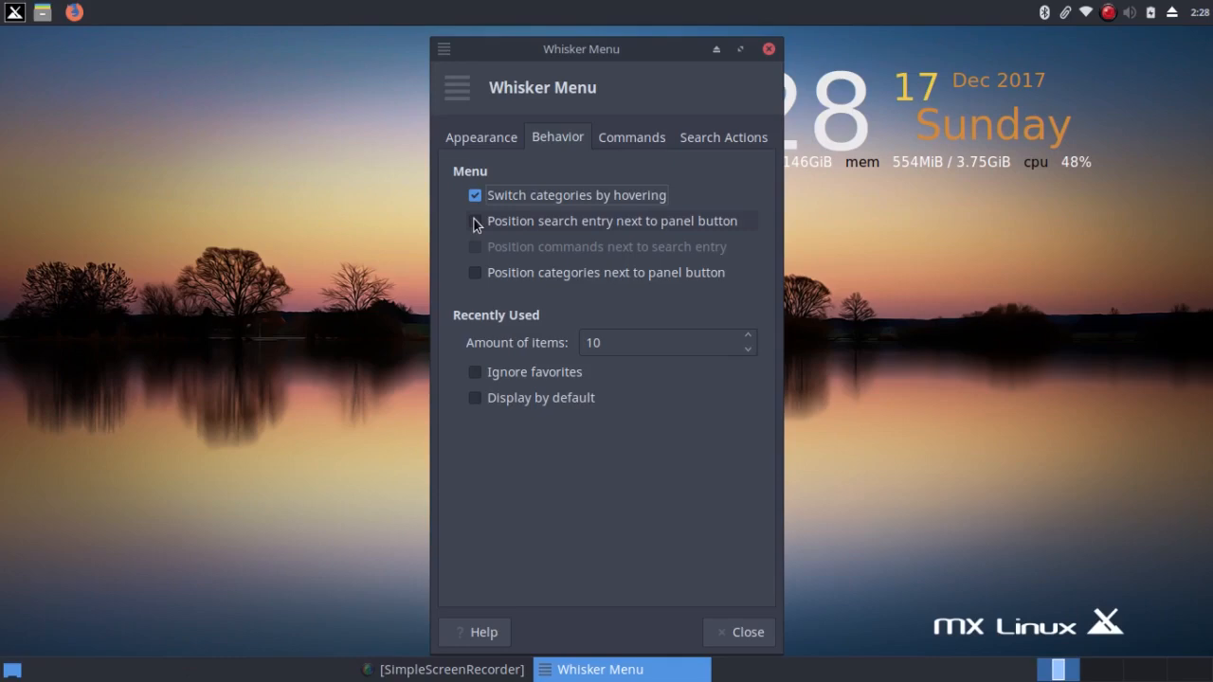
{"action": "left_click", "coordinate": [474, 220]}
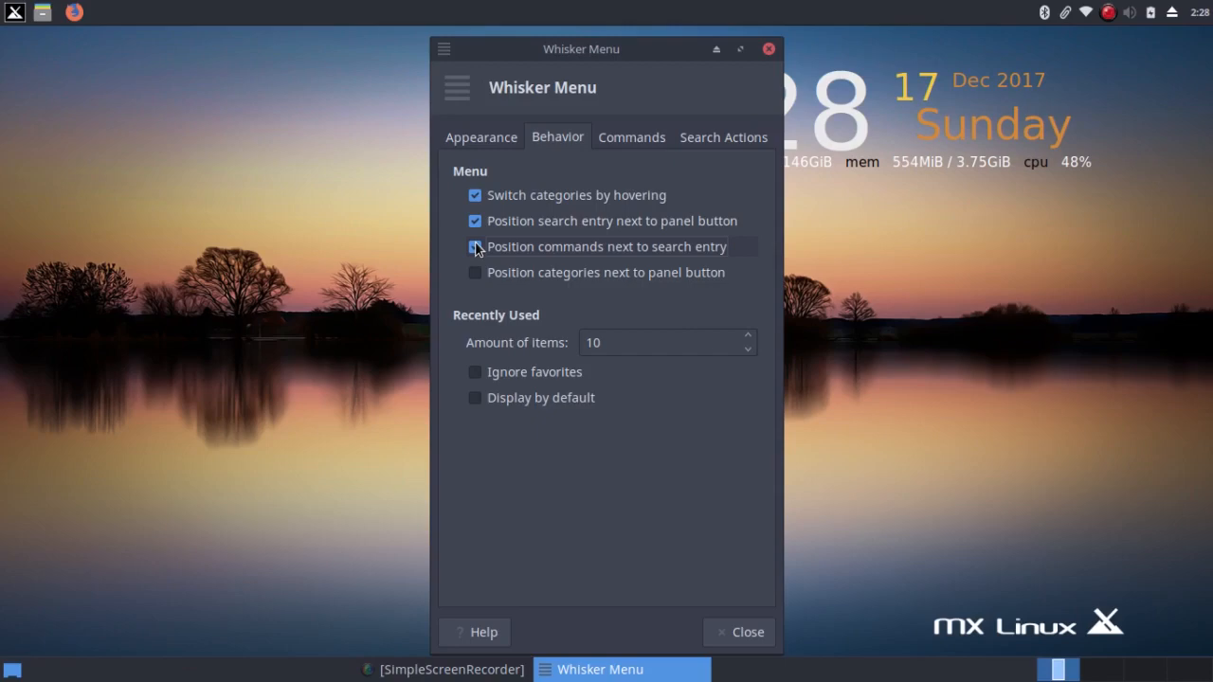
{"action": "left_click", "coordinate": [474, 246]}
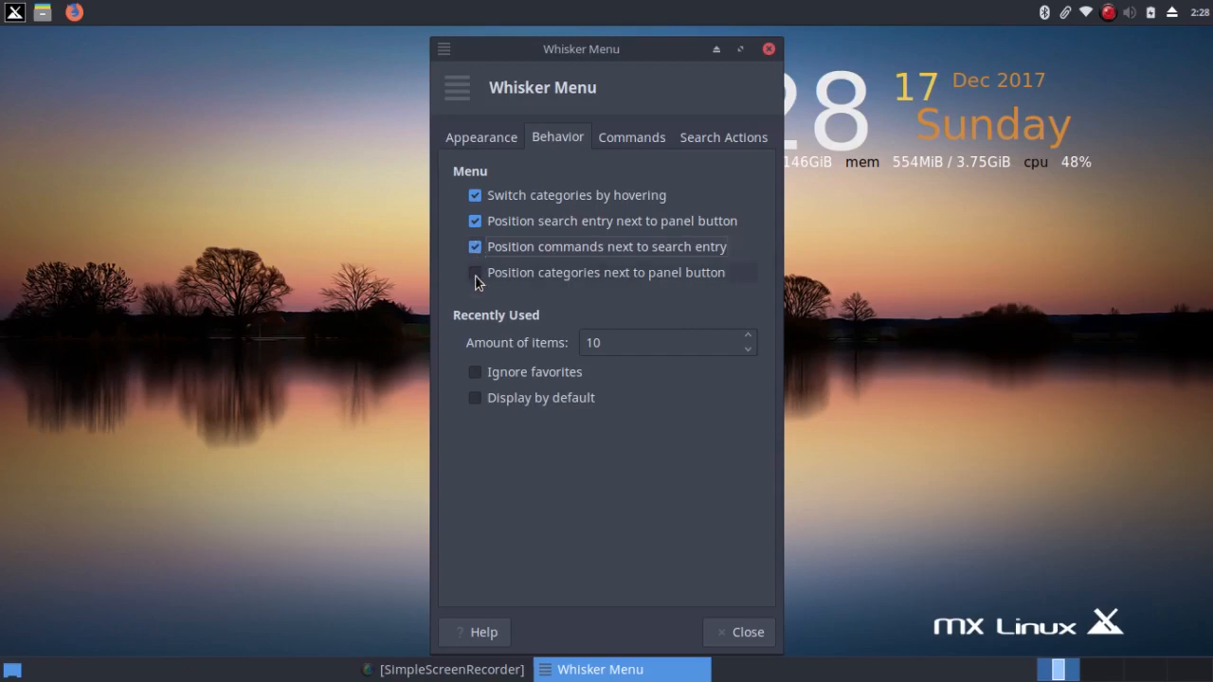
{"action": "left_click", "coordinate": [473, 273]}
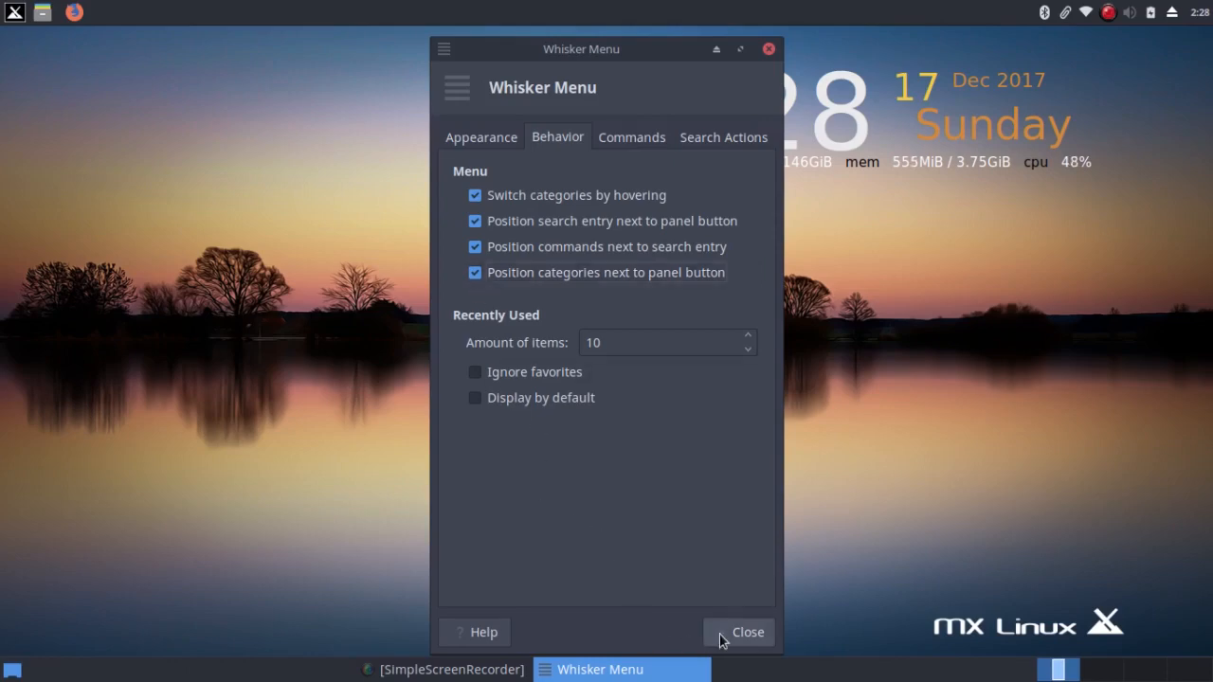
{"action": "left_click", "coordinate": [747, 632]}
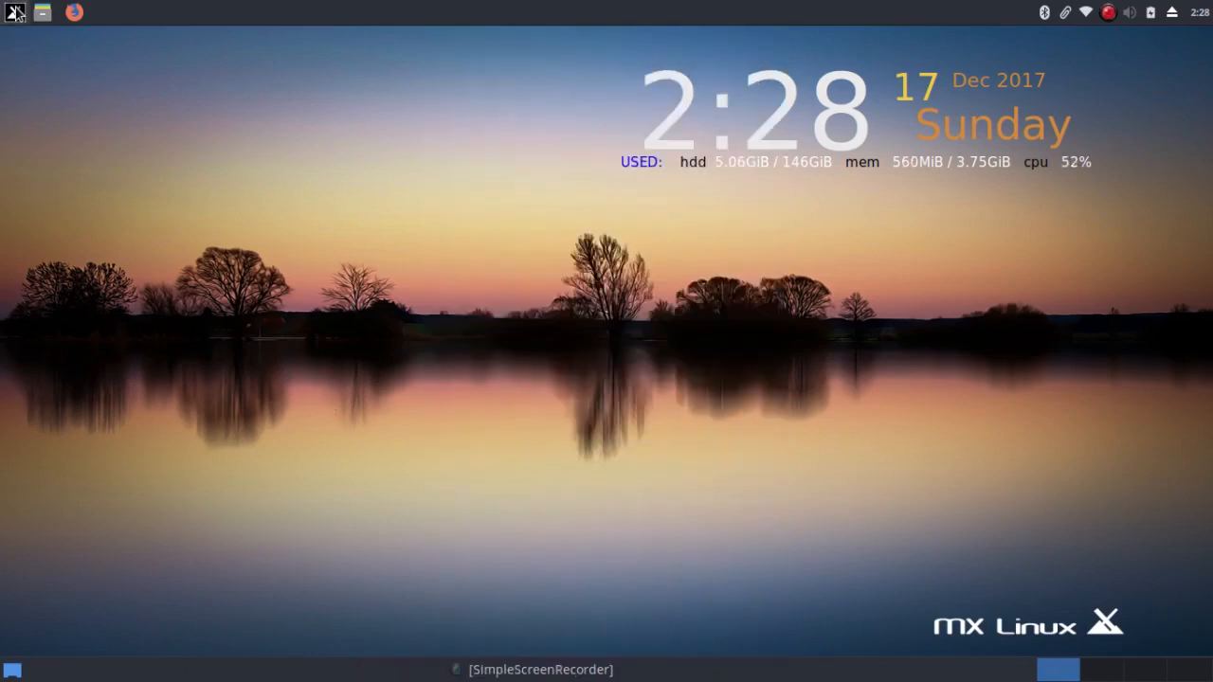
Open the Whisker Menu and browse the MX Tools and System categories
{"action": "left_click", "coordinate": [13, 11]}
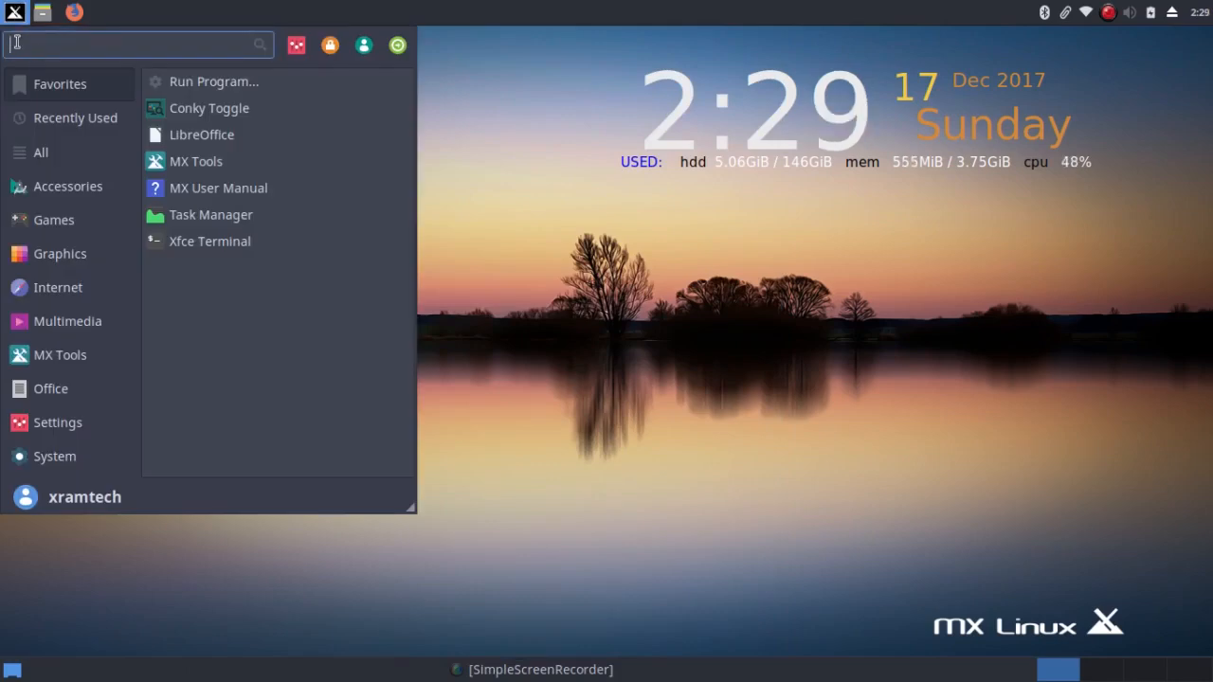
{"action": "mouse_move", "coordinate": [60, 83]}
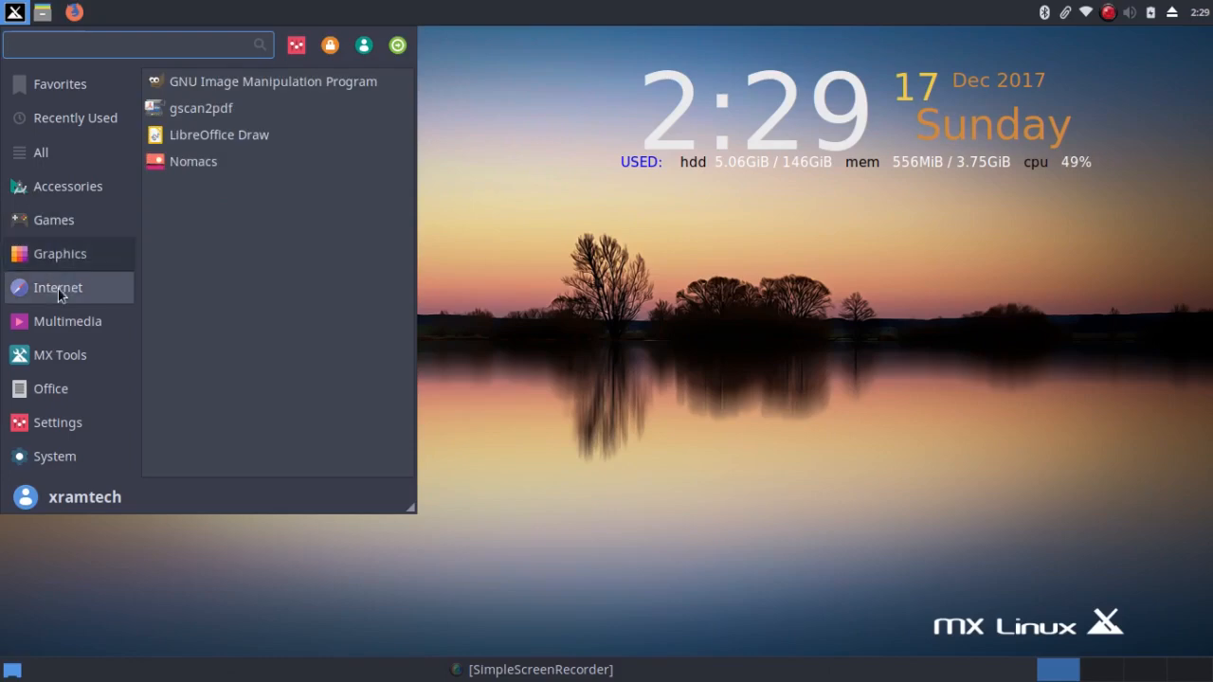
{"action": "left_click", "coordinate": [60, 355]}
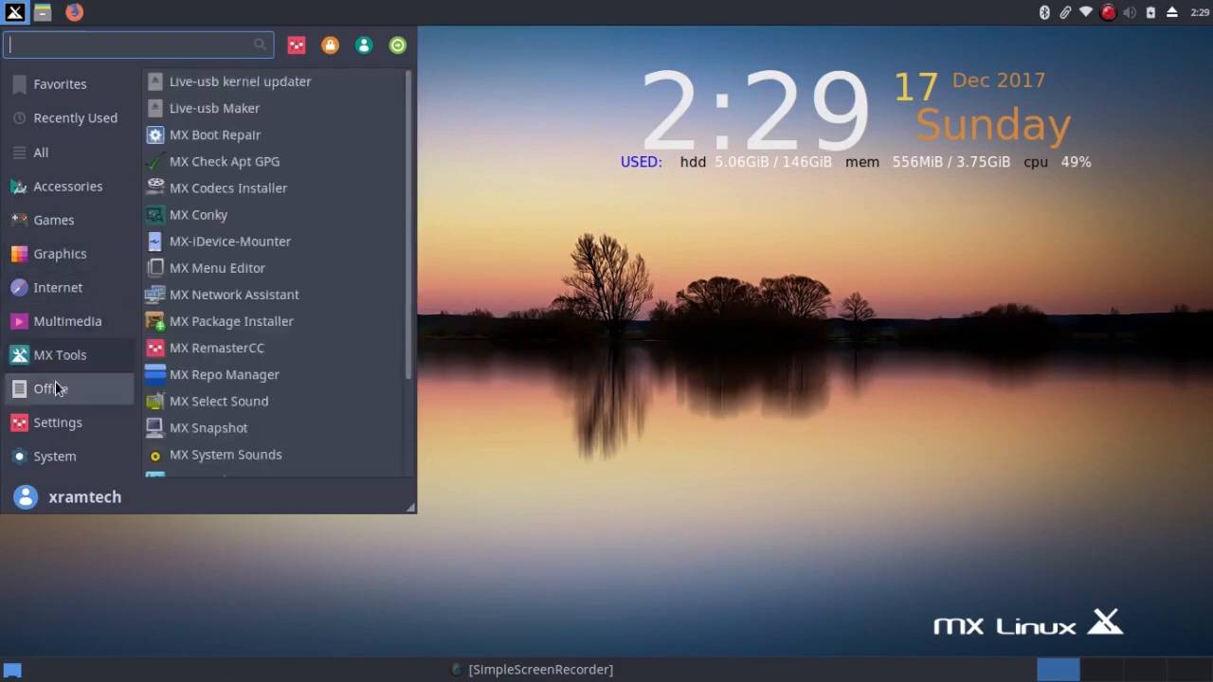
{"action": "left_click", "coordinate": [57, 422]}
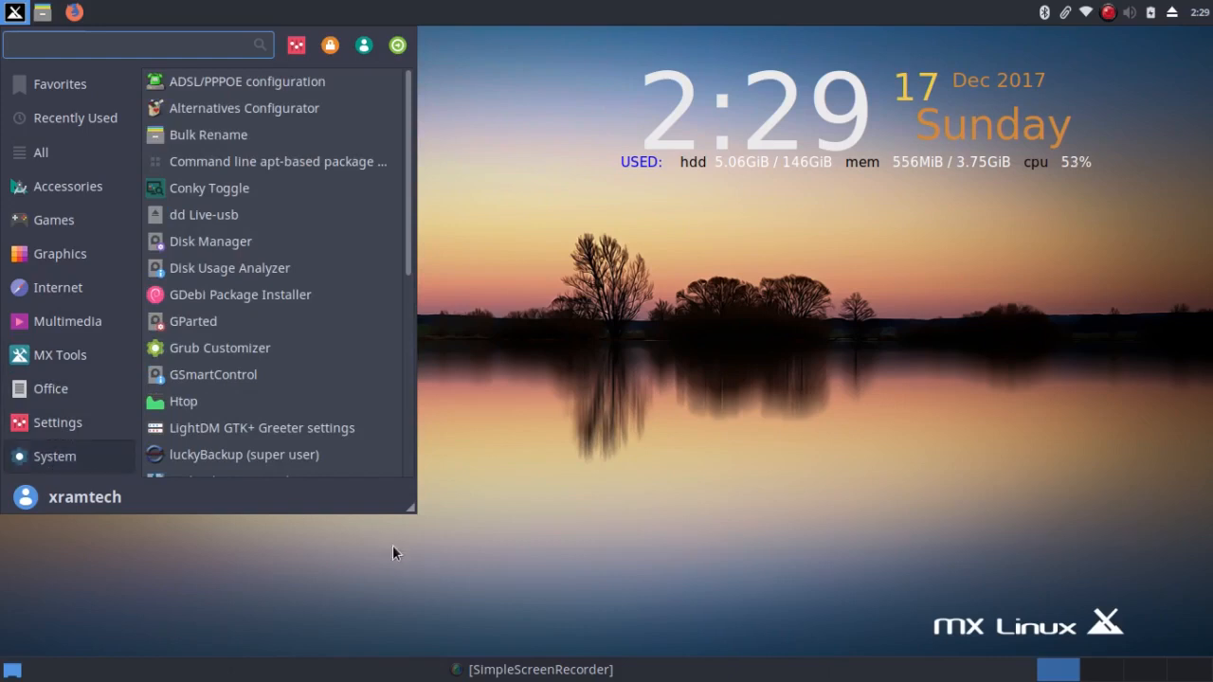
{"action": "mouse_move", "coordinate": [398, 502]}
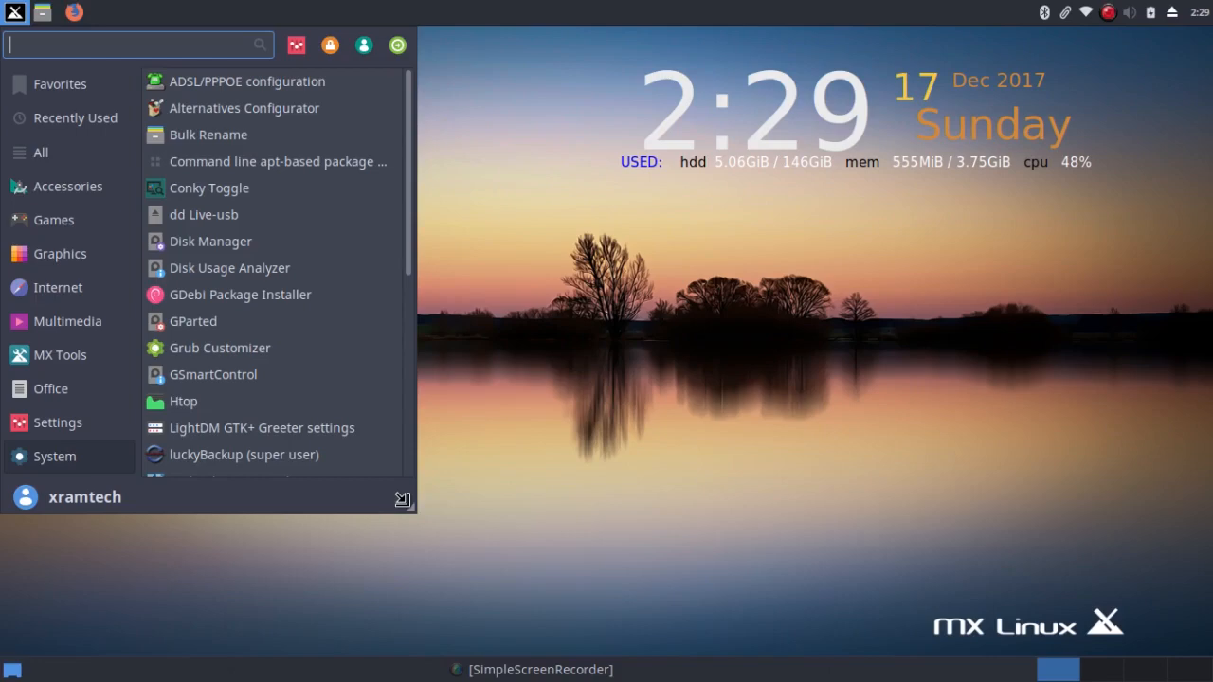
Drag the Whisker Menu's grip to enlarge it, then list All and Accessories applications
{"action": "left_click_drag", "start_coordinate": [401, 499], "coordinate": [407, 526]}
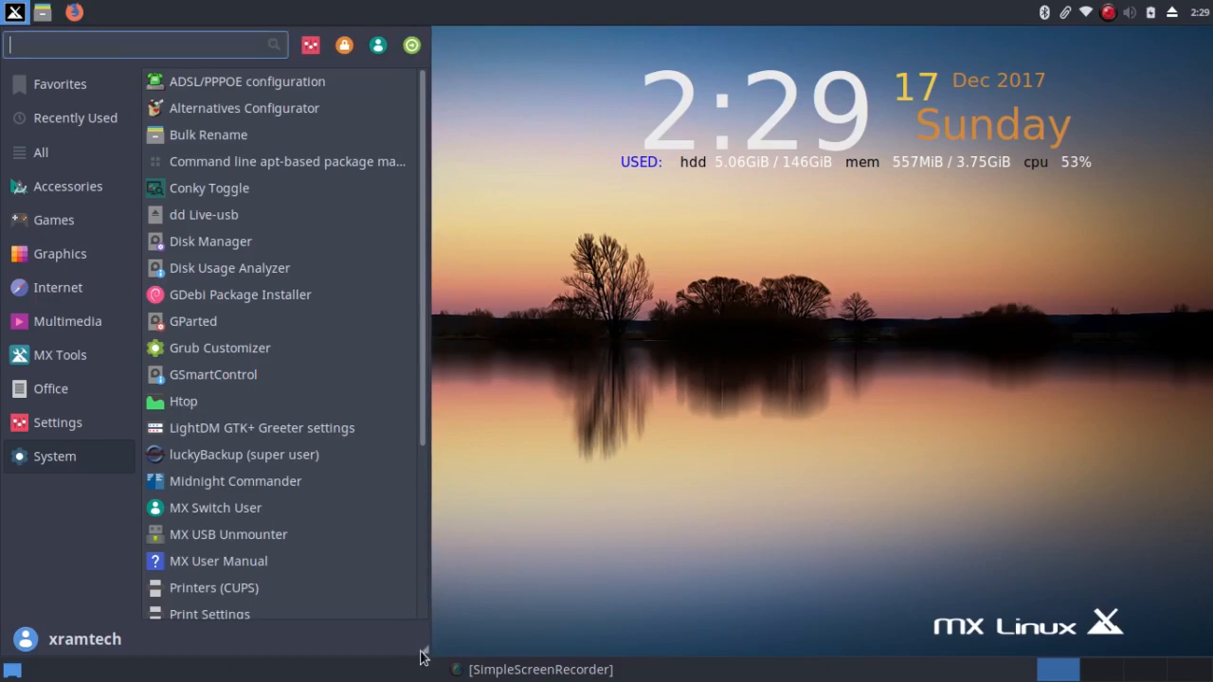
{"action": "mouse_move", "coordinate": [421, 429]}
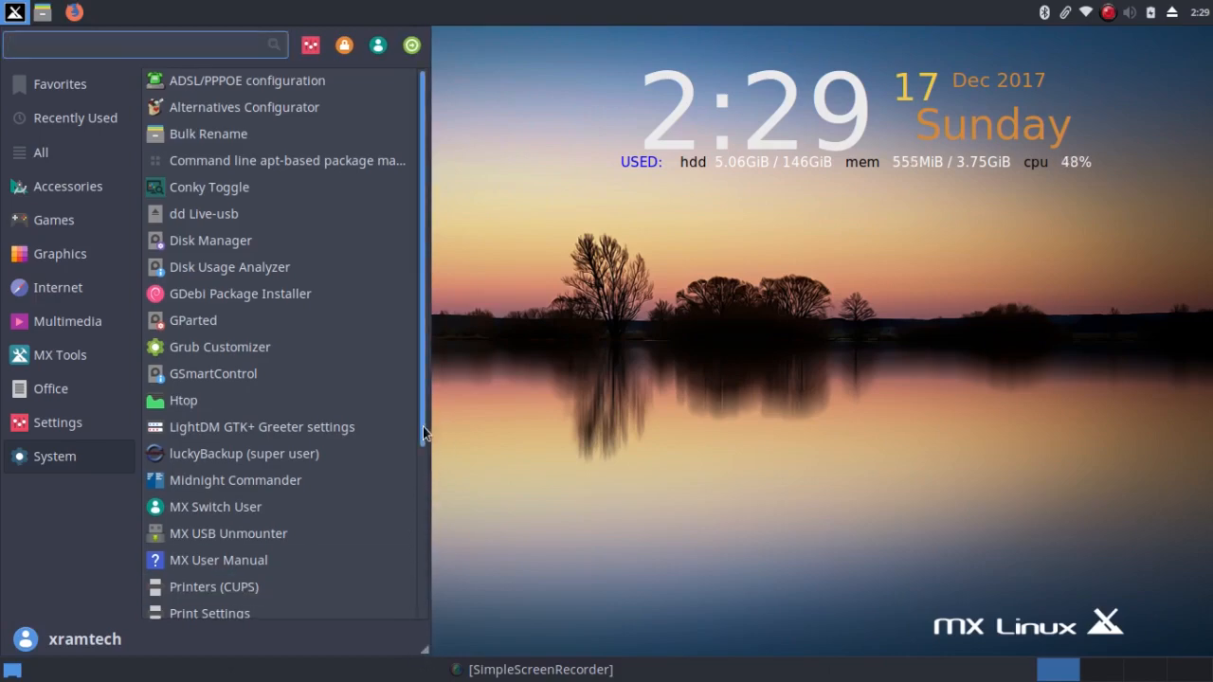
{"action": "scroll", "scroll_direction": "down", "scroll_amount": 3}
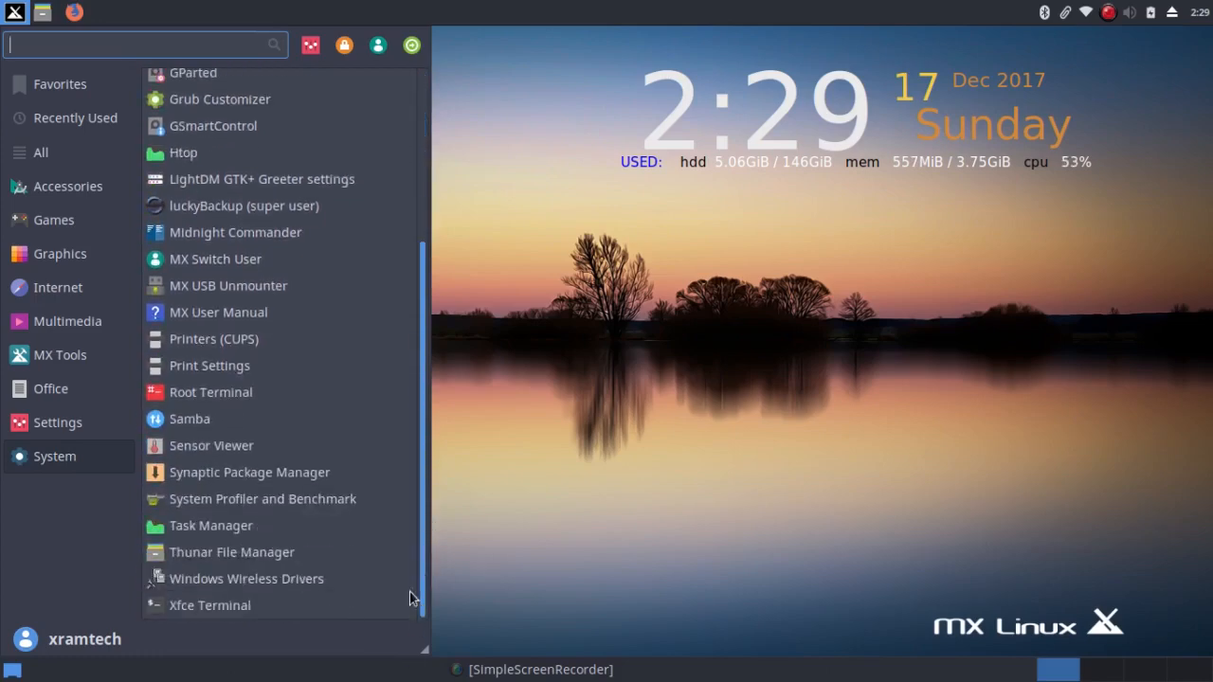
{"action": "scroll", "scroll_direction": "up", "scroll_amount": 3}
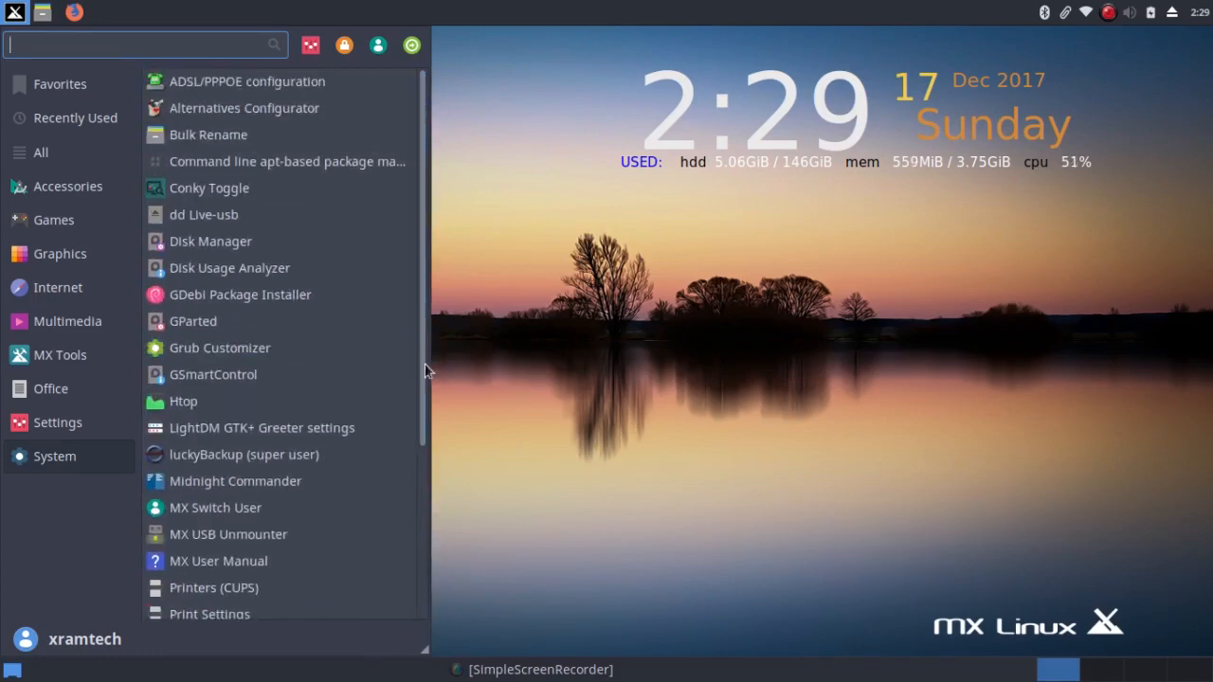
{"action": "mouse_move", "coordinate": [4, 559]}
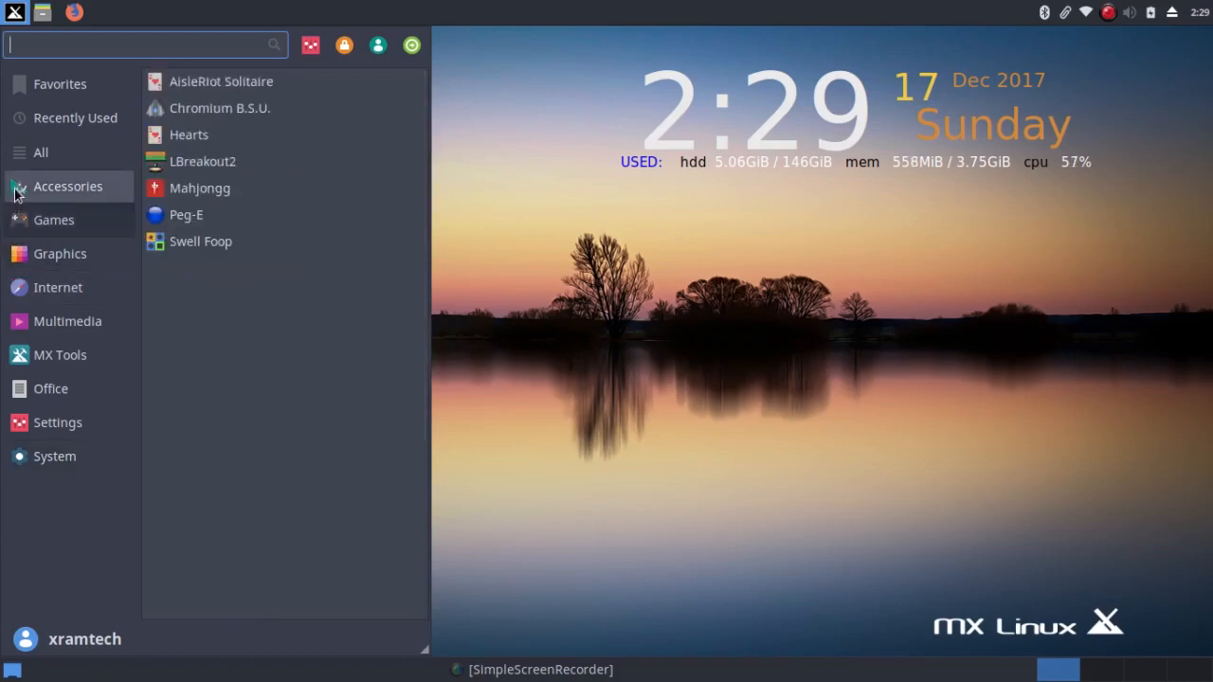
{"action": "left_click", "coordinate": [41, 152]}
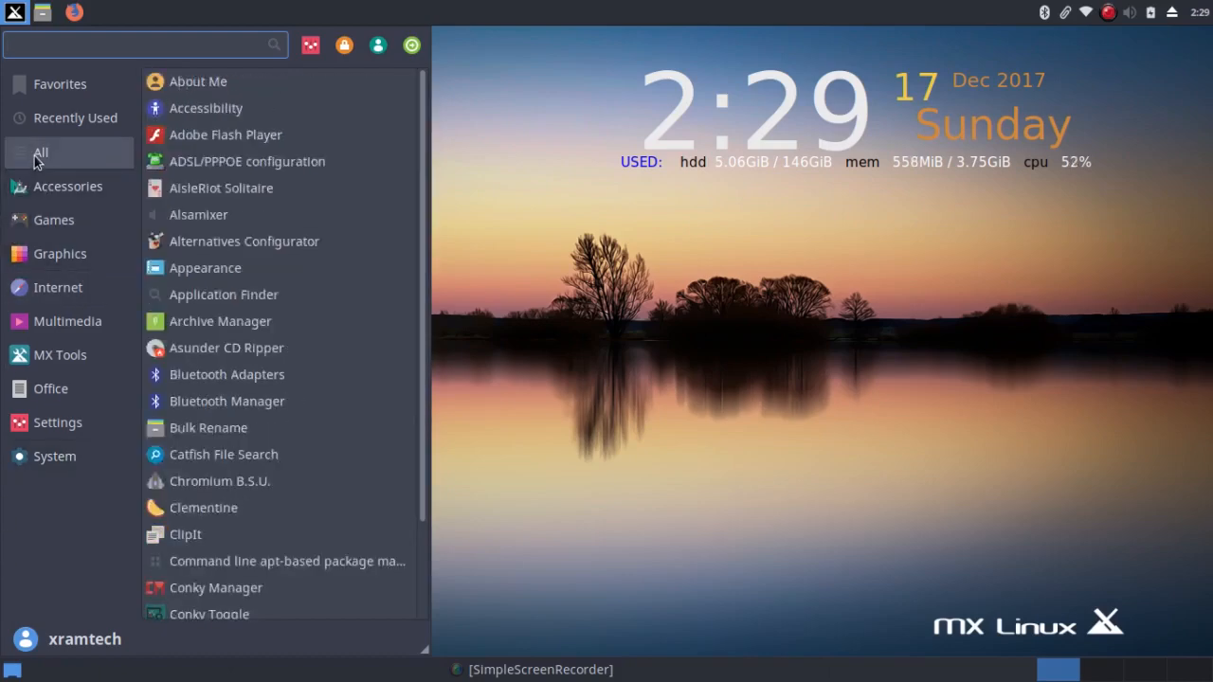
{"action": "left_click", "coordinate": [67, 186]}
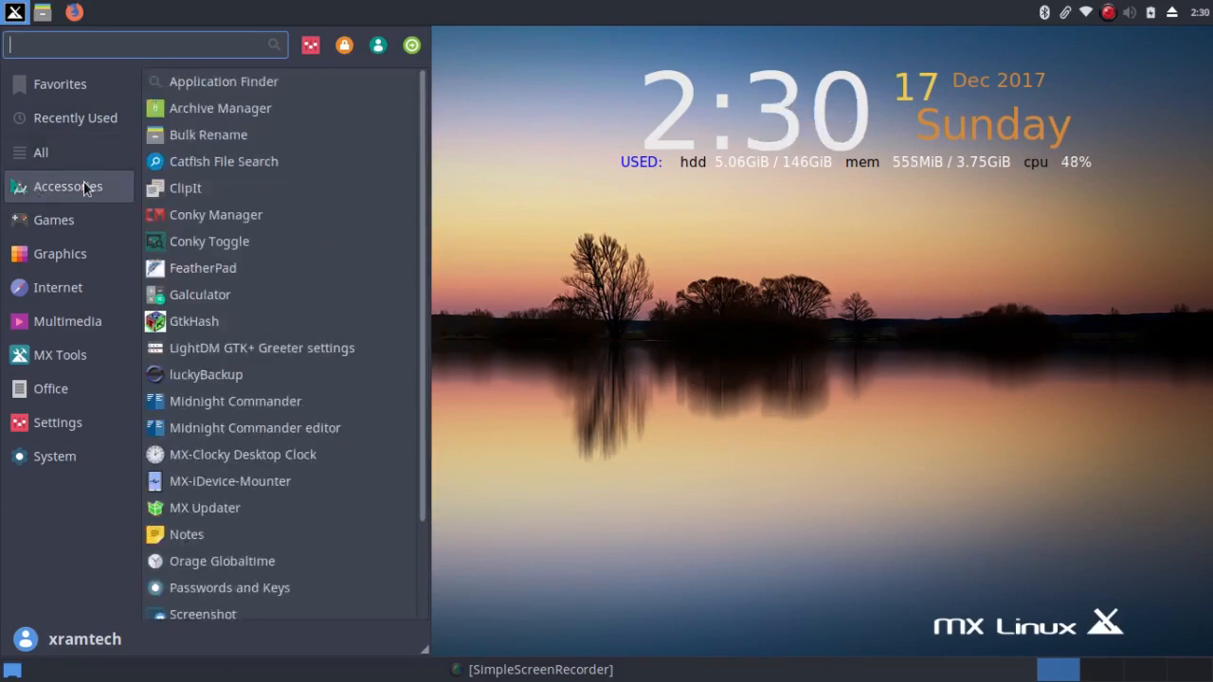
{"action": "mouse_move", "coordinate": [216, 215]}
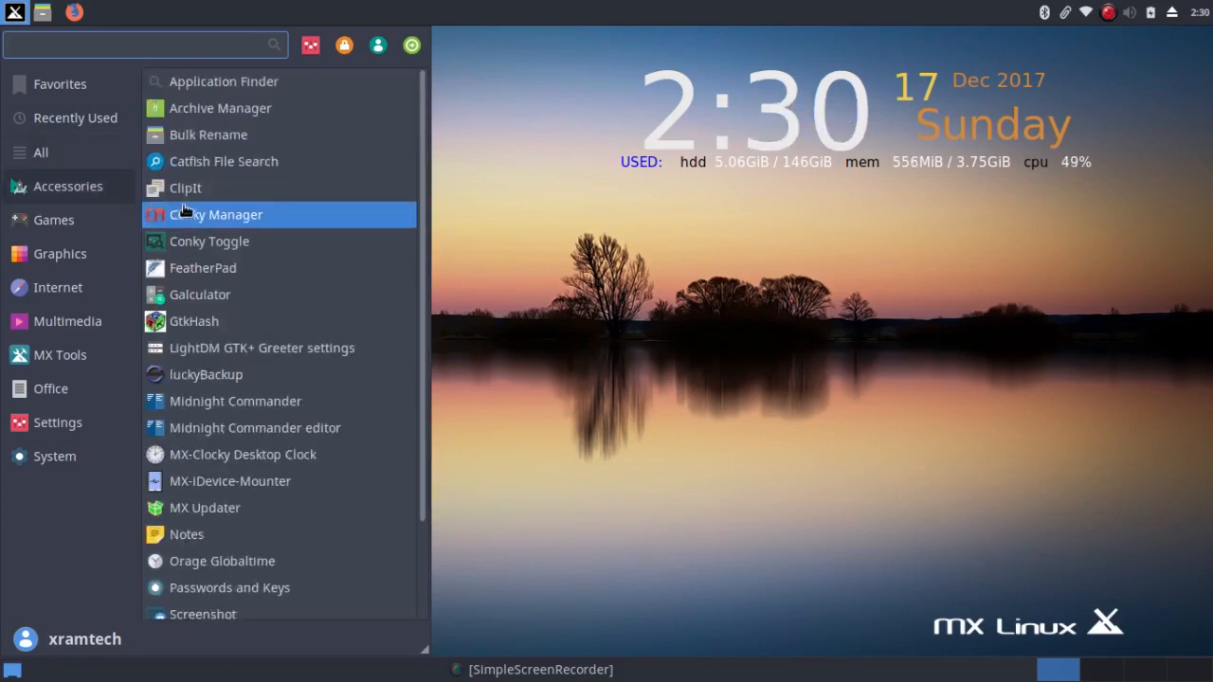
Launch Conky Manager from Accessories, view the widget list with MX-Gotham default checked, then close it
{"action": "left_click", "coordinate": [217, 214]}
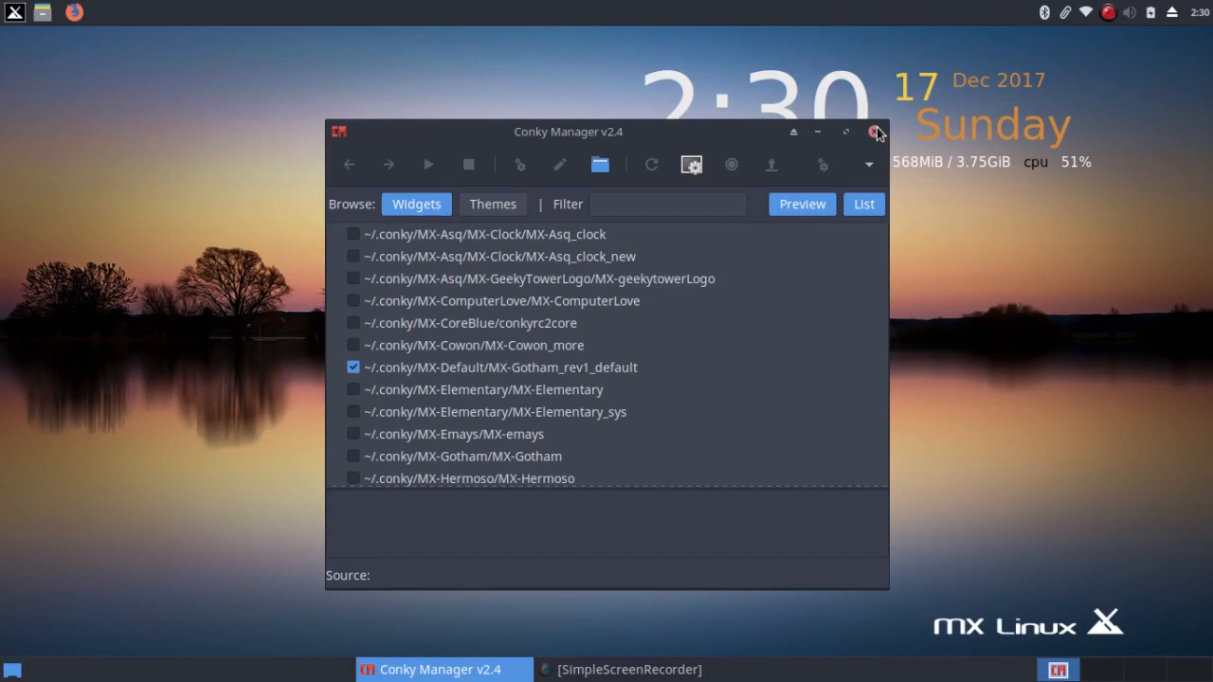
{"action": "mouse_move", "coordinate": [464, 372]}
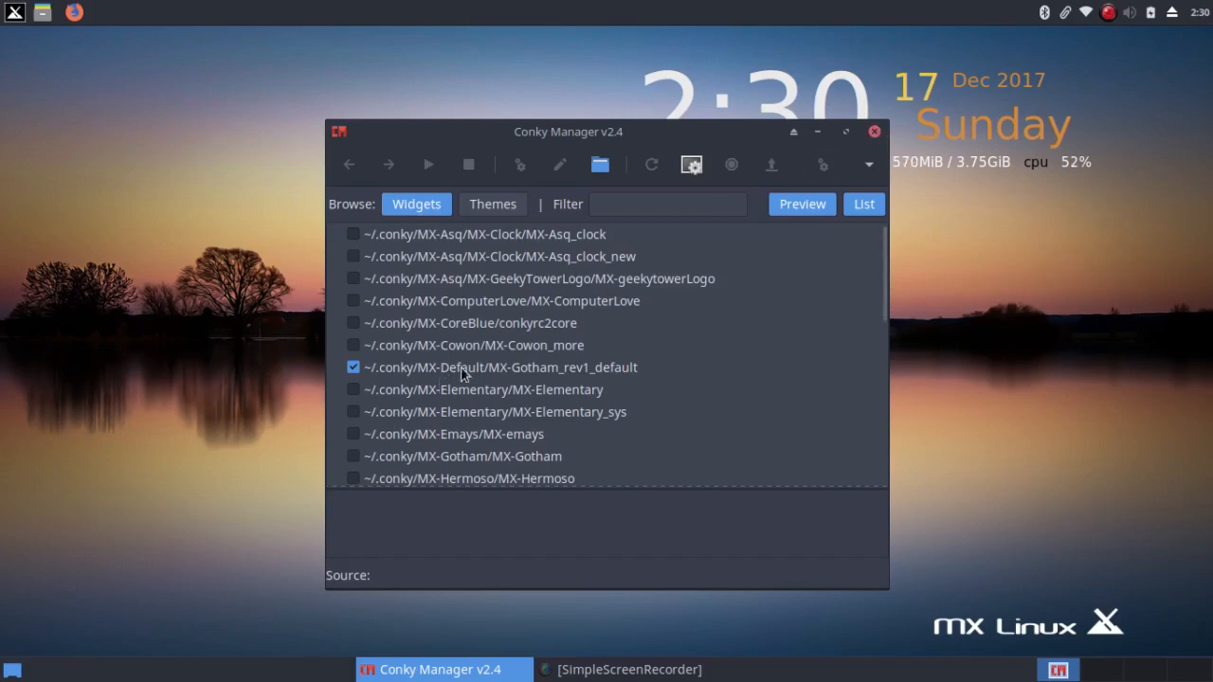
{"action": "mouse_move", "coordinate": [578, 377]}
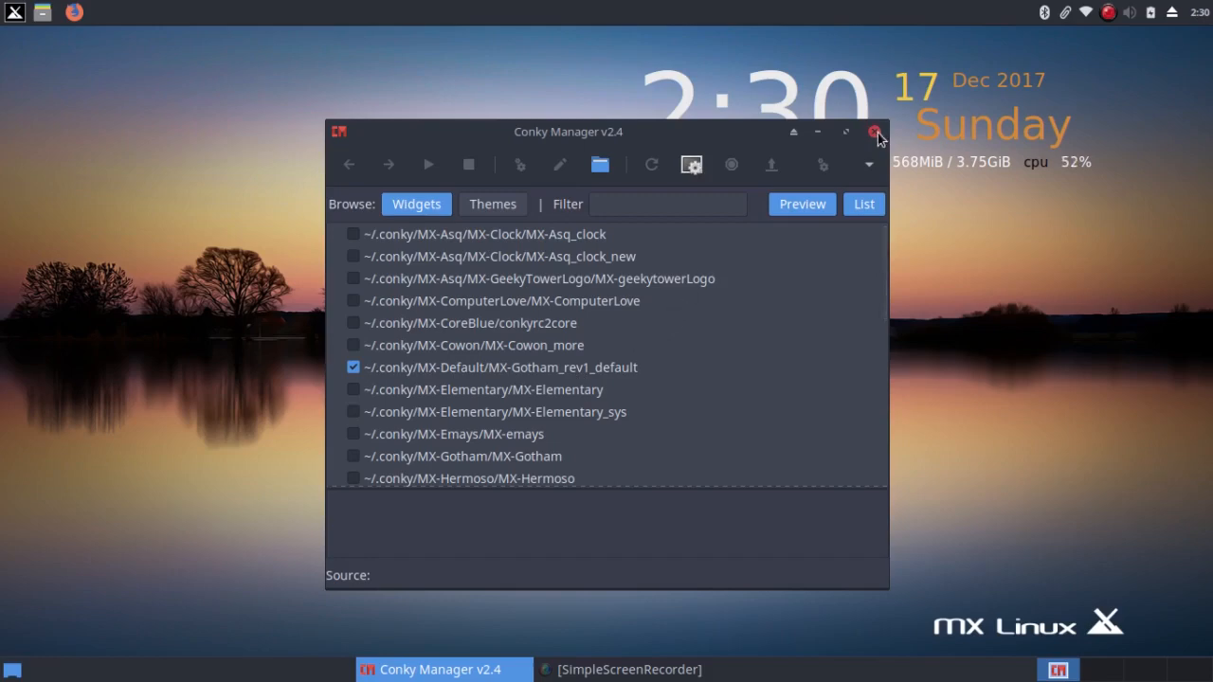
{"action": "left_click", "coordinate": [875, 131]}
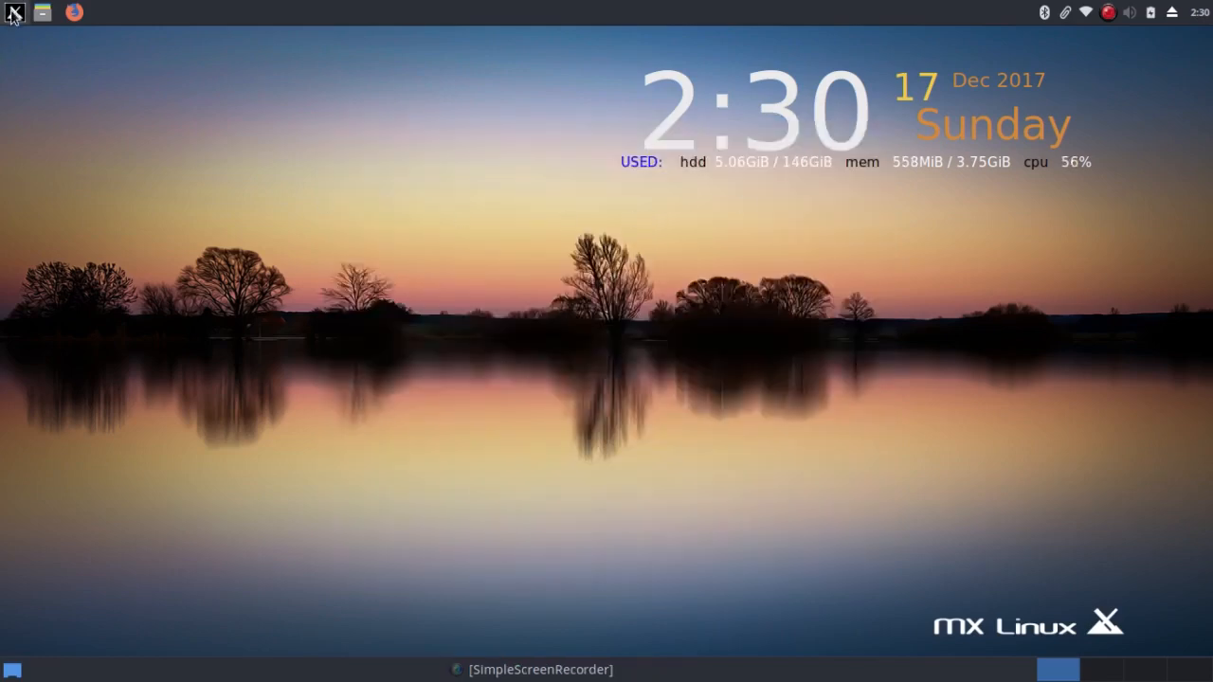
Run Conky Toggle from the Accessories menu to toggle the desktop clock and system stats readout
{"action": "left_click", "coordinate": [13, 12]}
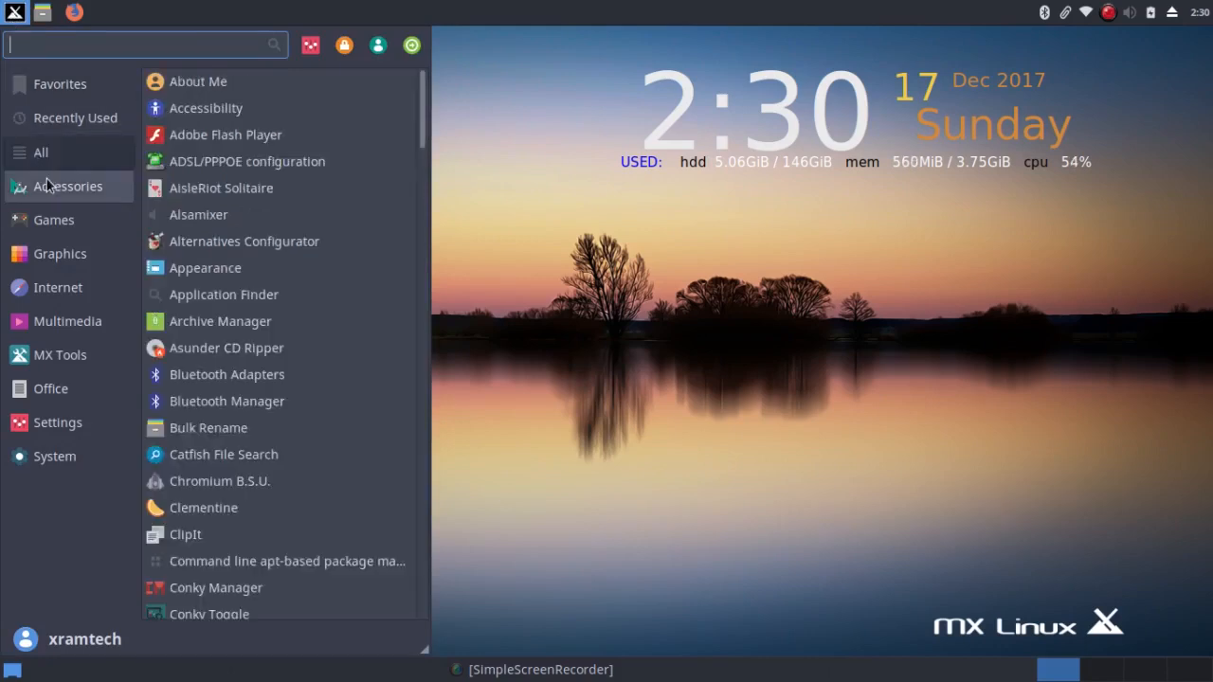
{"action": "scroll", "scroll_direction": "down", "scroll_amount": 3}
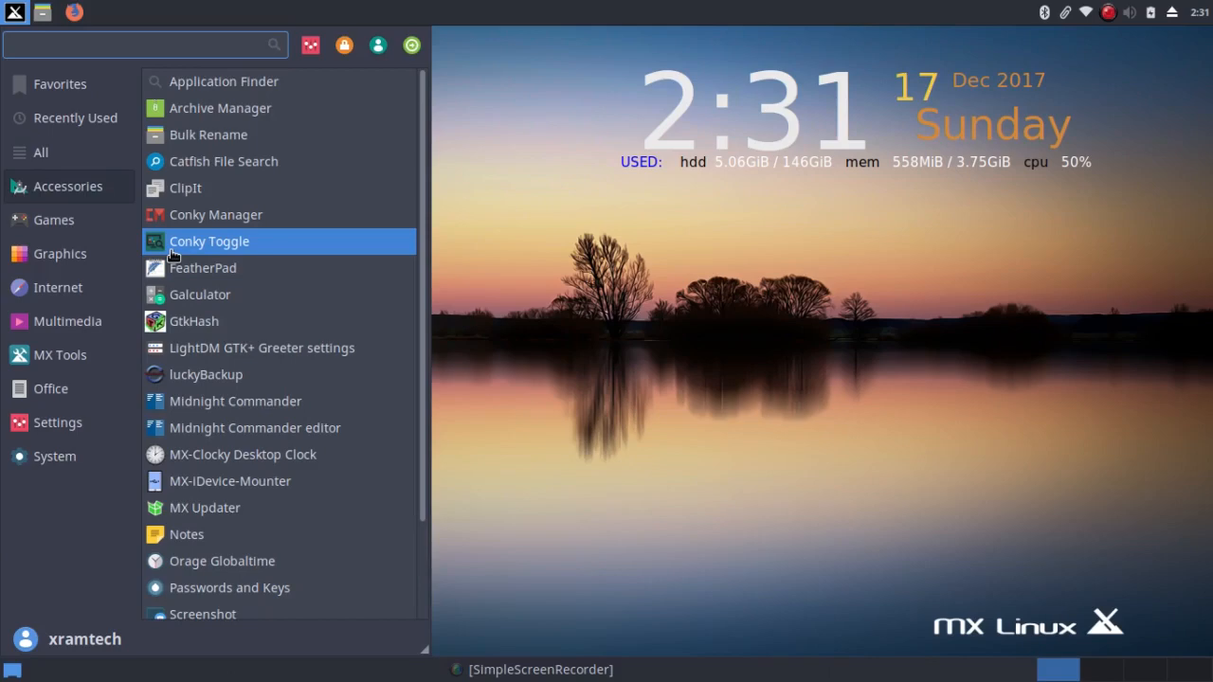
{"action": "left_click", "coordinate": [209, 241]}
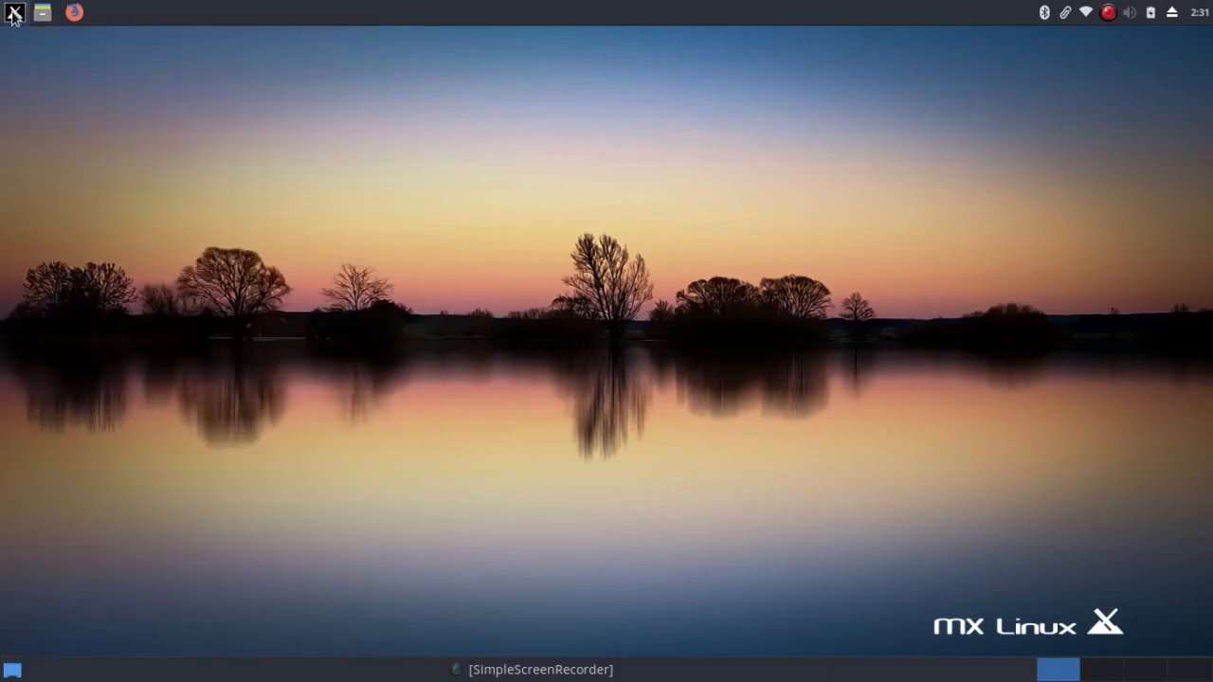
{"action": "left_click", "coordinate": [14, 13]}
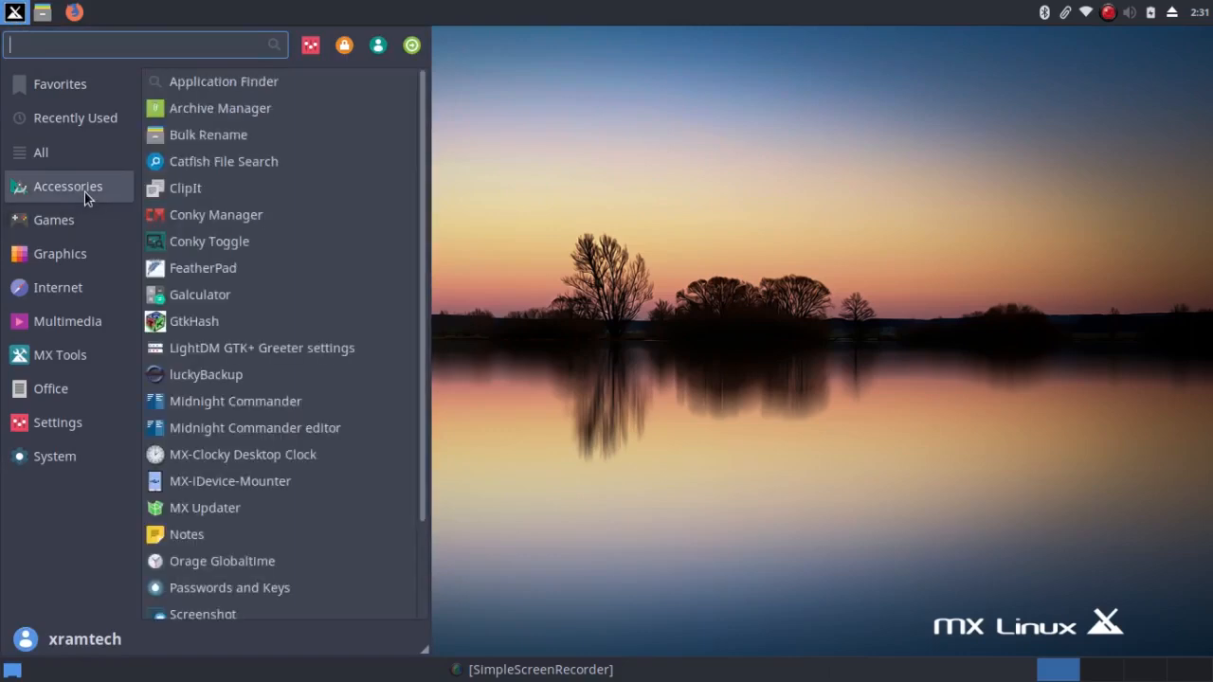
{"action": "mouse_move", "coordinate": [208, 241]}
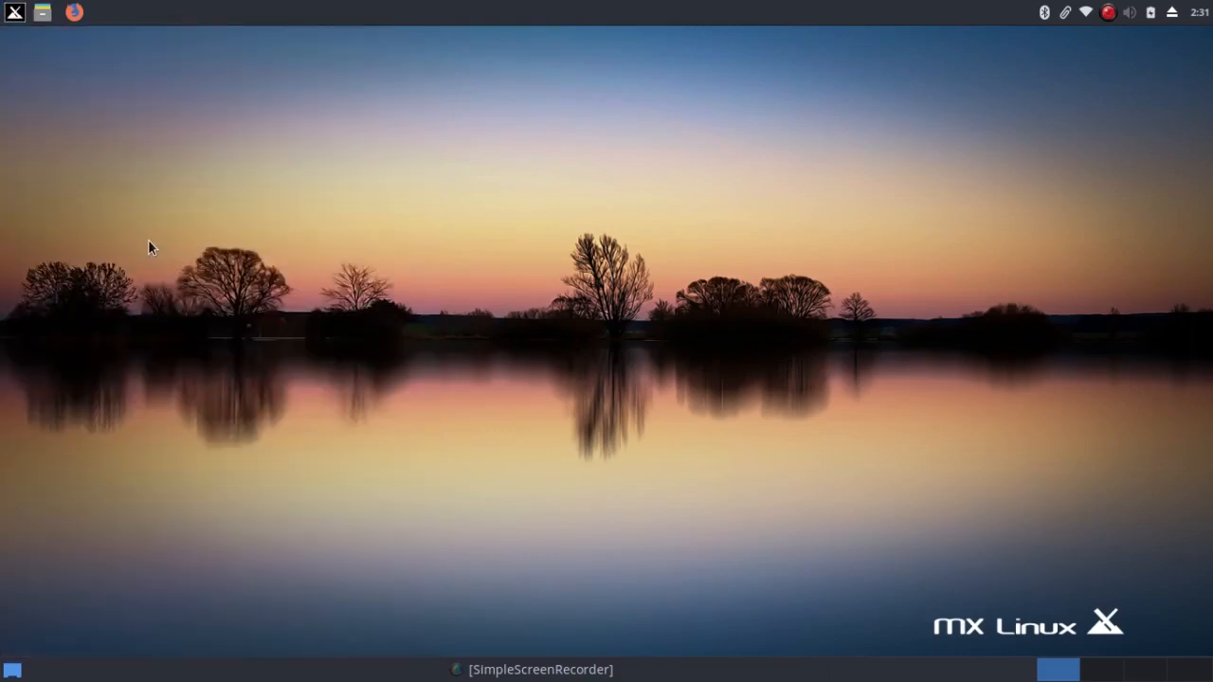
{"action": "mouse_move", "coordinate": [5, 52]}
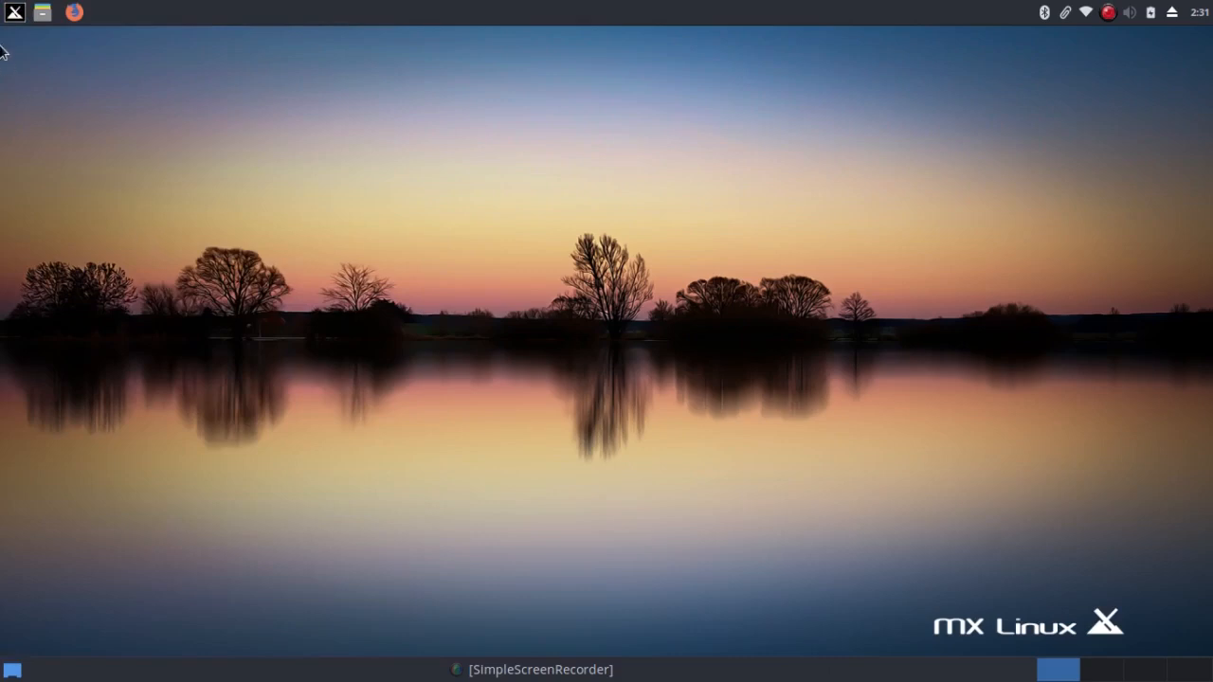
{"action": "left_click", "coordinate": [13, 12]}
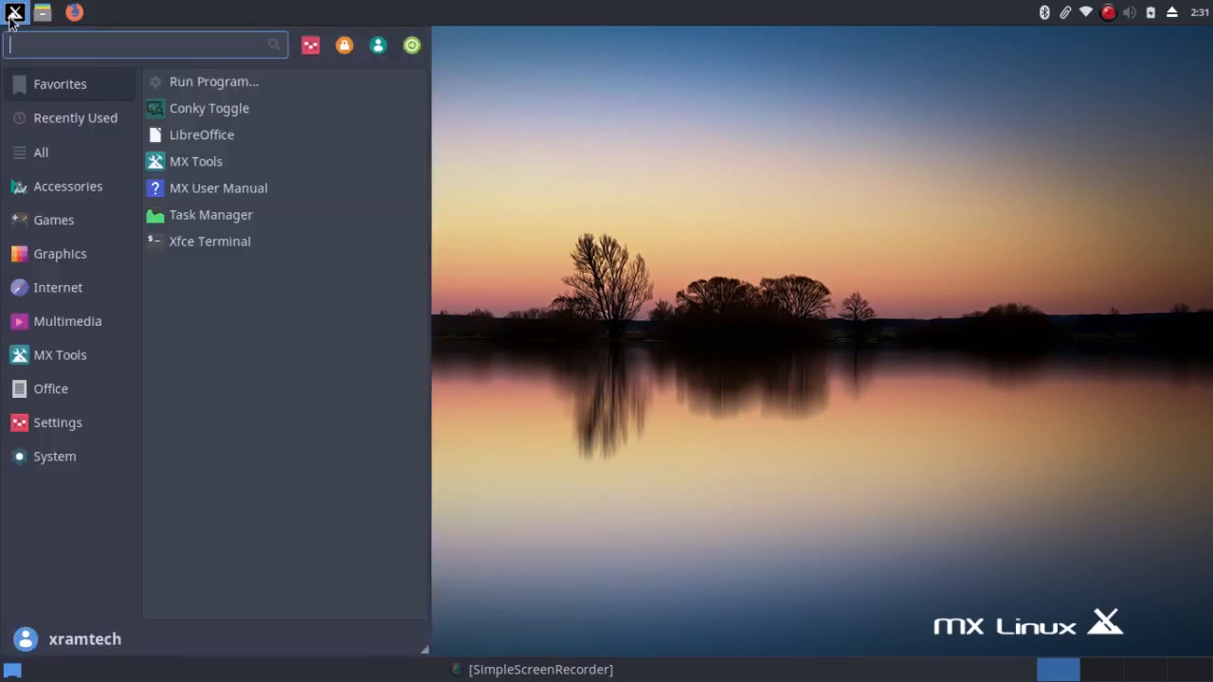
{"action": "left_click", "coordinate": [68, 185]}
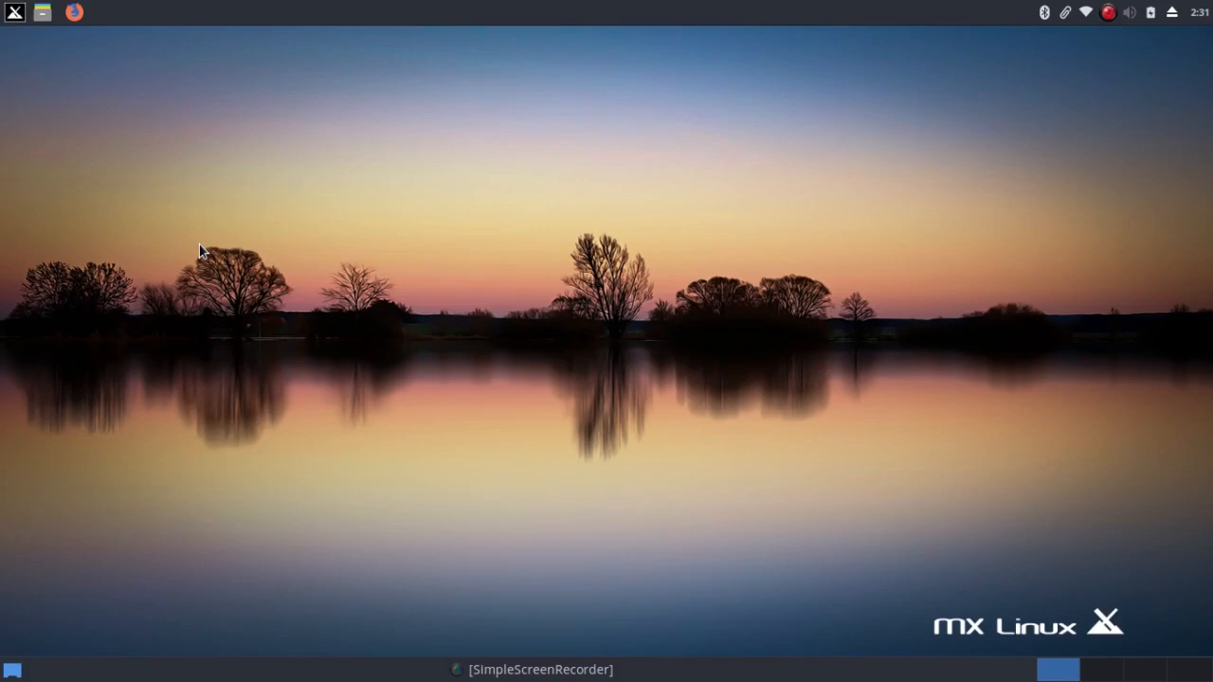
{"action": "mouse_move", "coordinate": [14, 13]}
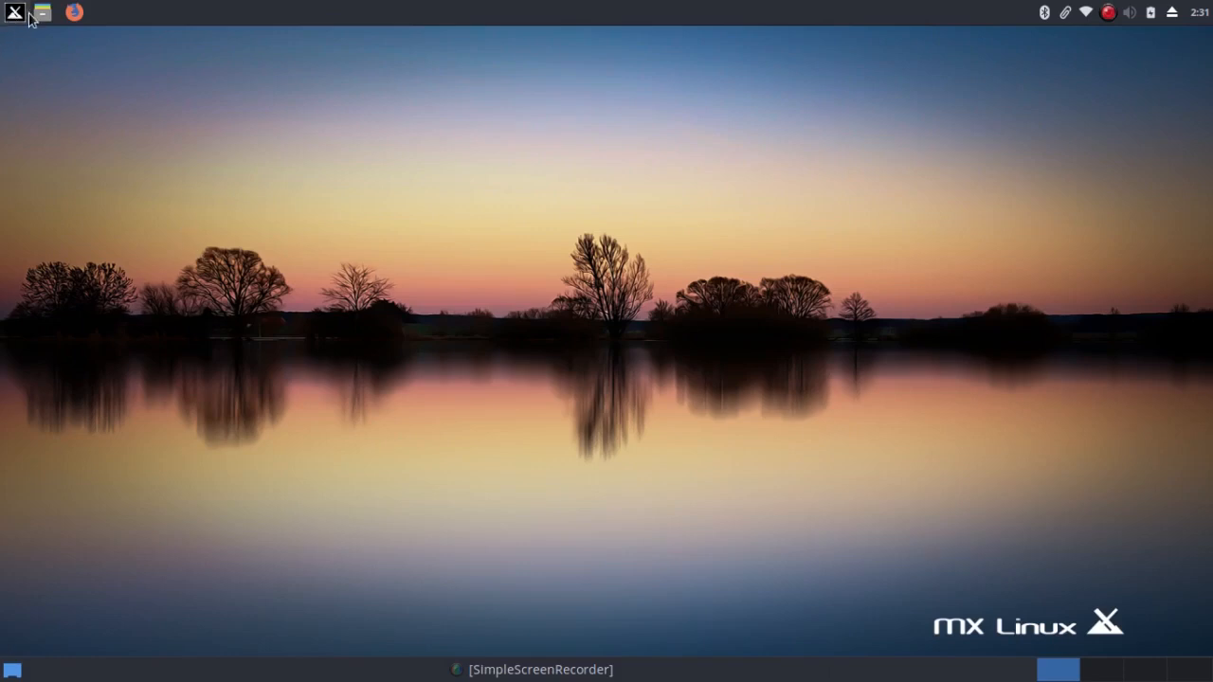
{"action": "mouse_move", "coordinate": [139, 611]}
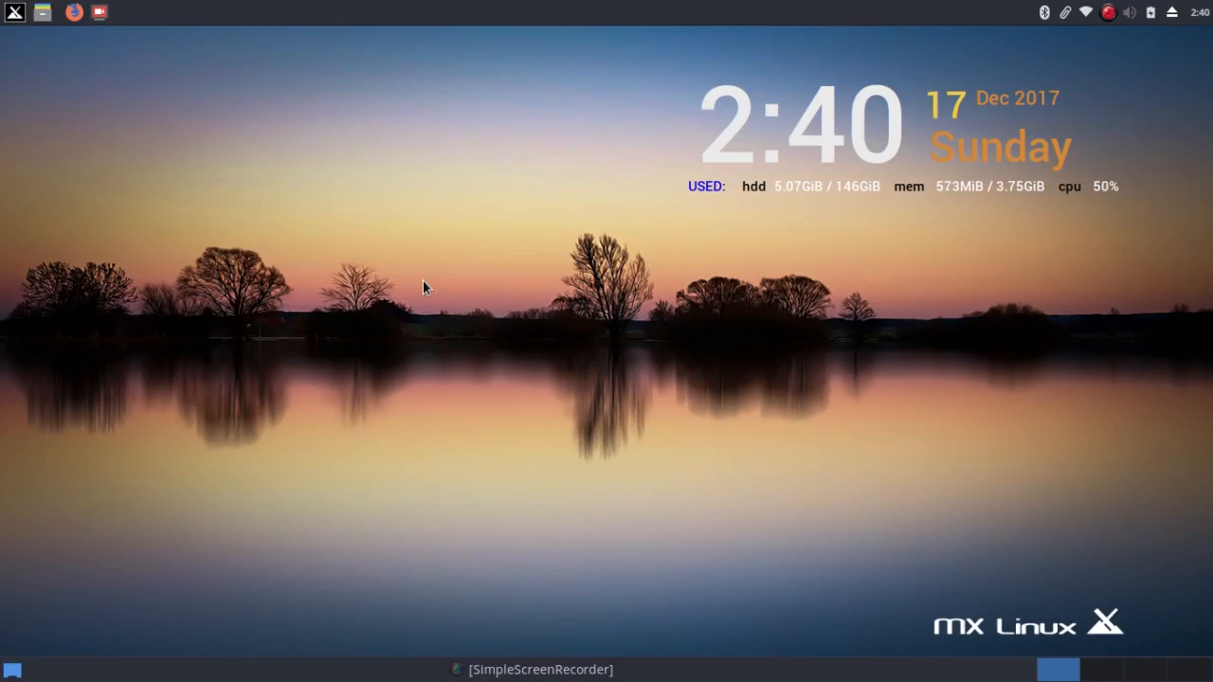
{"action": "mouse_move", "coordinate": [1061, 651]}
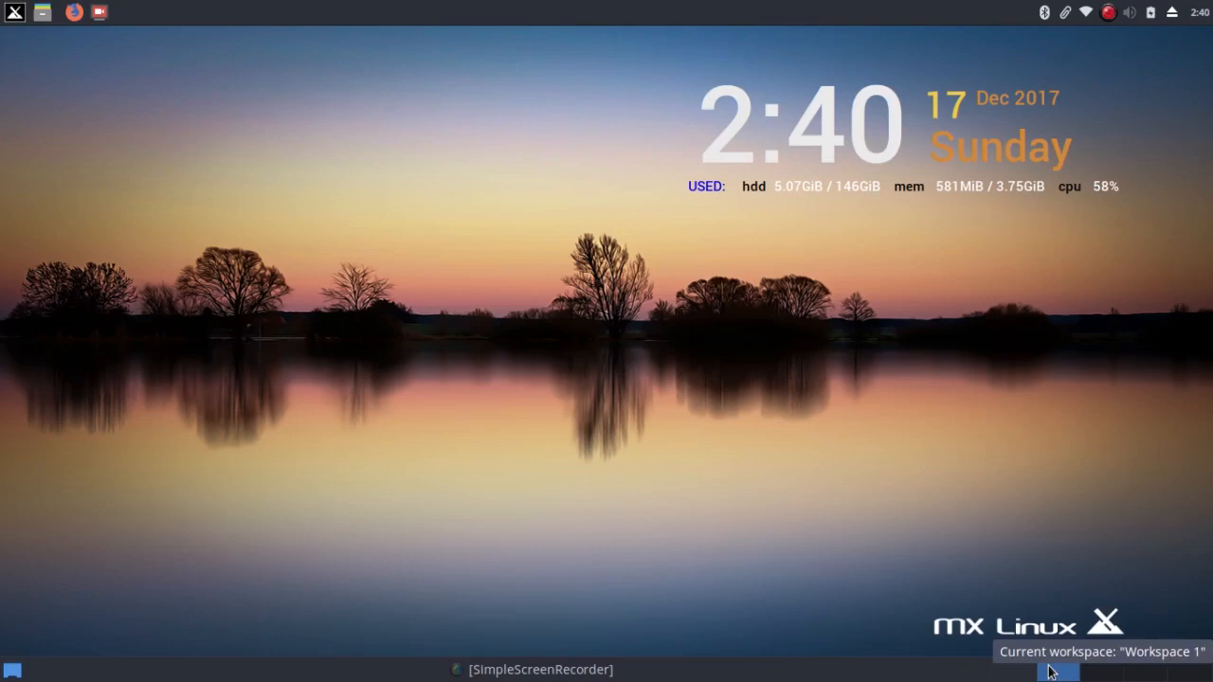
{"action": "mouse_move", "coordinate": [5, 647]}
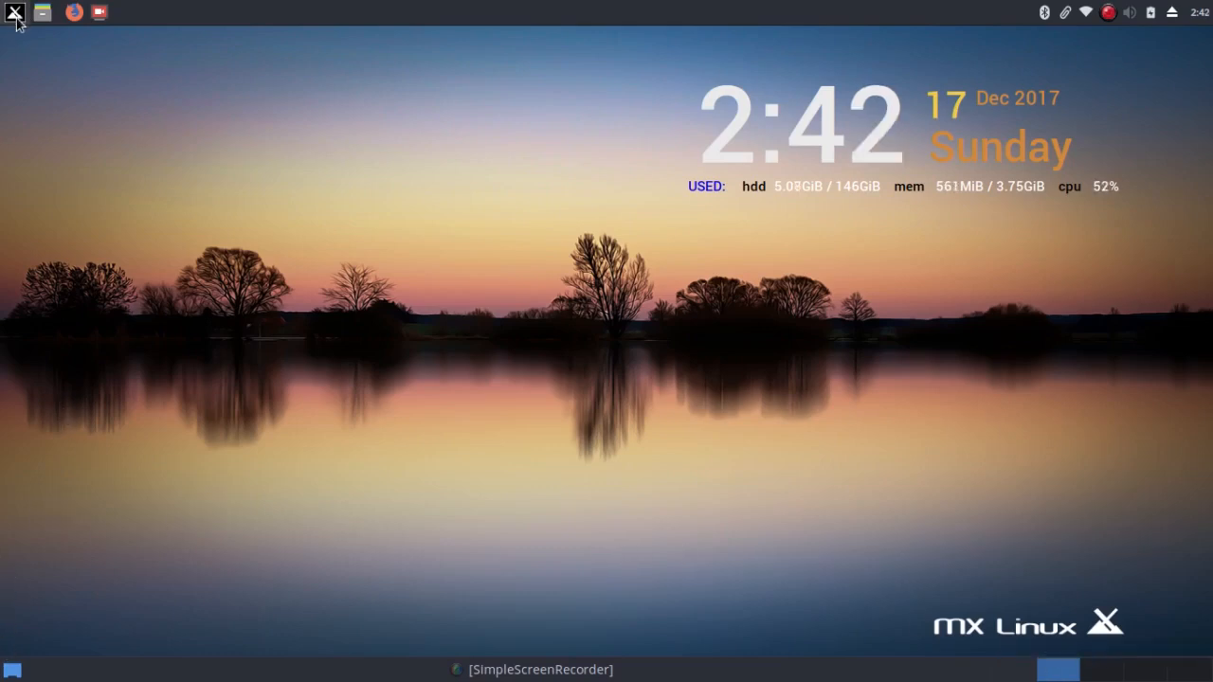
{"action": "left_click", "coordinate": [13, 11]}
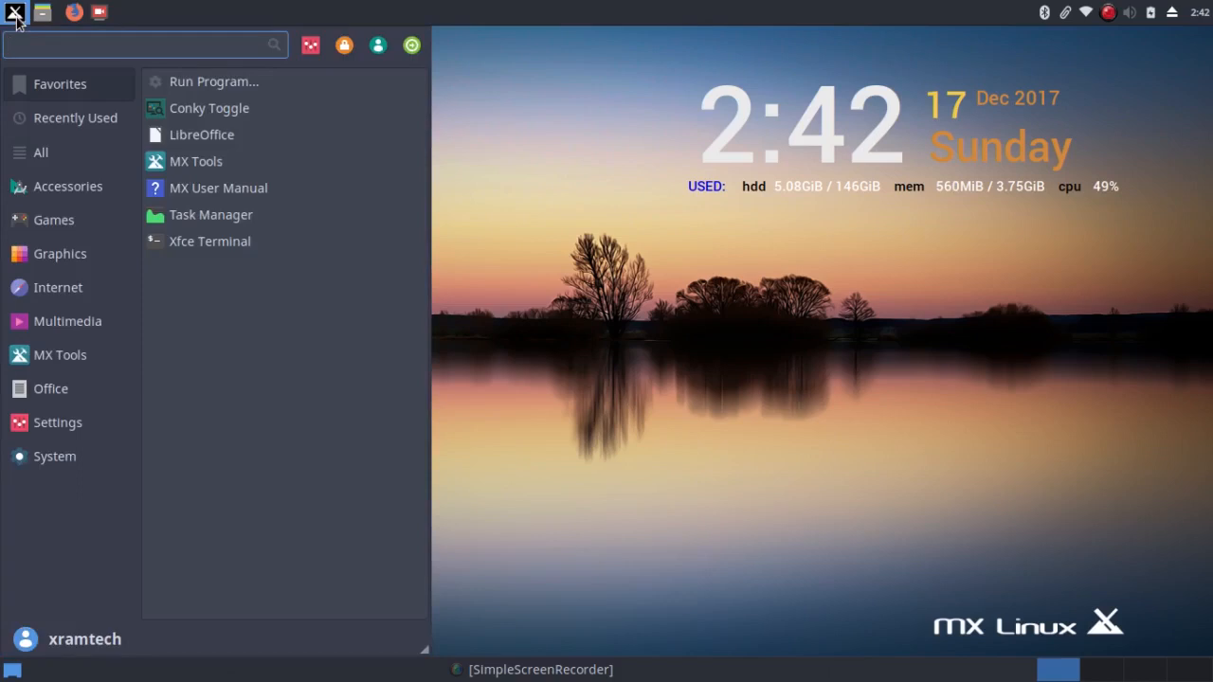
{"action": "left_click", "coordinate": [67, 186]}
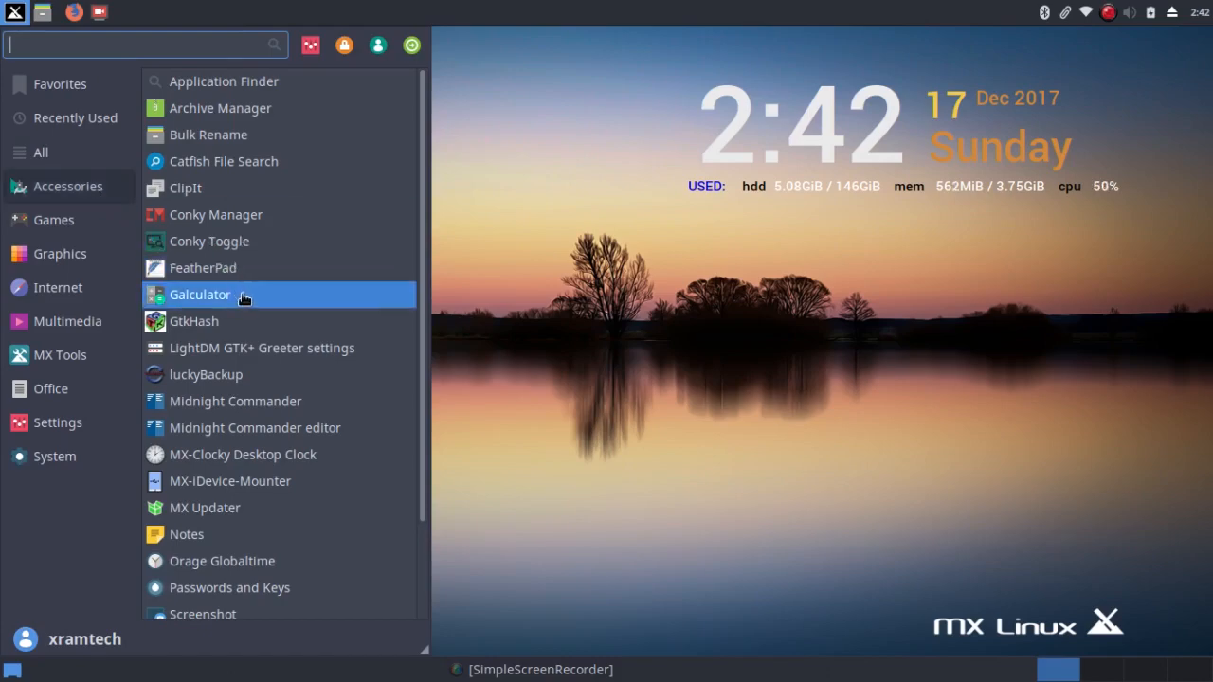
{"action": "mouse_move", "coordinate": [244, 400]}
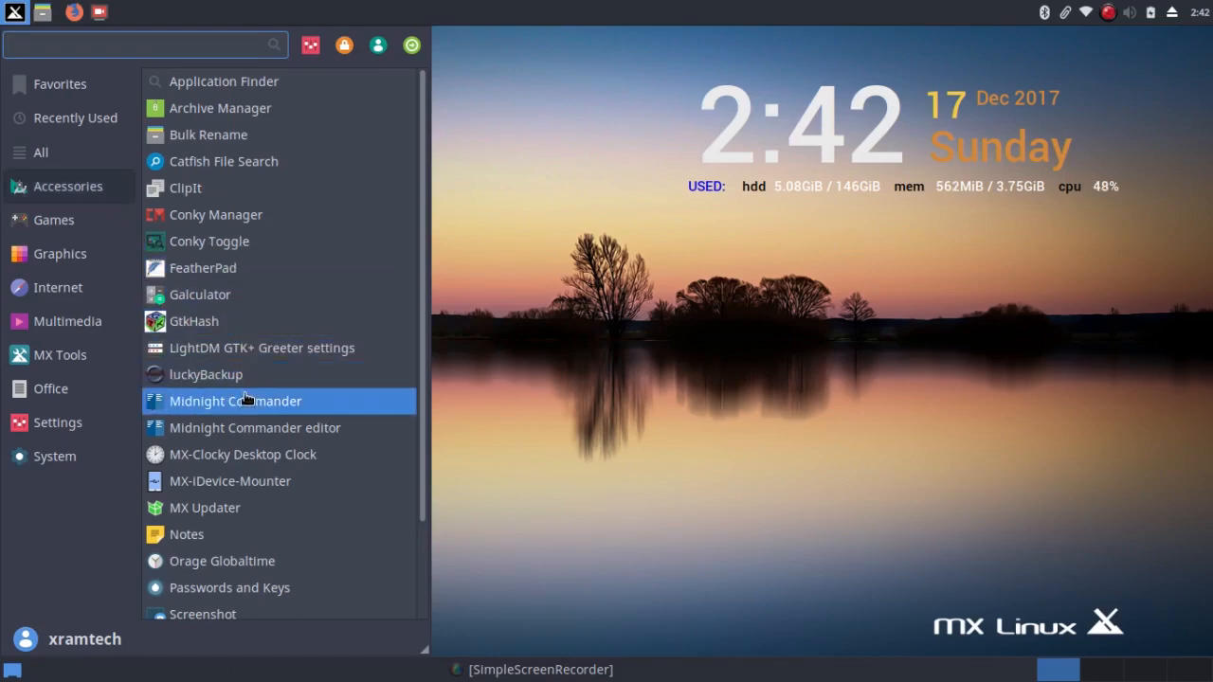
{"action": "mouse_move", "coordinate": [246, 407]}
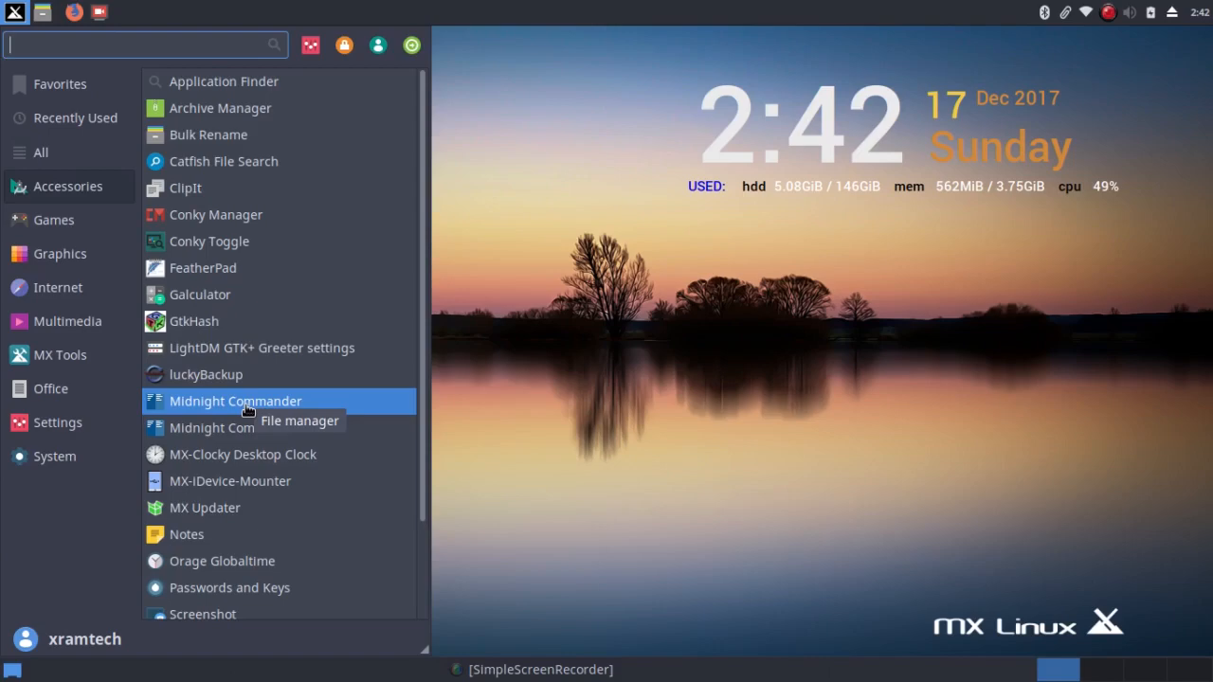
{"action": "mouse_move", "coordinate": [233, 428]}
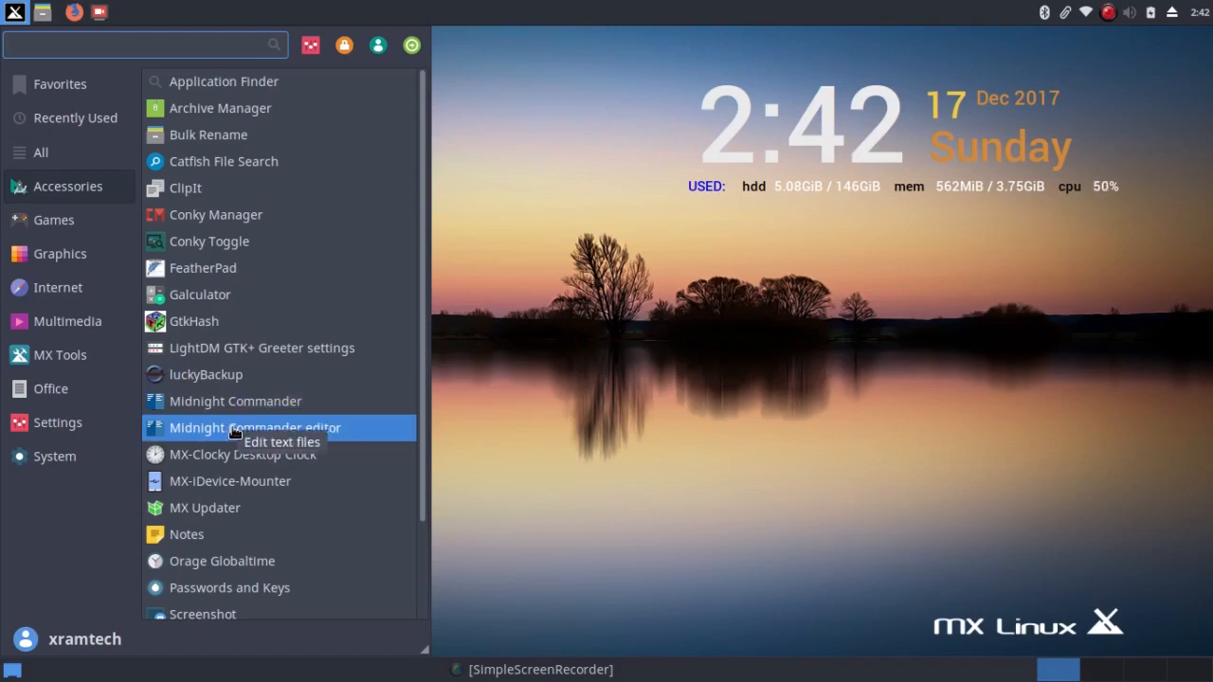
{"action": "scroll", "scroll_direction": "down", "scroll_amount": 3}
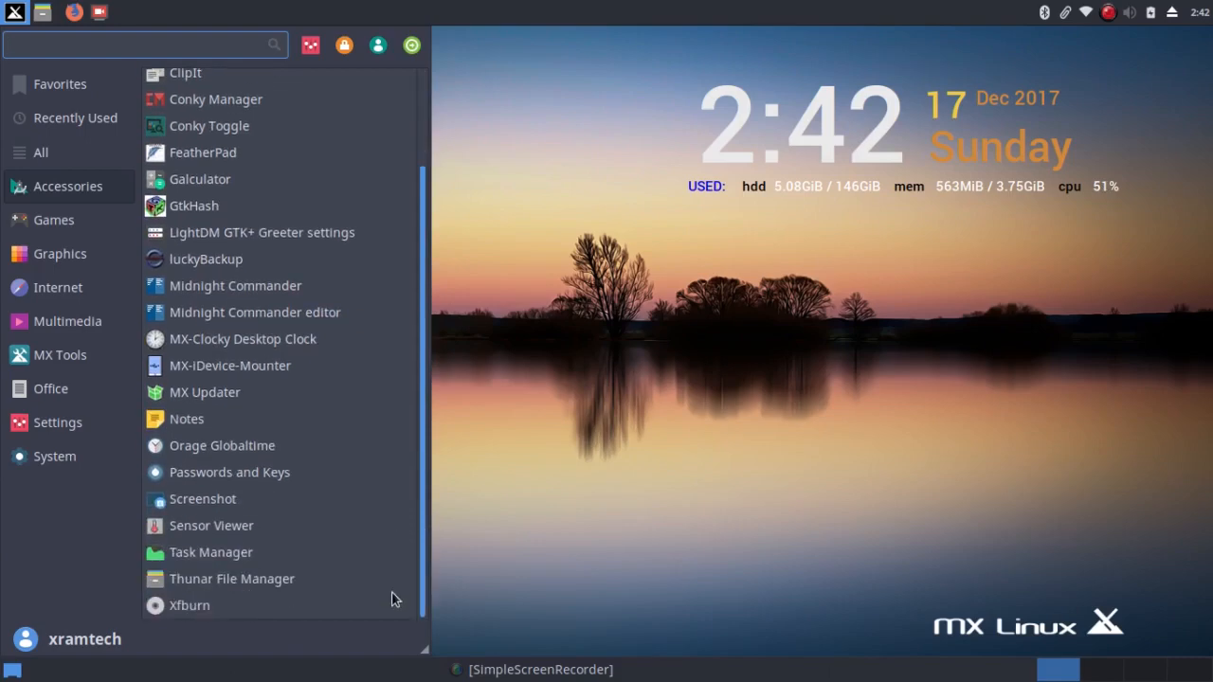
{"action": "mouse_move", "coordinate": [231, 578]}
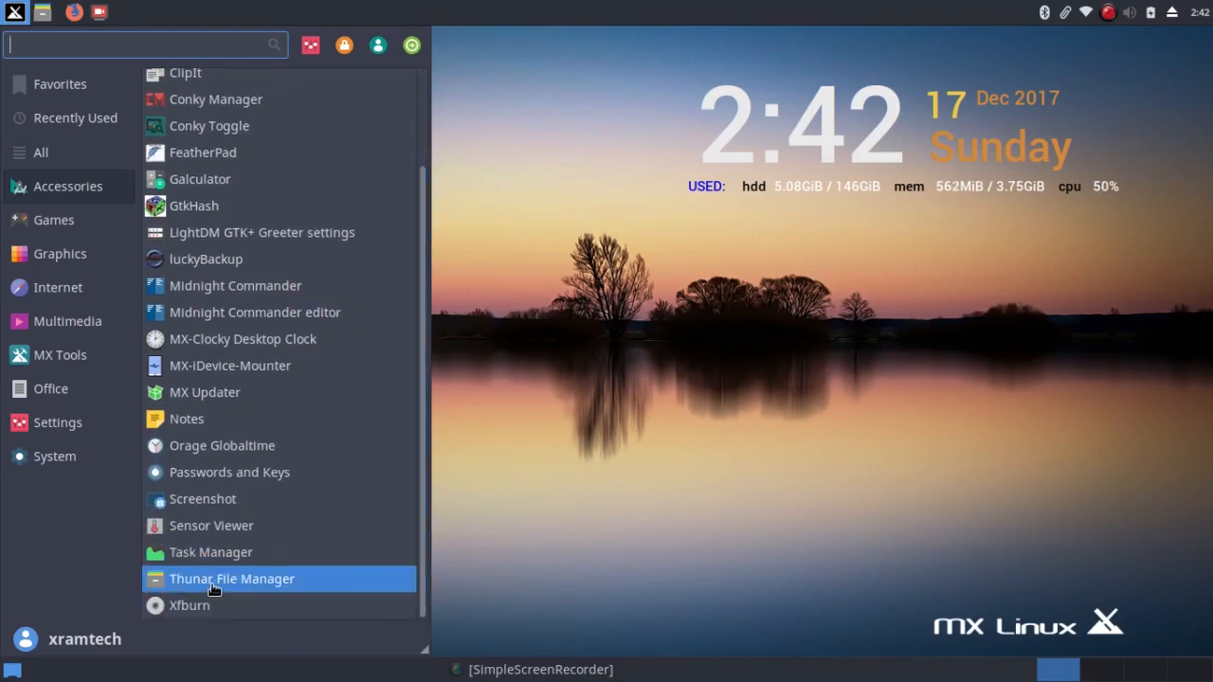
{"action": "mouse_move", "coordinate": [231, 578]}
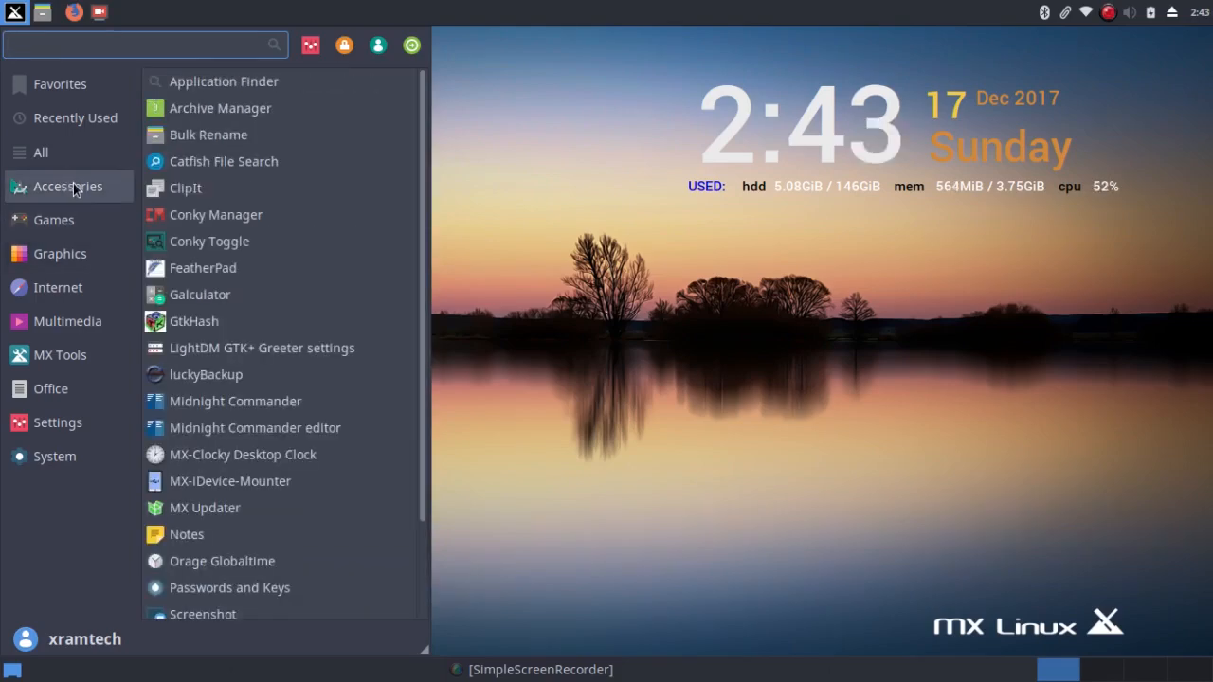
{"action": "mouse_move", "coordinate": [78, 187]}
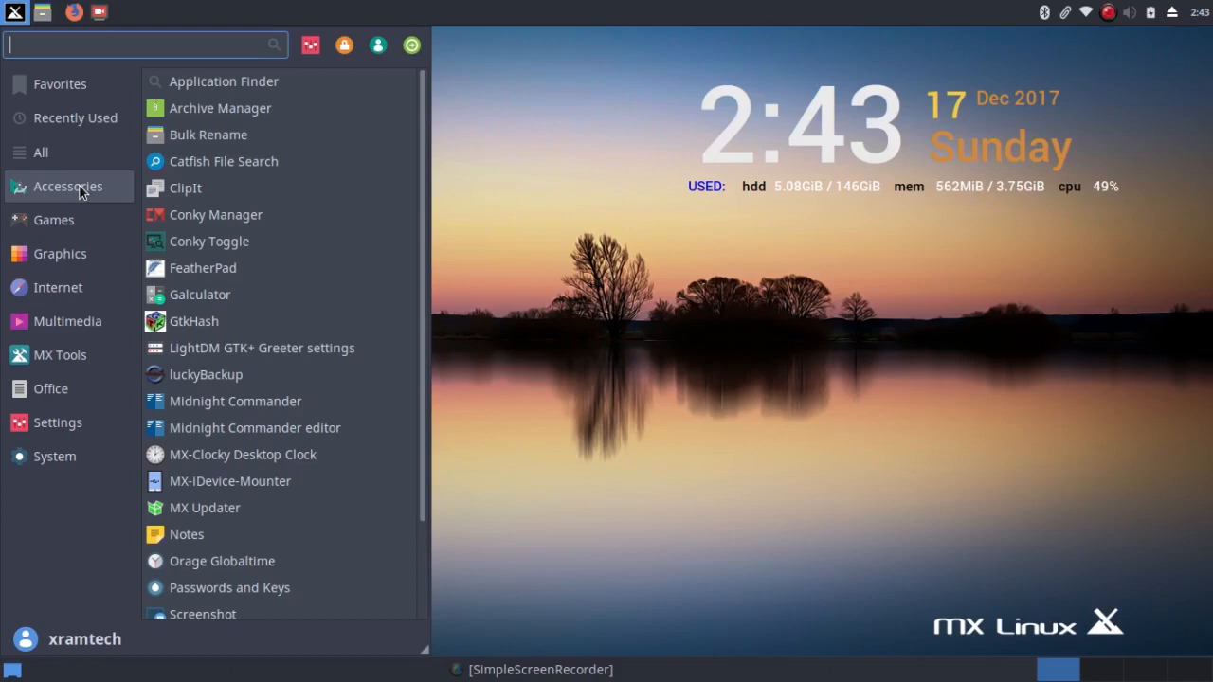
{"action": "mouse_move", "coordinate": [203, 268]}
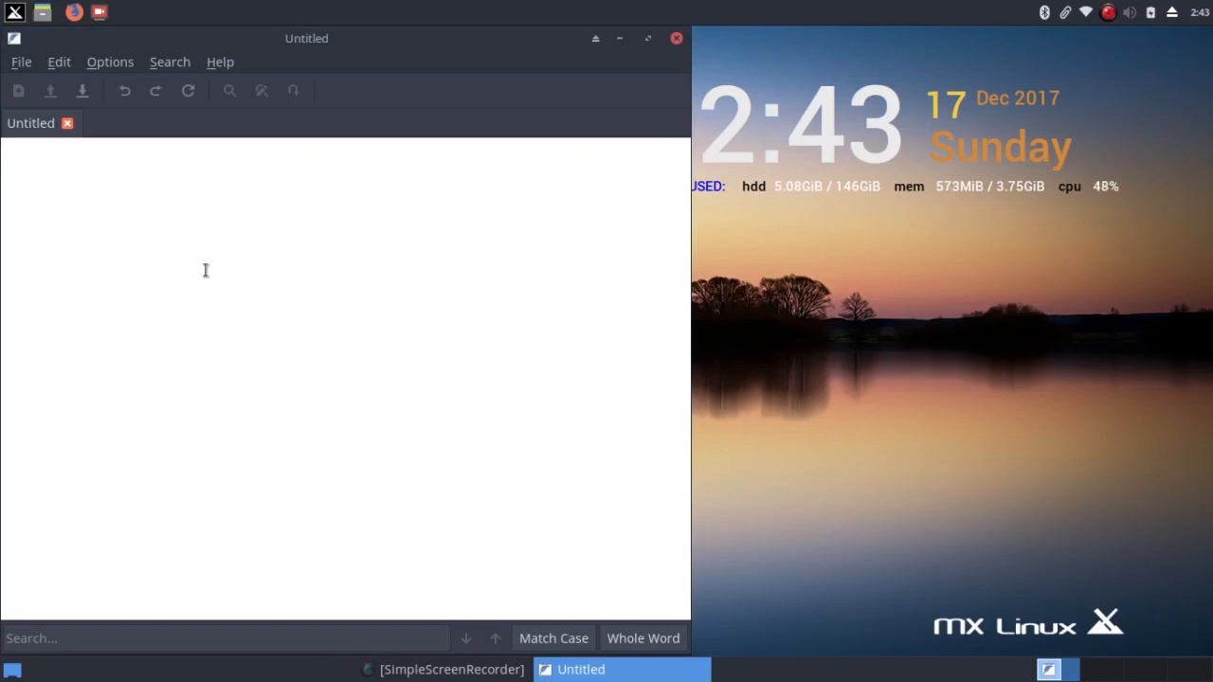
{"action": "left_click", "coordinate": [676, 38]}
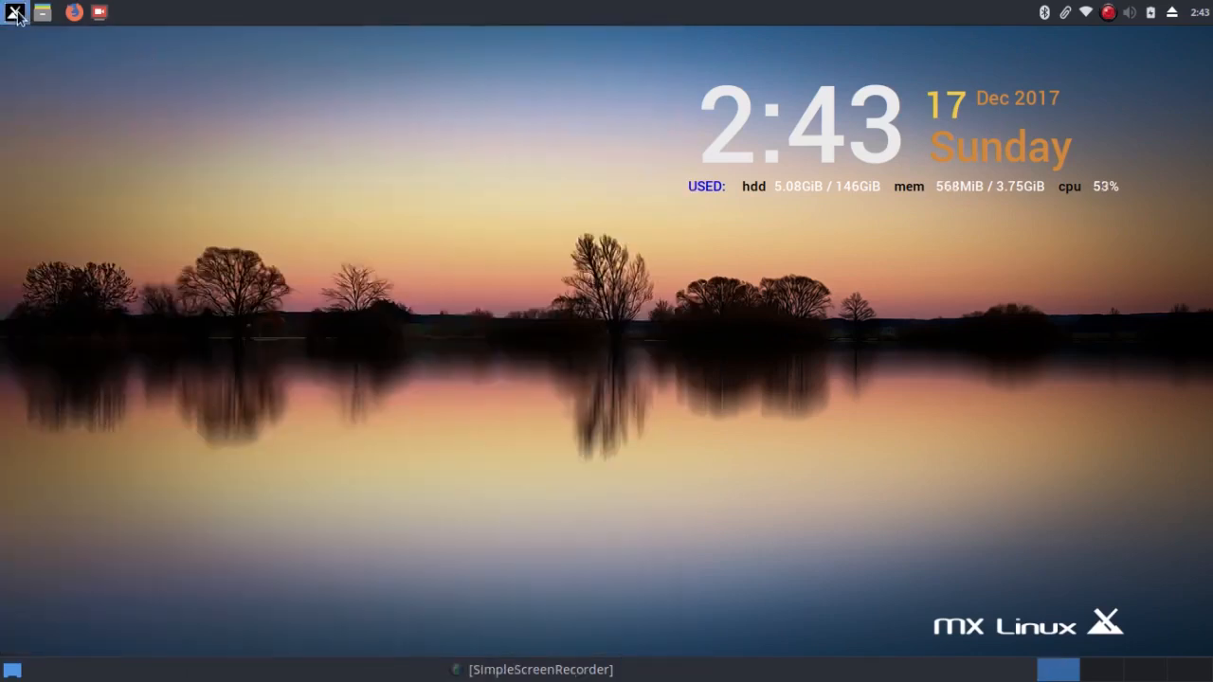
Browse the Whisker Menu's Graphics apps, then launch Firefox from Internet
{"action": "left_click", "coordinate": [13, 11]}
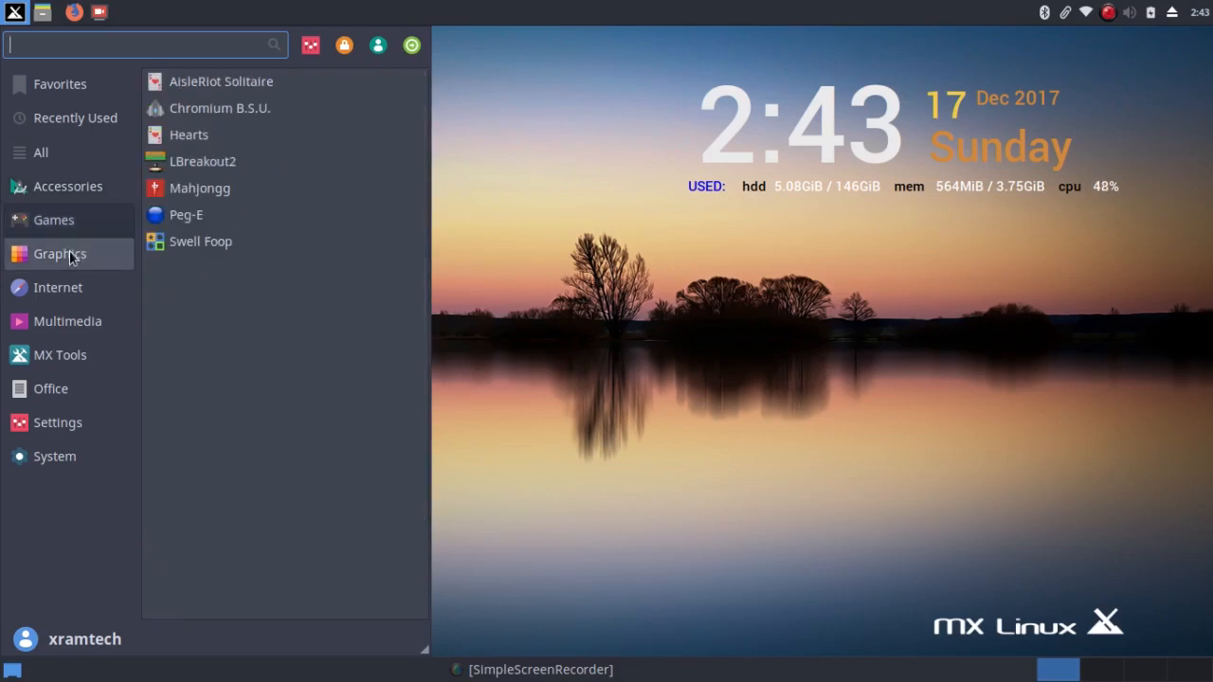
{"action": "left_click", "coordinate": [59, 253]}
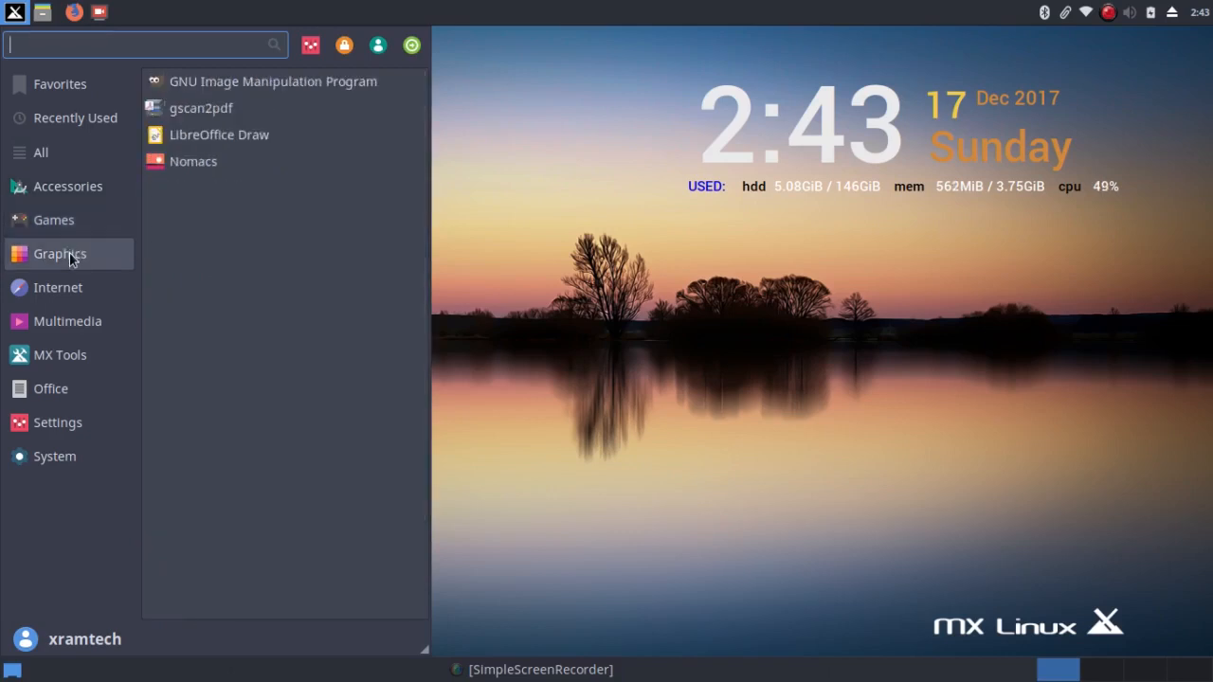
{"action": "mouse_move", "coordinate": [148, 257]}
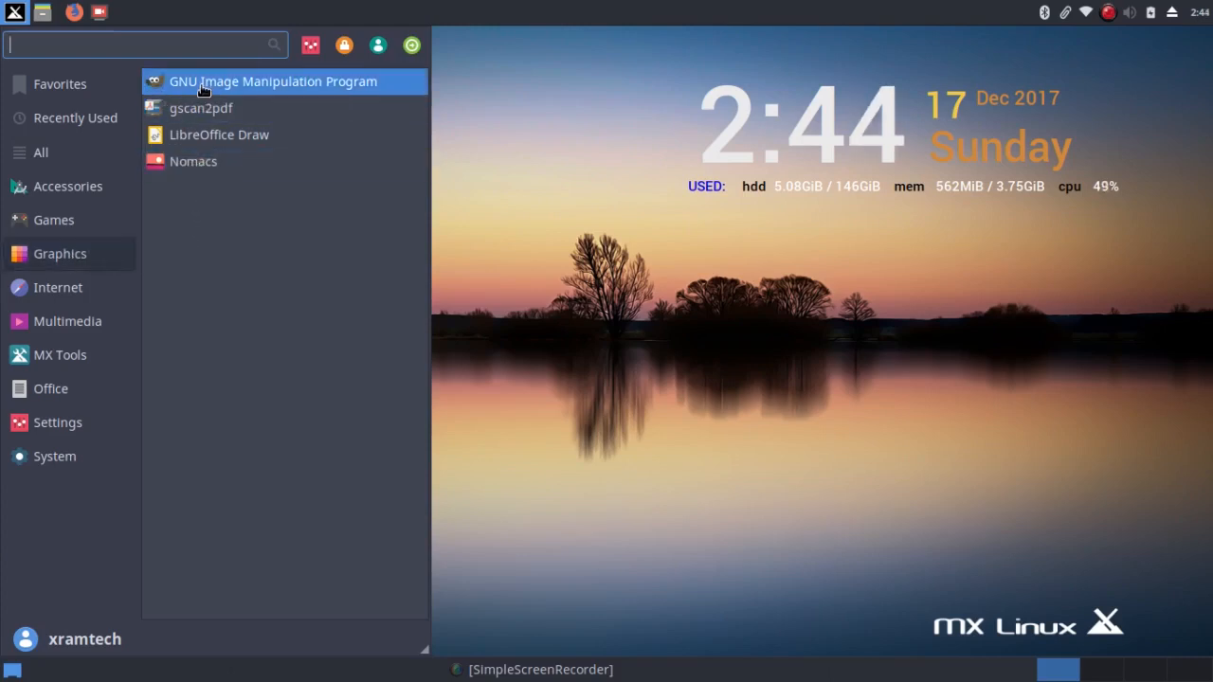
{"action": "mouse_move", "coordinate": [201, 135]}
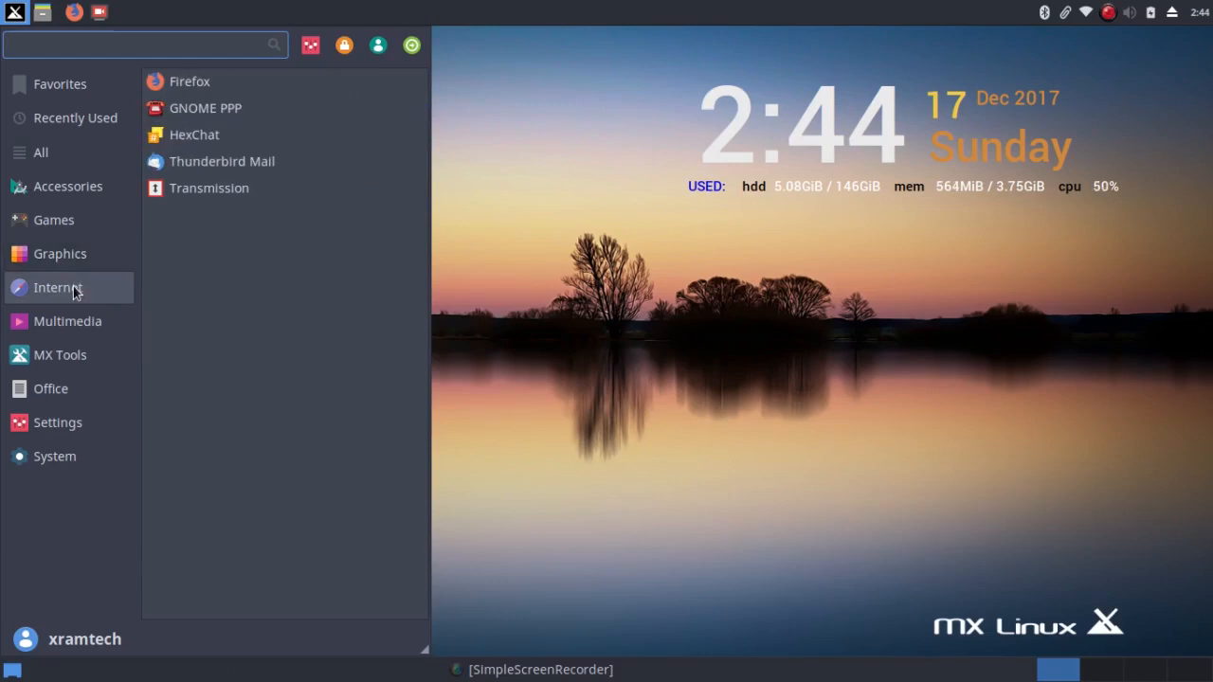
{"action": "mouse_move", "coordinate": [192, 289]}
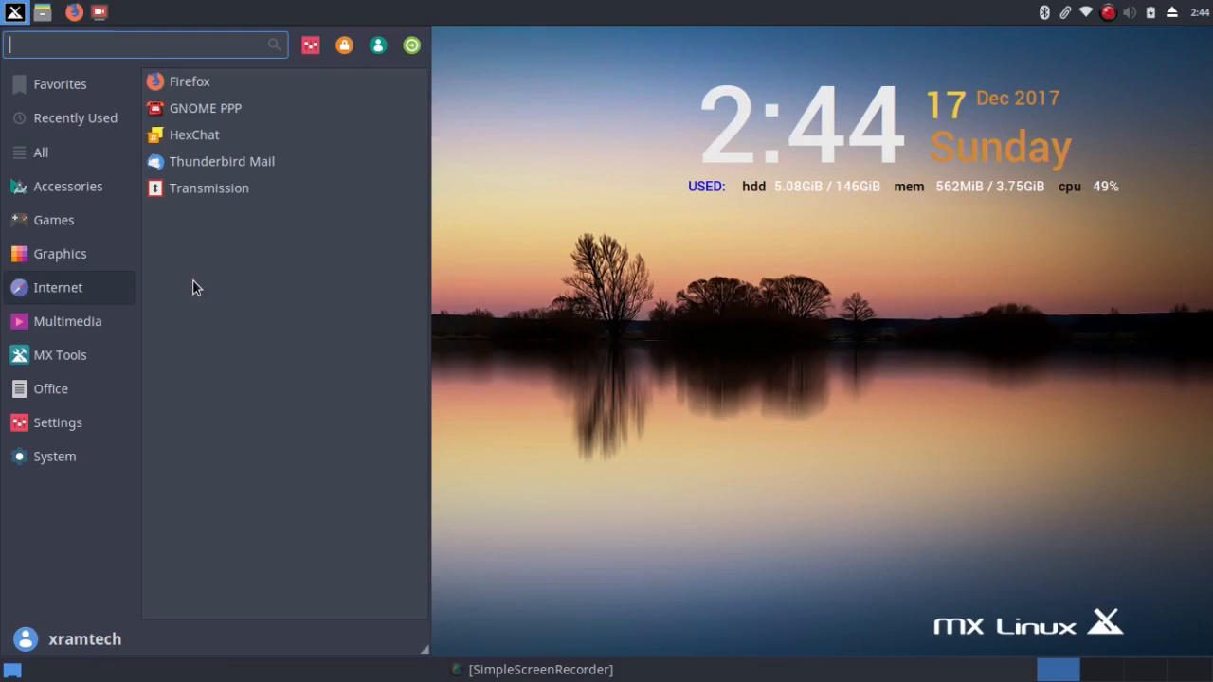
{"action": "mouse_move", "coordinate": [208, 188]}
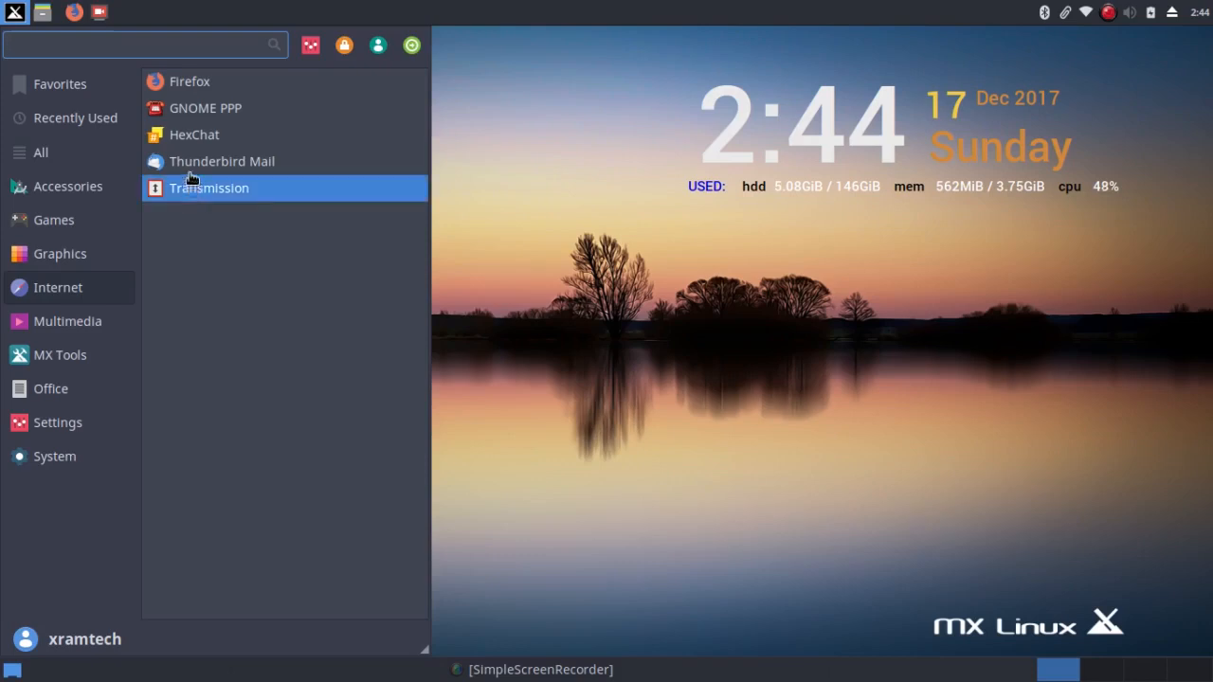
{"action": "mouse_move", "coordinate": [189, 82]}
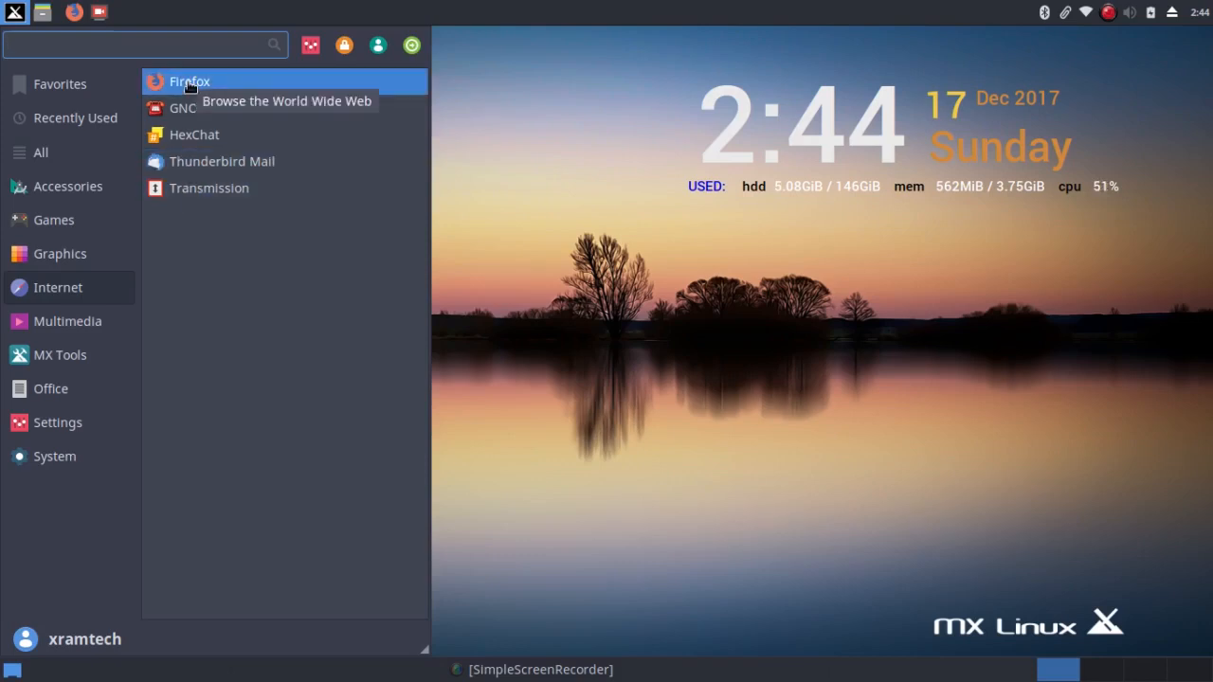
{"action": "left_click", "coordinate": [189, 88]}
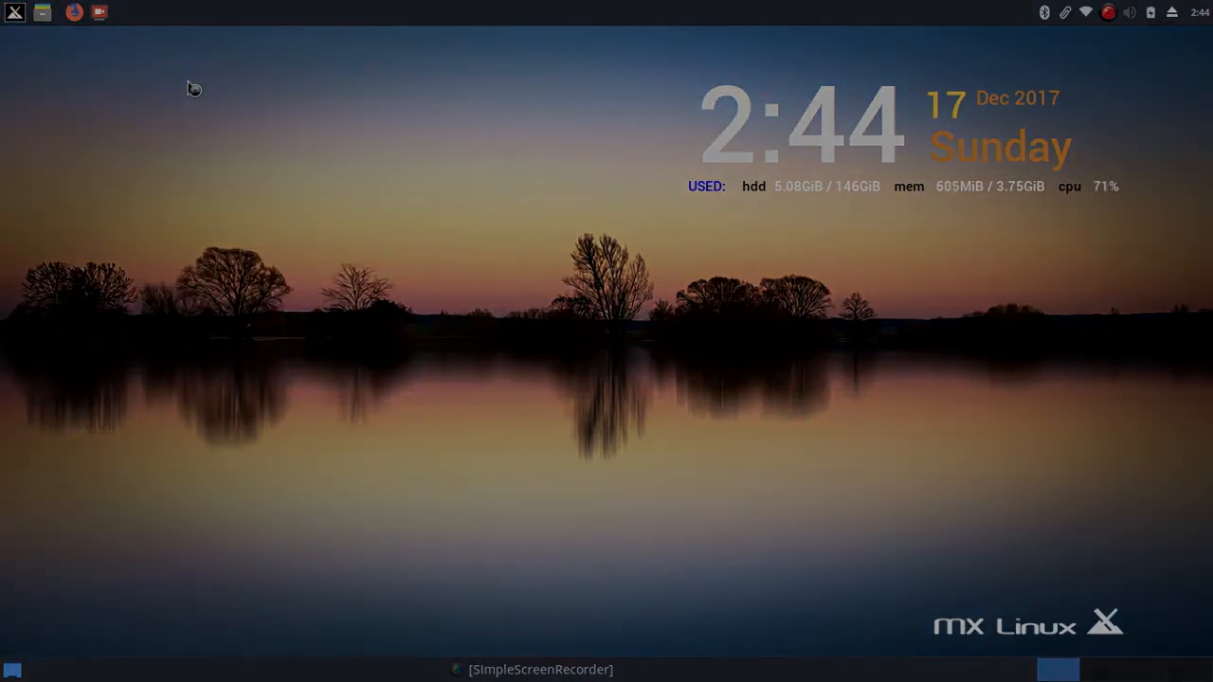
View Firefox's About window showing version 57.0.2, then close the browser
{"action": "left_click", "coordinate": [74, 11]}
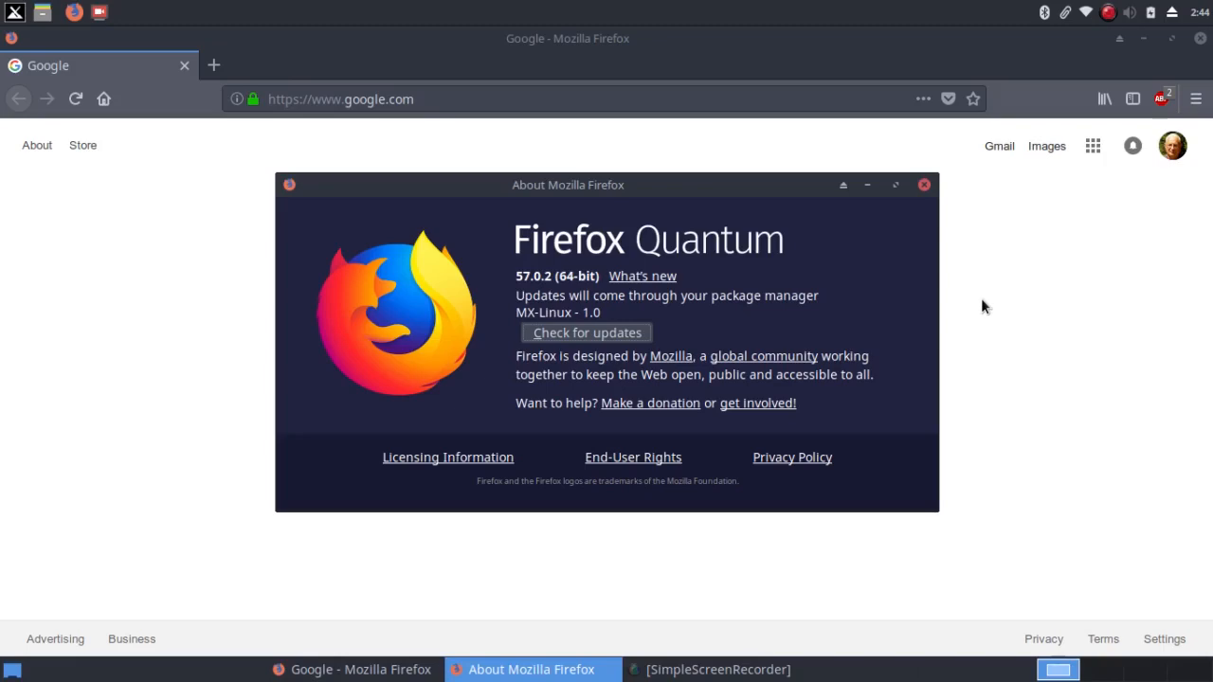
{"action": "left_click", "coordinate": [923, 184]}
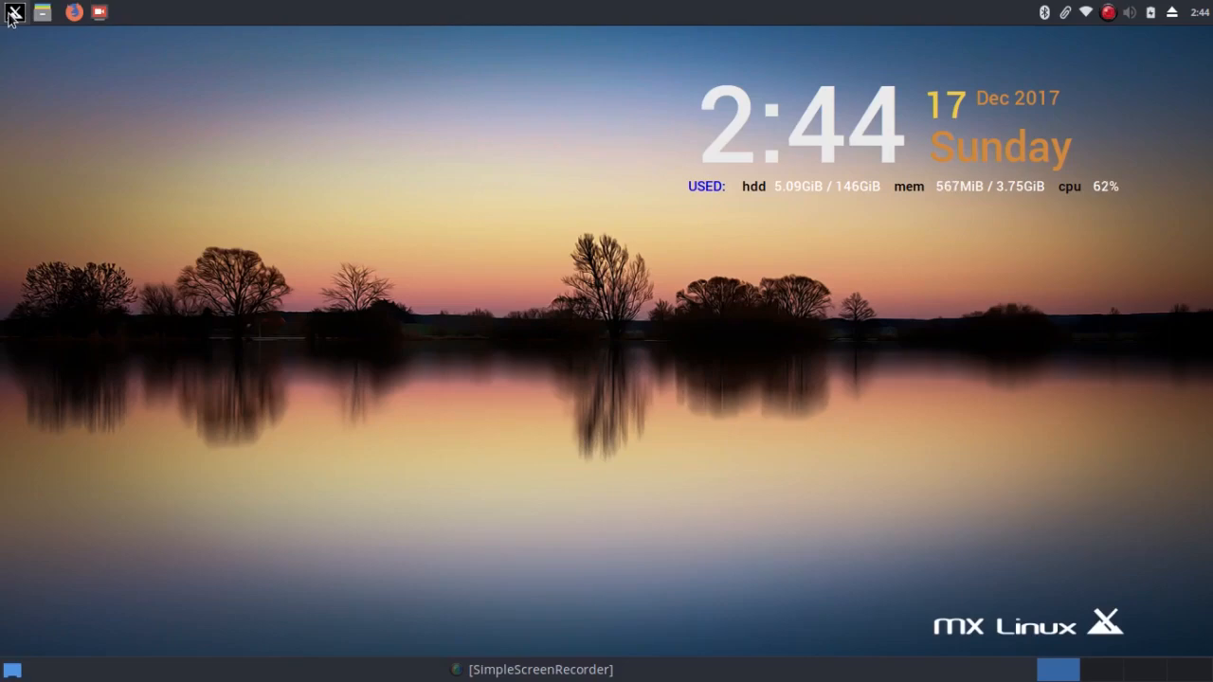
Go to the Whisker Menu's MX Tools category and launch Quick System Info
{"action": "left_click", "coordinate": [13, 12]}
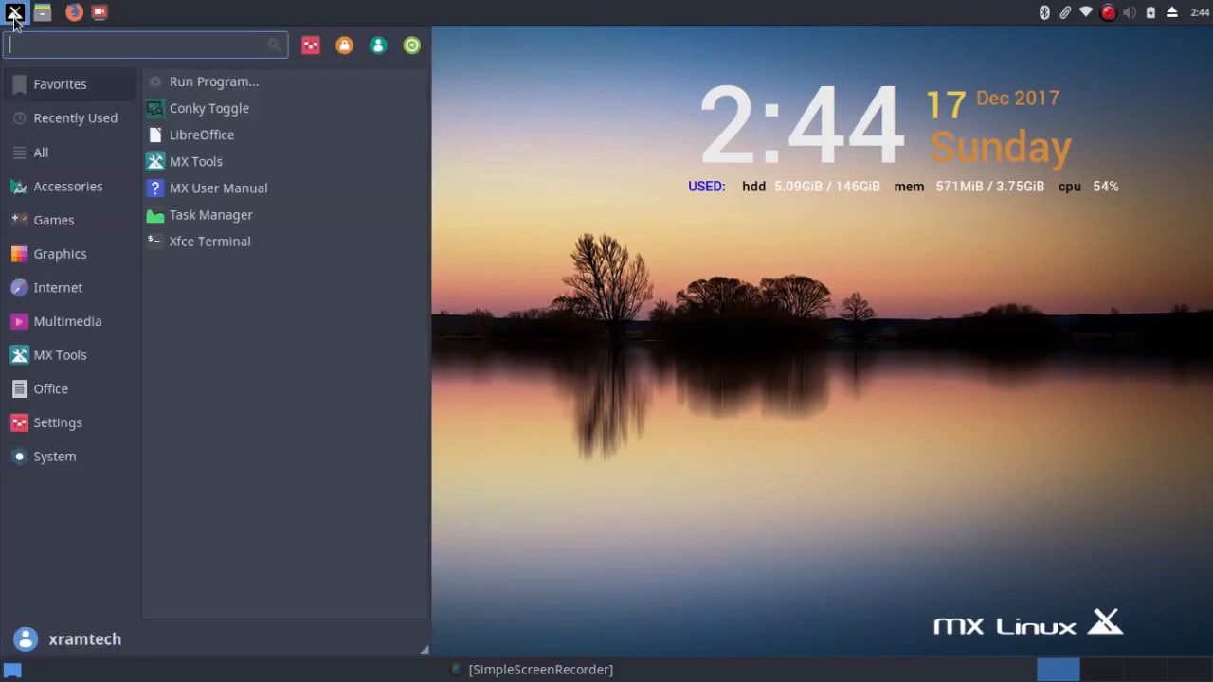
{"action": "left_click", "coordinate": [67, 322]}
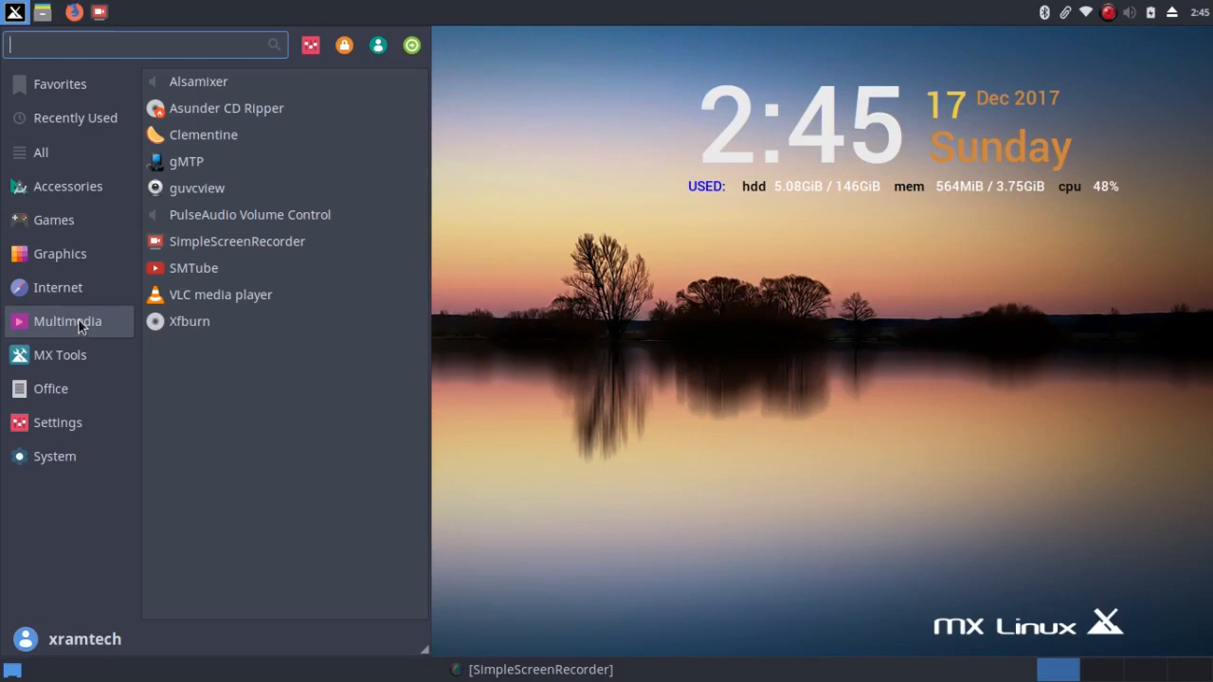
{"action": "left_click", "coordinate": [60, 354]}
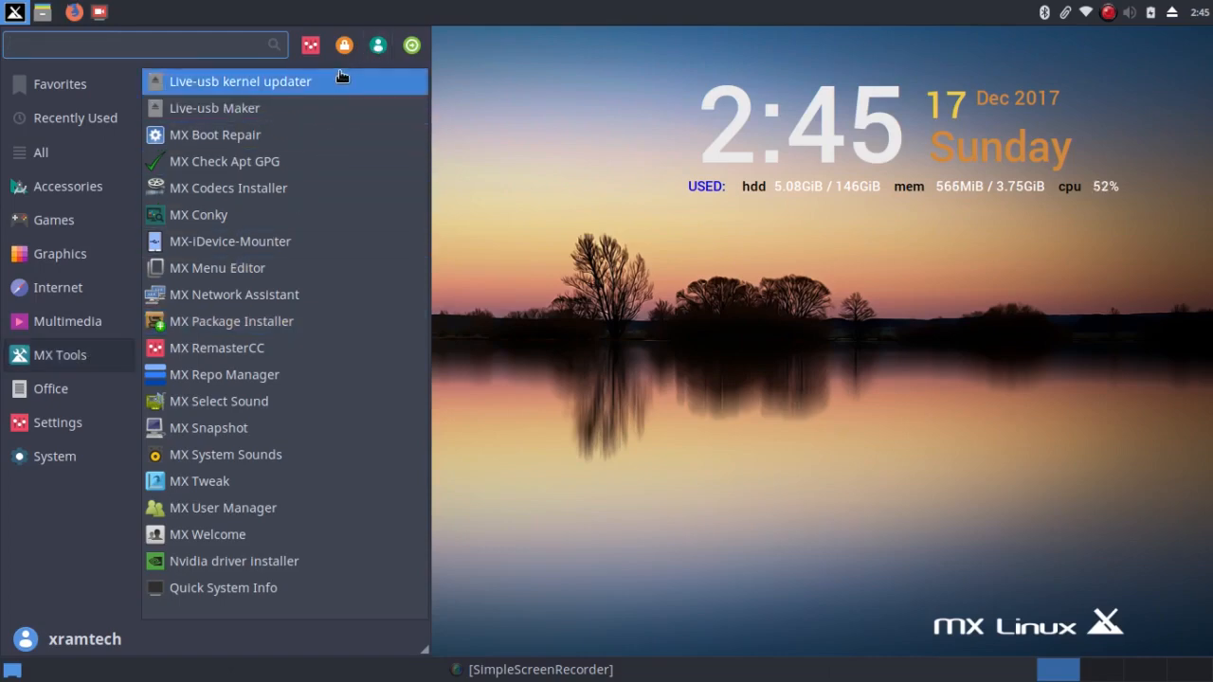
{"action": "mouse_move", "coordinate": [297, 134]}
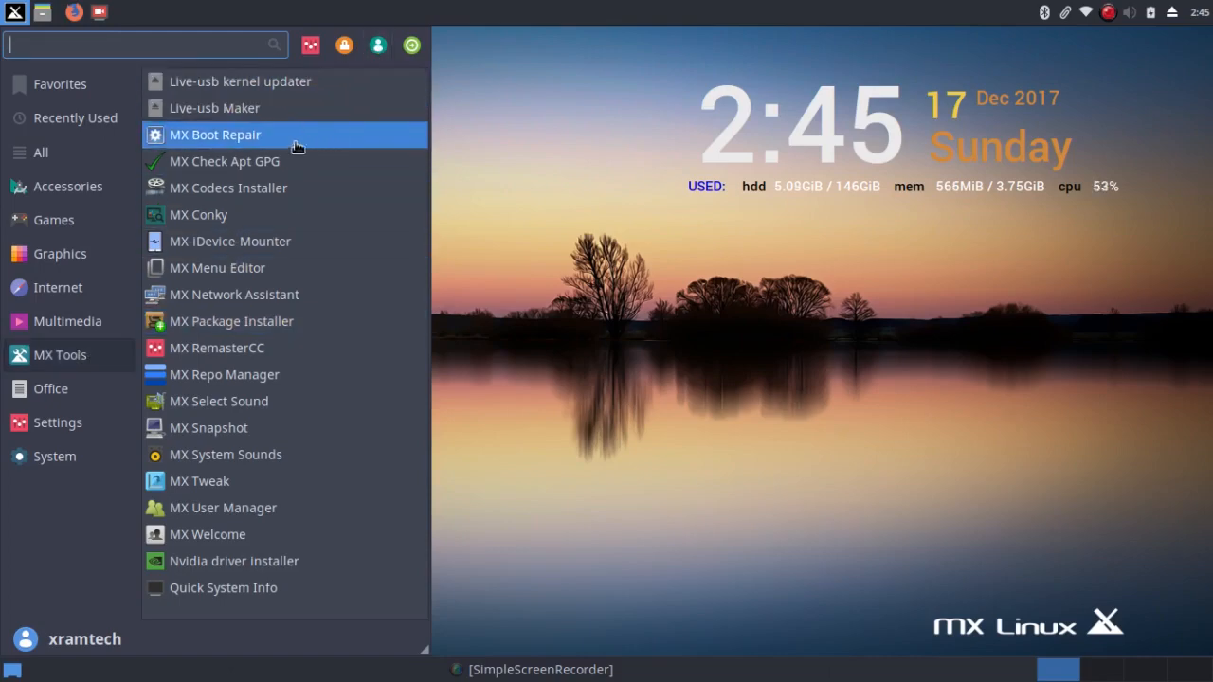
{"action": "mouse_move", "coordinate": [292, 188]}
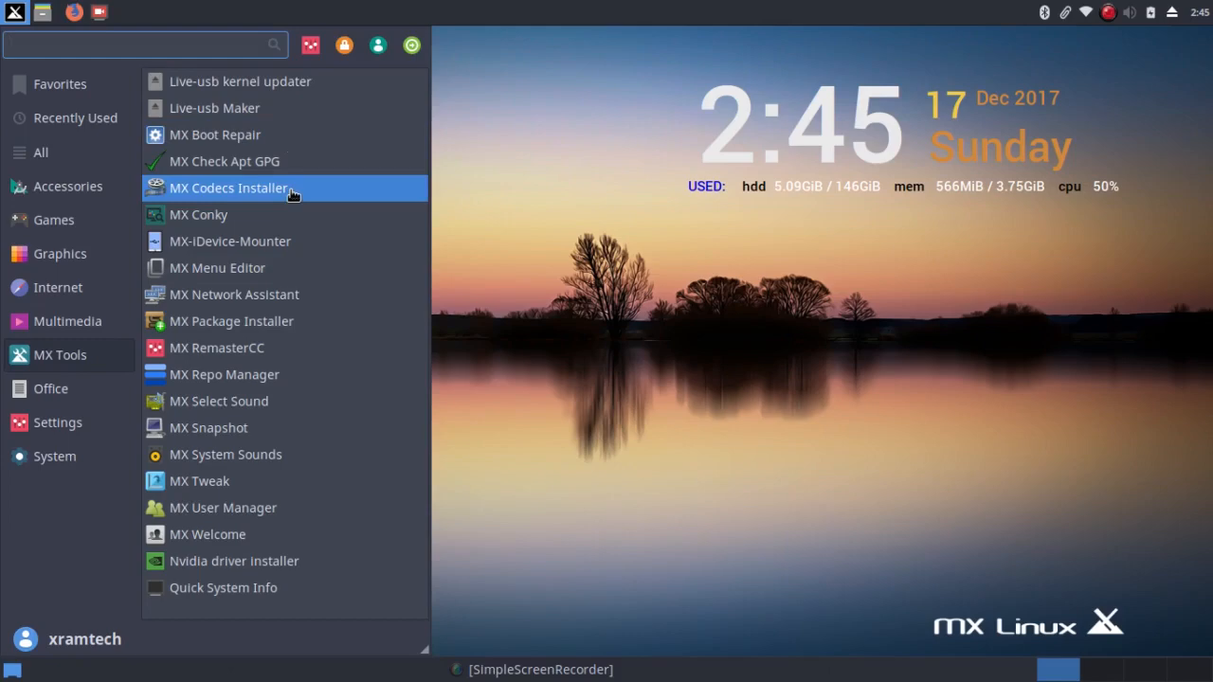
{"action": "mouse_move", "coordinate": [265, 187]}
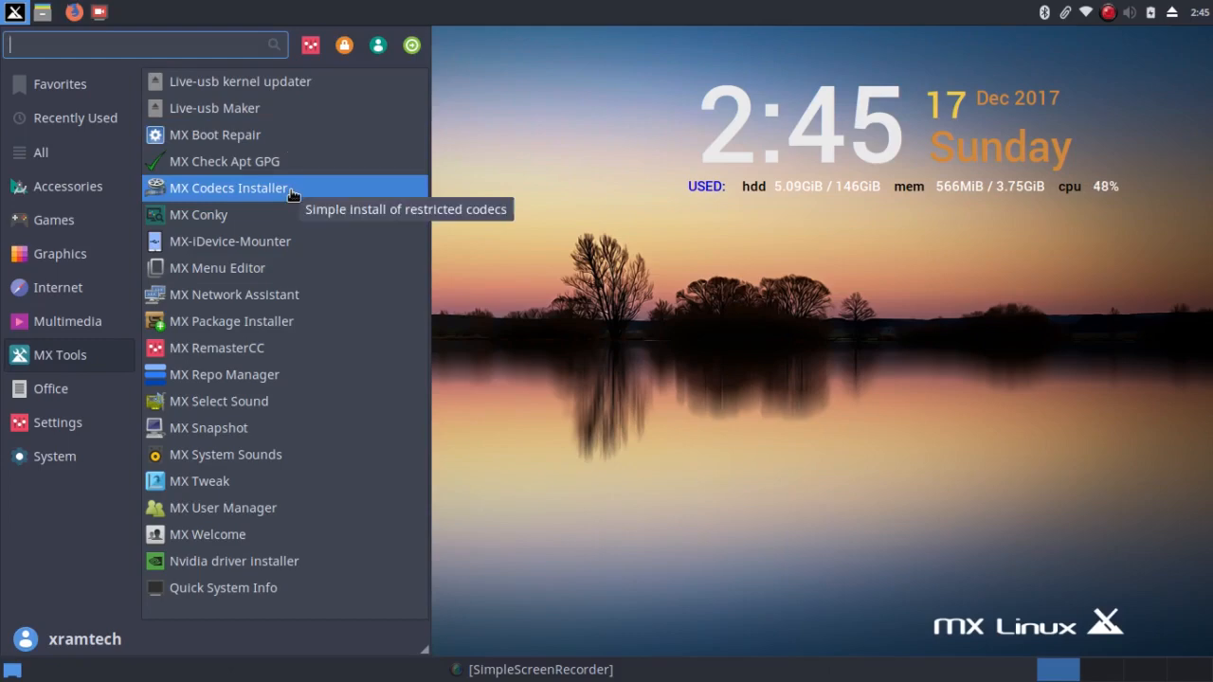
{"action": "mouse_move", "coordinate": [275, 268]}
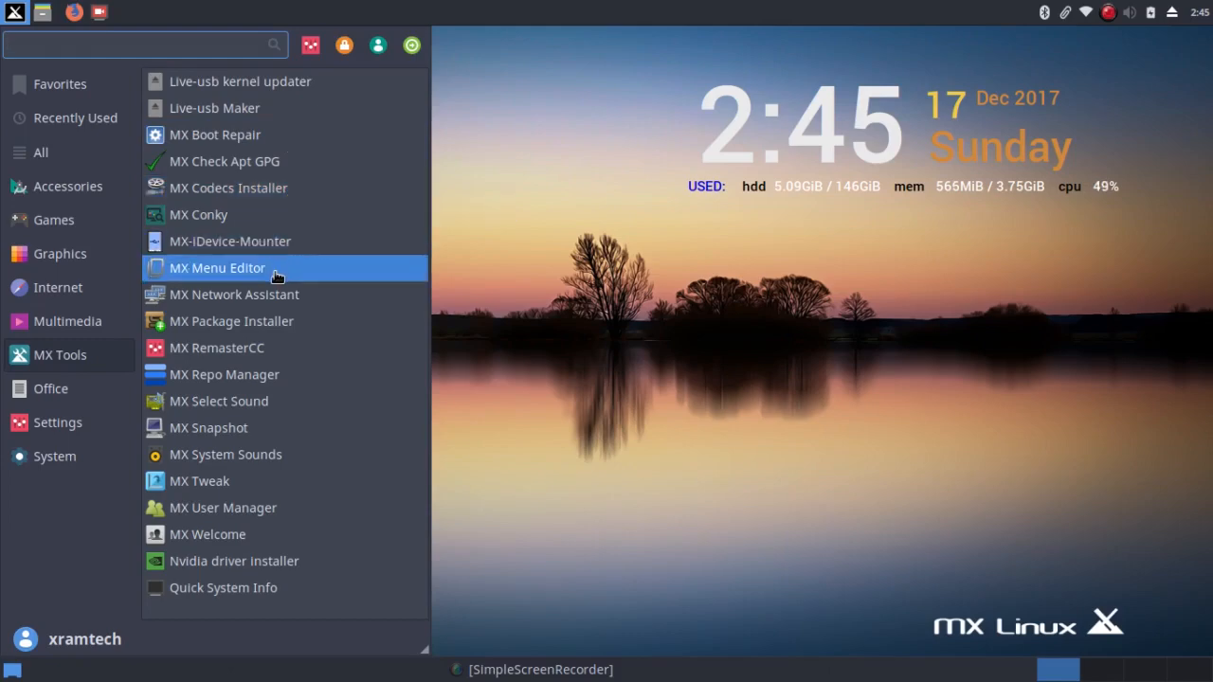
{"action": "mouse_move", "coordinate": [285, 321]}
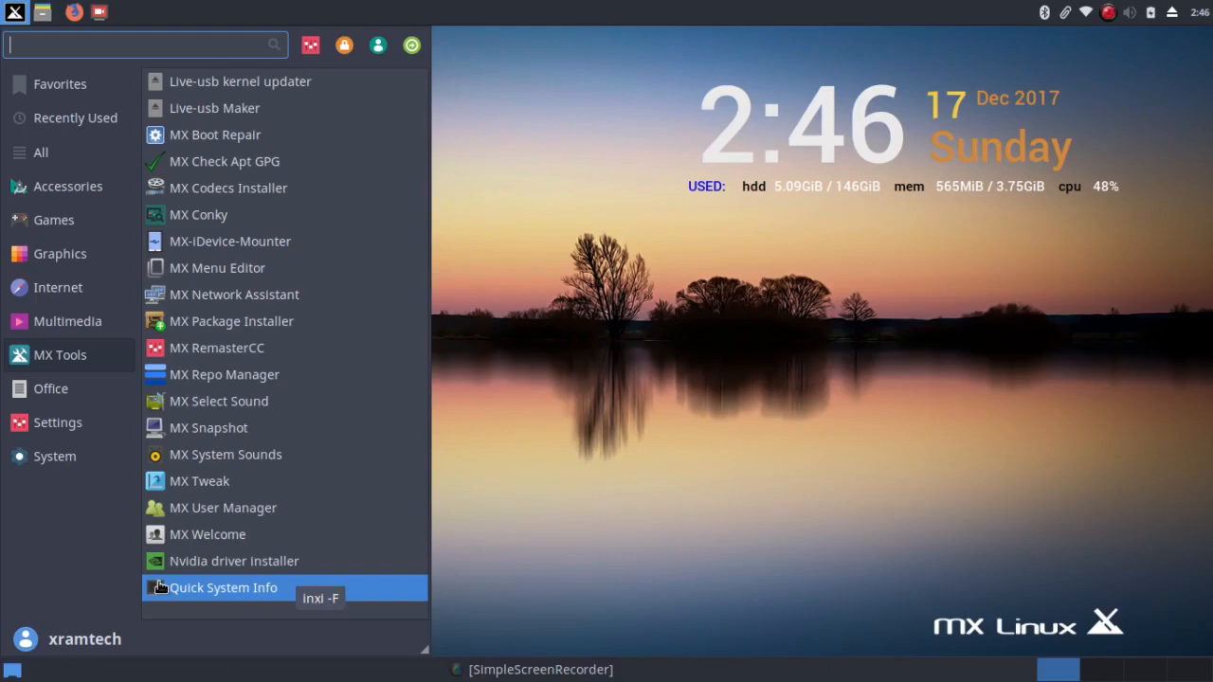
{"action": "left_click", "coordinate": [224, 588]}
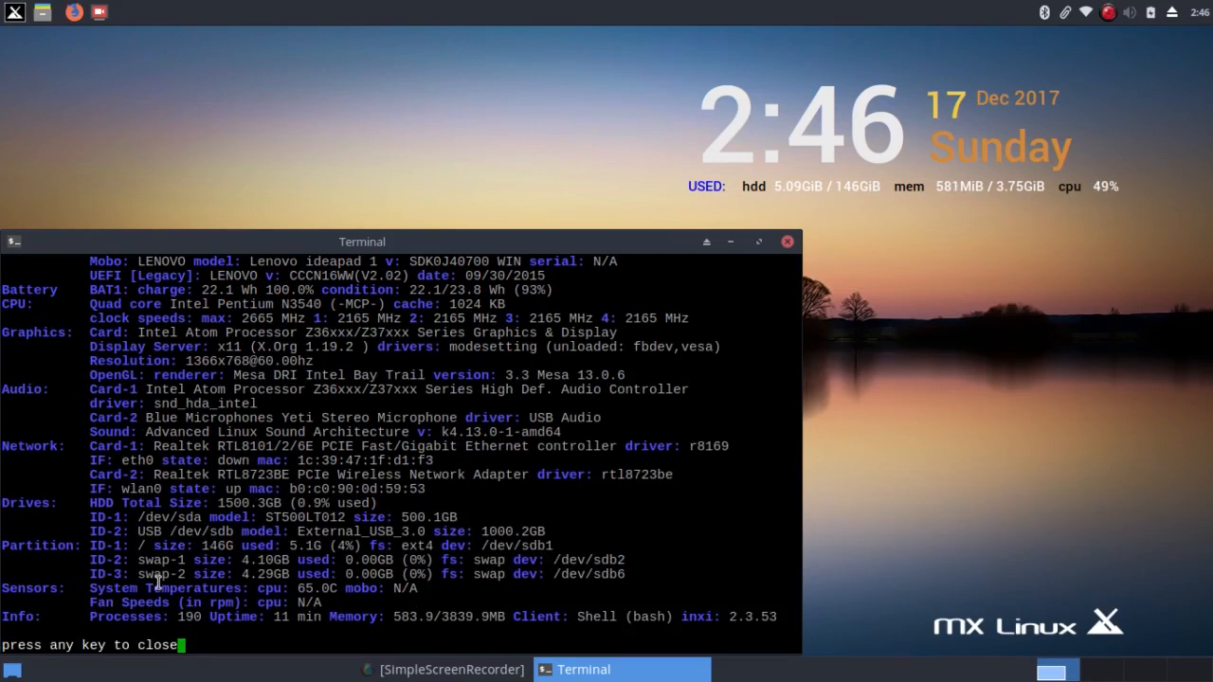
{"action": "mouse_move", "coordinate": [169, 270]}
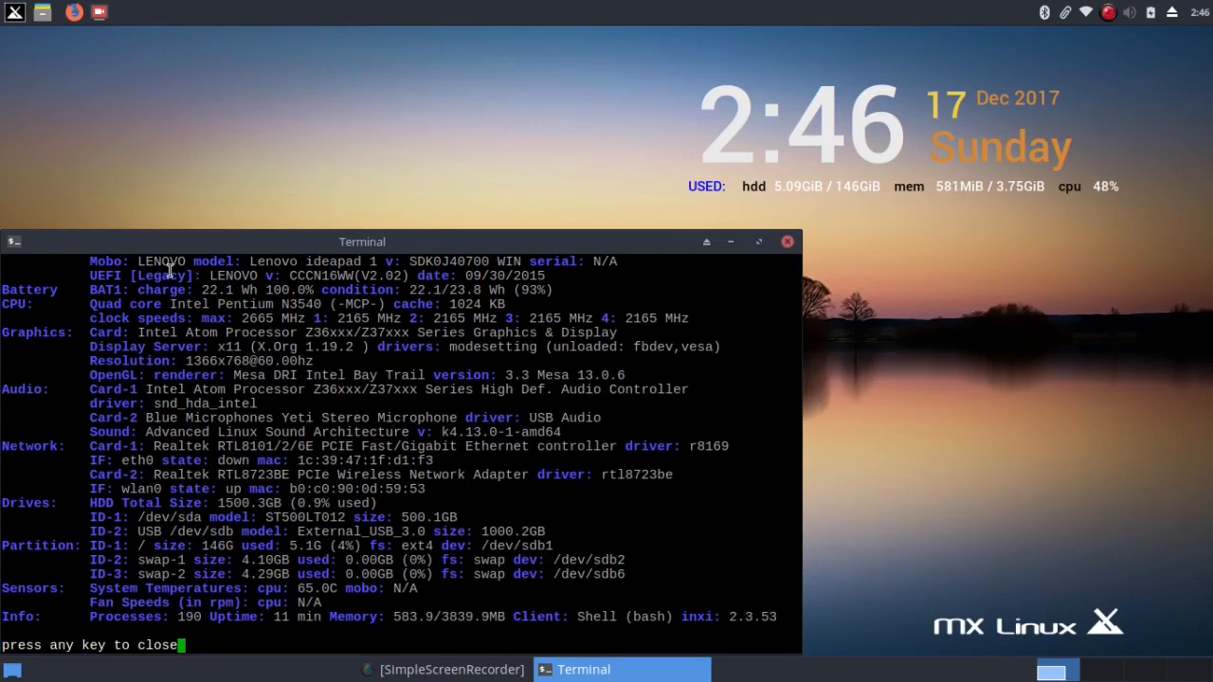
{"action": "mouse_move", "coordinate": [199, 286]}
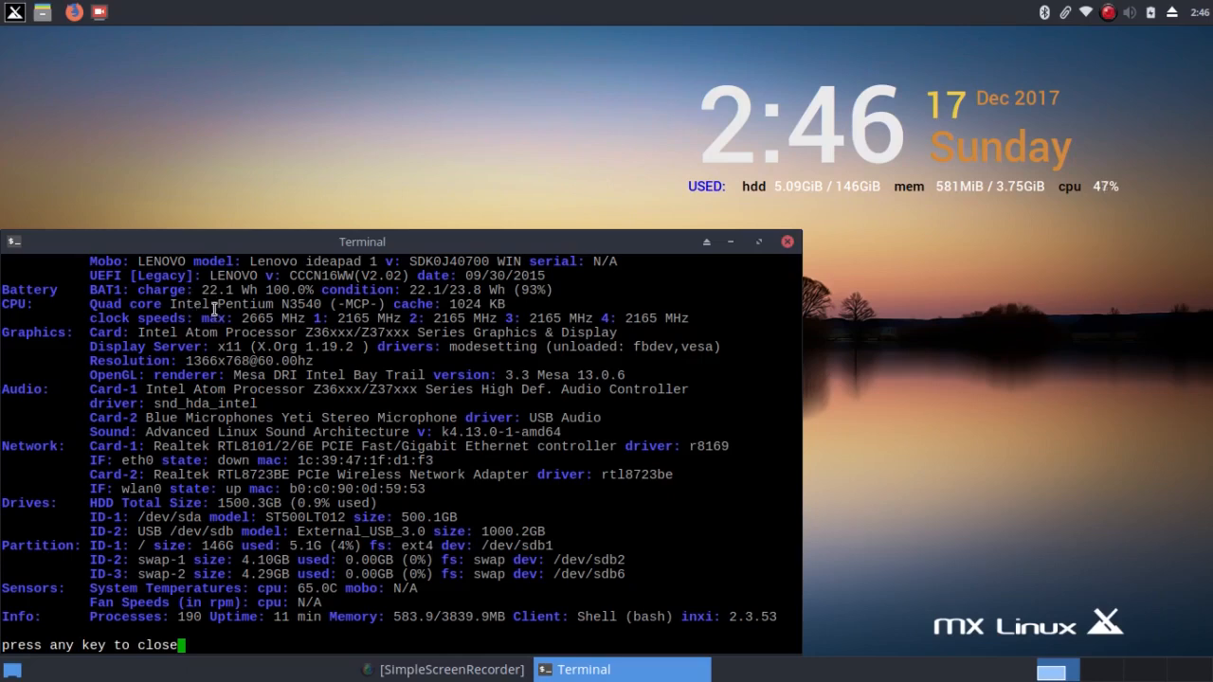
{"action": "mouse_move", "coordinate": [206, 333]}
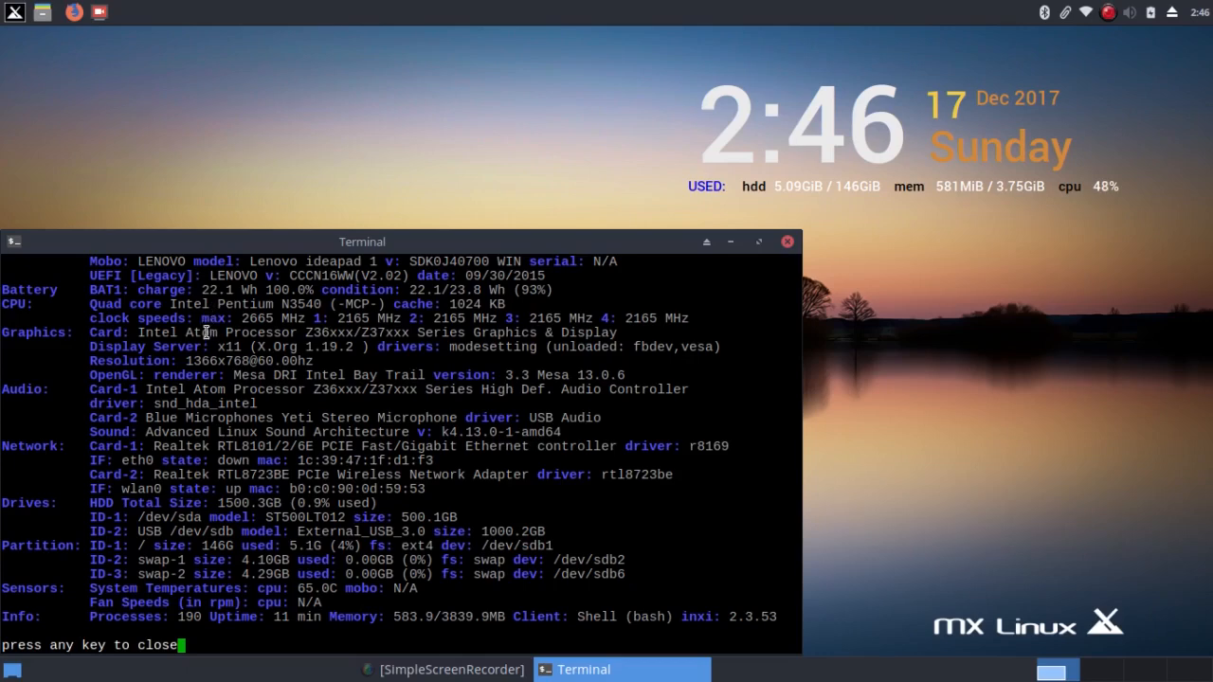
{"action": "mouse_move", "coordinate": [207, 341]}
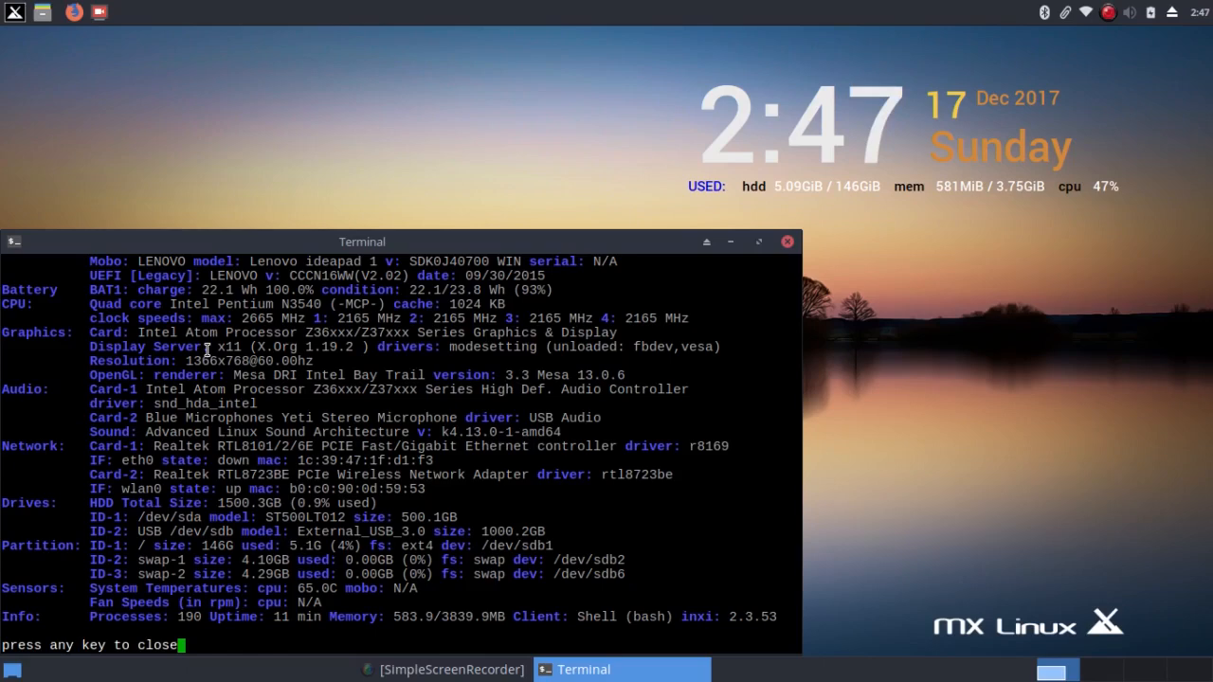
{"action": "mouse_move", "coordinate": [202, 360]}
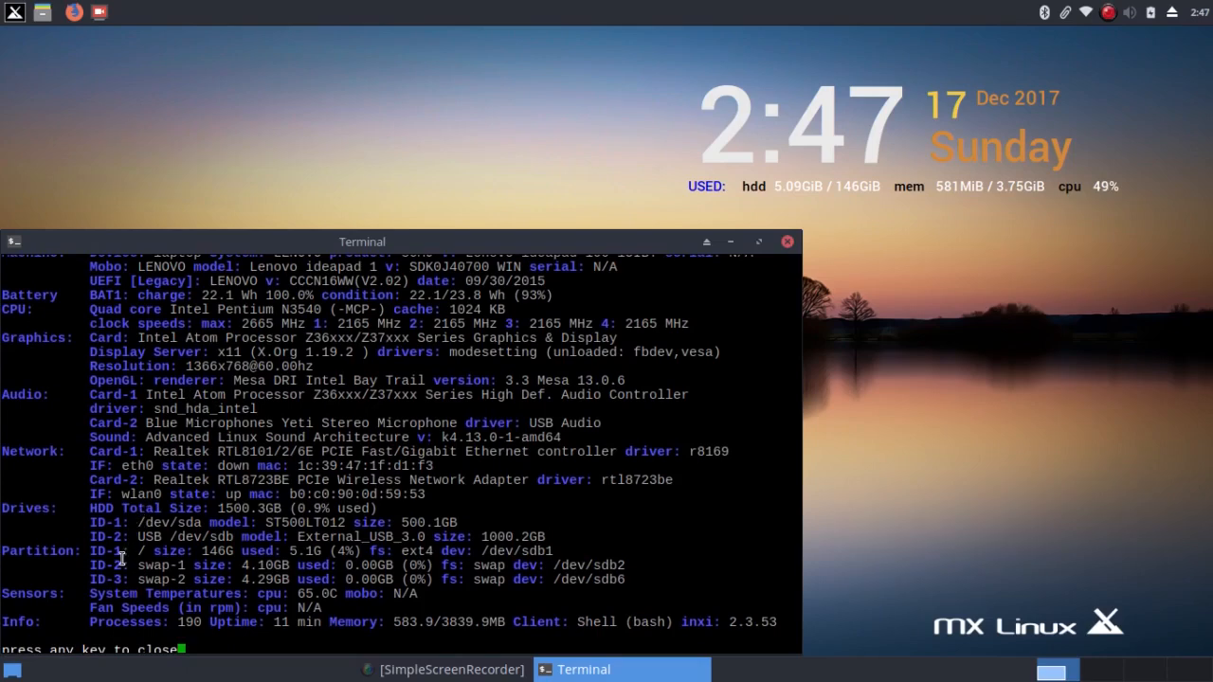
{"action": "mouse_move", "coordinate": [128, 597]}
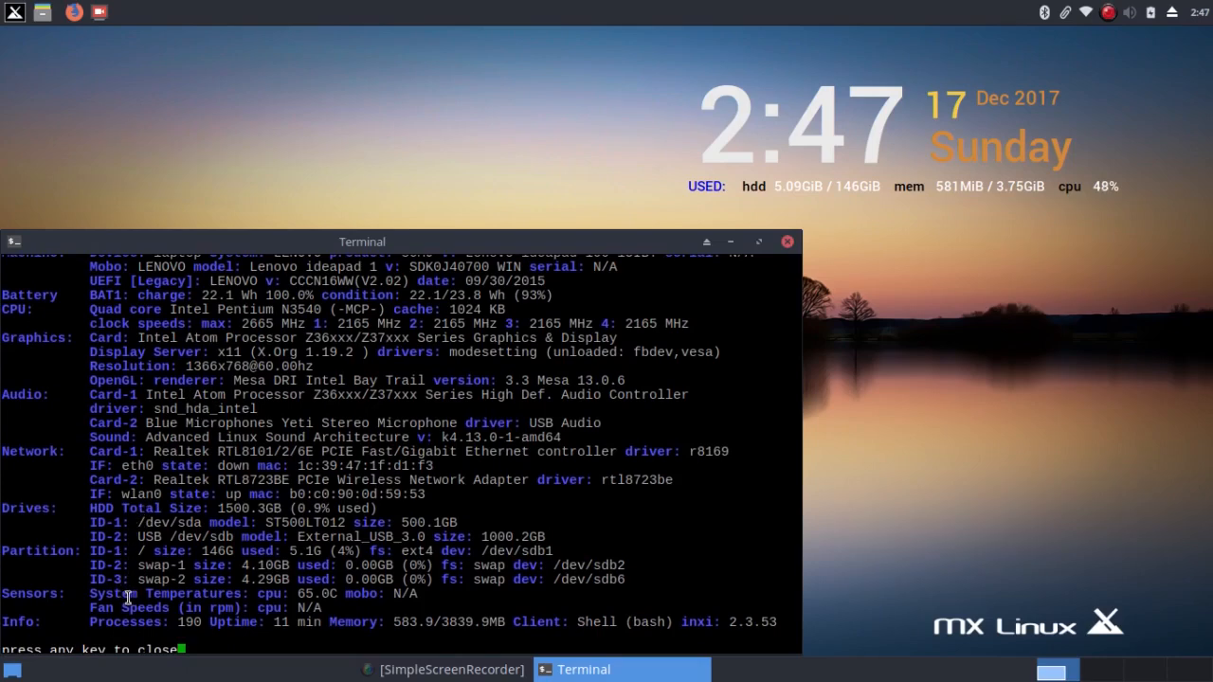
{"action": "mouse_move", "coordinate": [770, 352]}
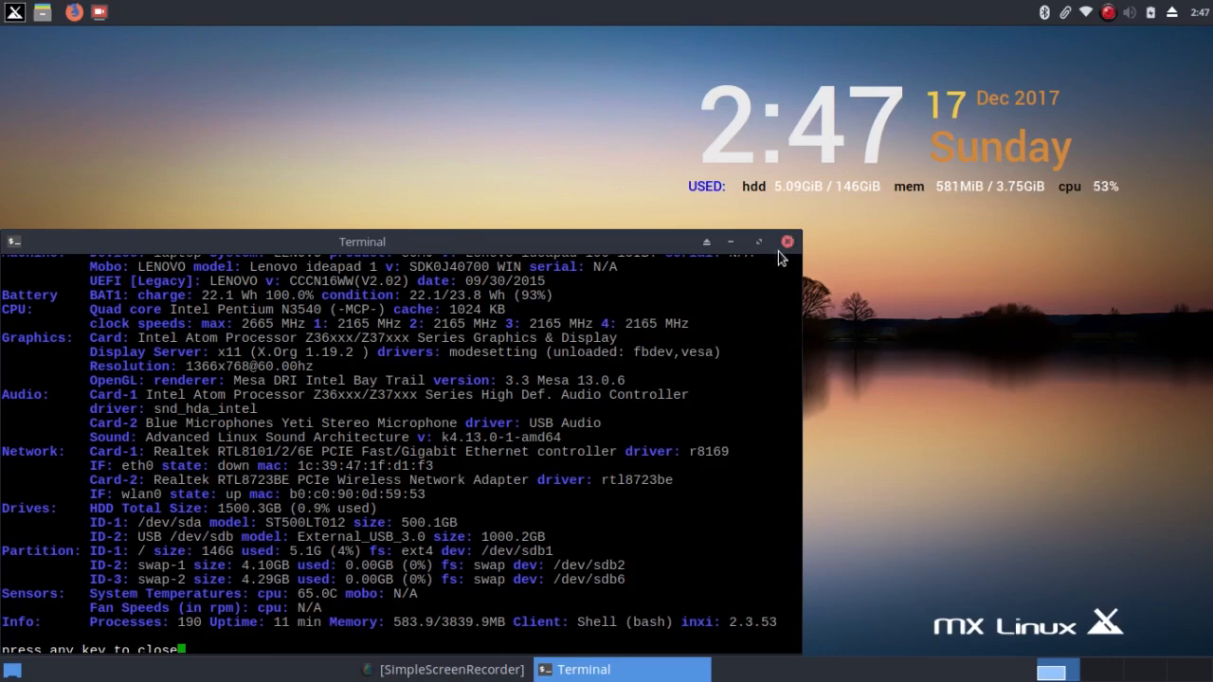
Close the Quick System Info terminal after reviewing its CPU, graphics, network and drive details
{"action": "left_click", "coordinate": [786, 242]}
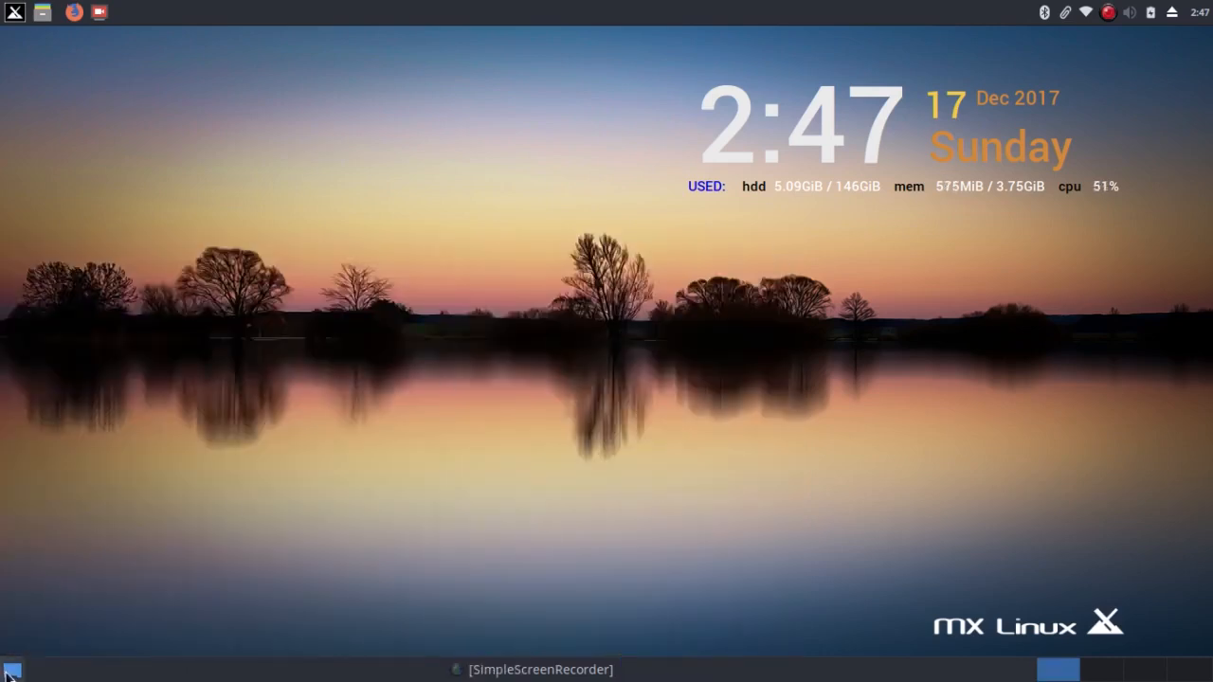
Launch LibreOffice Writer from the Whisker Menu's Office applications
{"action": "left_click", "coordinate": [14, 12]}
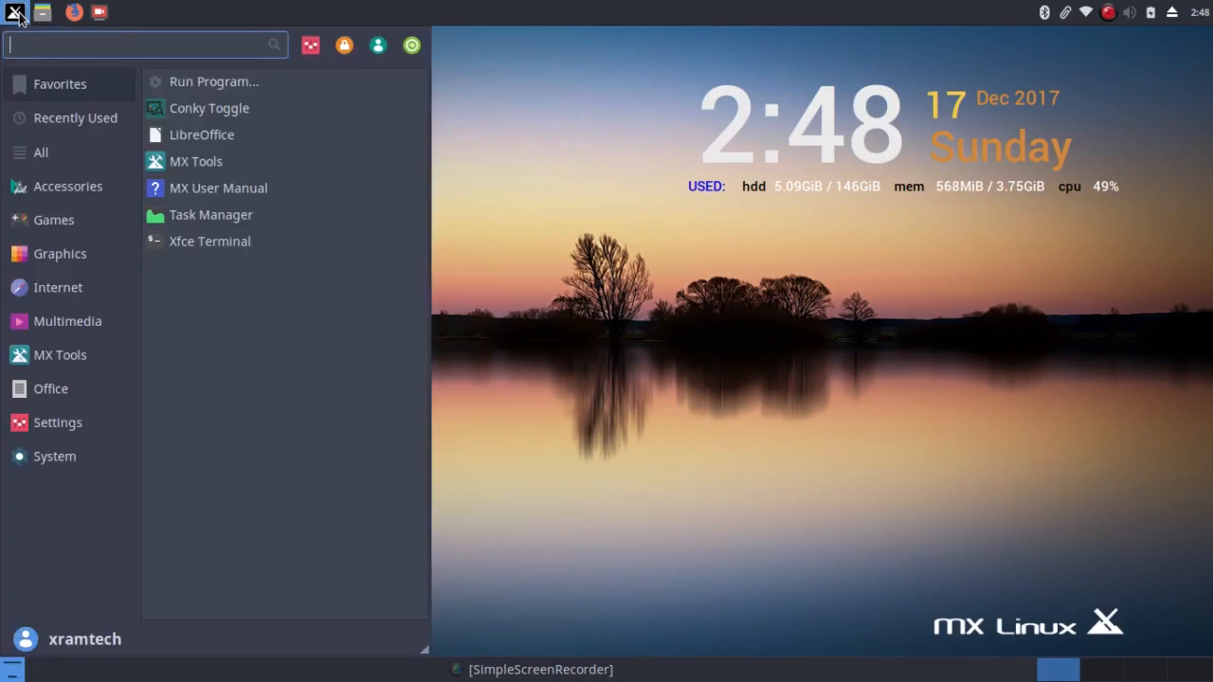
{"action": "left_click", "coordinate": [50, 388]}
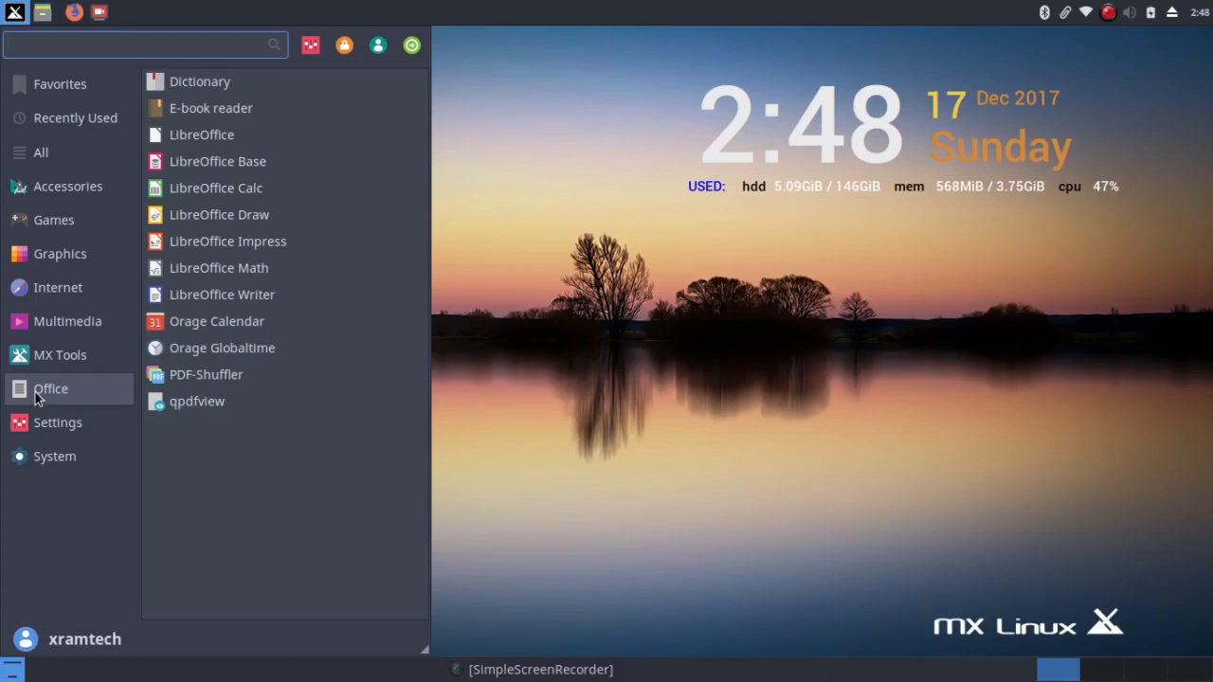
{"action": "mouse_move", "coordinate": [57, 396]}
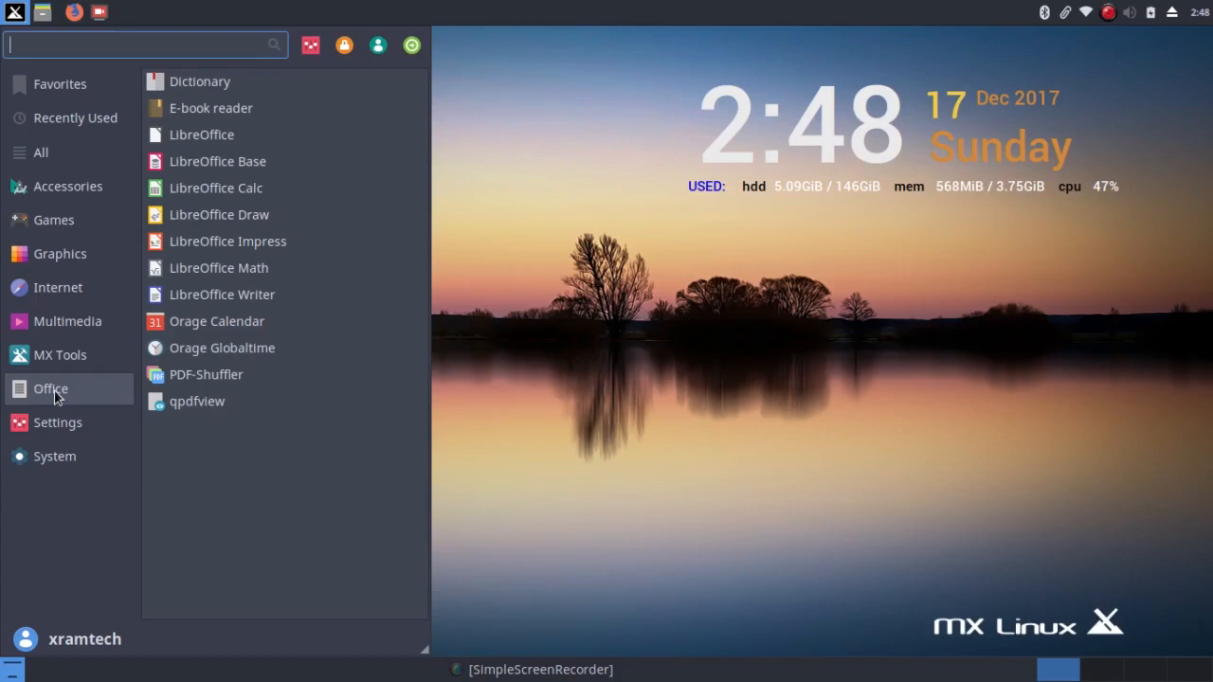
{"action": "mouse_move", "coordinate": [221, 295]}
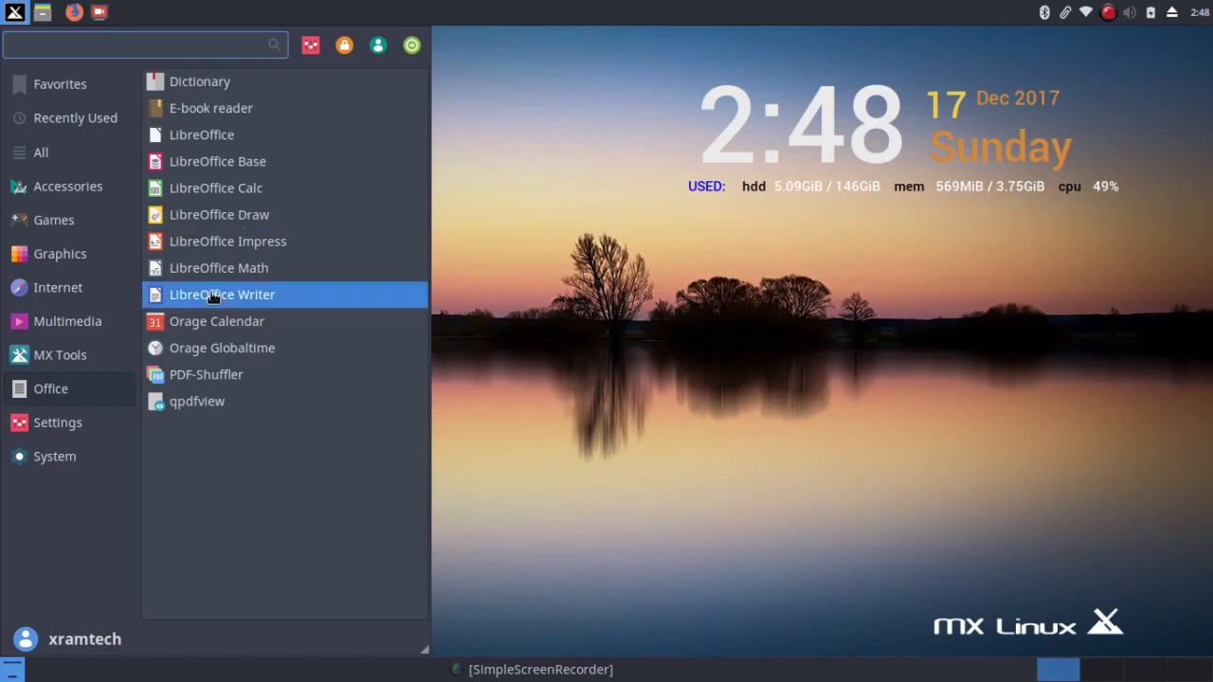
{"action": "left_click", "coordinate": [221, 293]}
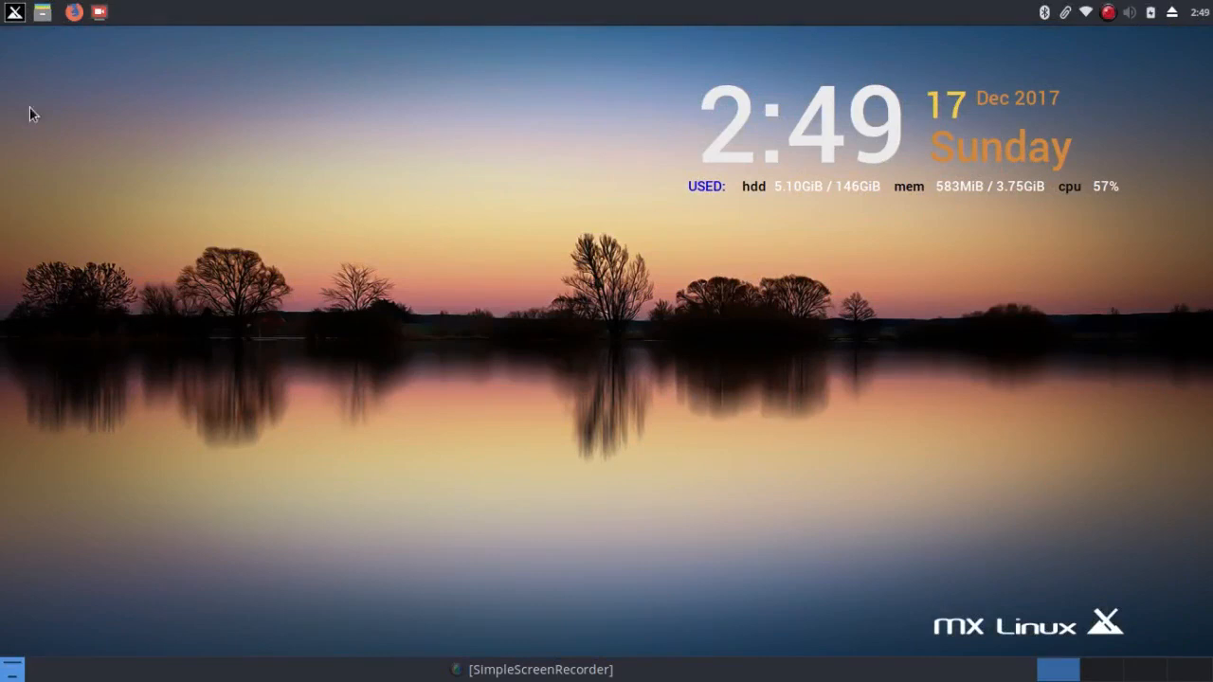
{"action": "mouse_move", "coordinate": [22, 50]}
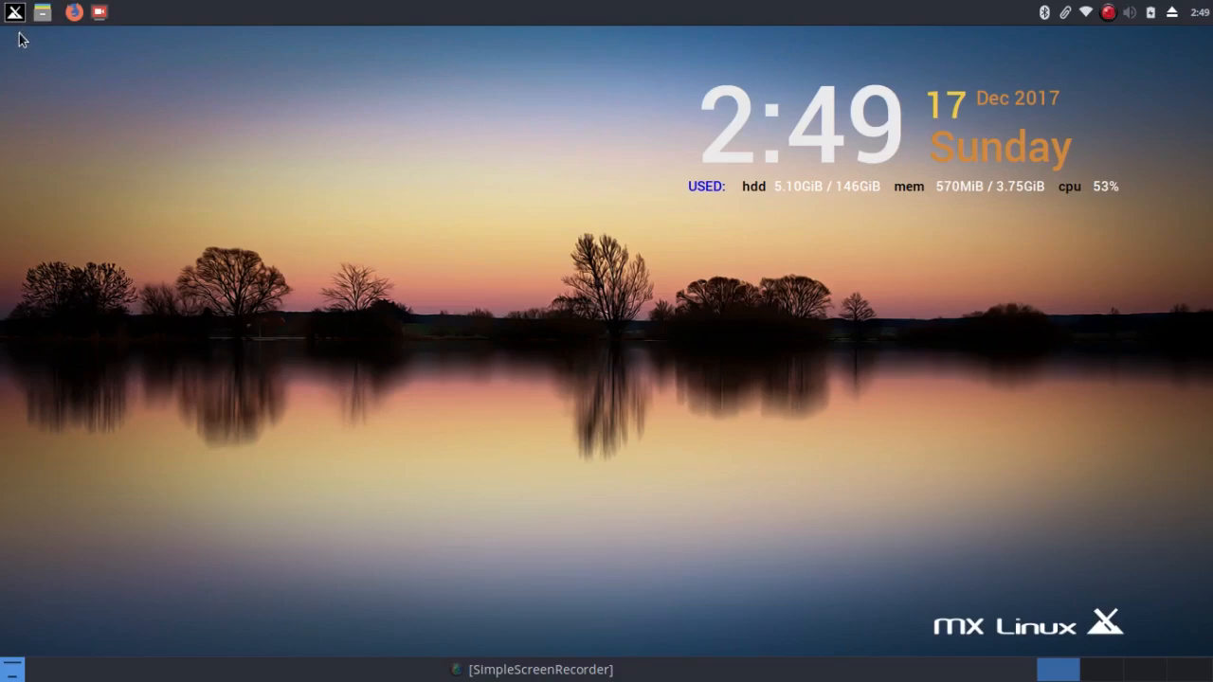
{"action": "mouse_move", "coordinate": [14, 14]}
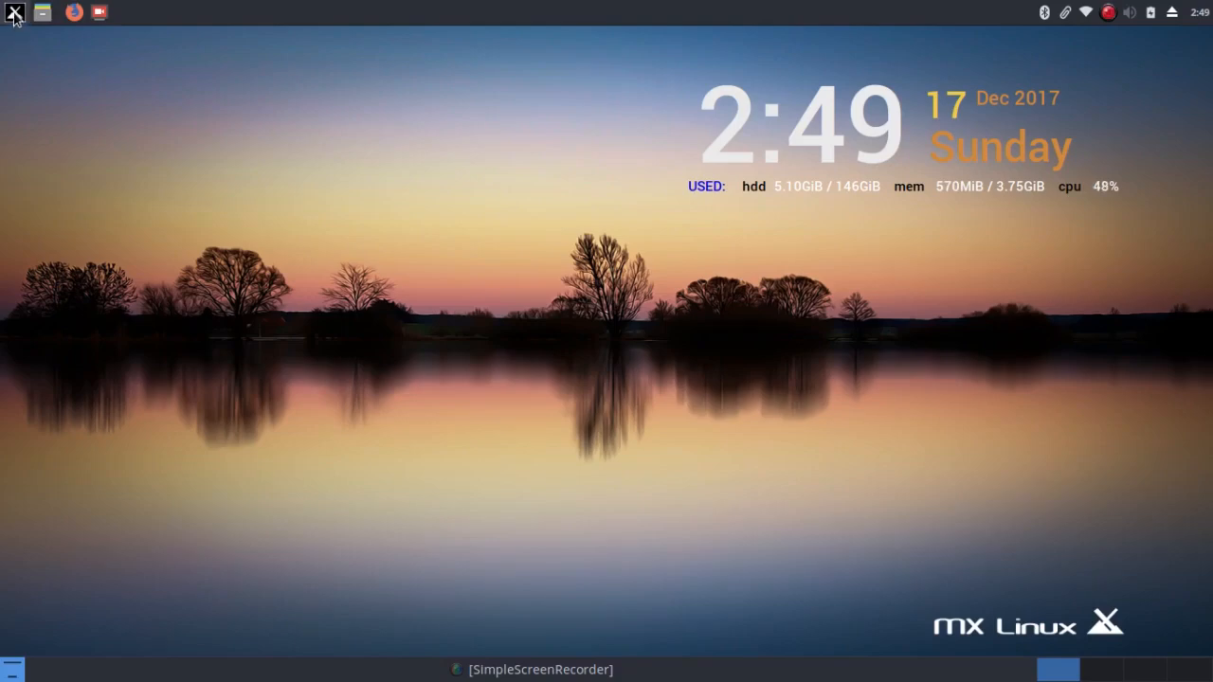
Launch Synaptic Package Manager from the Whisker Menu's System applications
{"action": "left_click", "coordinate": [13, 11]}
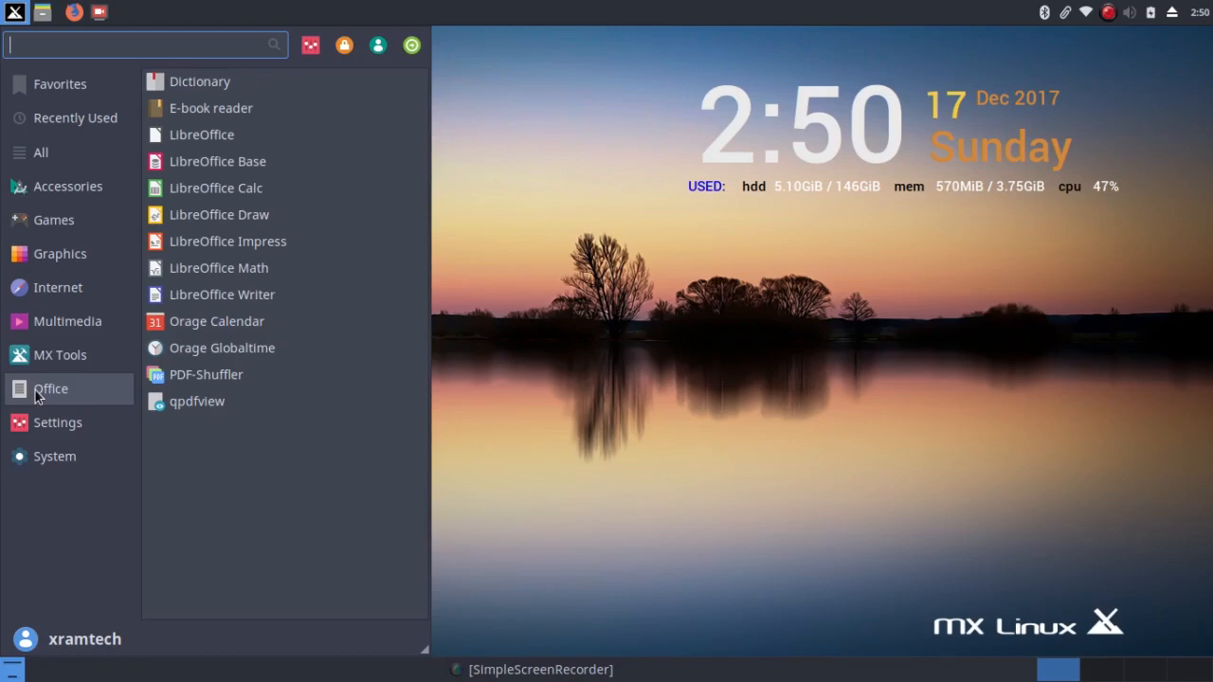
{"action": "left_click", "coordinate": [54, 456]}
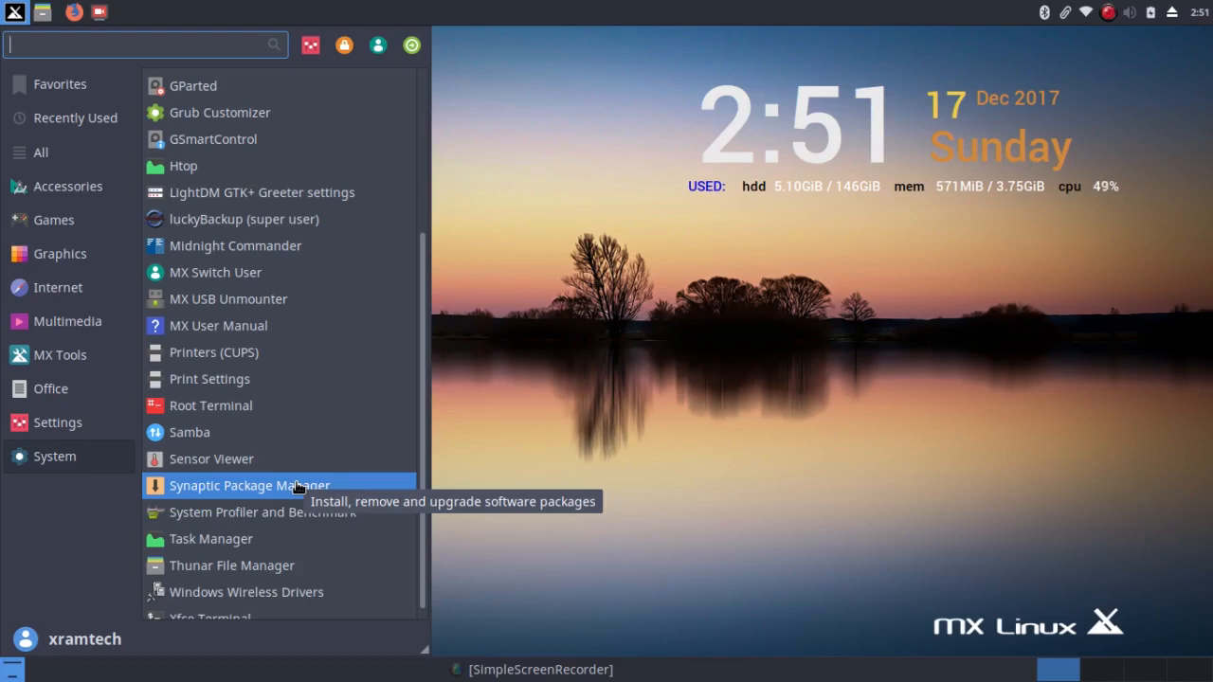
{"action": "left_click", "coordinate": [249, 486]}
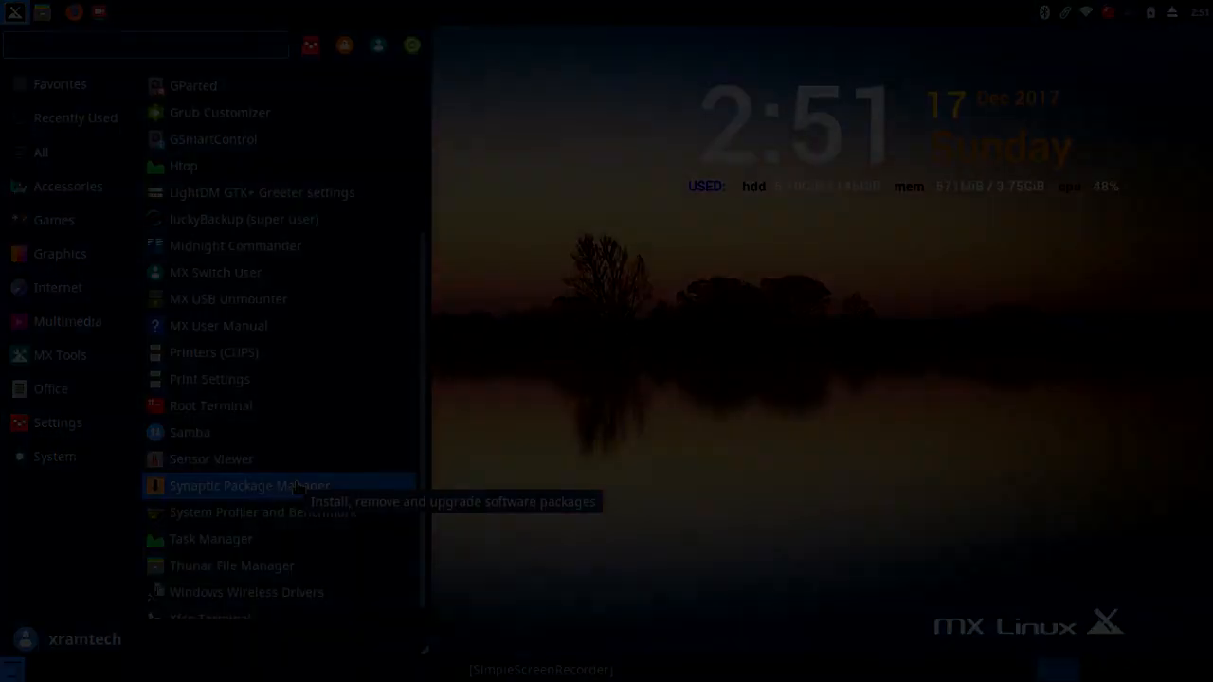
Review Synaptic's four musescore search results, then close the package manager window
{"action": "left_click", "coordinate": [249, 485]}
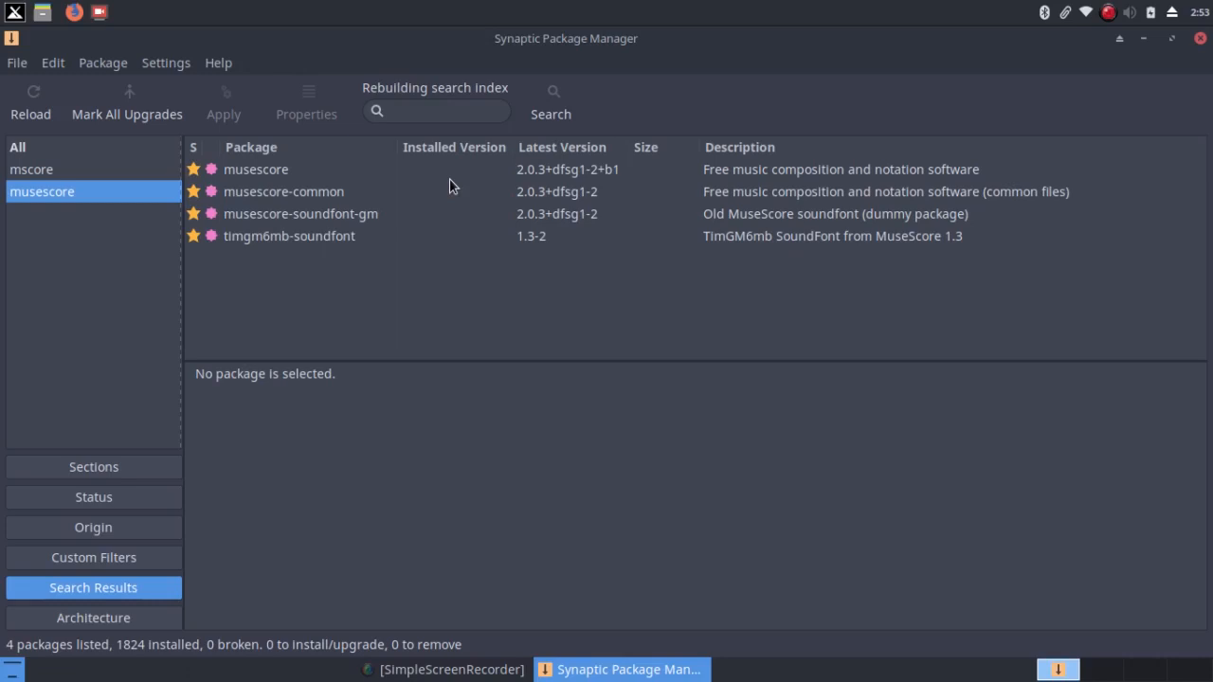
{"action": "mouse_move", "coordinate": [1204, 67]}
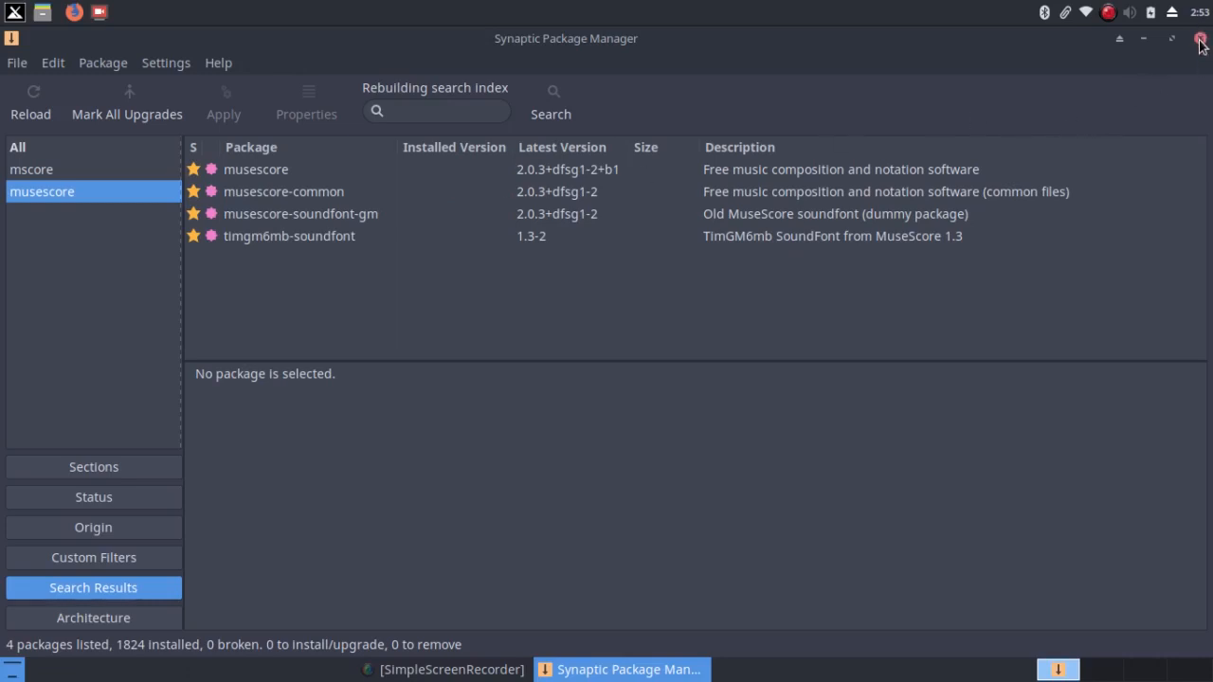
{"action": "left_click", "coordinate": [1198, 38]}
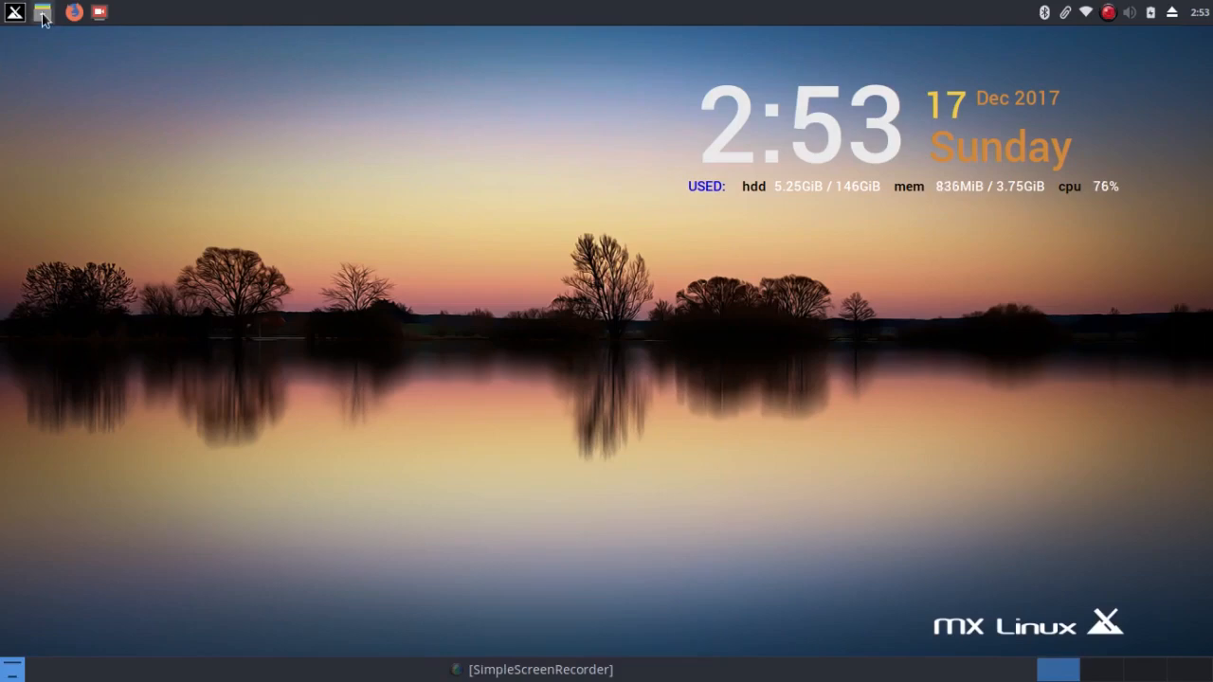
Open Downloads in Thunar, select MuseScore-2.1-x86_64.AppImage and bring up its context menu
{"action": "left_click", "coordinate": [42, 11]}
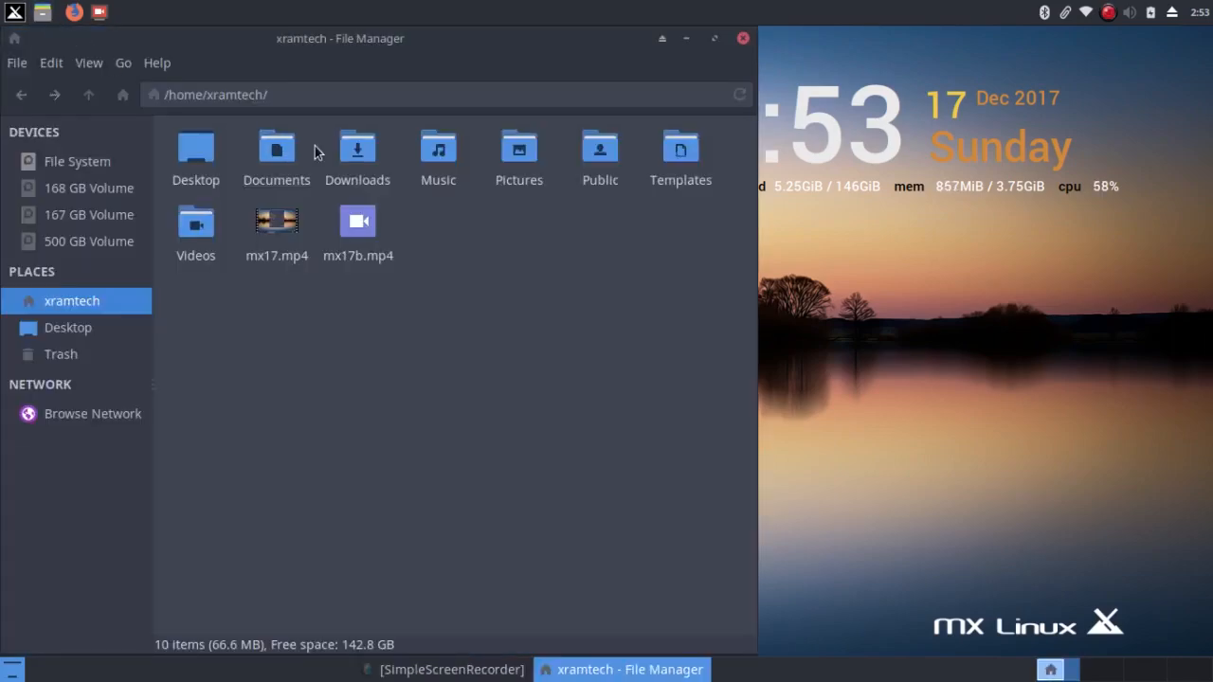
{"action": "double_click", "coordinate": [357, 152]}
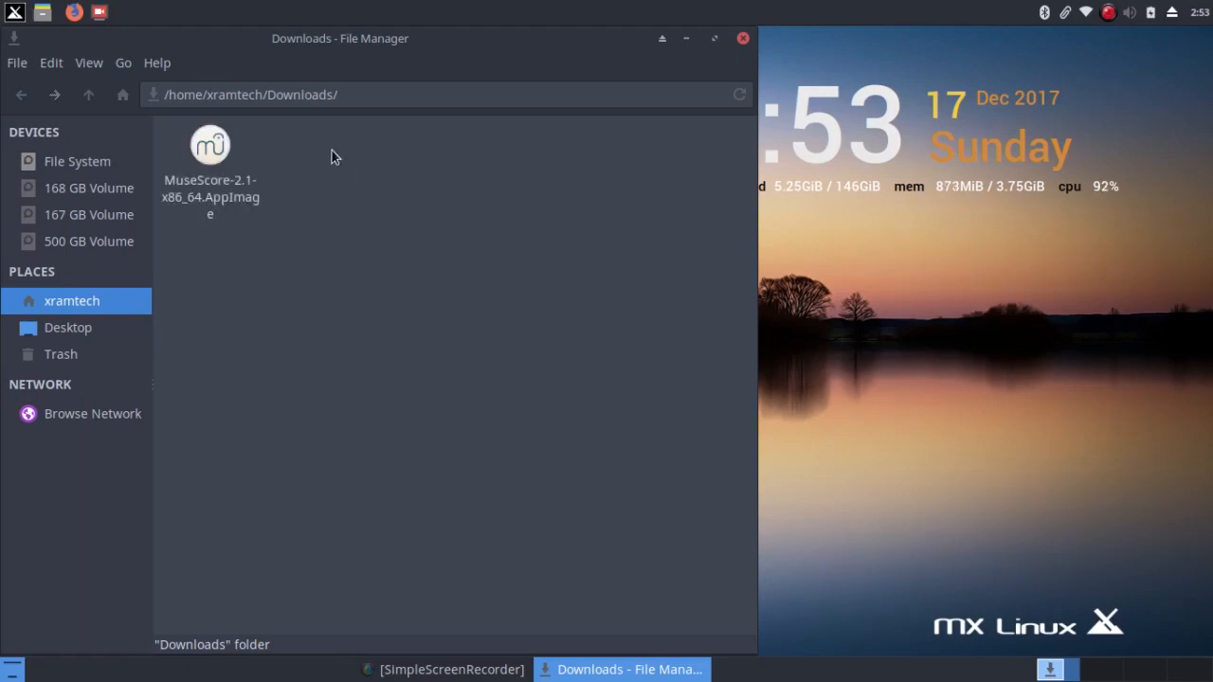
{"action": "mouse_move", "coordinate": [211, 145]}
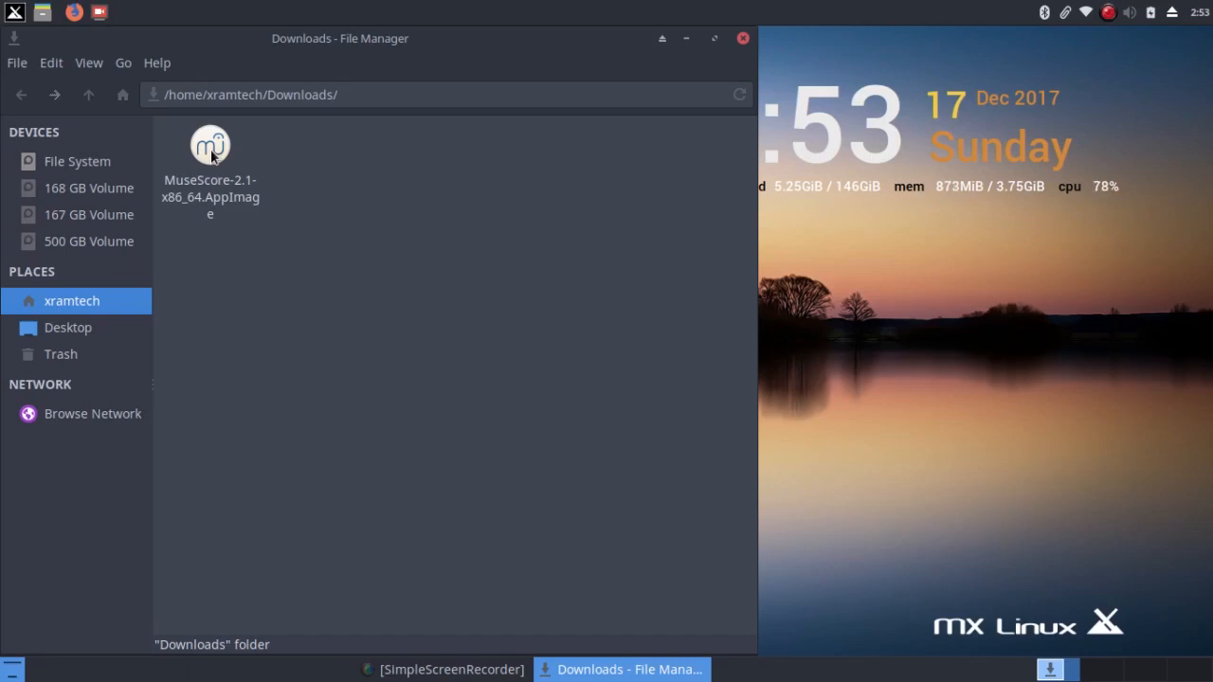
{"action": "left_click", "coordinate": [209, 147]}
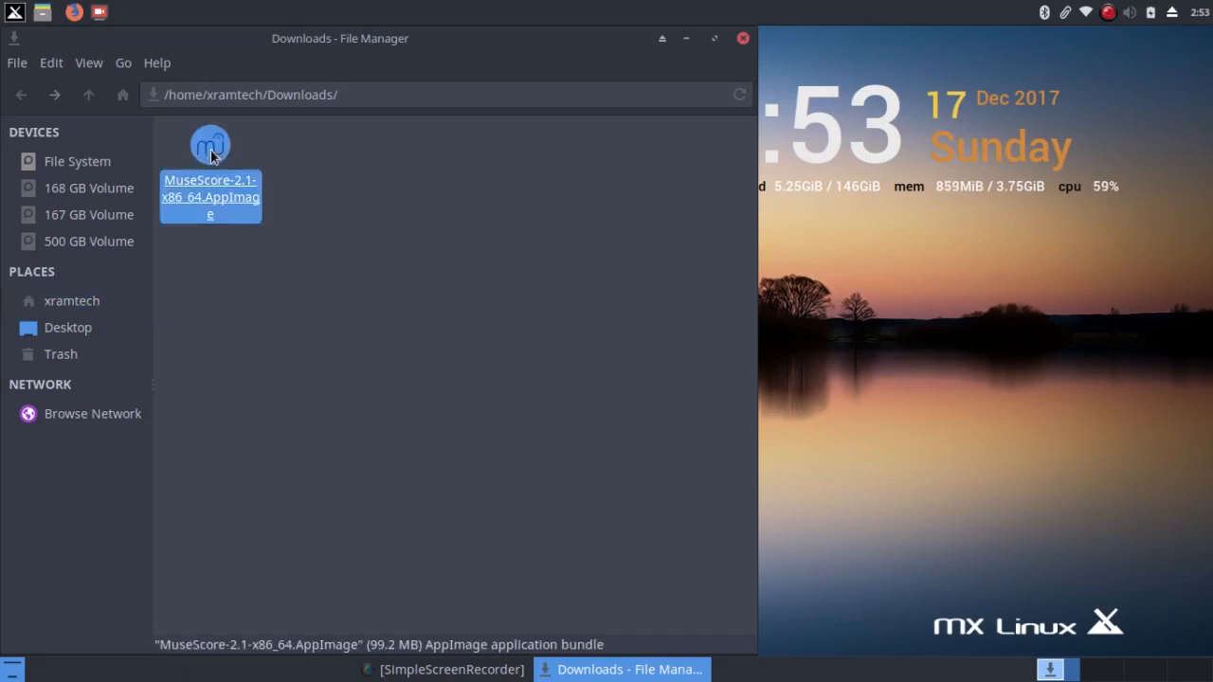
{"action": "right_click", "coordinate": [209, 152]}
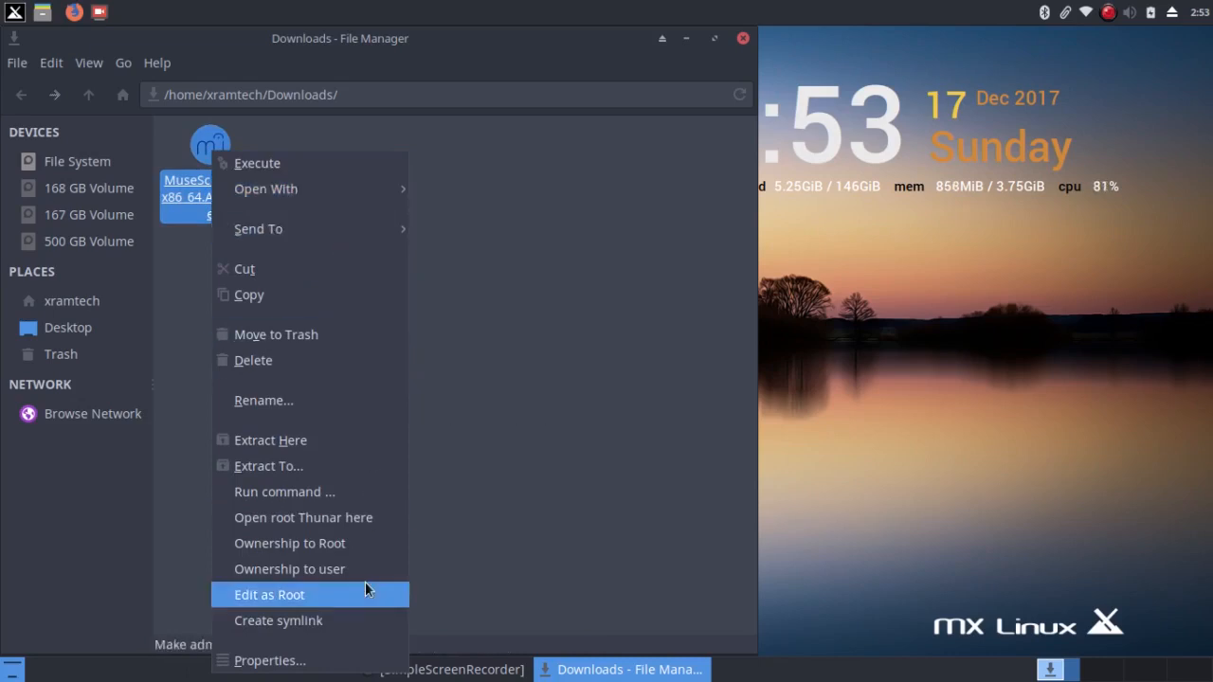
{"action": "mouse_move", "coordinate": [341, 661]}
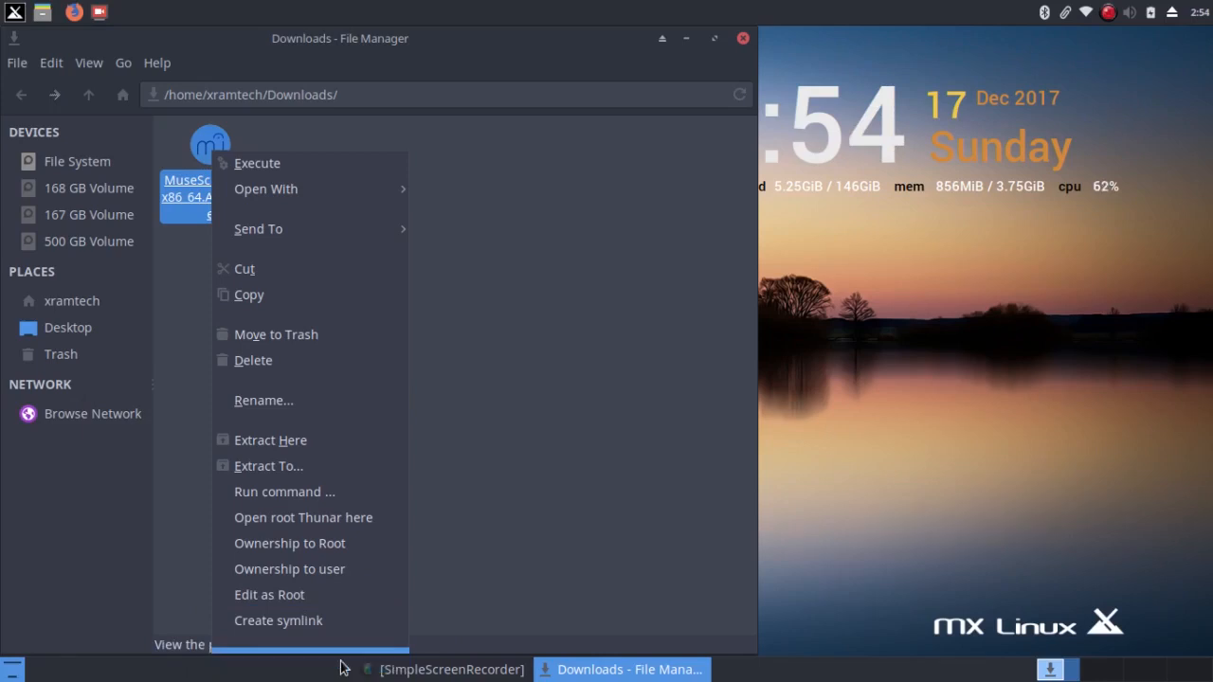
{"action": "mouse_move", "coordinate": [377, 619]}
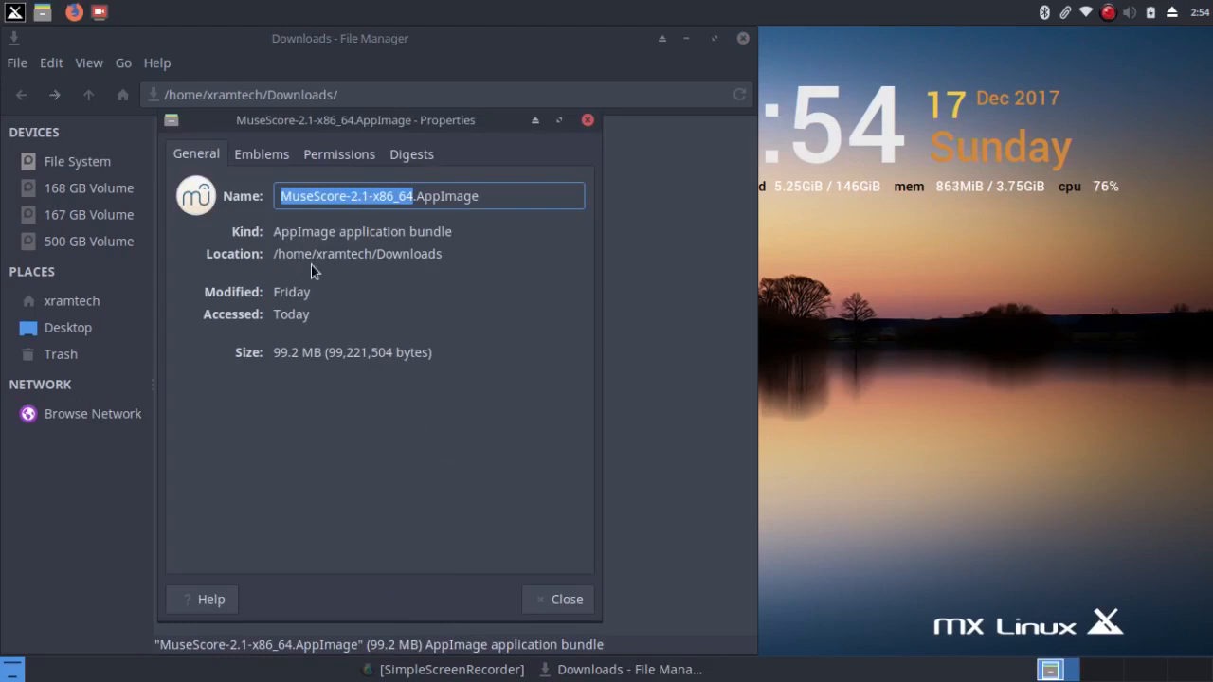
{"action": "mouse_move", "coordinate": [333, 158]}
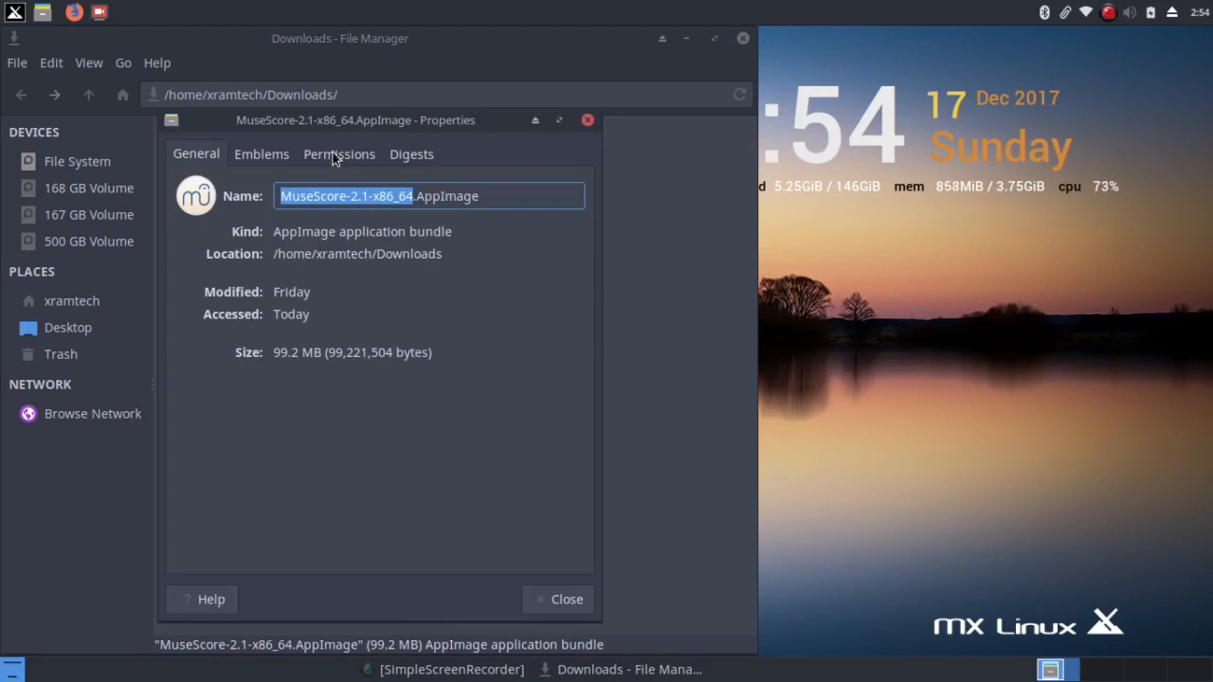
Choose the MuseScore AppImage's context-menu entry to view its permission settings
{"action": "left_click", "coordinate": [338, 153]}
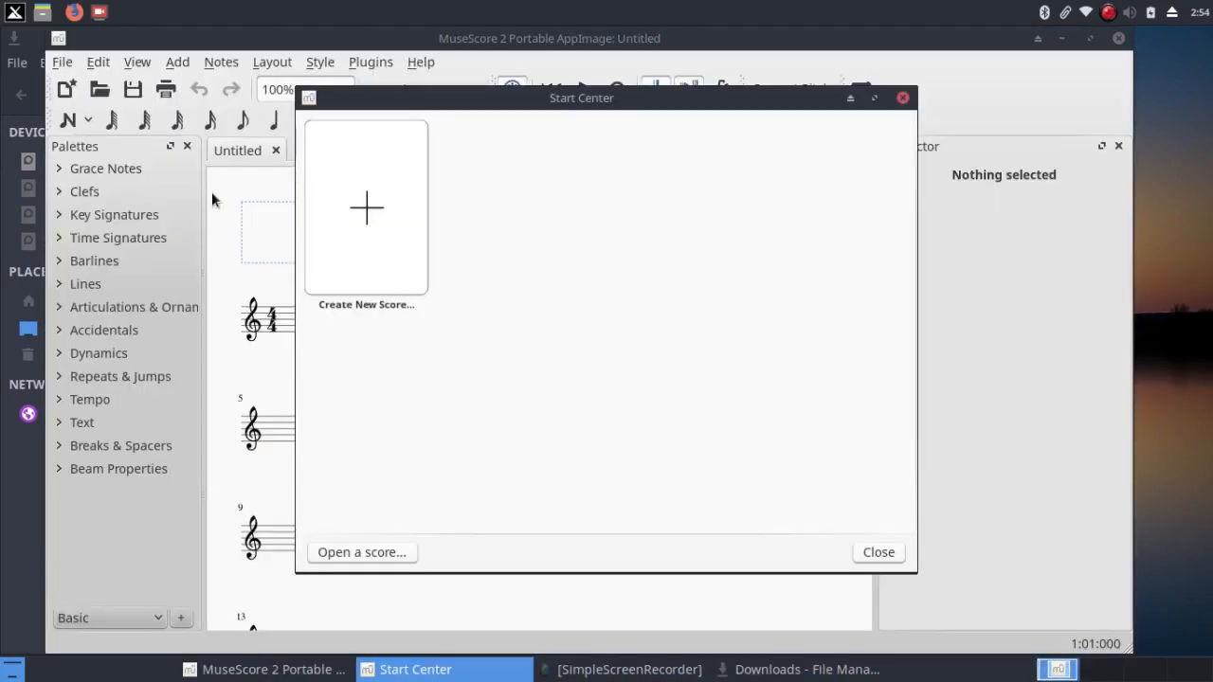
{"action": "mouse_move", "coordinate": [881, 111]}
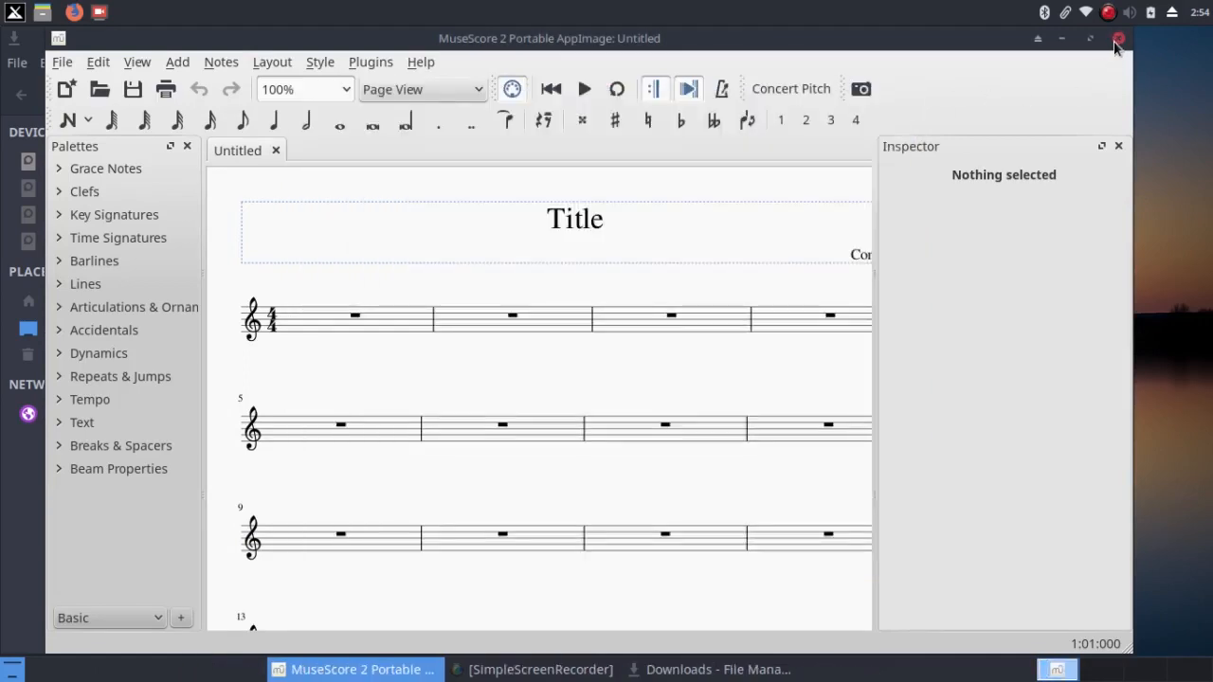
Quit MuseScore 2 along with its empty untitled score
{"action": "left_click", "coordinate": [1117, 39]}
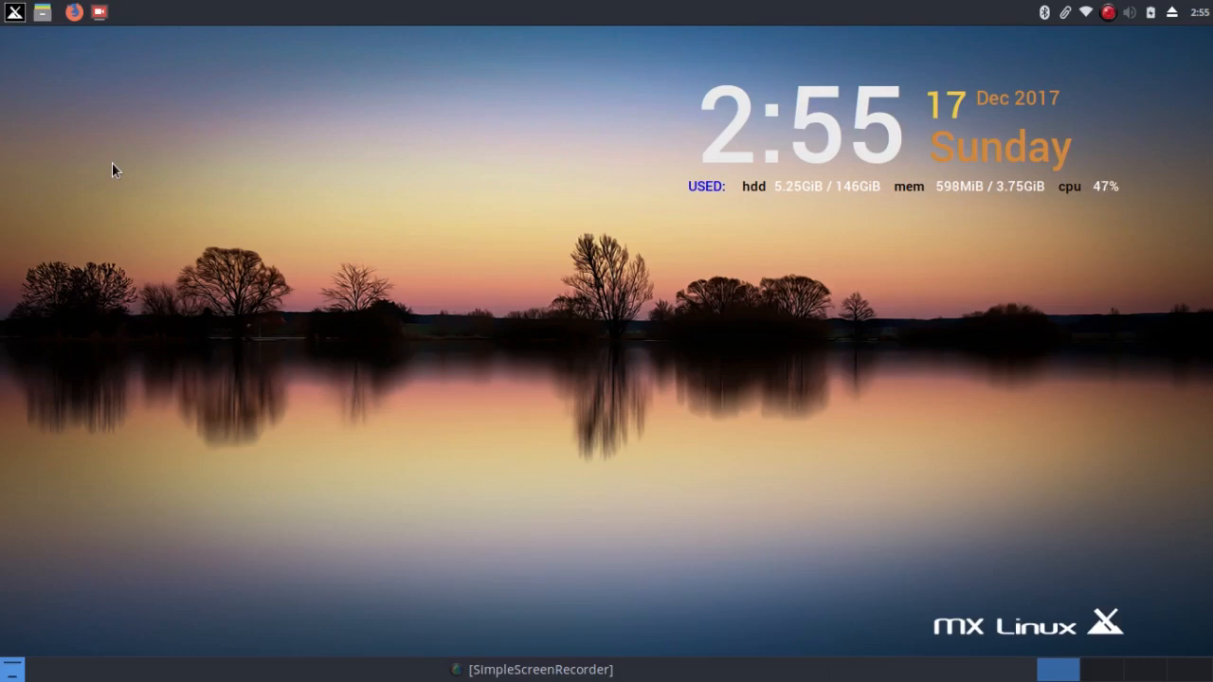
{"action": "mouse_move", "coordinate": [212, 121]}
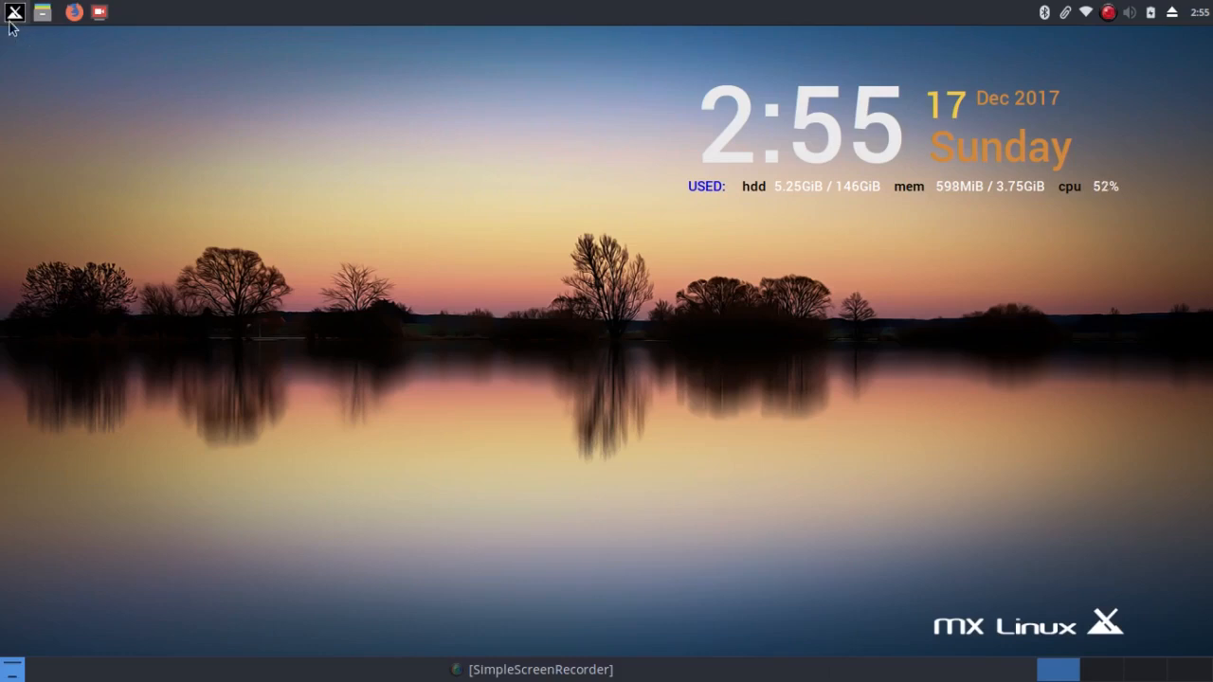
Open the Whisker Menu from the MX logo, showing Favorites
{"action": "left_click", "coordinate": [14, 12]}
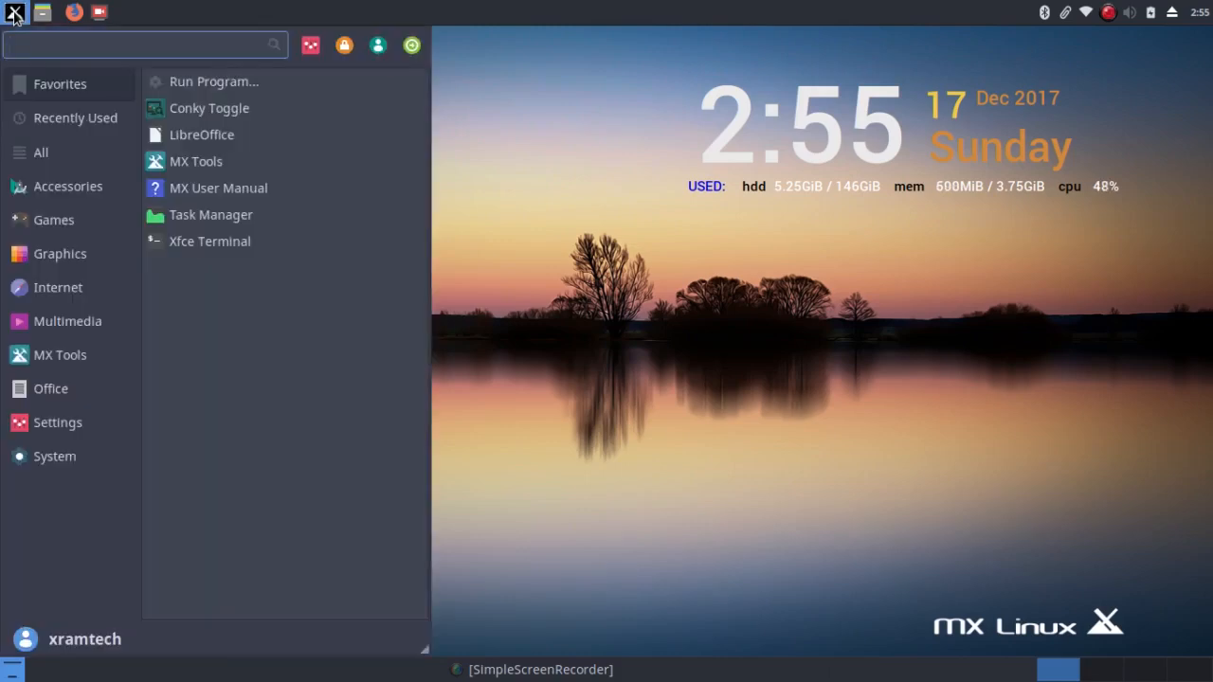
{"action": "mouse_move", "coordinate": [197, 161]}
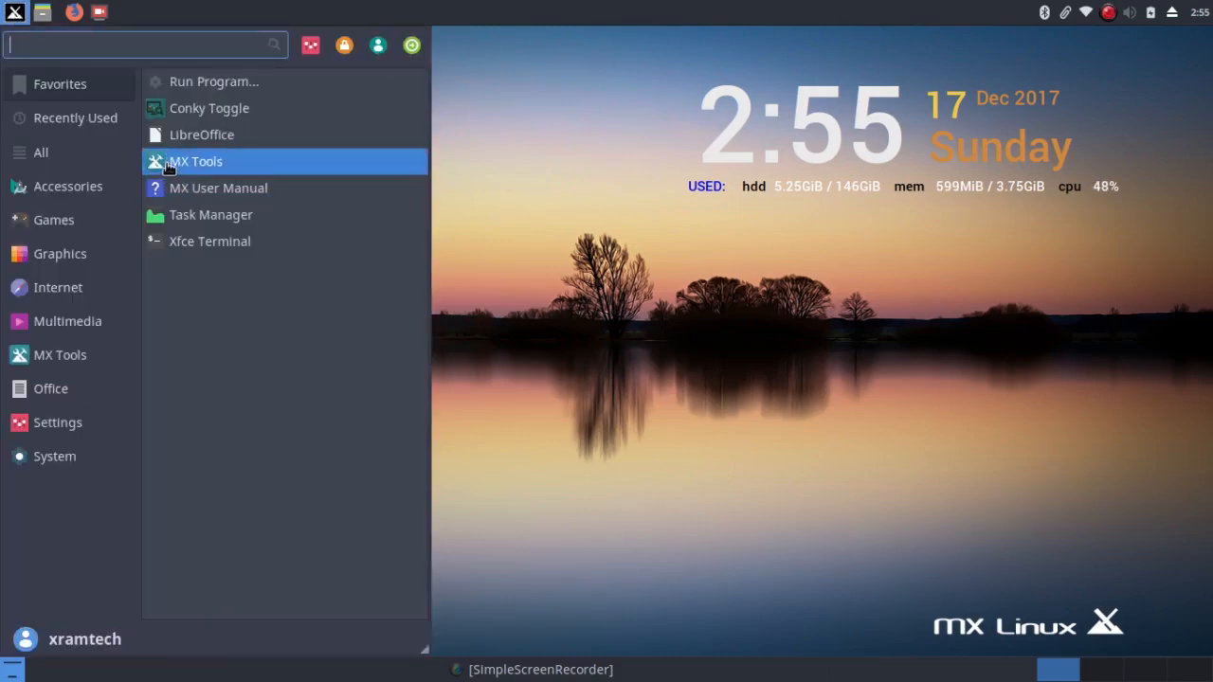
Launch MX Tools from Favorites and start Package Installer
{"action": "left_click", "coordinate": [165, 170]}
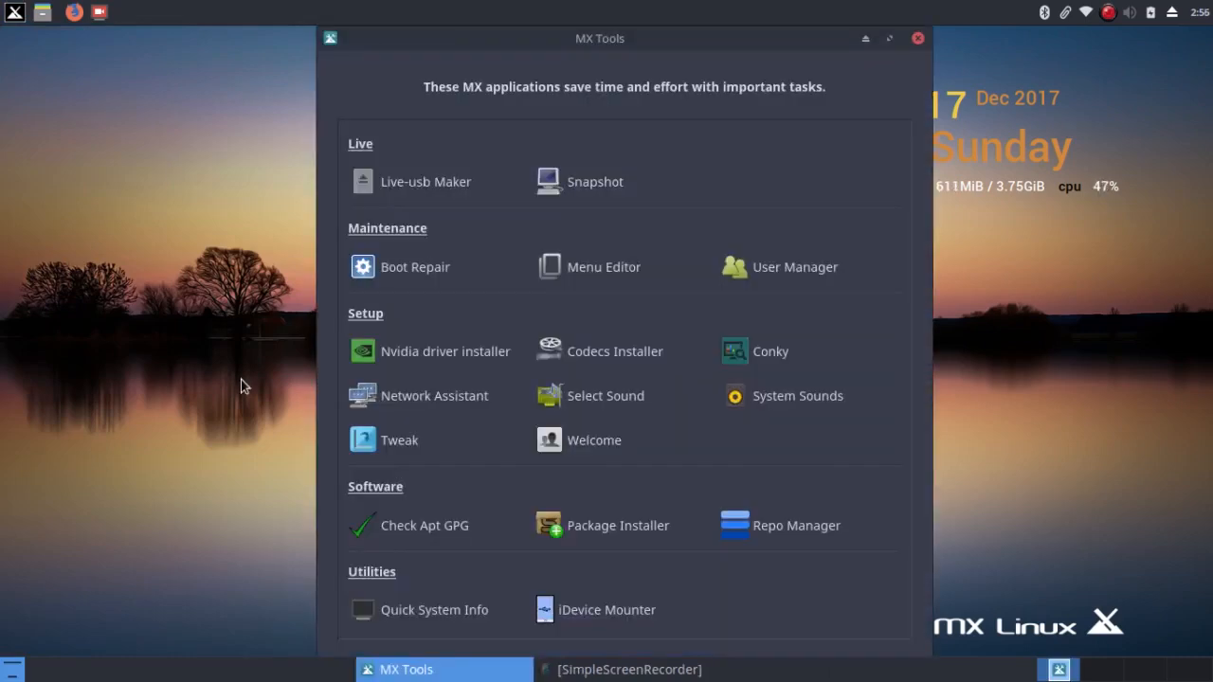
{"action": "mouse_move", "coordinate": [355, 391]}
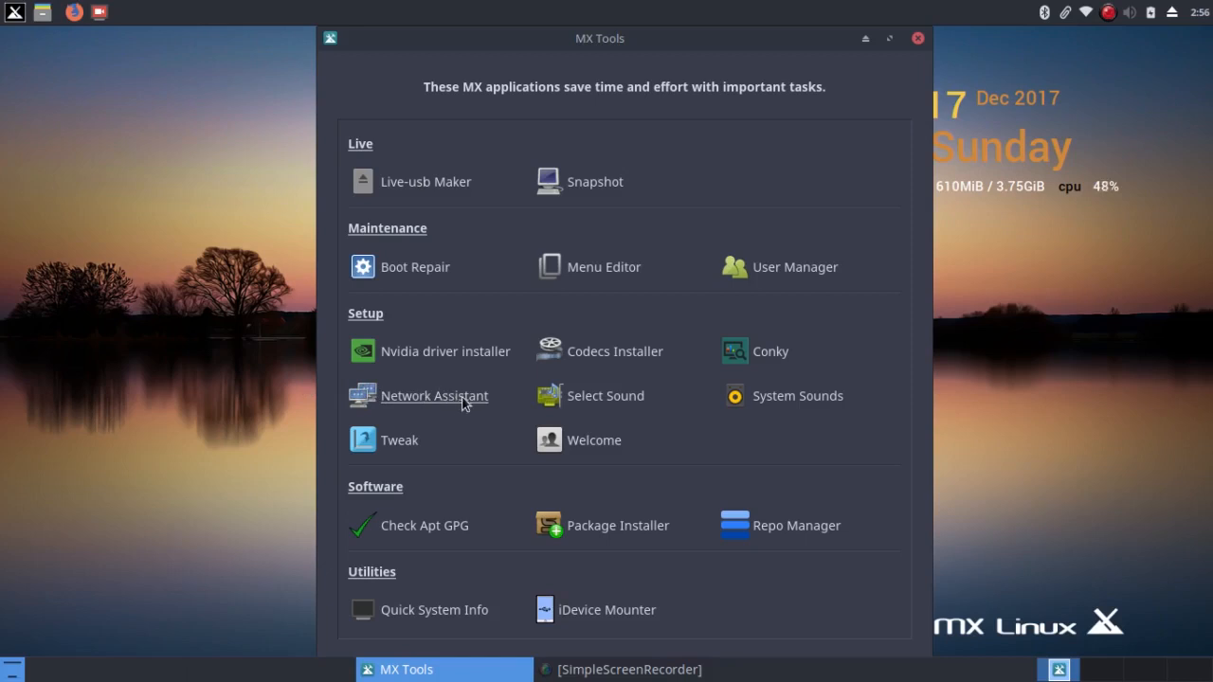
{"action": "mouse_move", "coordinate": [591, 530]}
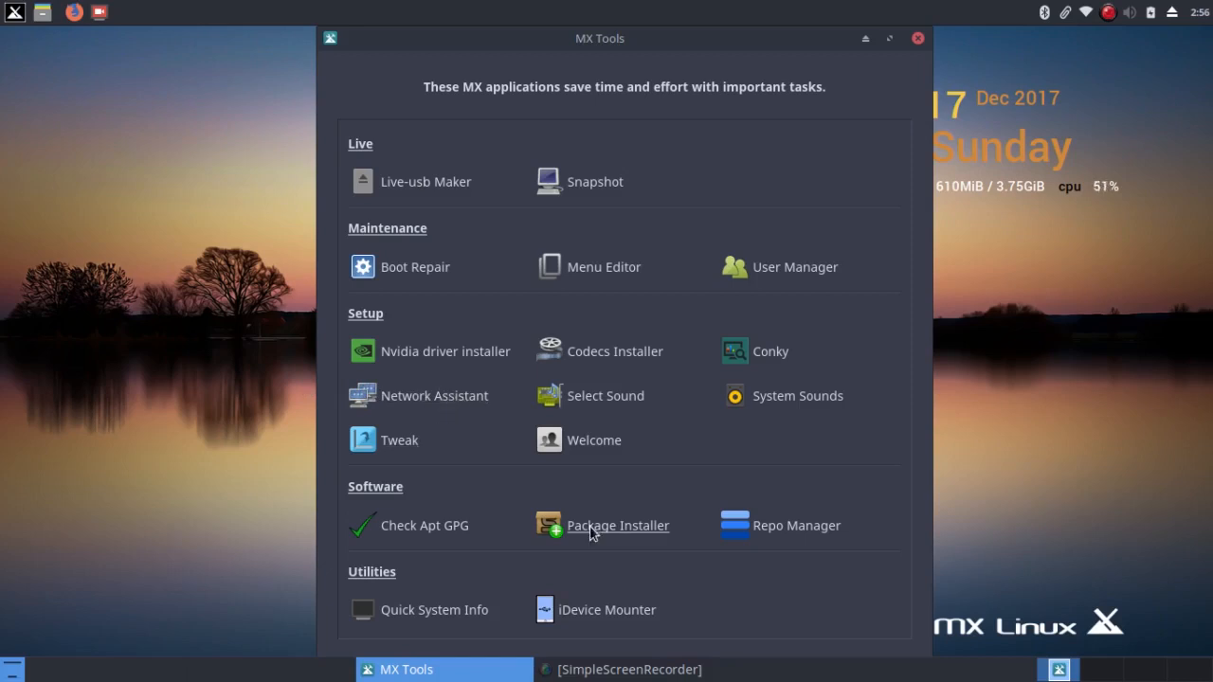
{"action": "mouse_move", "coordinate": [617, 525]}
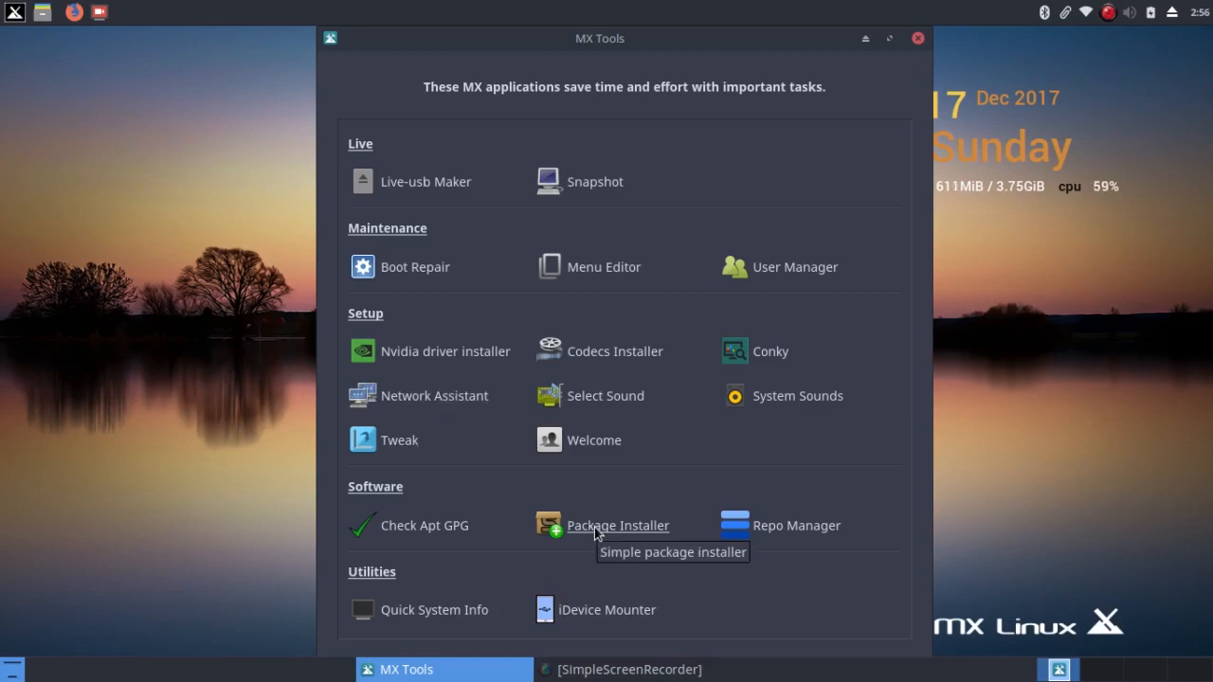
{"action": "left_click", "coordinate": [915, 38]}
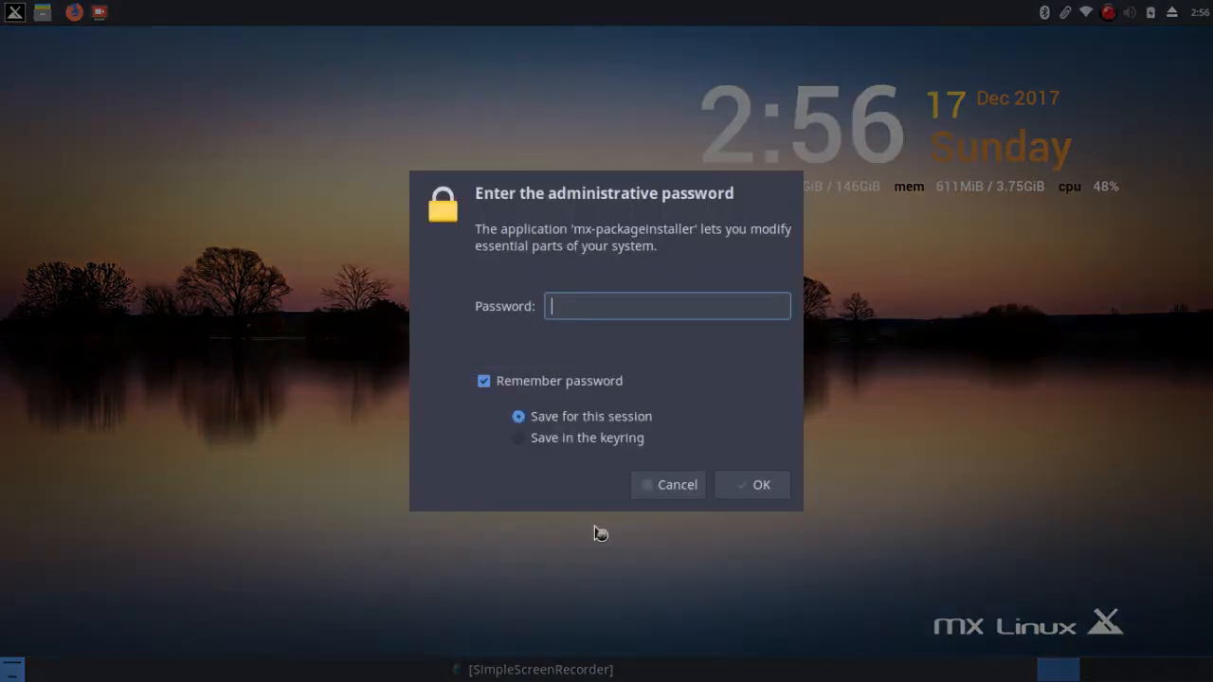
Enter the root password to authorize MX Package Installer
{"action": "type", "text": "•"}
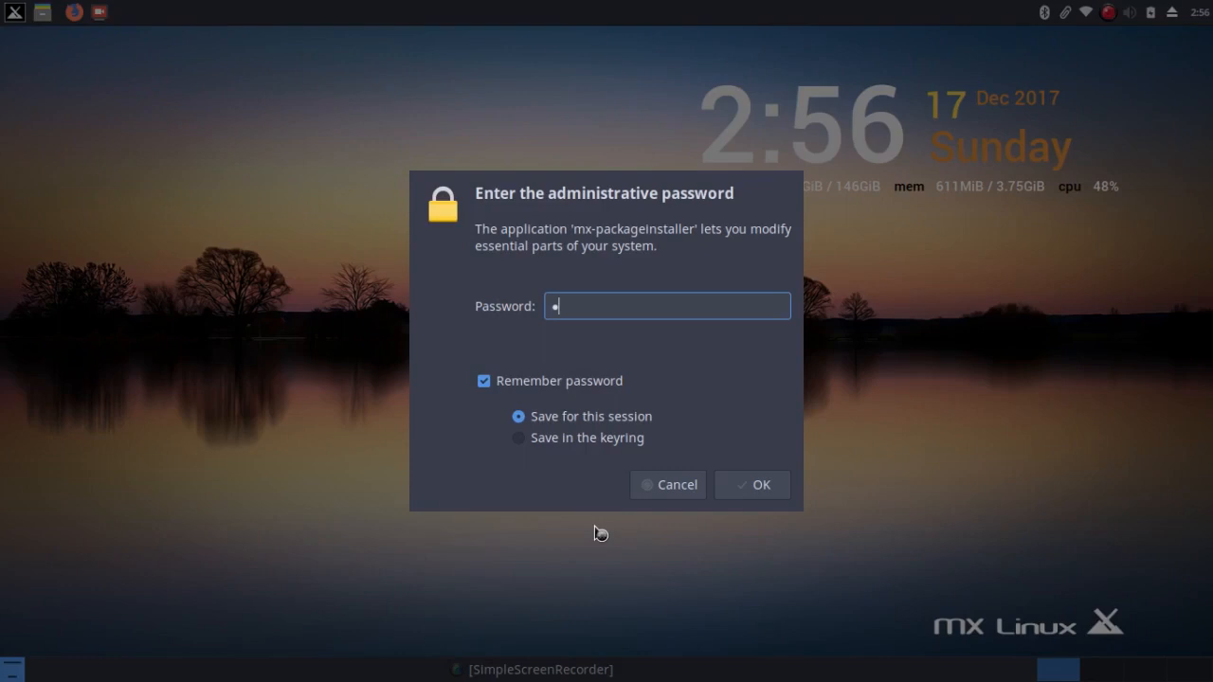
{"action": "type", "text": "•"}
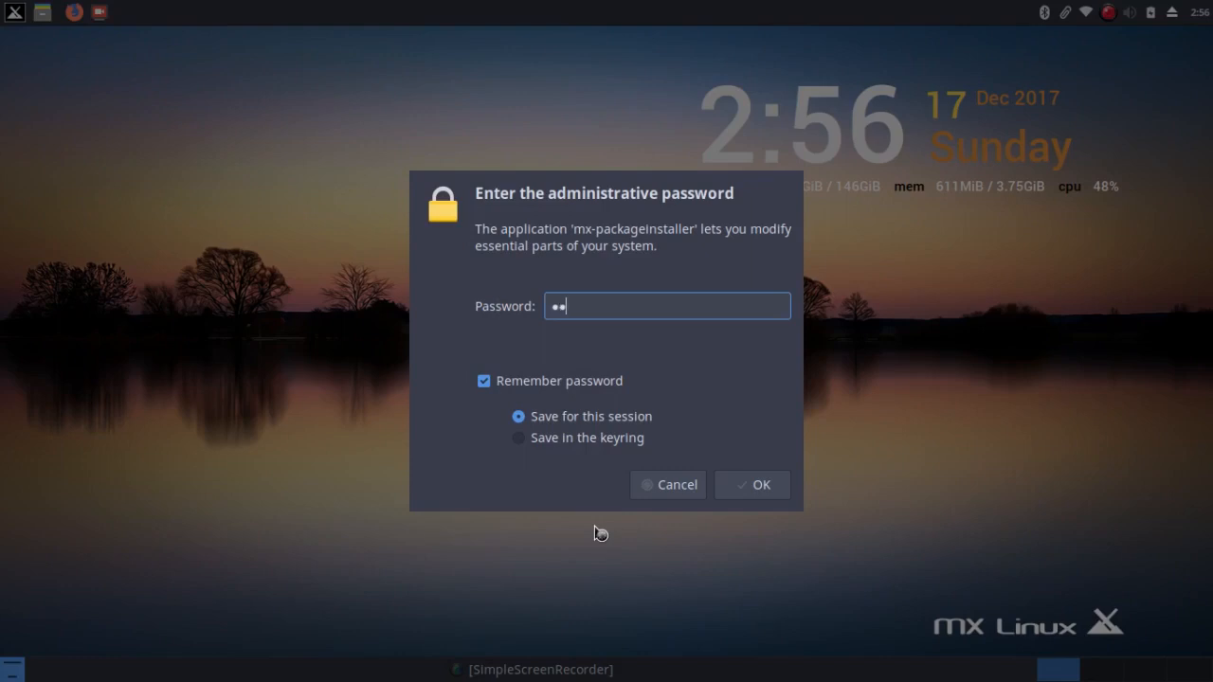
{"action": "type", "text": "*"}
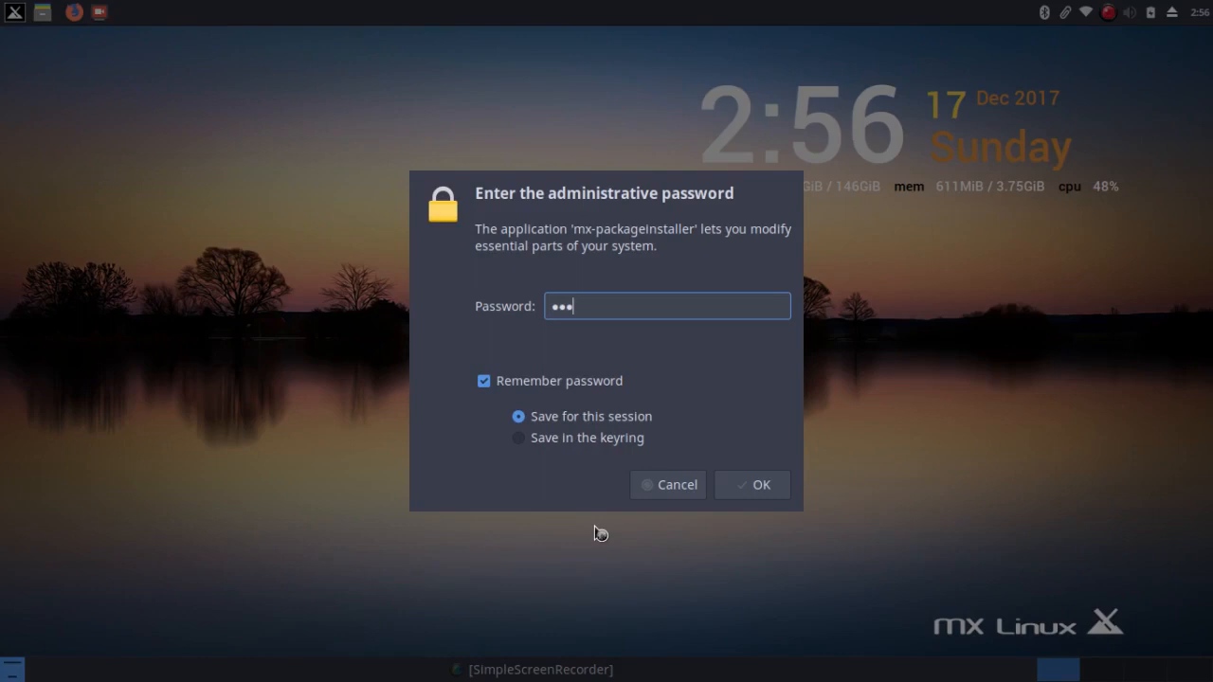
{"action": "type", "text": "***"}
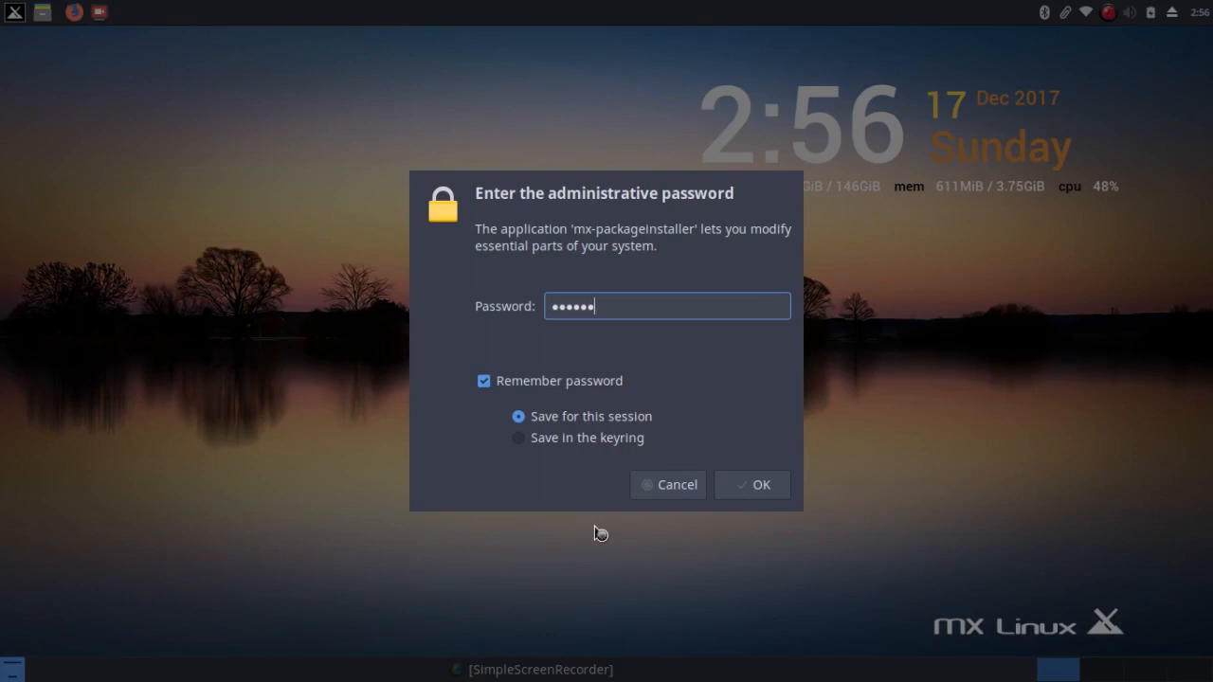
{"action": "type", "text": "••"}
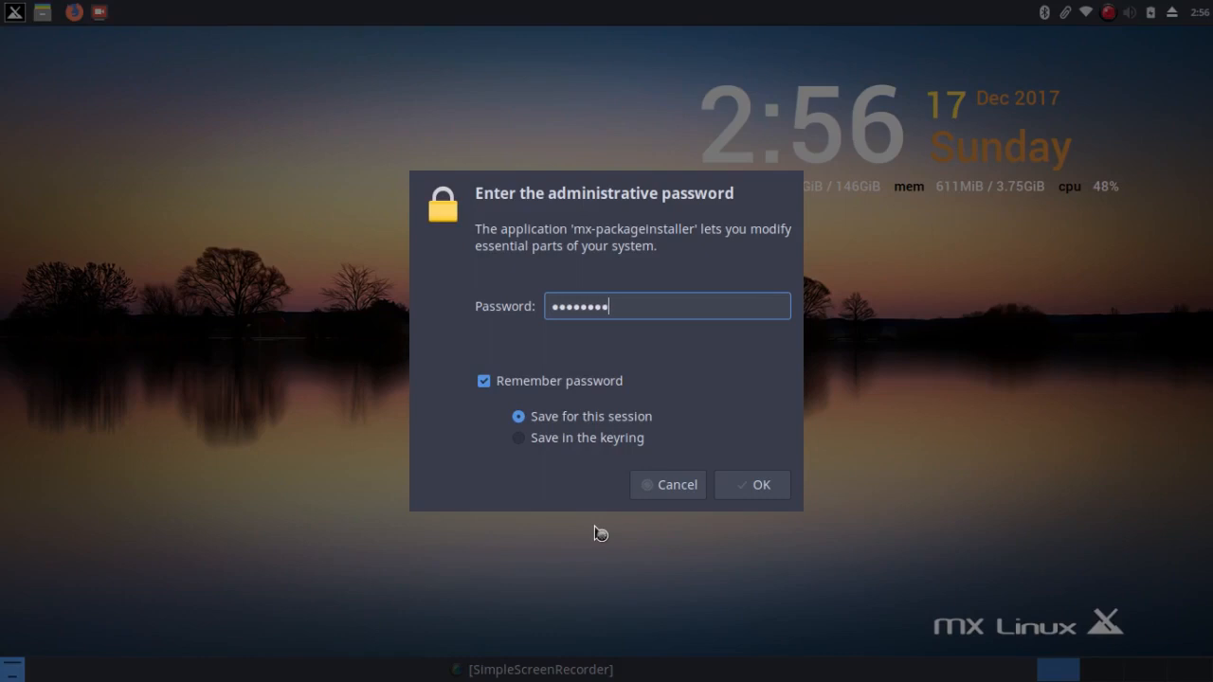
{"action": "left_click", "coordinate": [751, 484]}
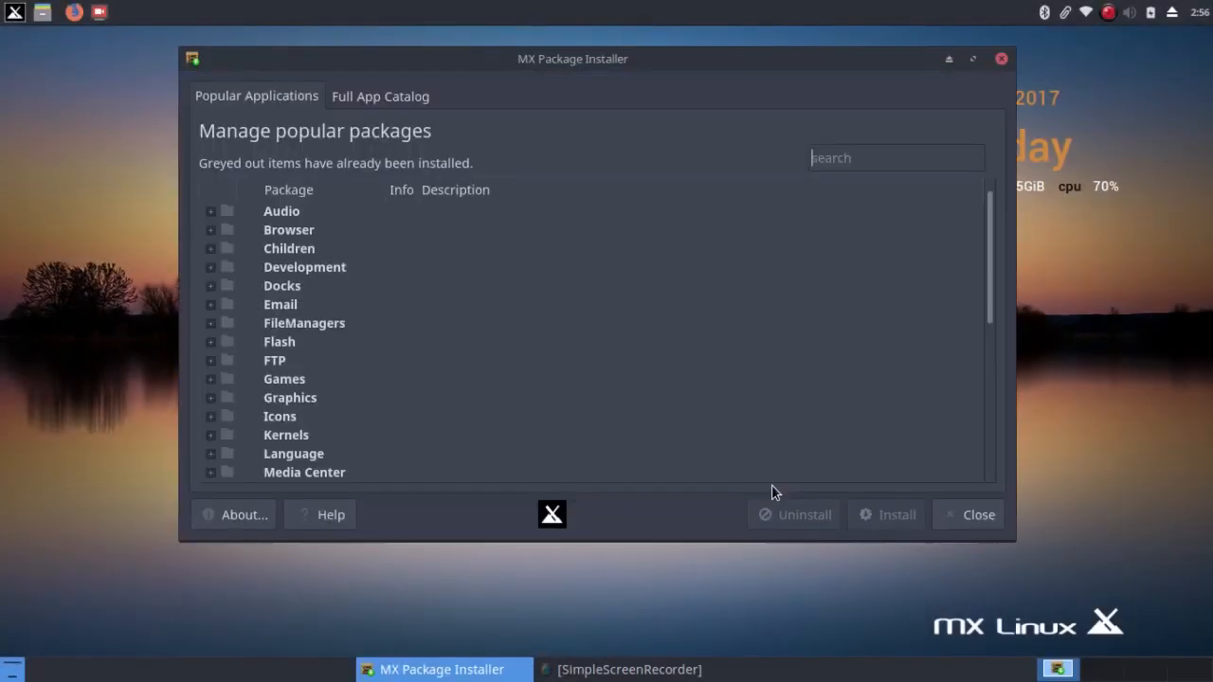
{"action": "mouse_move", "coordinate": [979, 60]}
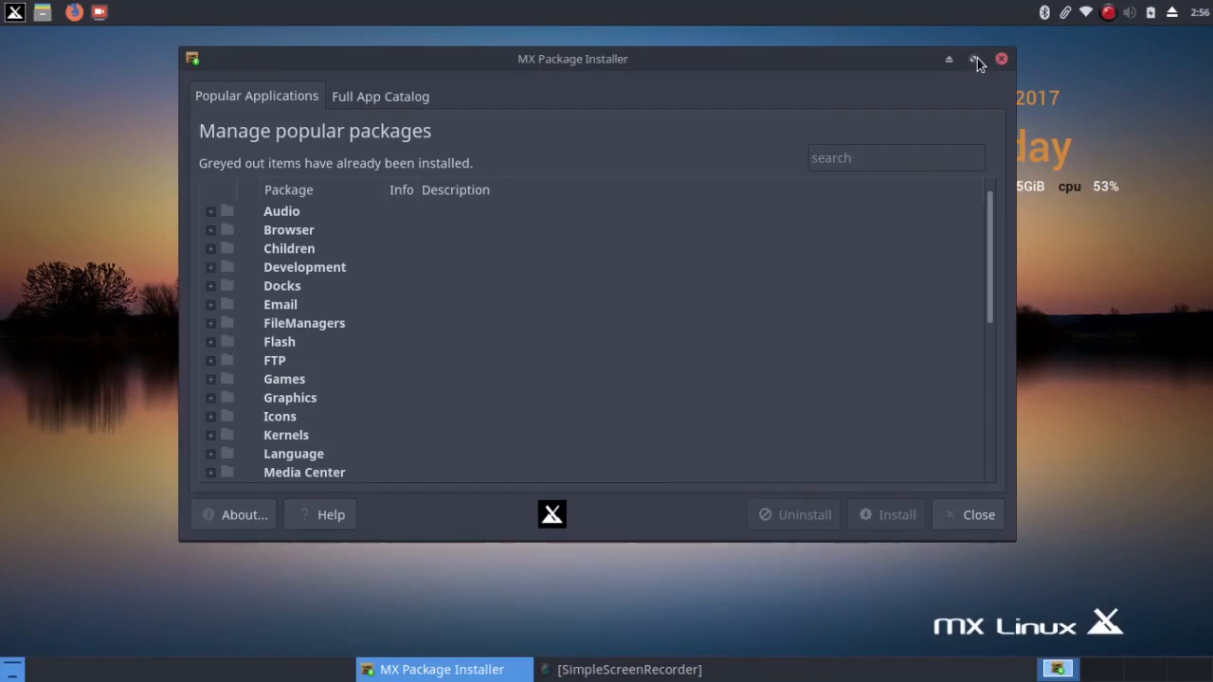
Maximize the MX Package Installer window to reveal more categories
{"action": "left_click", "coordinate": [979, 59]}
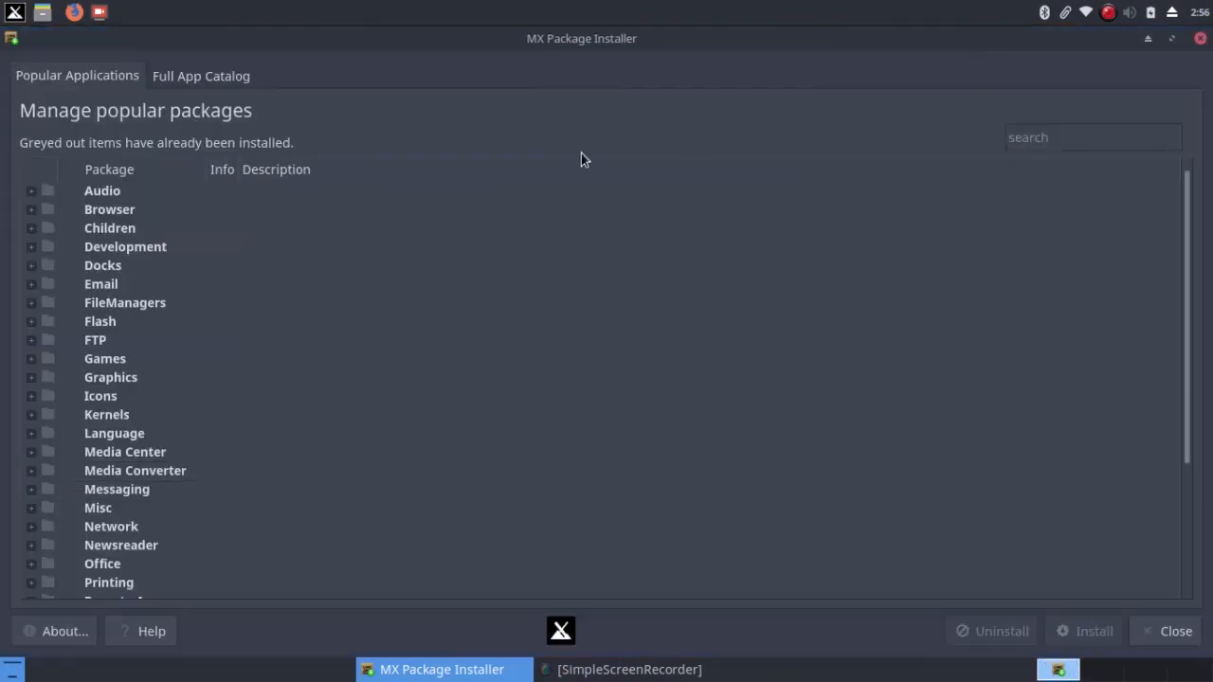
{"action": "mouse_move", "coordinate": [315, 213]}
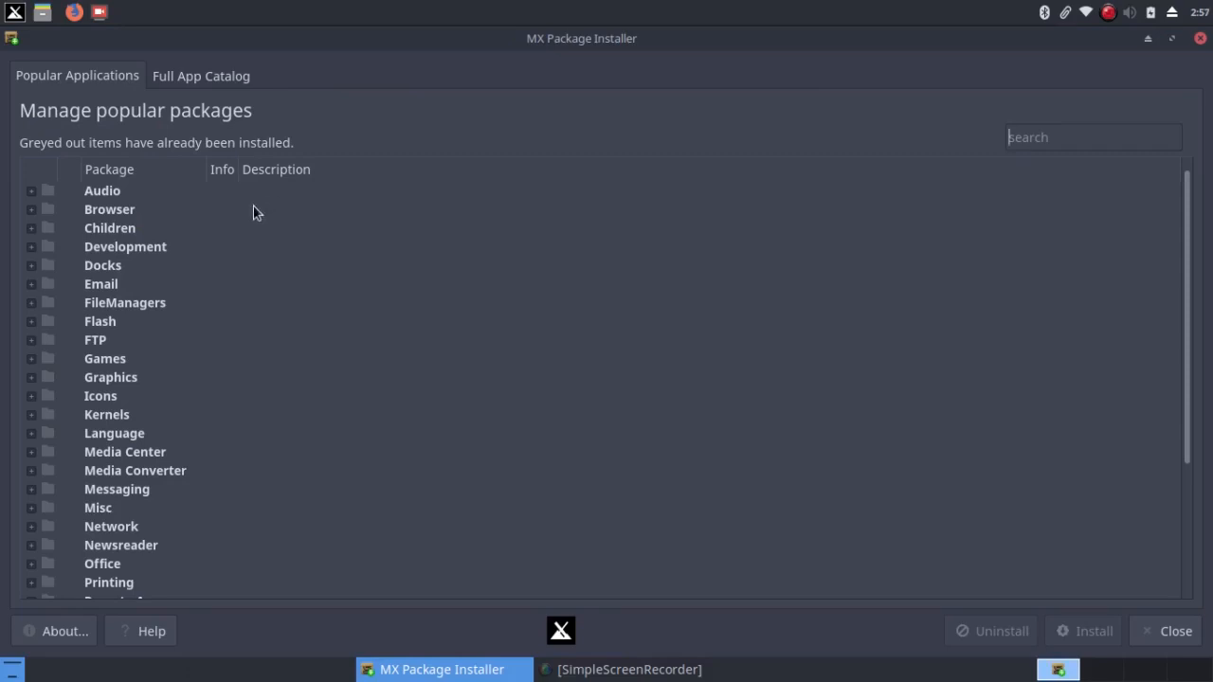
{"action": "mouse_move", "coordinate": [123, 84]}
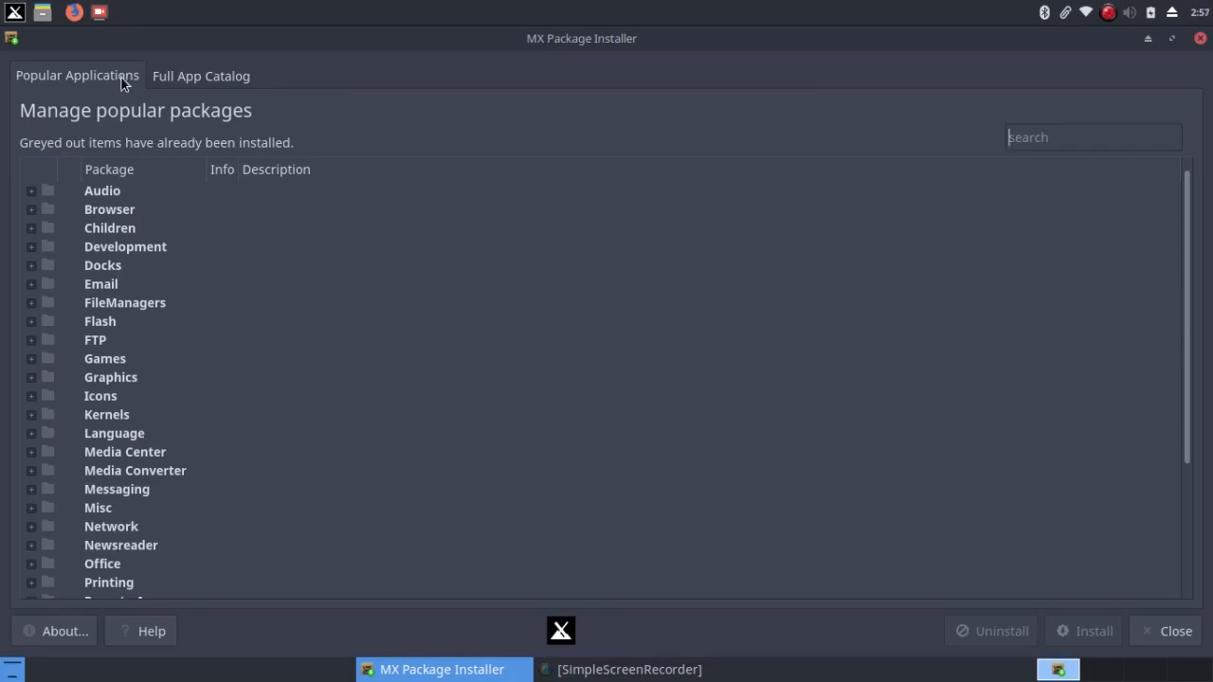
{"action": "mouse_move", "coordinate": [174, 81]}
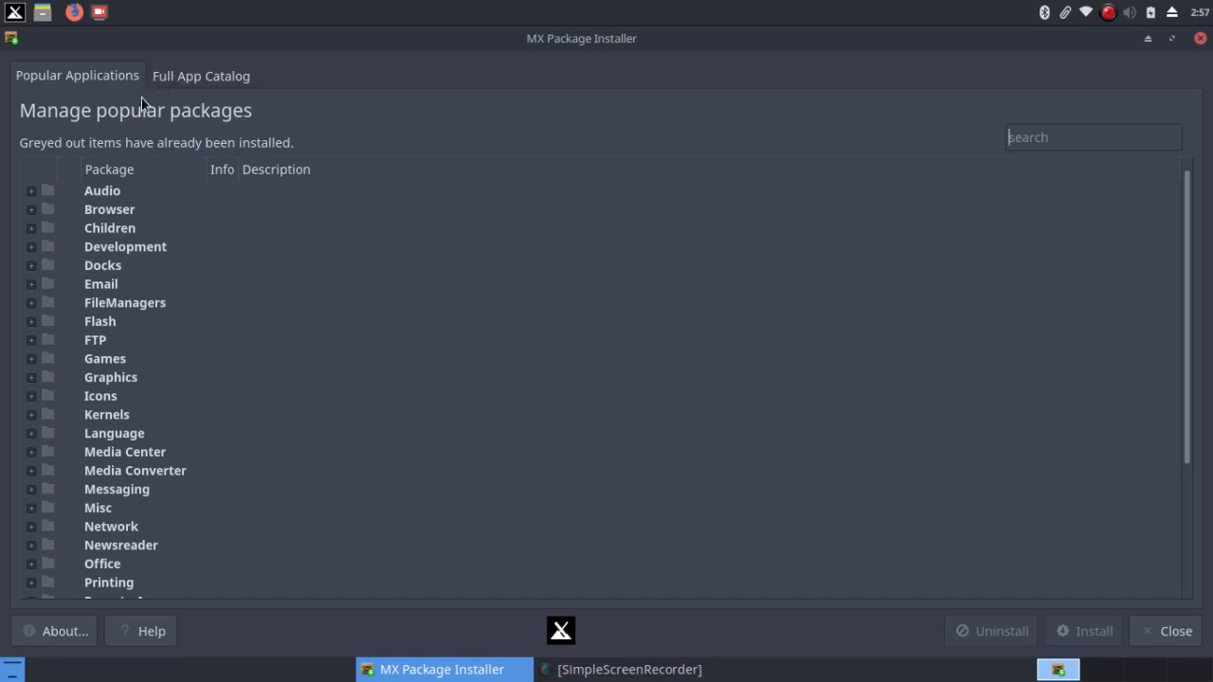
{"action": "mouse_move", "coordinate": [163, 196]}
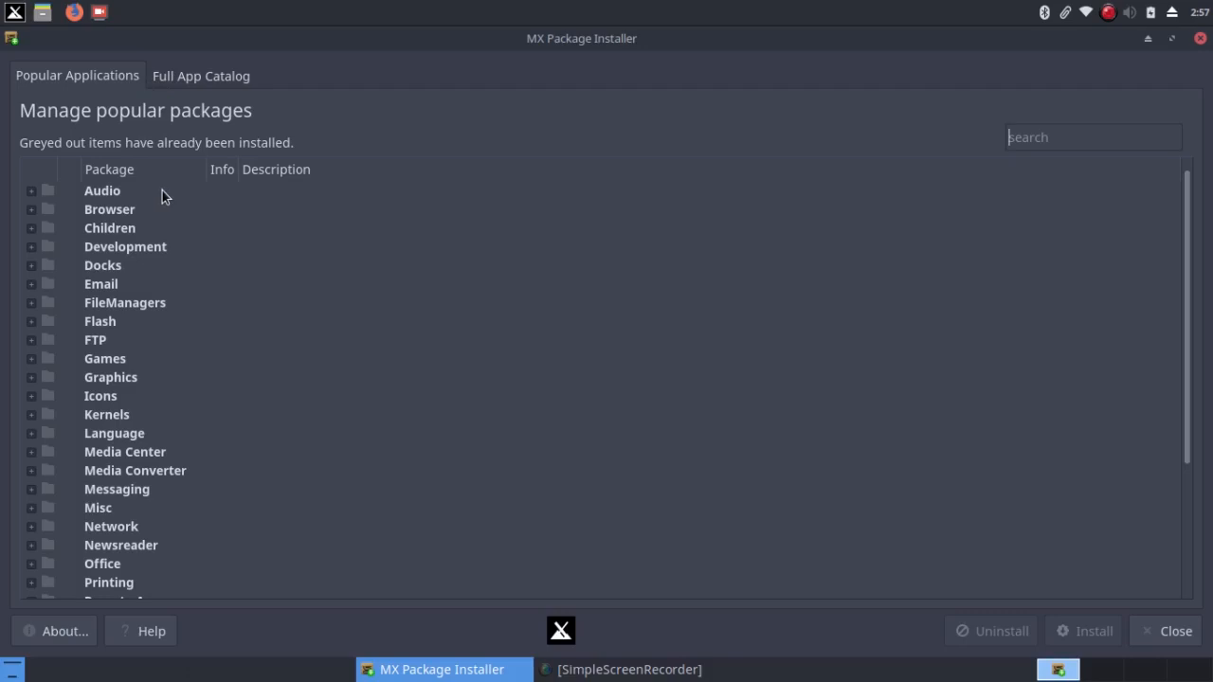
{"action": "mouse_move", "coordinate": [58, 192]}
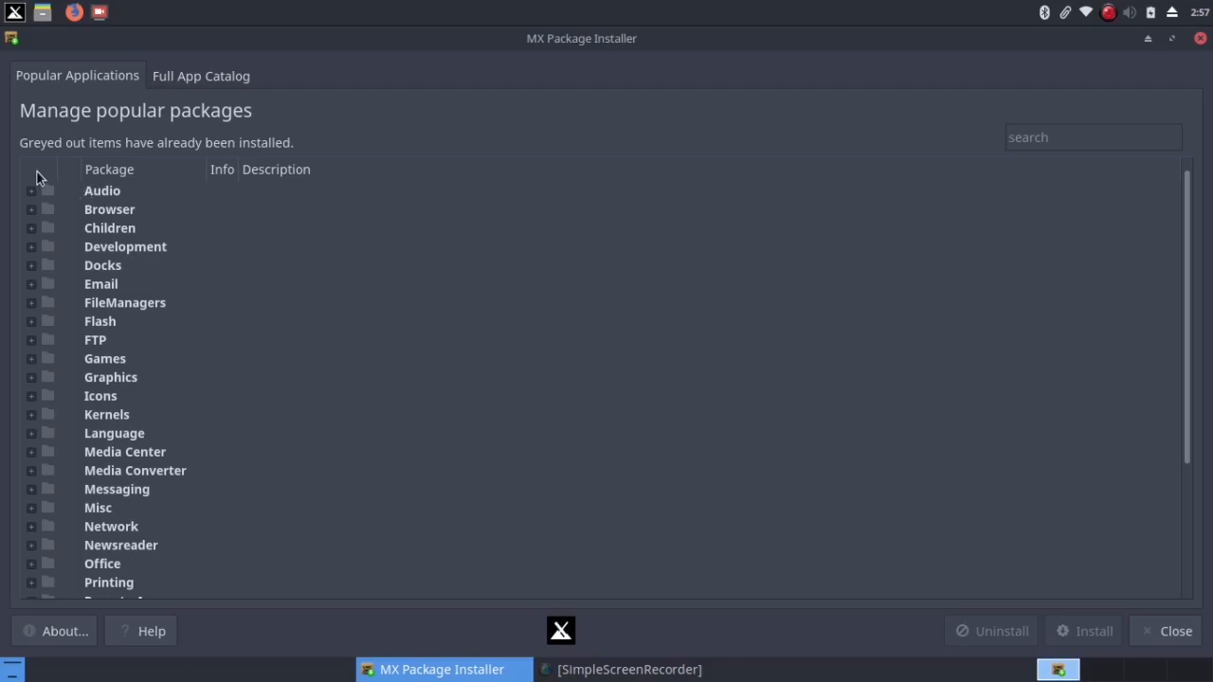
Expand and collapse the Audio category, then review and collapse the Browser category
{"action": "left_click", "coordinate": [31, 190]}
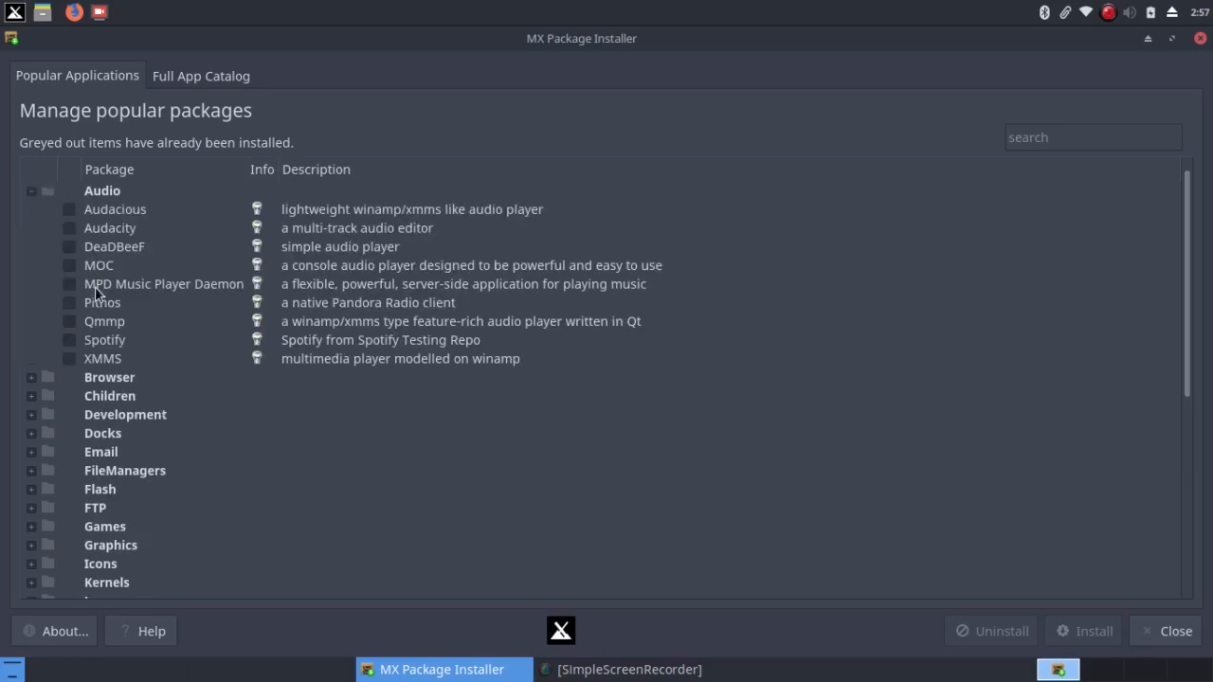
{"action": "mouse_move", "coordinate": [29, 196]}
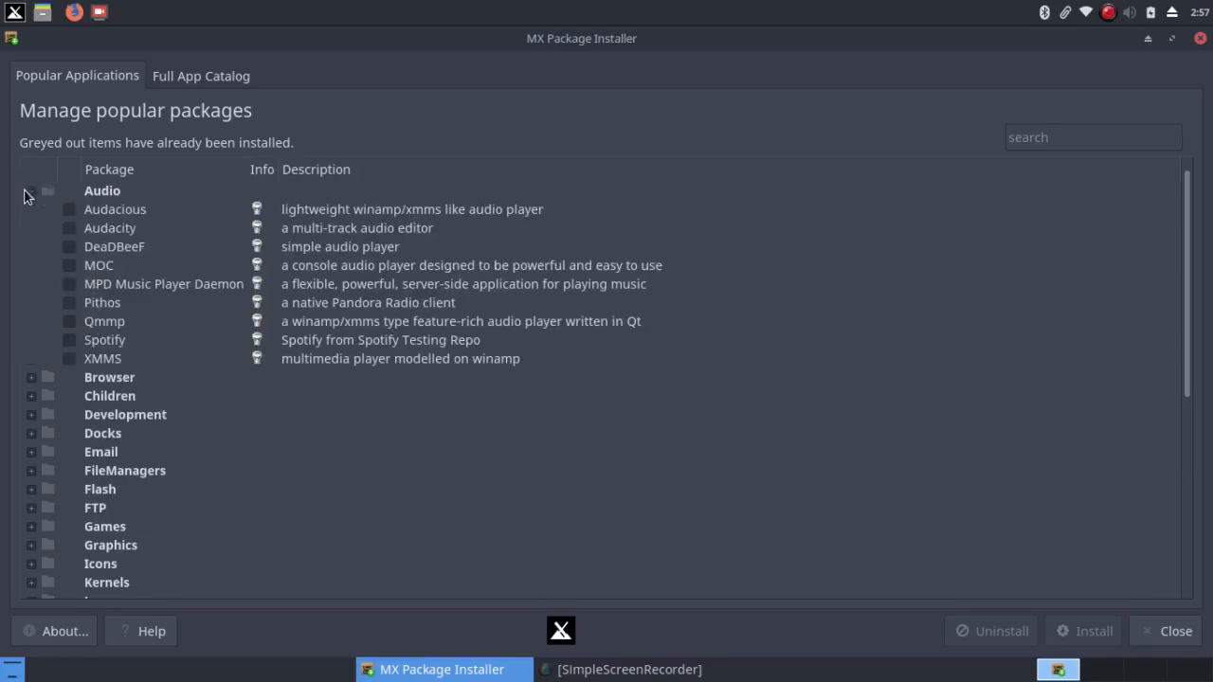
{"action": "left_click", "coordinate": [31, 191]}
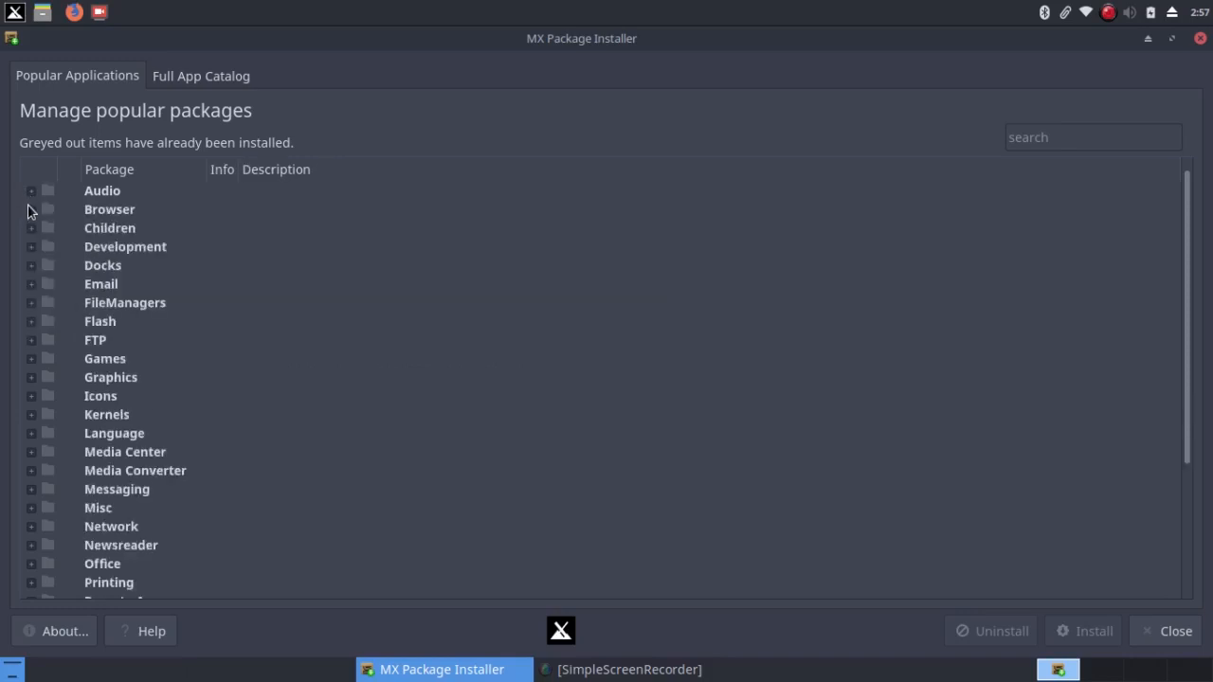
{"action": "left_click", "coordinate": [32, 209]}
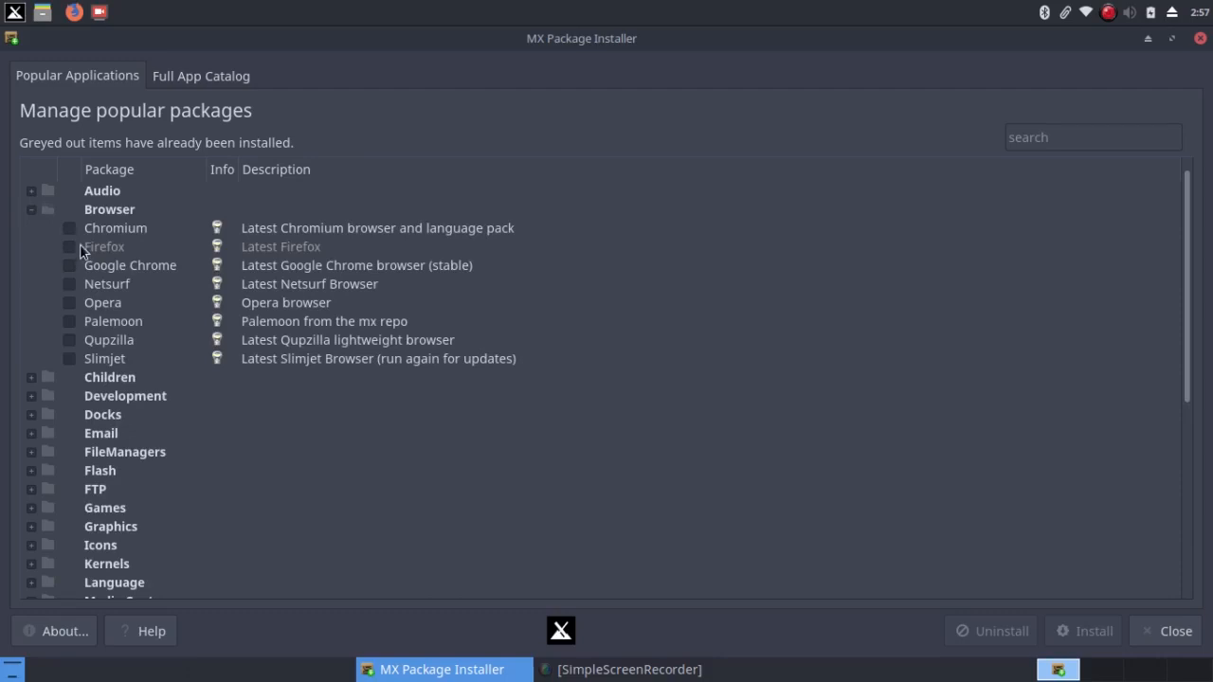
{"action": "mouse_move", "coordinate": [128, 268]}
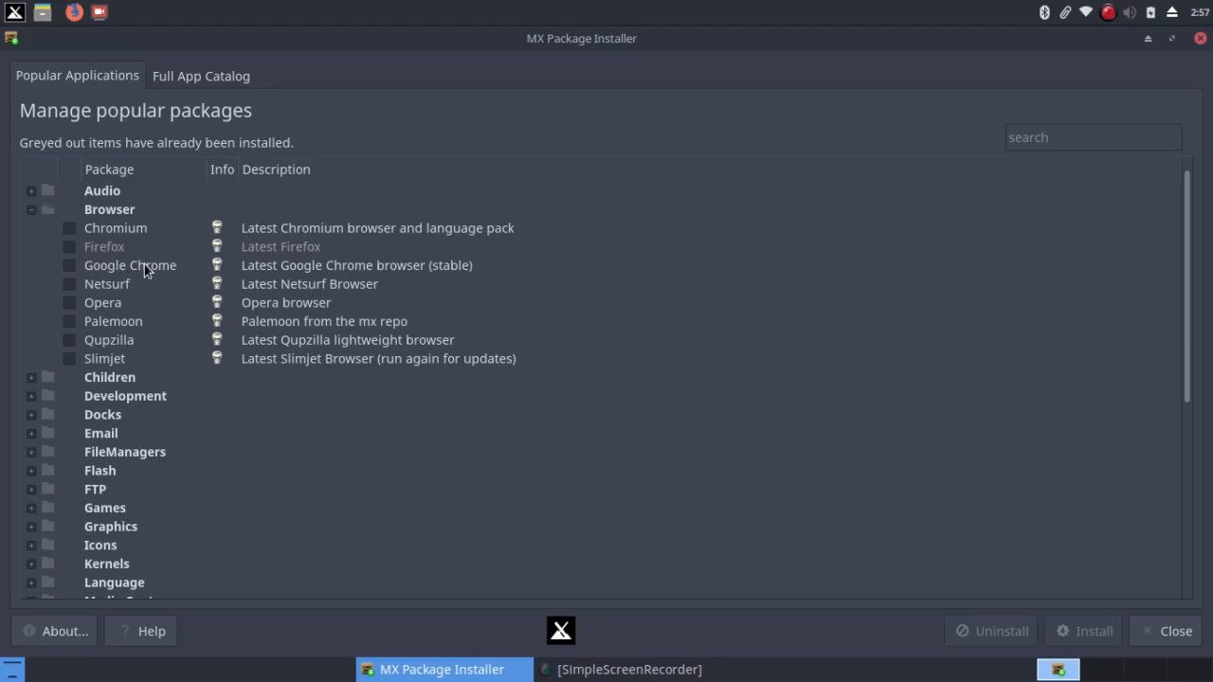
{"action": "mouse_move", "coordinate": [136, 232]}
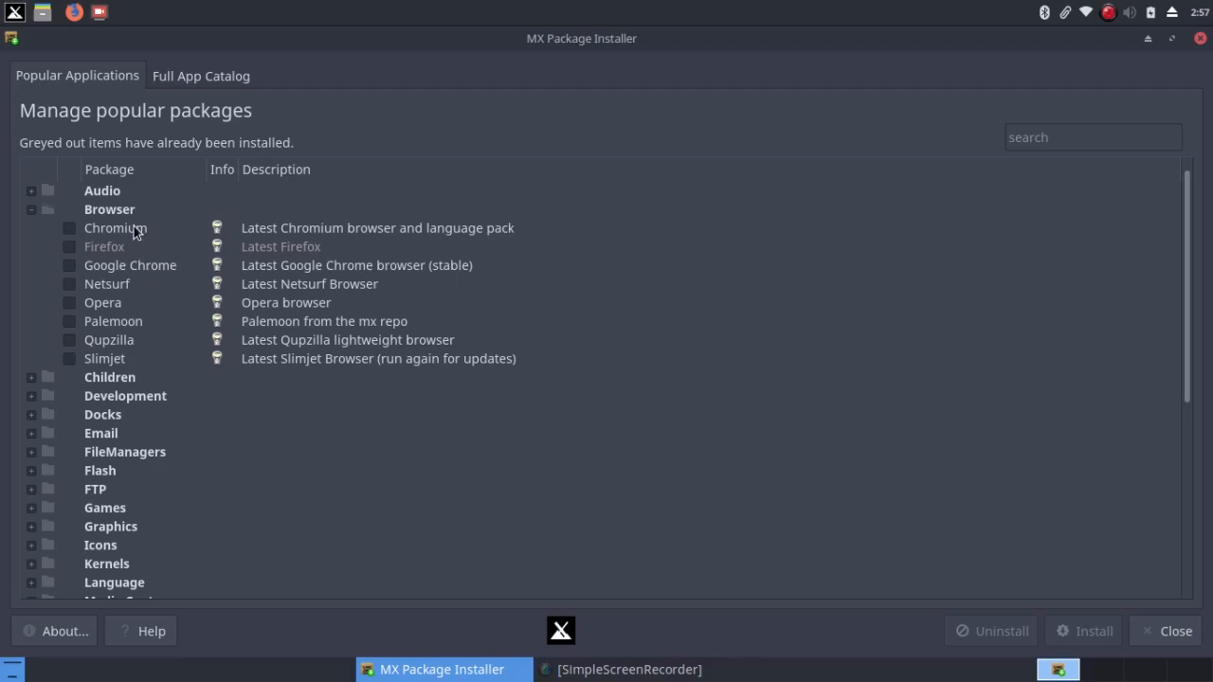
{"action": "mouse_move", "coordinate": [138, 265]}
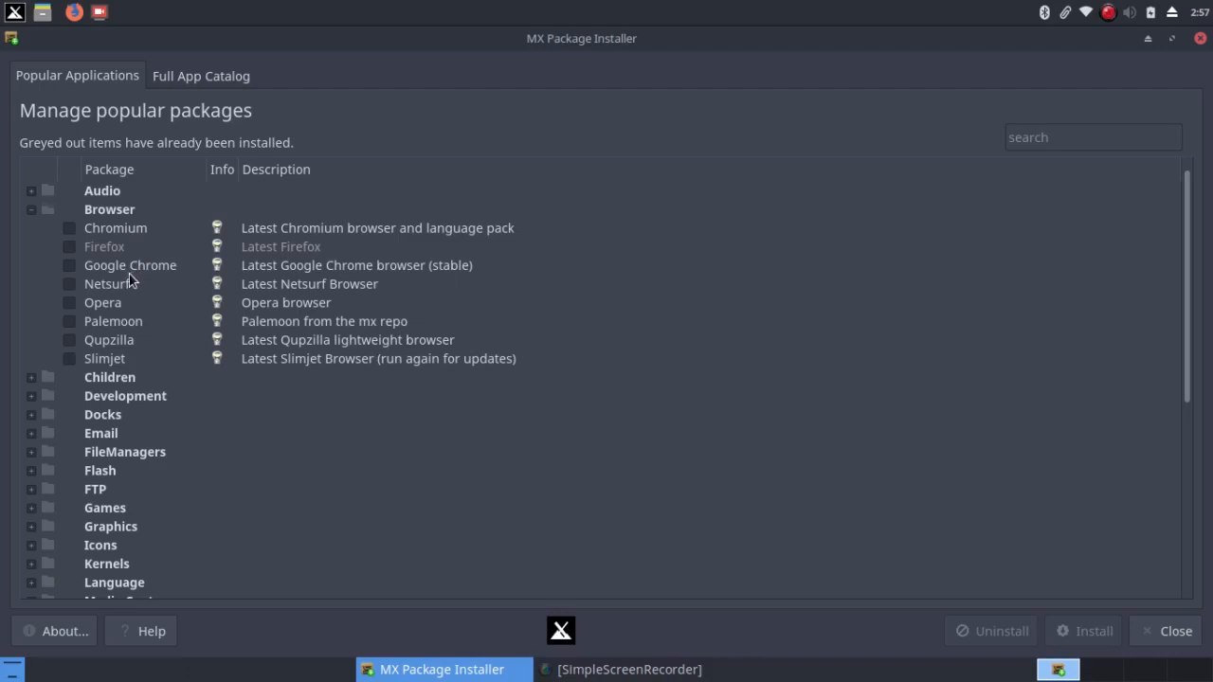
{"action": "mouse_move", "coordinate": [72, 273]}
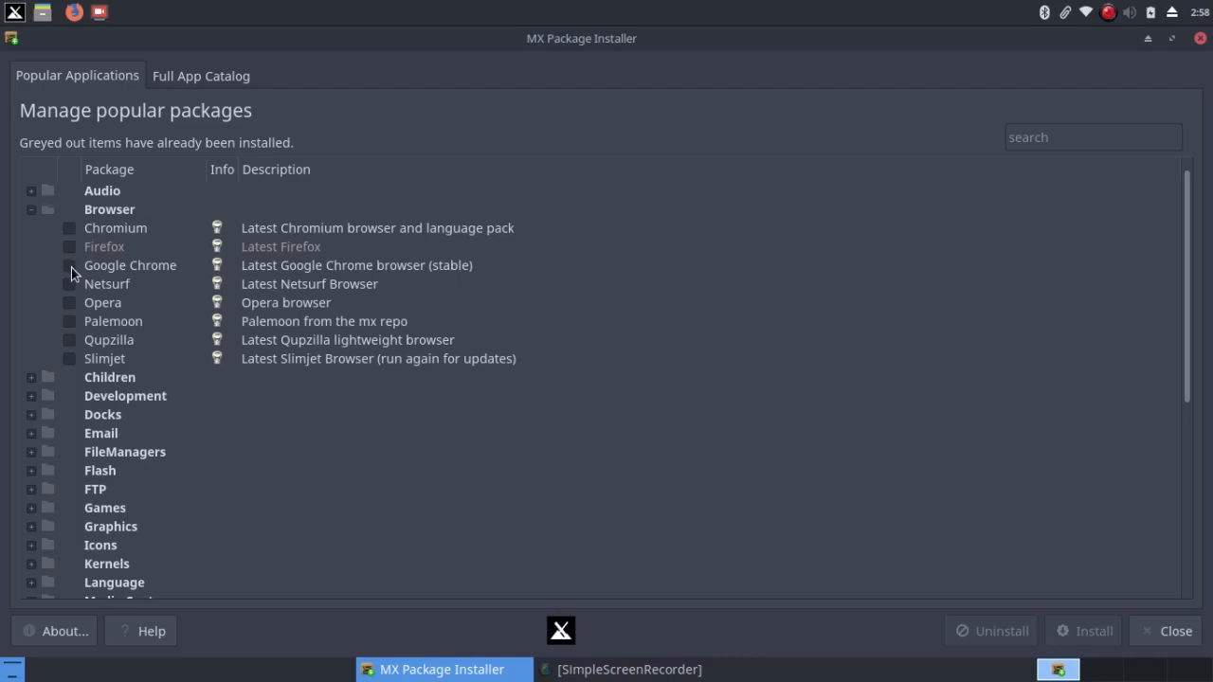
{"action": "mouse_move", "coordinate": [40, 225]}
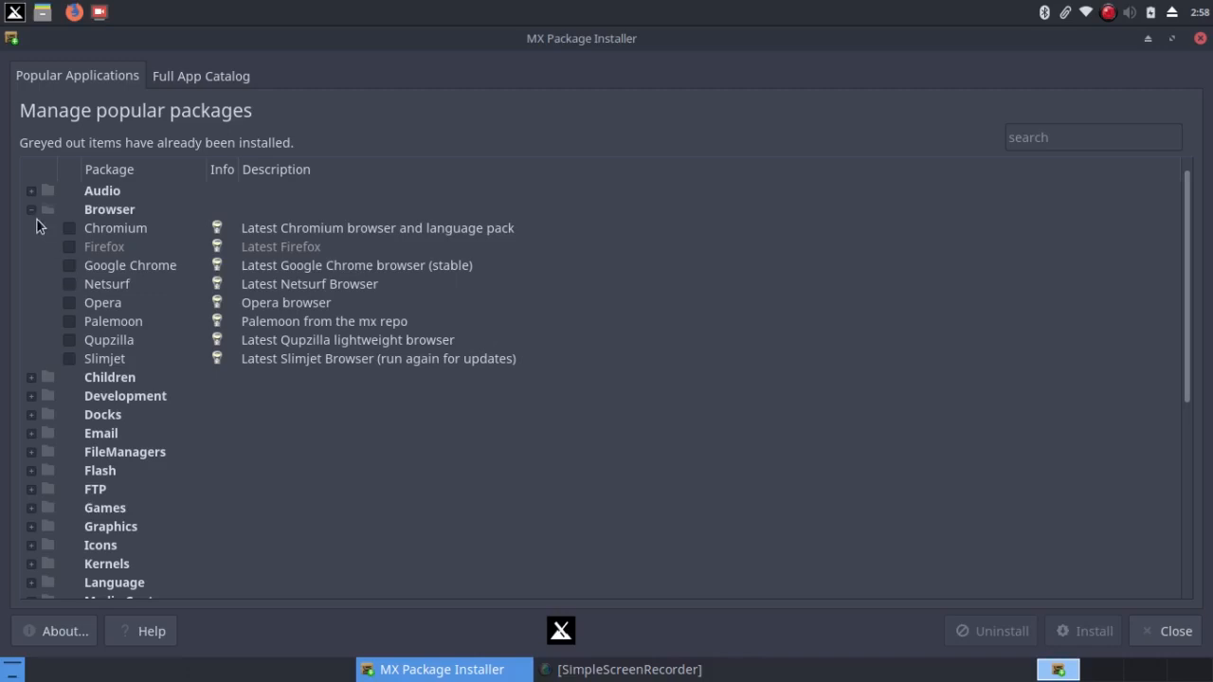
{"action": "left_click", "coordinate": [31, 210]}
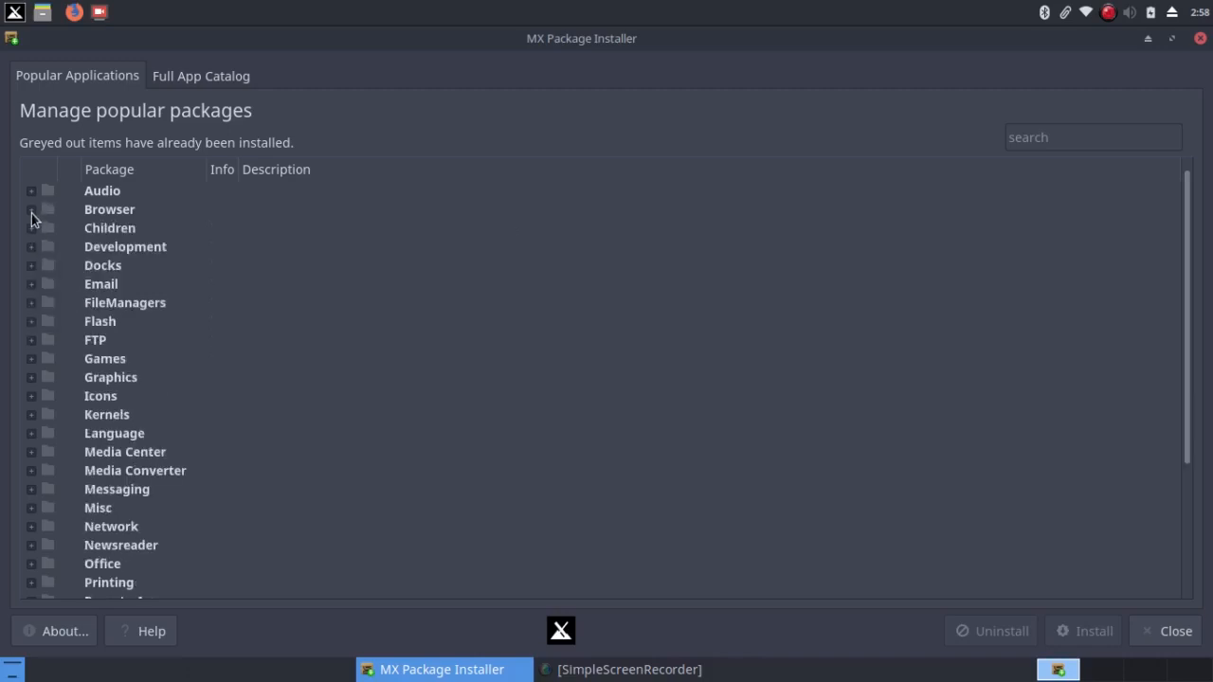
{"action": "mouse_move", "coordinate": [34, 305]}
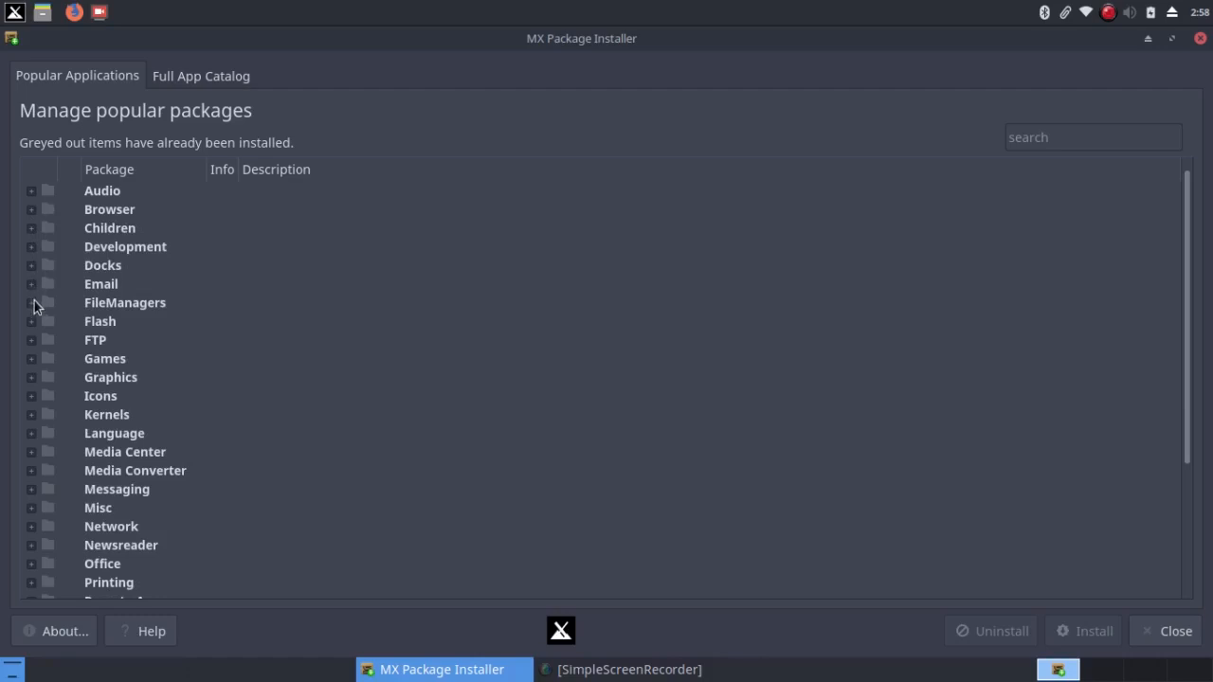
{"action": "mouse_move", "coordinate": [36, 330]}
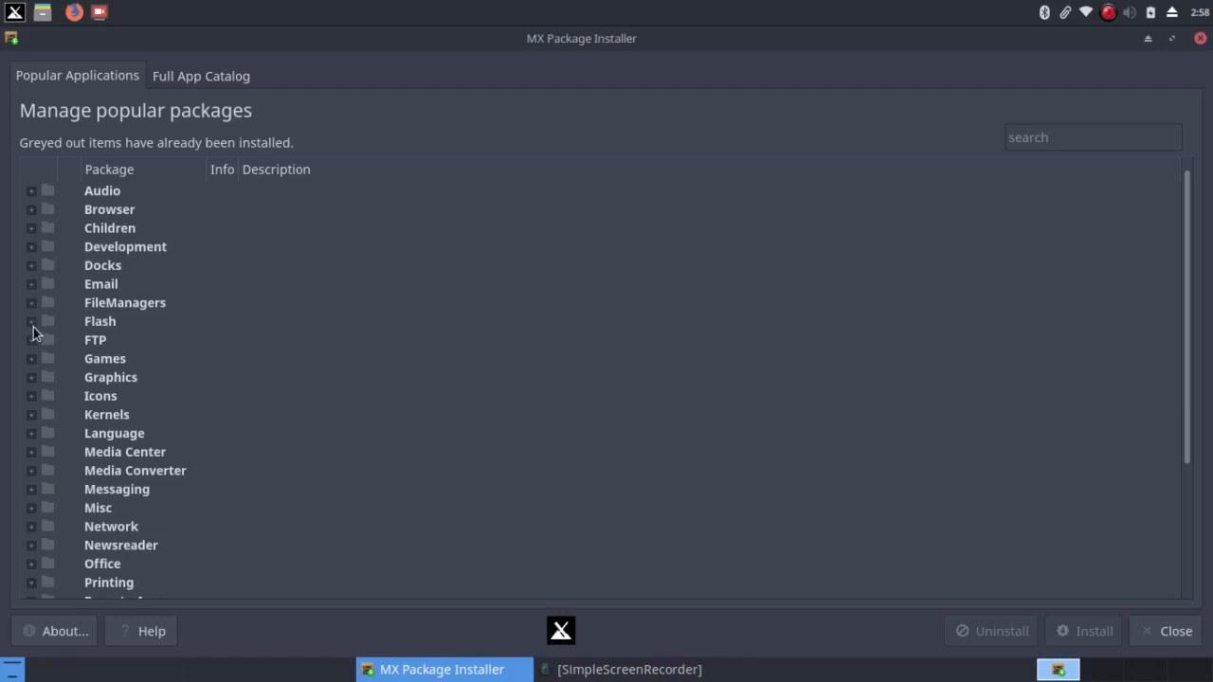
{"action": "mouse_move", "coordinate": [36, 265]}
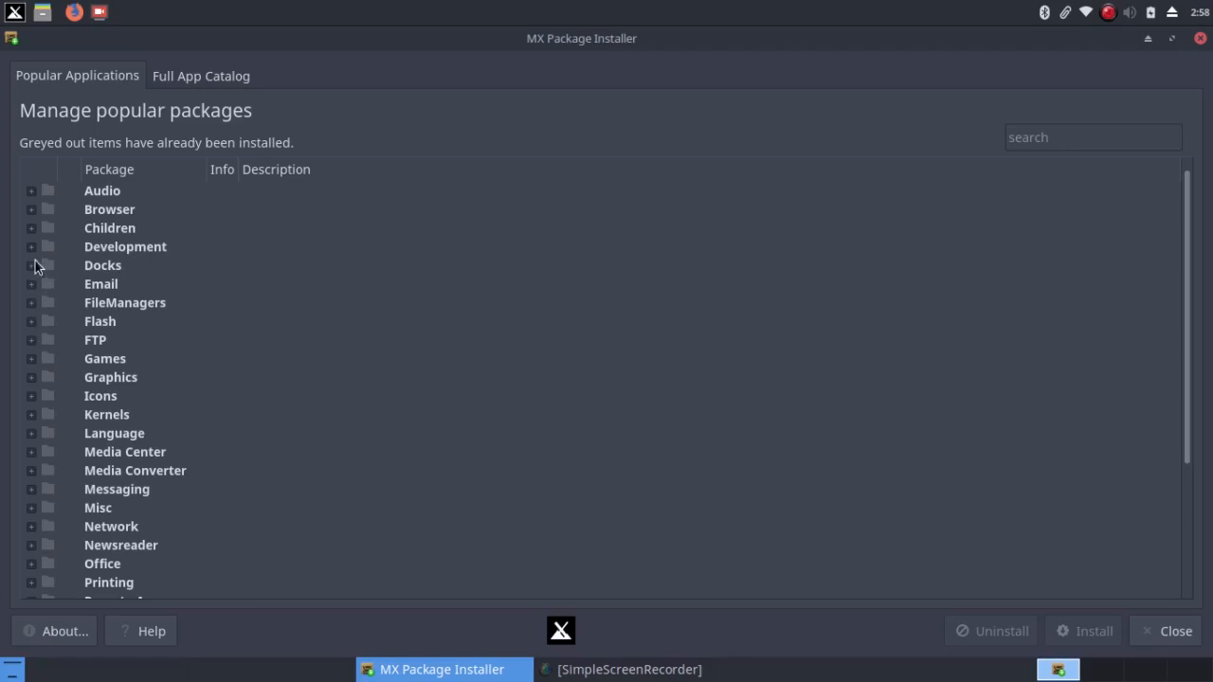
{"action": "mouse_move", "coordinate": [38, 376]}
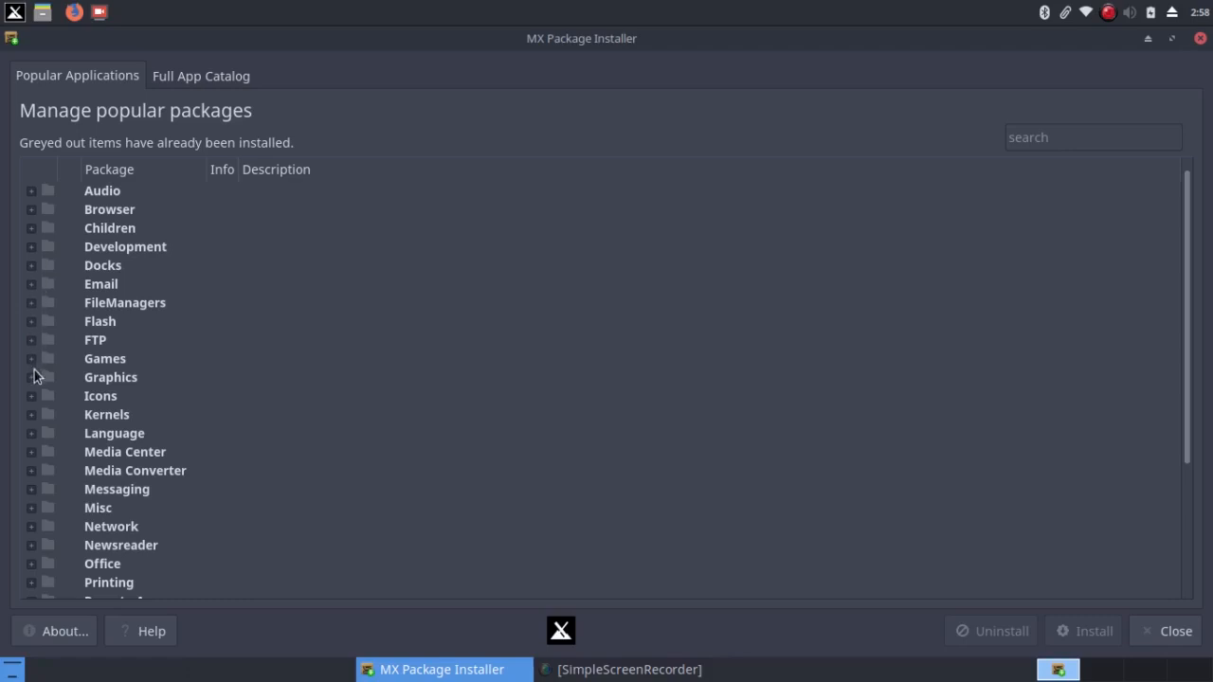
{"action": "scroll", "scroll_direction": "down", "scroll_amount": 3}
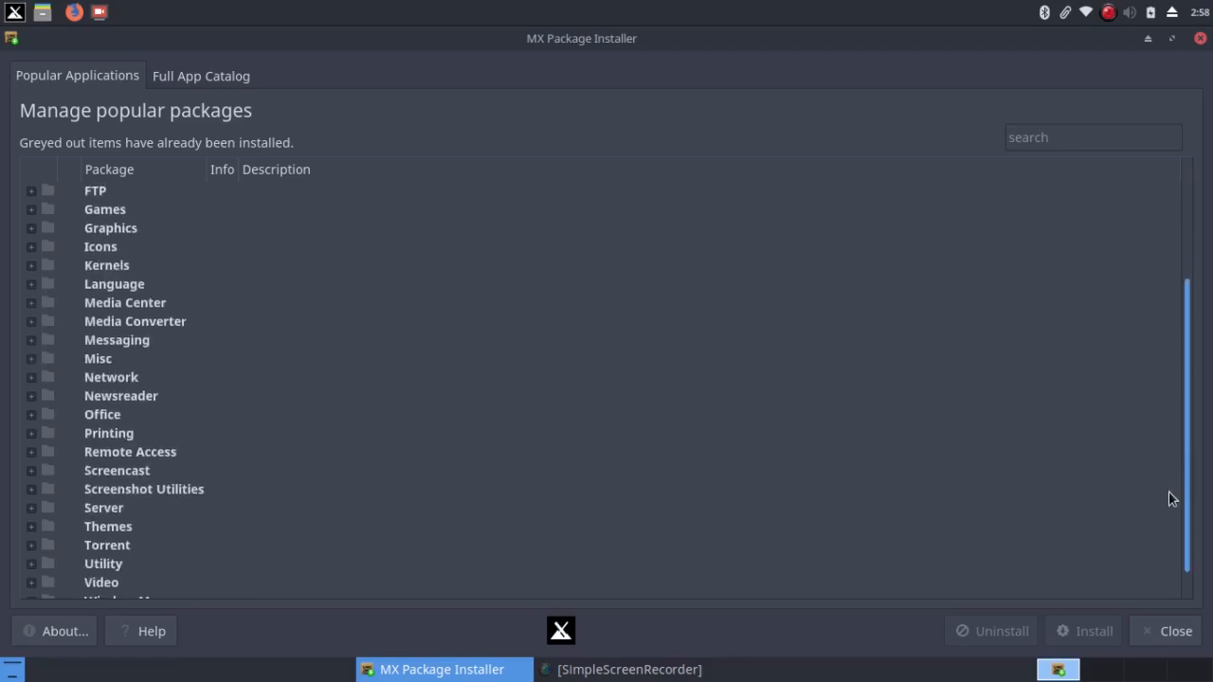
{"action": "scroll", "scroll_direction": "down", "scroll_amount": 3}
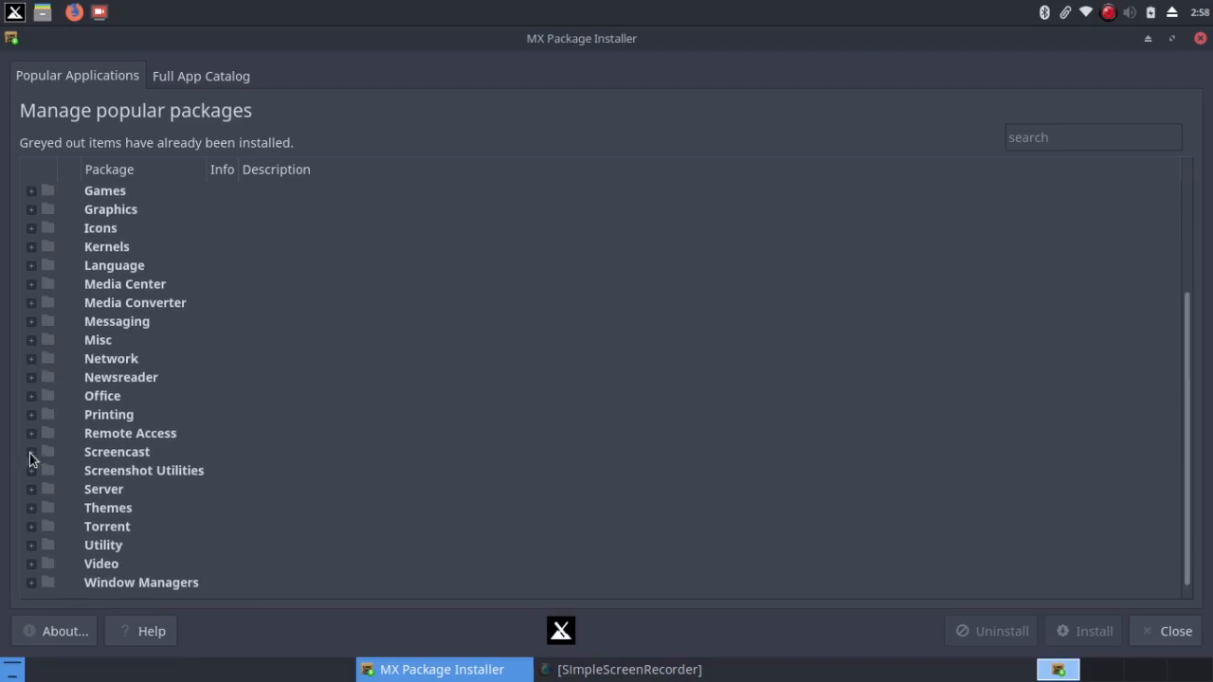
{"action": "left_click", "coordinate": [31, 452]}
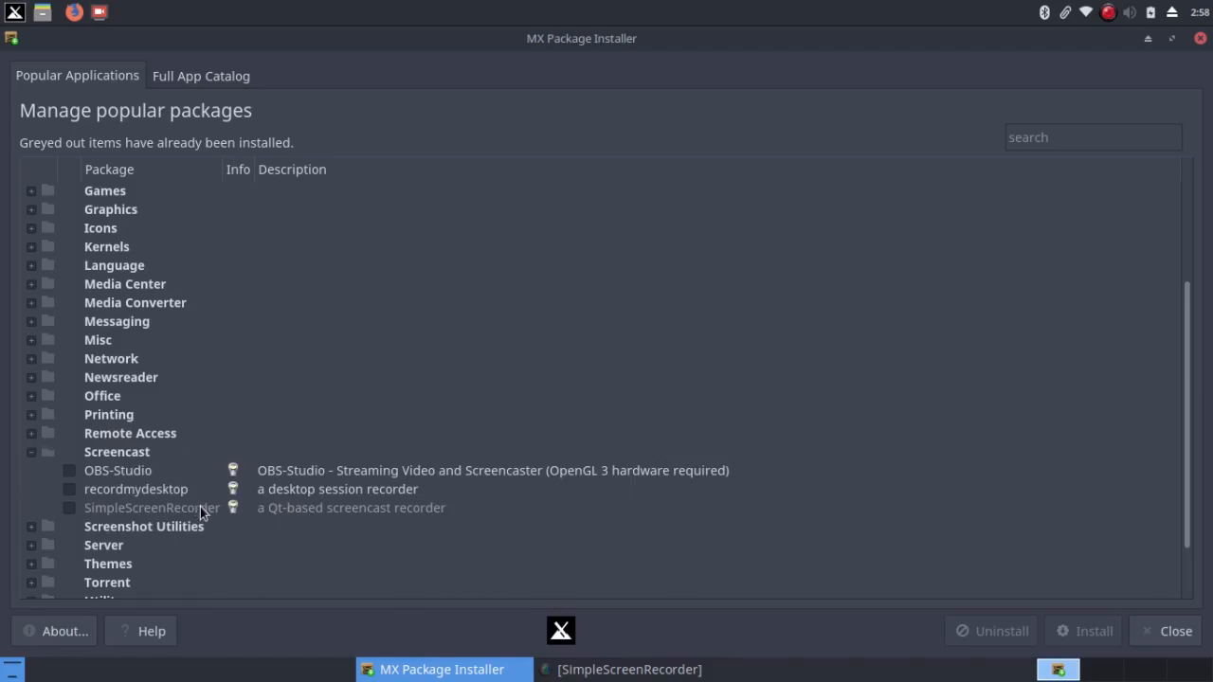
{"action": "left_click", "coordinate": [31, 451]}
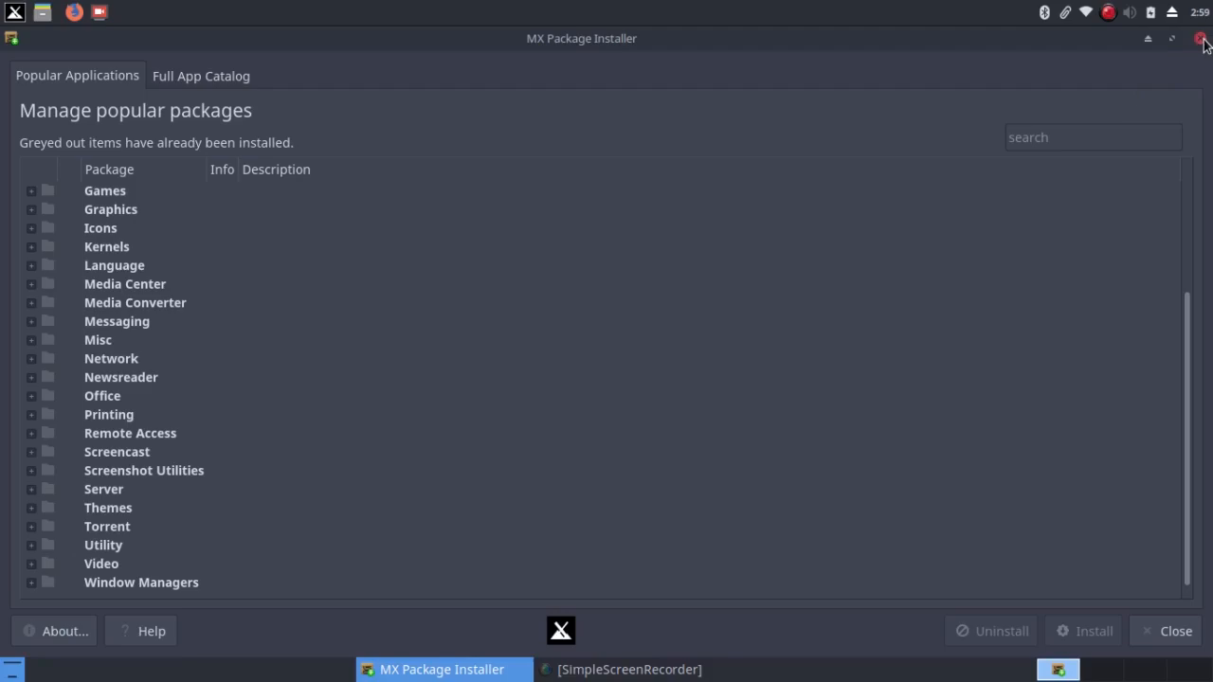
Close MX Package Installer, returning to the MX Tools window
{"action": "left_click", "coordinate": [1174, 631]}
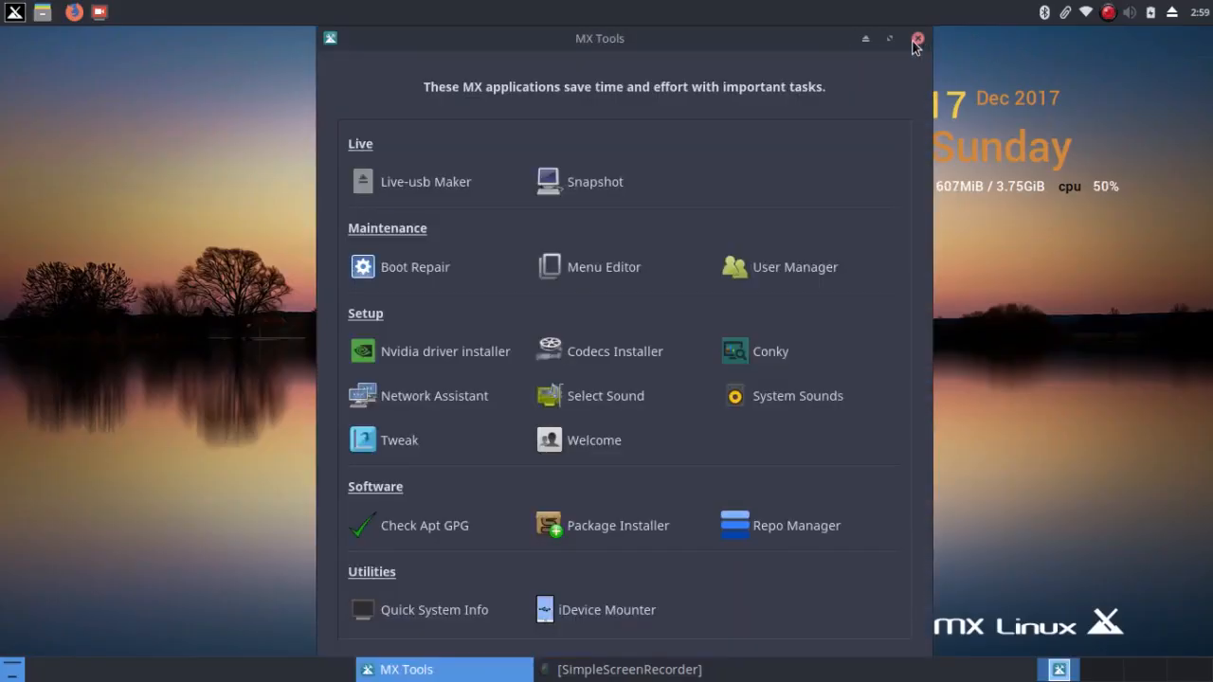
{"action": "mouse_move", "coordinate": [926, 39]}
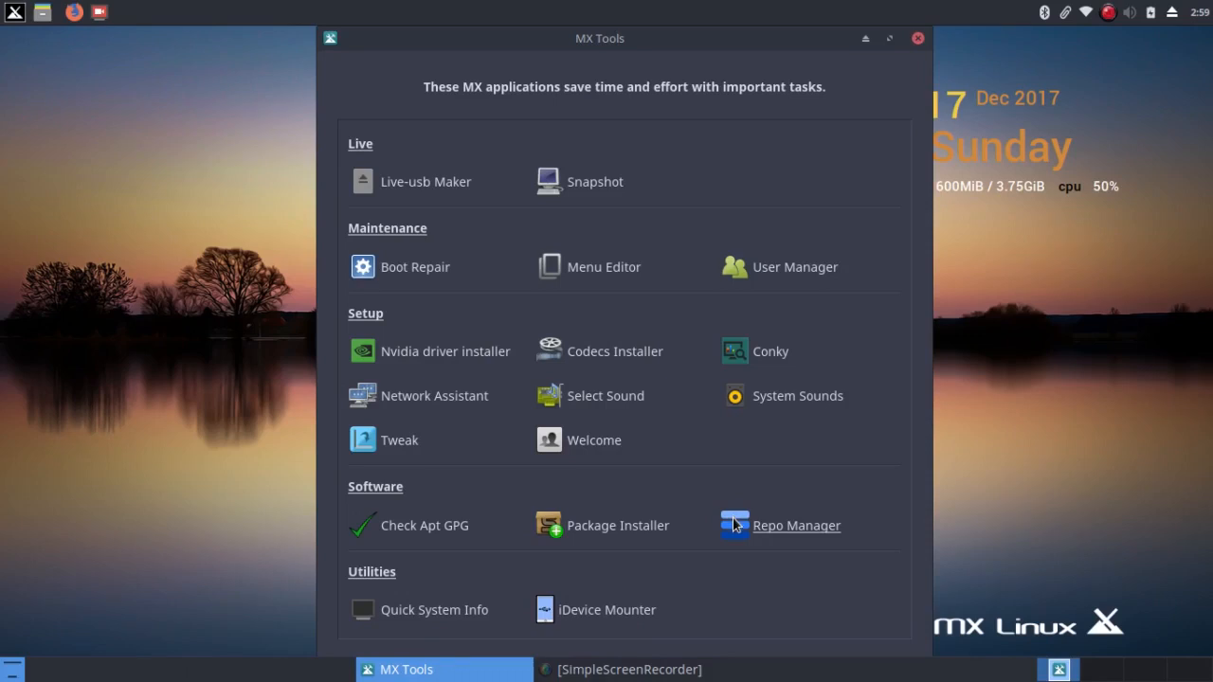
Open MX Repo Manager and let it pick the fastest MX mirror
{"action": "left_click", "coordinate": [796, 524]}
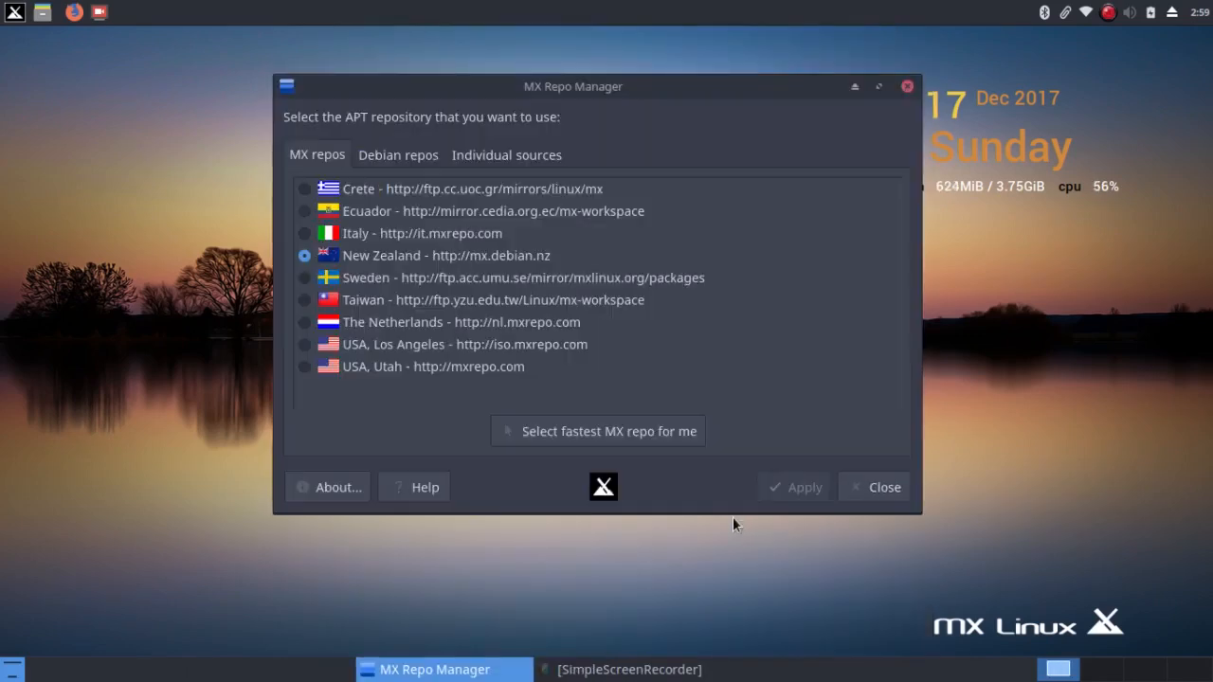
{"action": "mouse_move", "coordinate": [758, 410]}
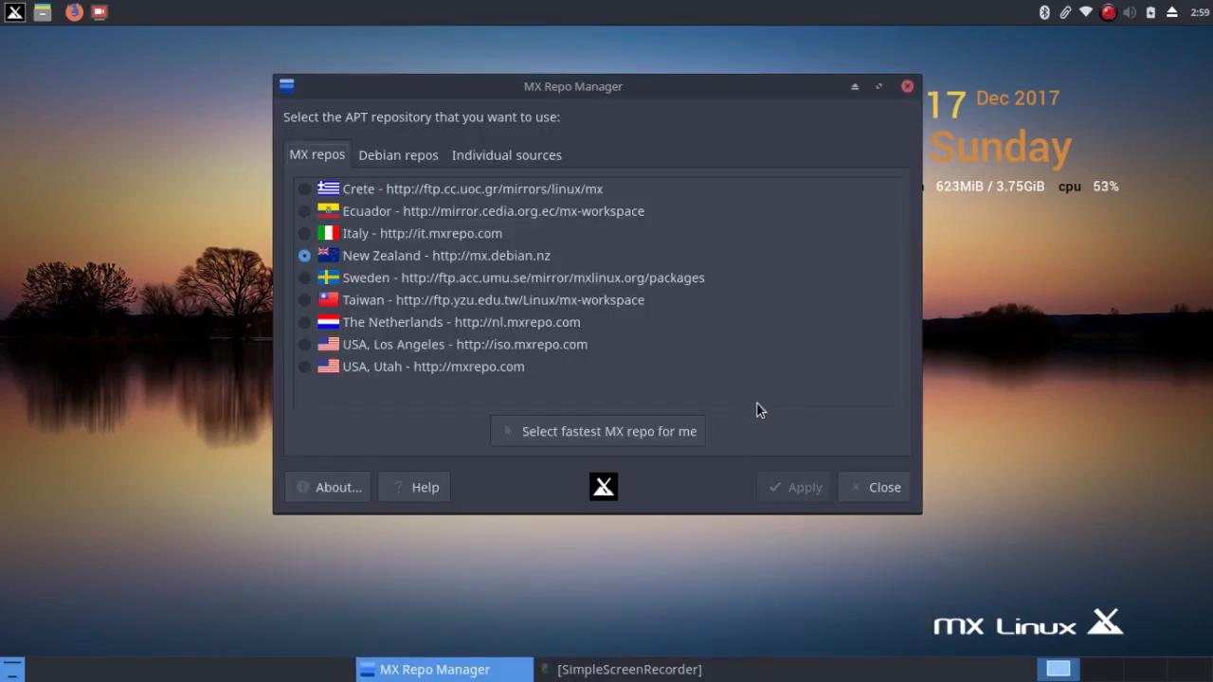
{"action": "mouse_move", "coordinate": [729, 326]}
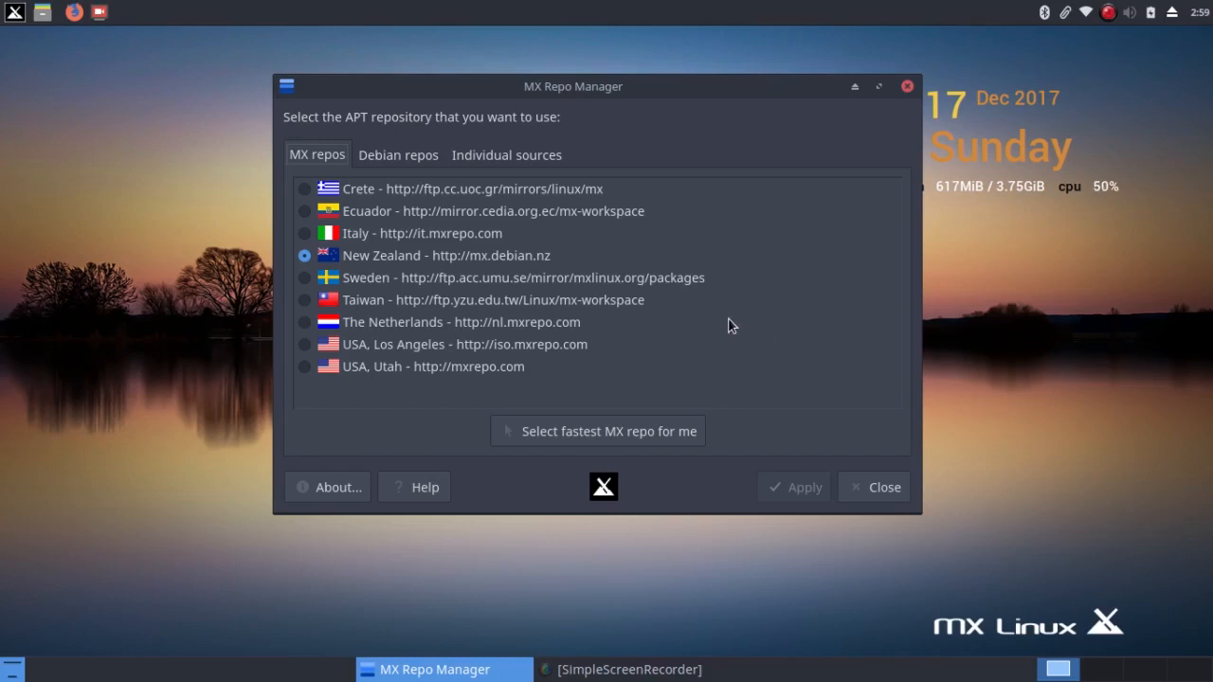
{"action": "mouse_move", "coordinate": [343, 170]}
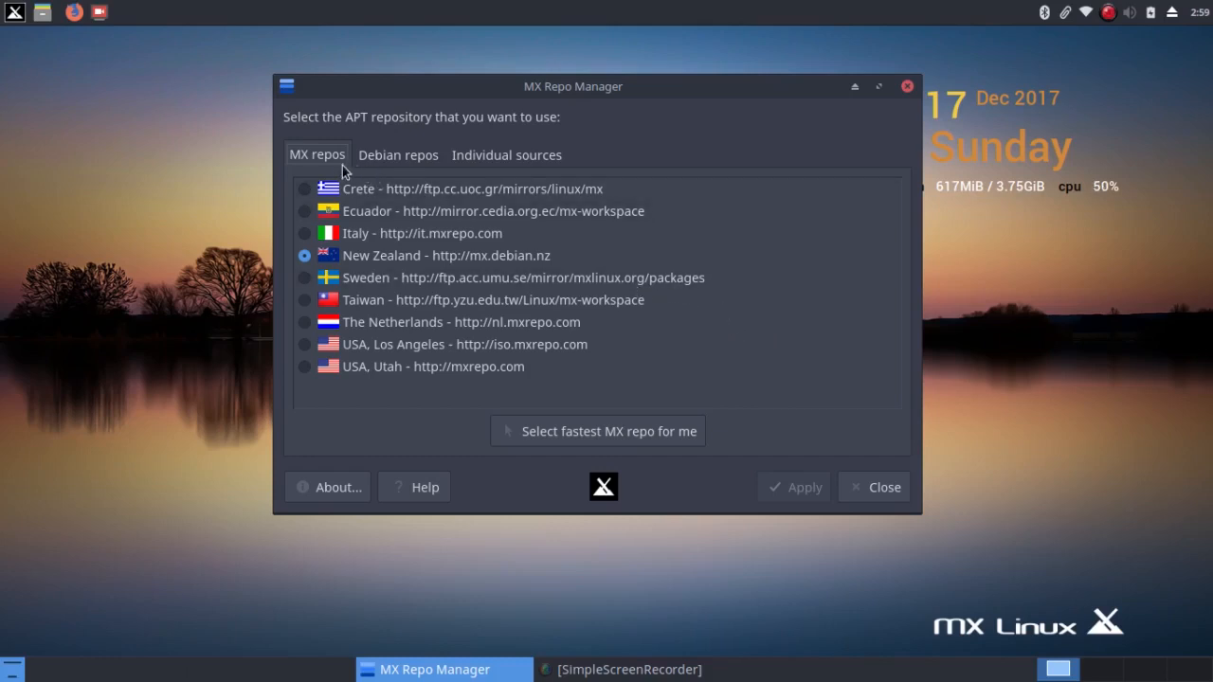
{"action": "mouse_move", "coordinate": [332, 156]}
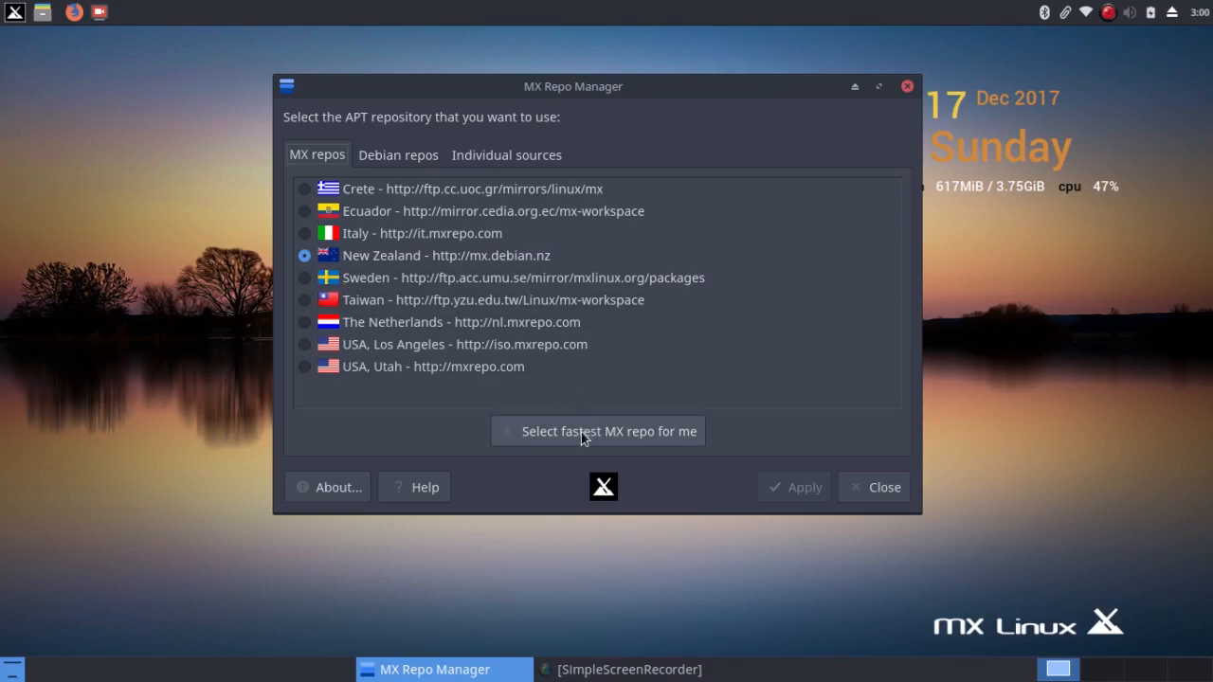
{"action": "mouse_move", "coordinate": [578, 436]}
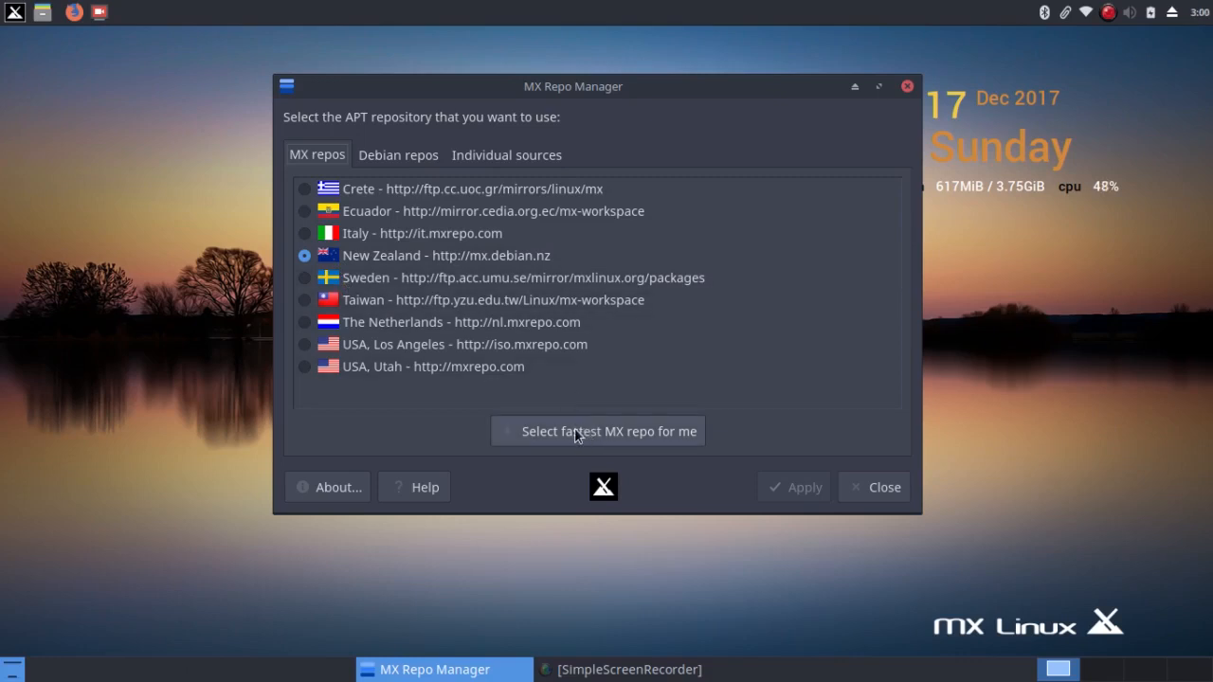
{"action": "left_click", "coordinate": [596, 431]}
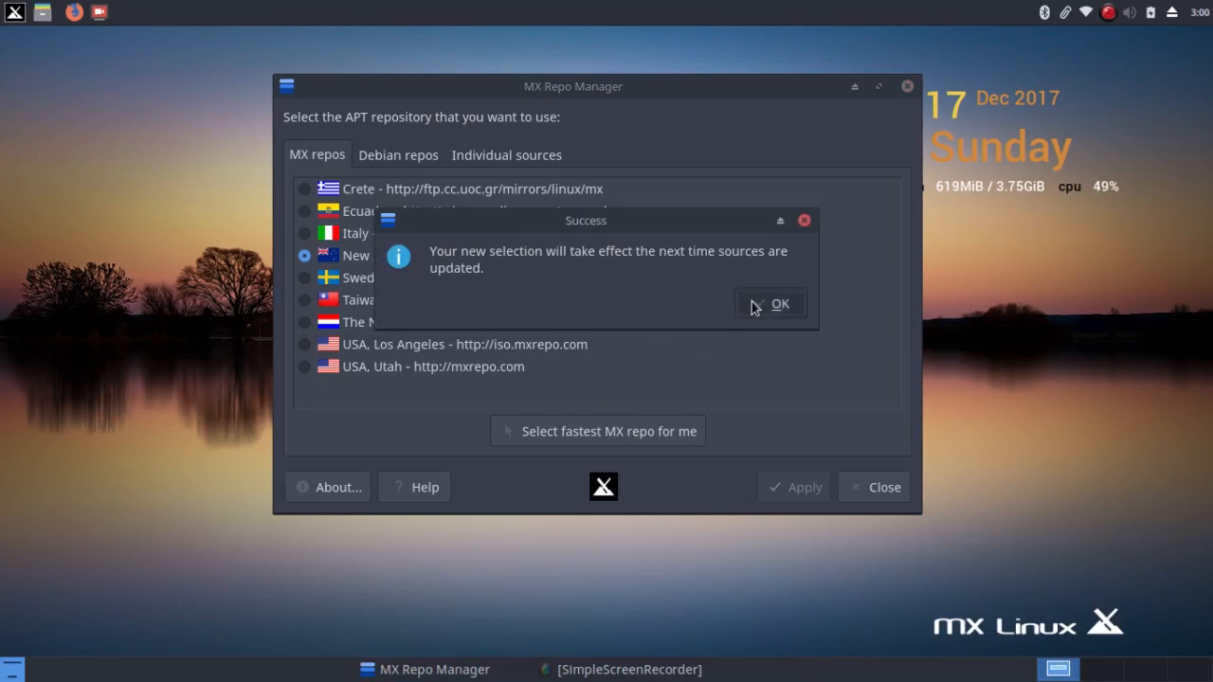
{"action": "left_click", "coordinate": [769, 303]}
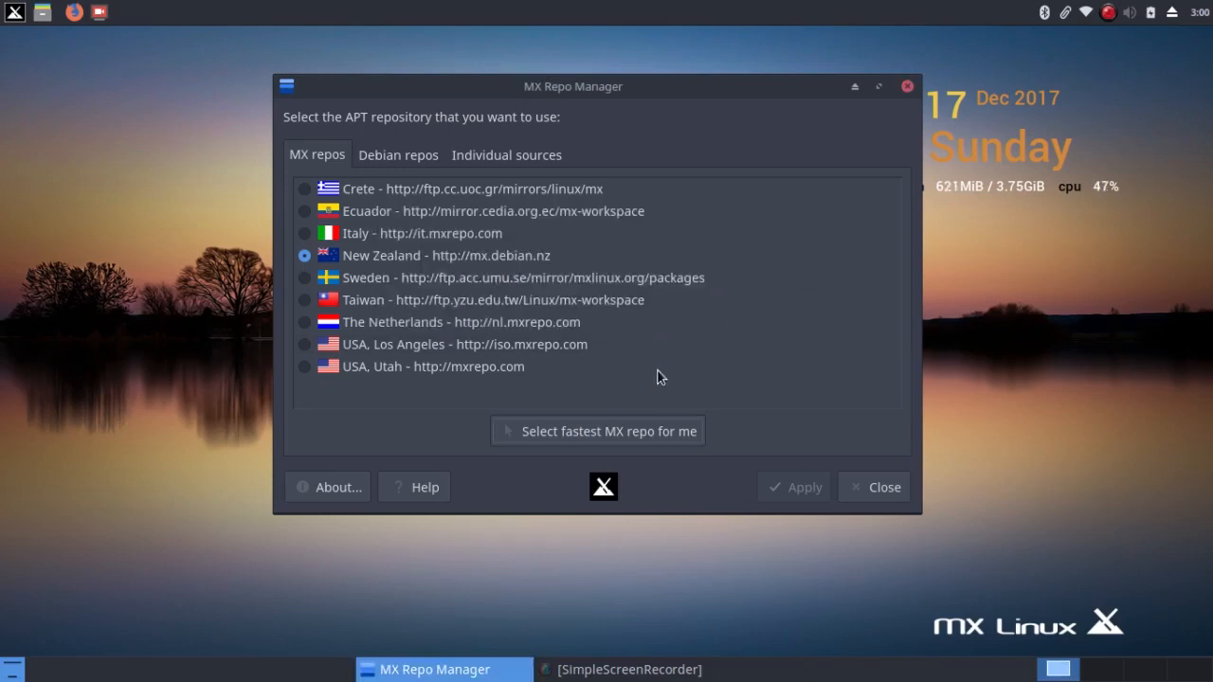
{"action": "mouse_move", "coordinate": [412, 344]}
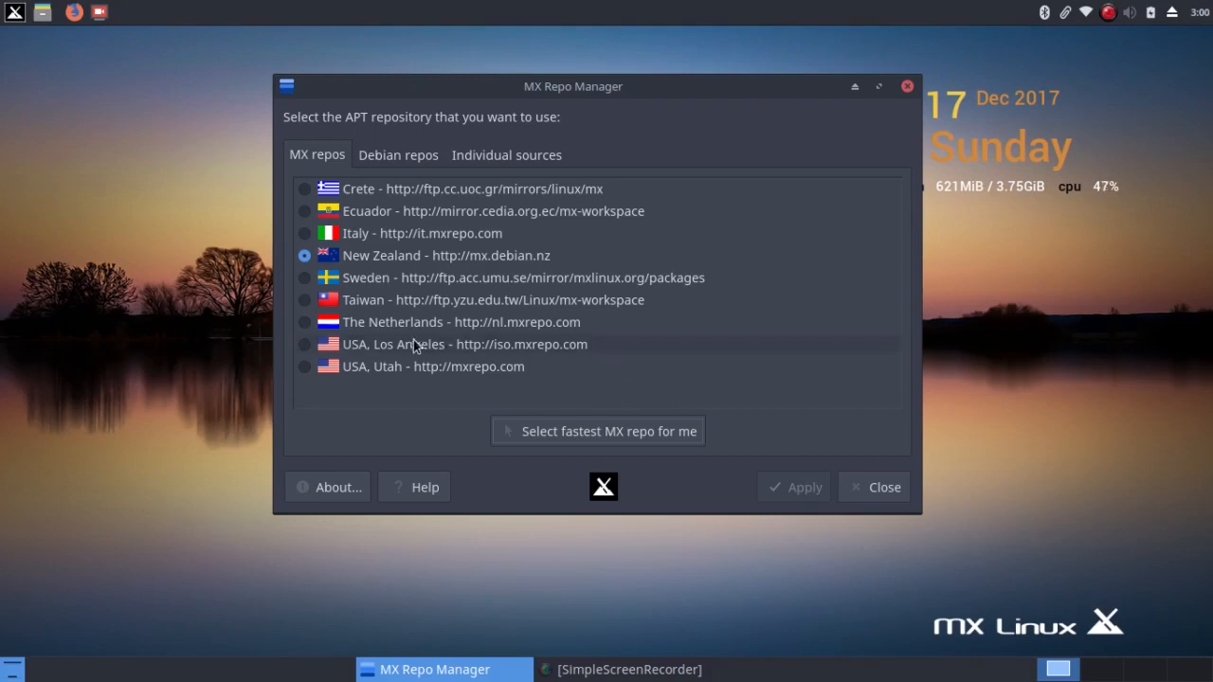
{"action": "mouse_move", "coordinate": [306, 354]}
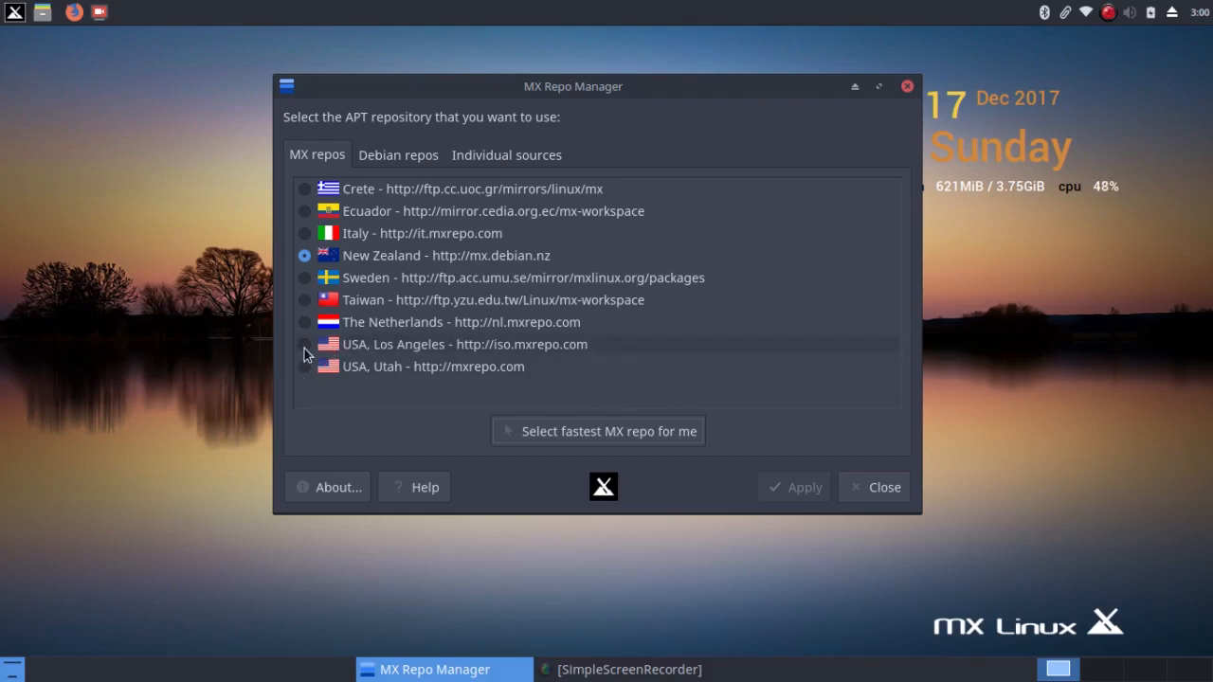
{"action": "mouse_move", "coordinate": [322, 364]}
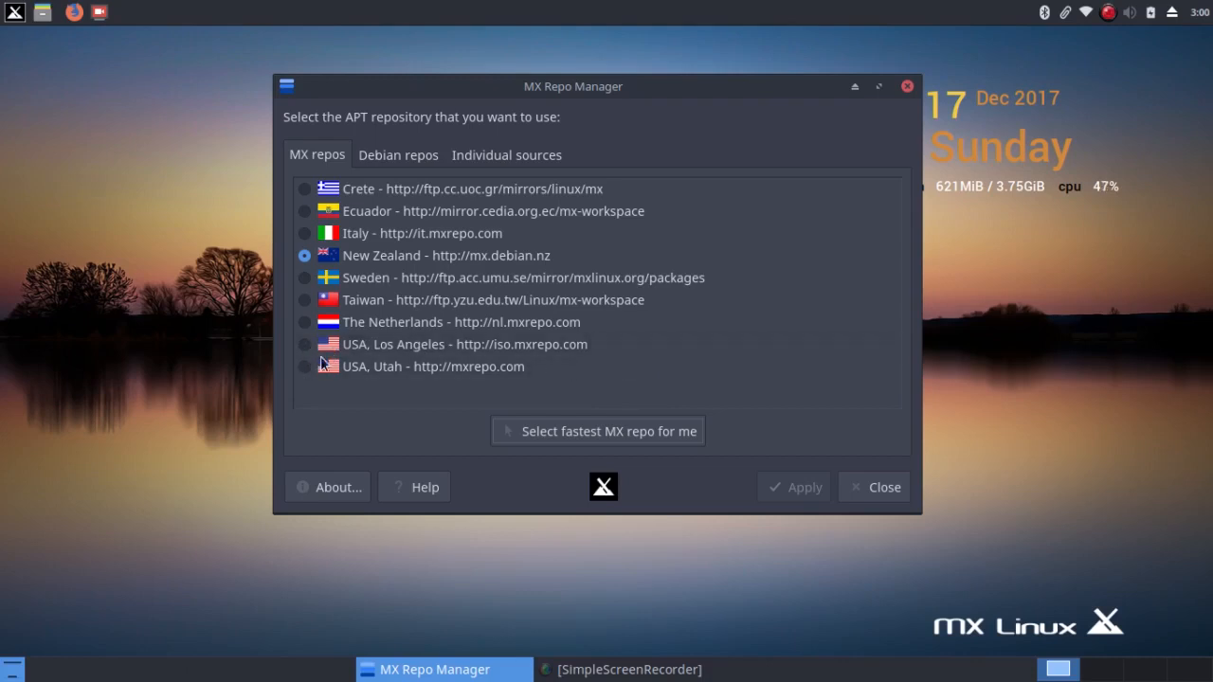
Select the USA, Los Angeles mirror and apply it
{"action": "left_click", "coordinate": [303, 344]}
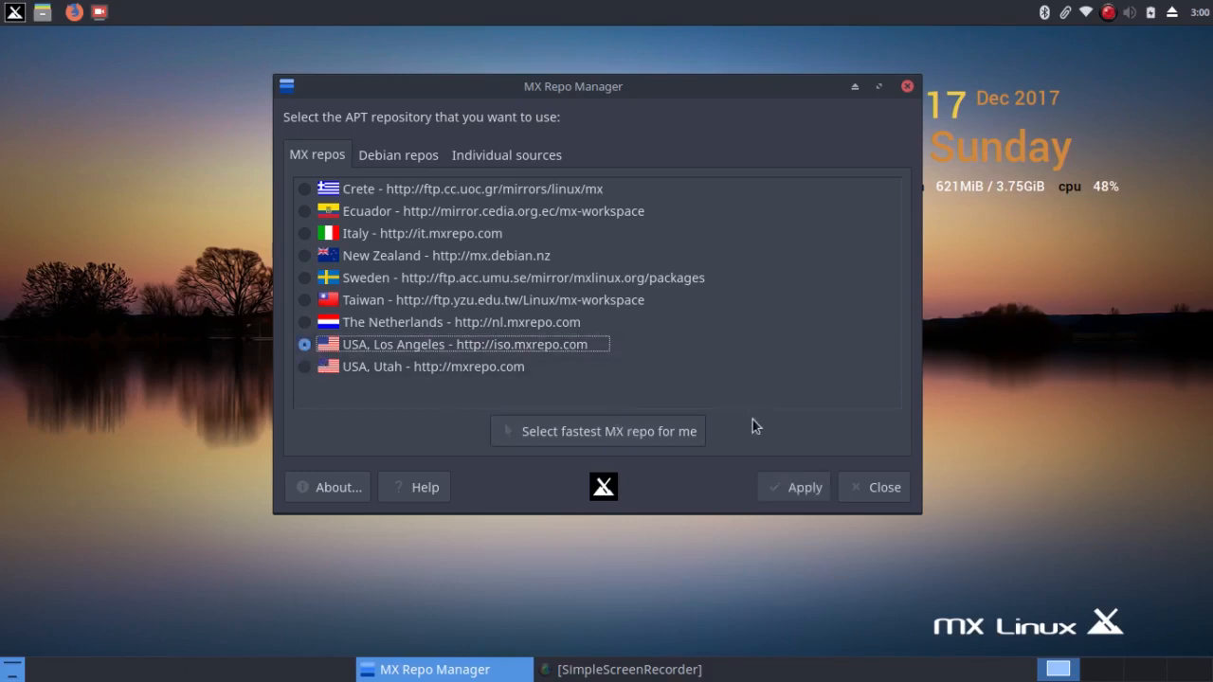
{"action": "left_click", "coordinate": [804, 487]}
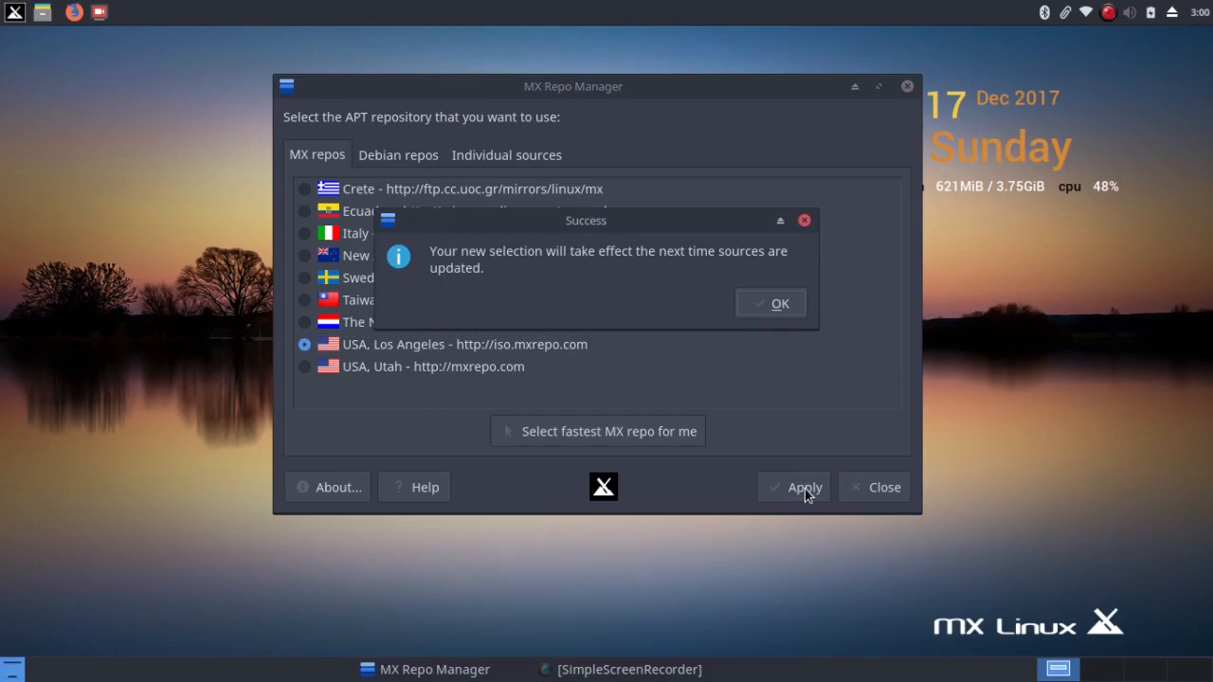
{"action": "mouse_move", "coordinate": [770, 303]}
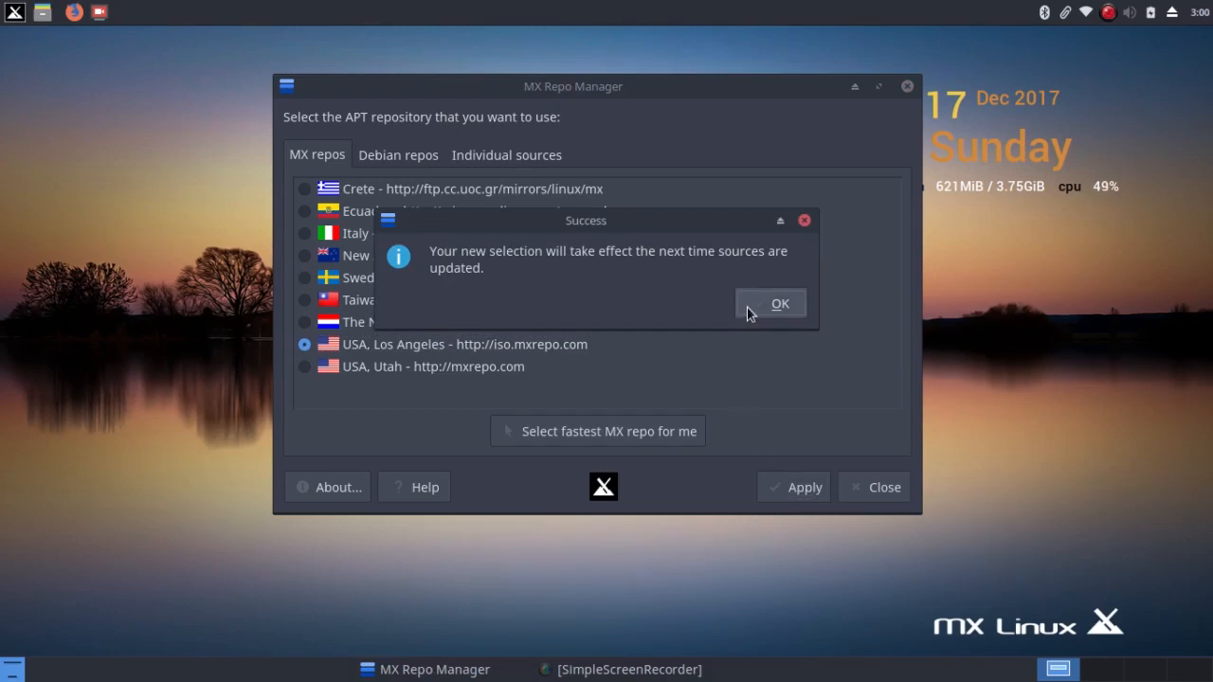
{"action": "left_click", "coordinate": [779, 303]}
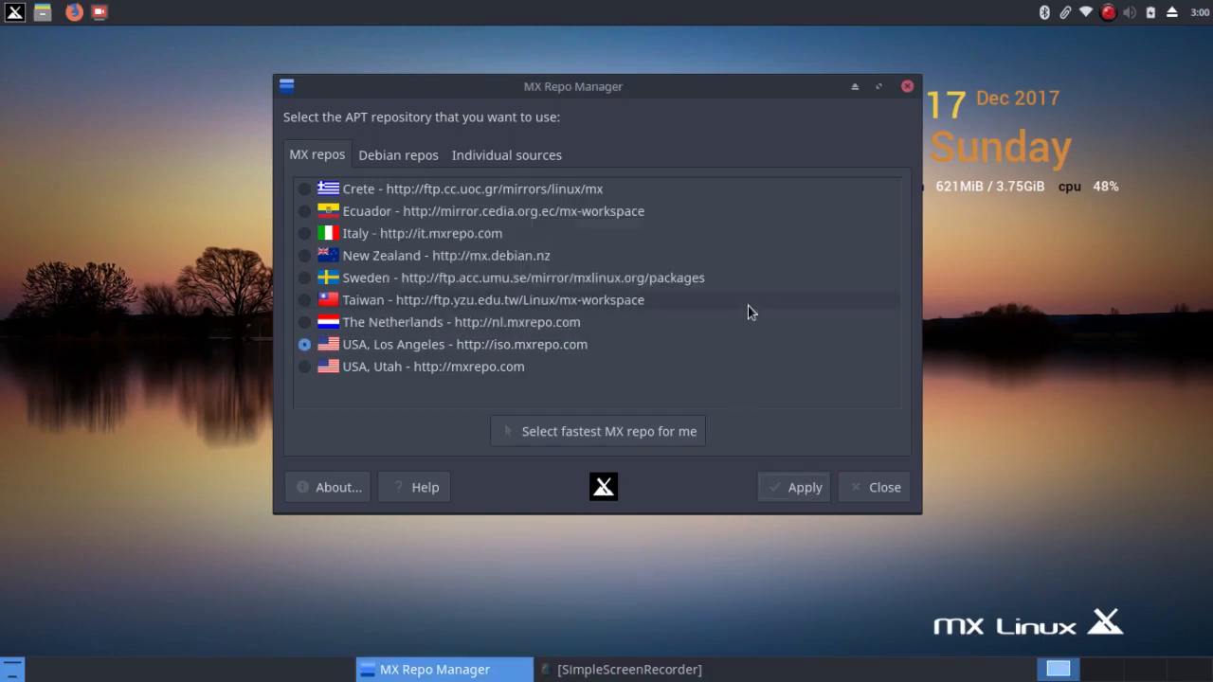
{"action": "mouse_move", "coordinate": [713, 316]}
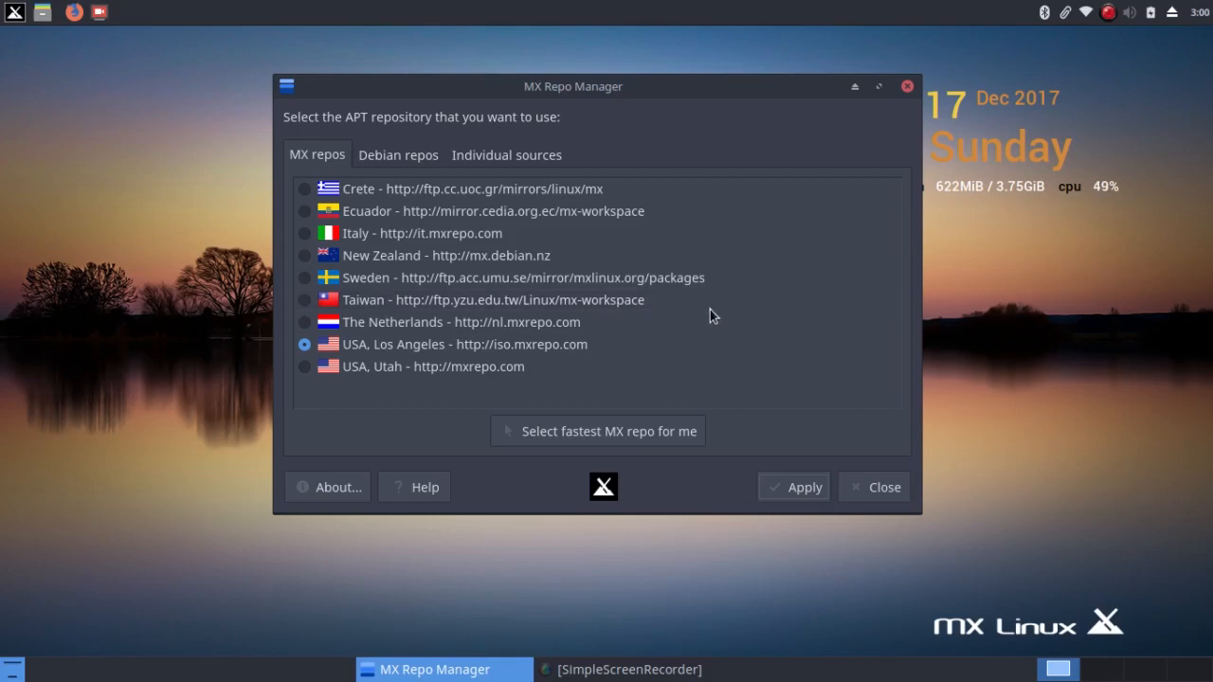
{"action": "mouse_move", "coordinate": [398, 161]}
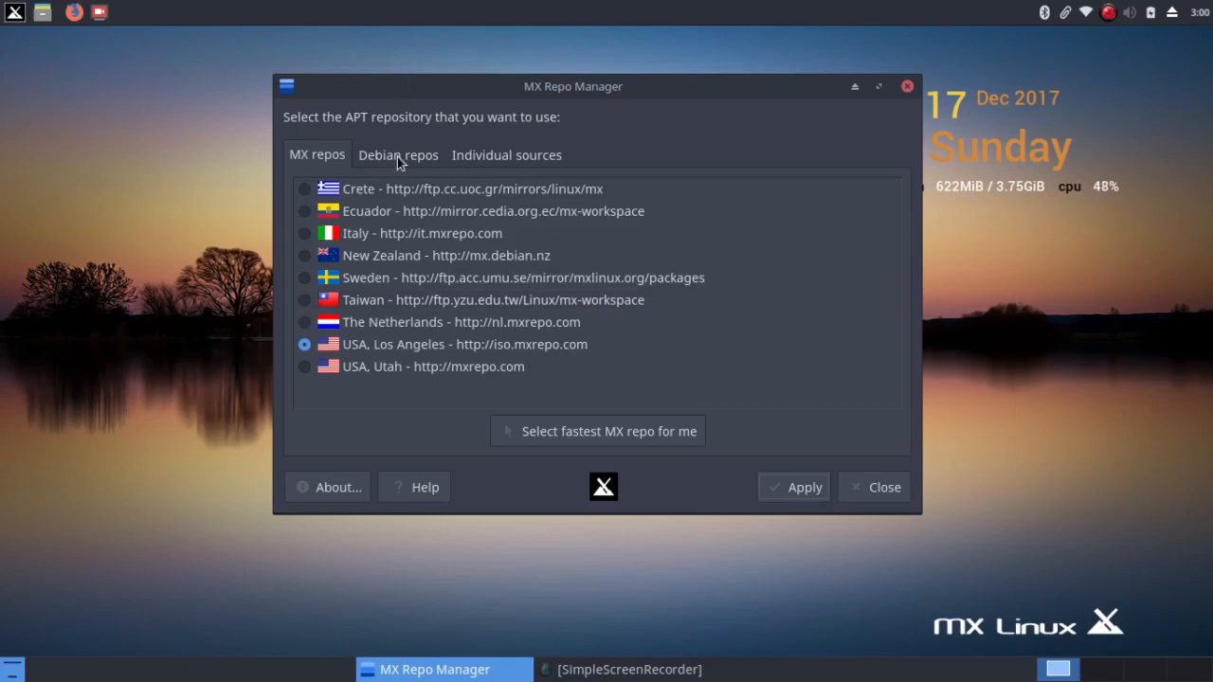
Check Debian sources, maximize Repo Manager, and view the Individual sources list
{"action": "left_click", "coordinate": [398, 155]}
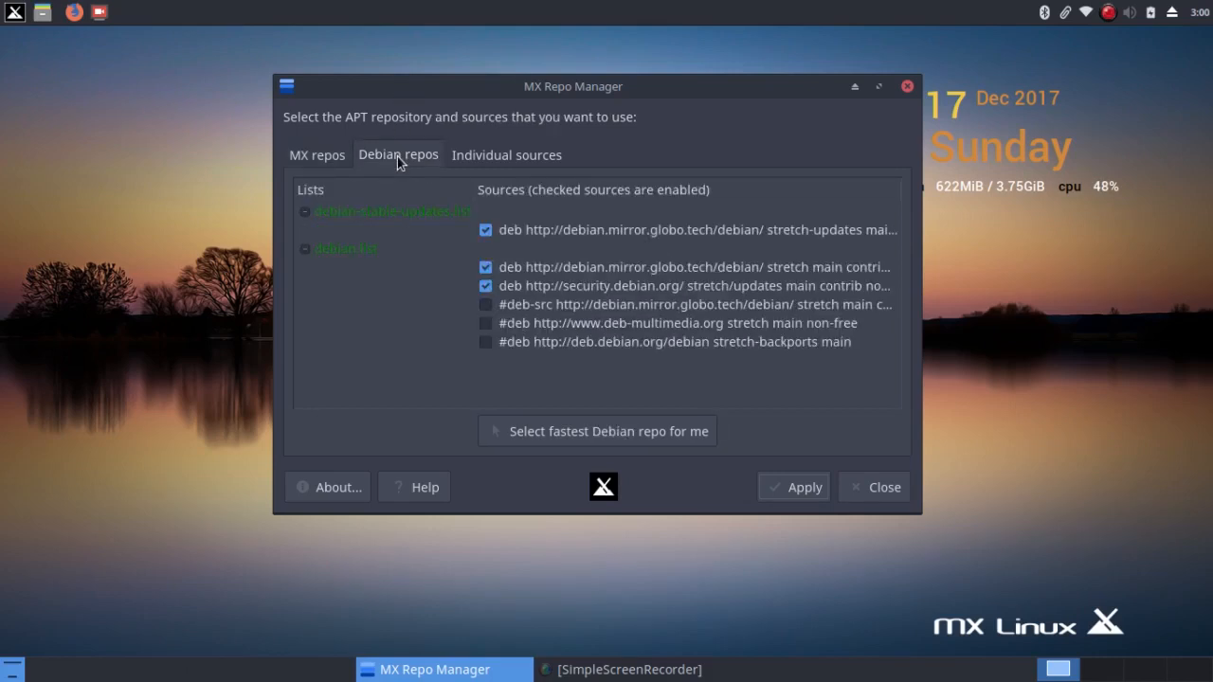
{"action": "left_click", "coordinate": [878, 86]}
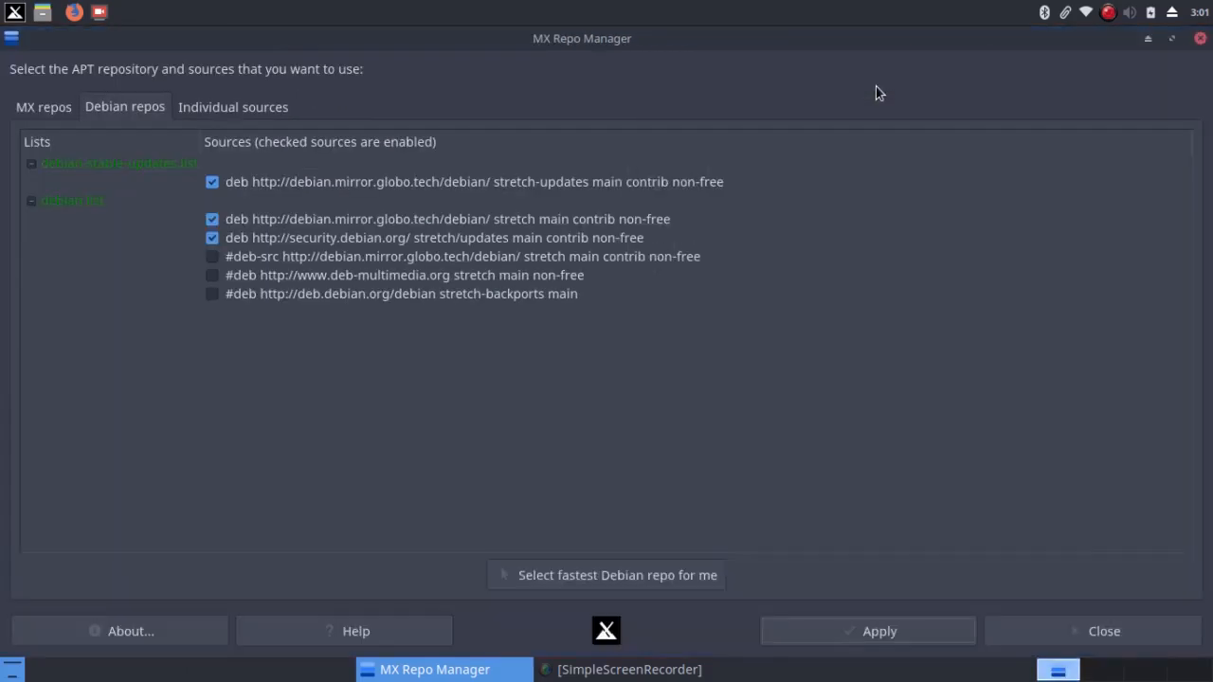
{"action": "mouse_move", "coordinate": [359, 167]}
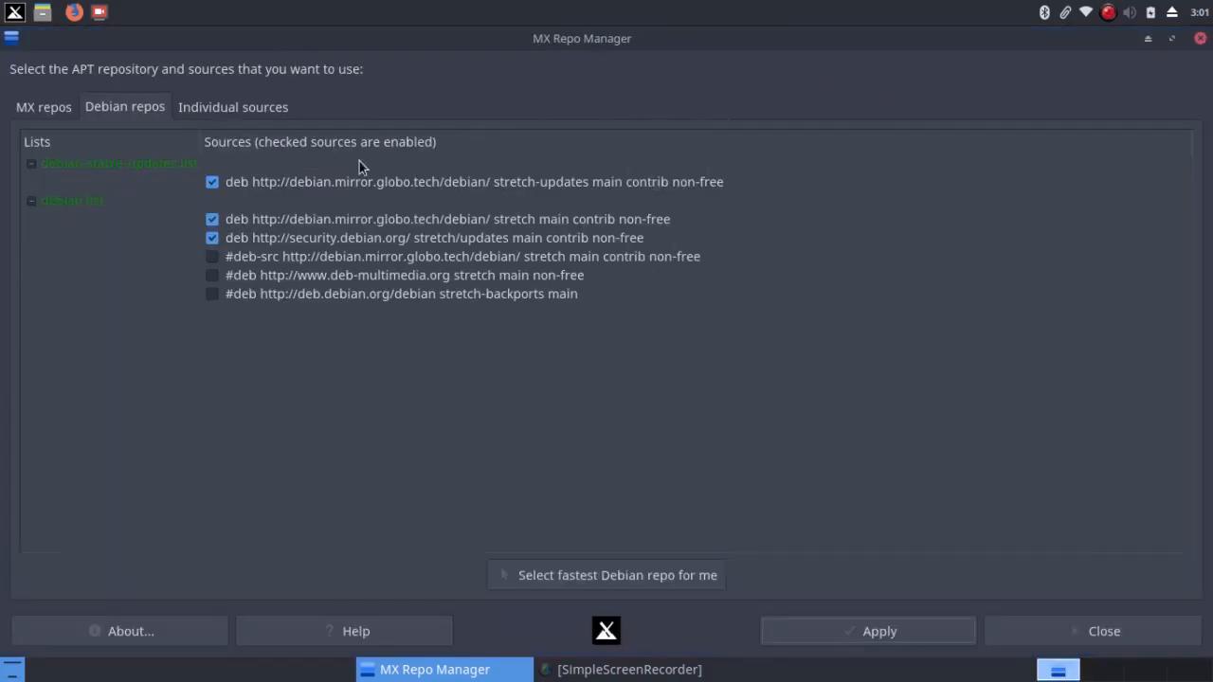
{"action": "left_click", "coordinate": [232, 106]}
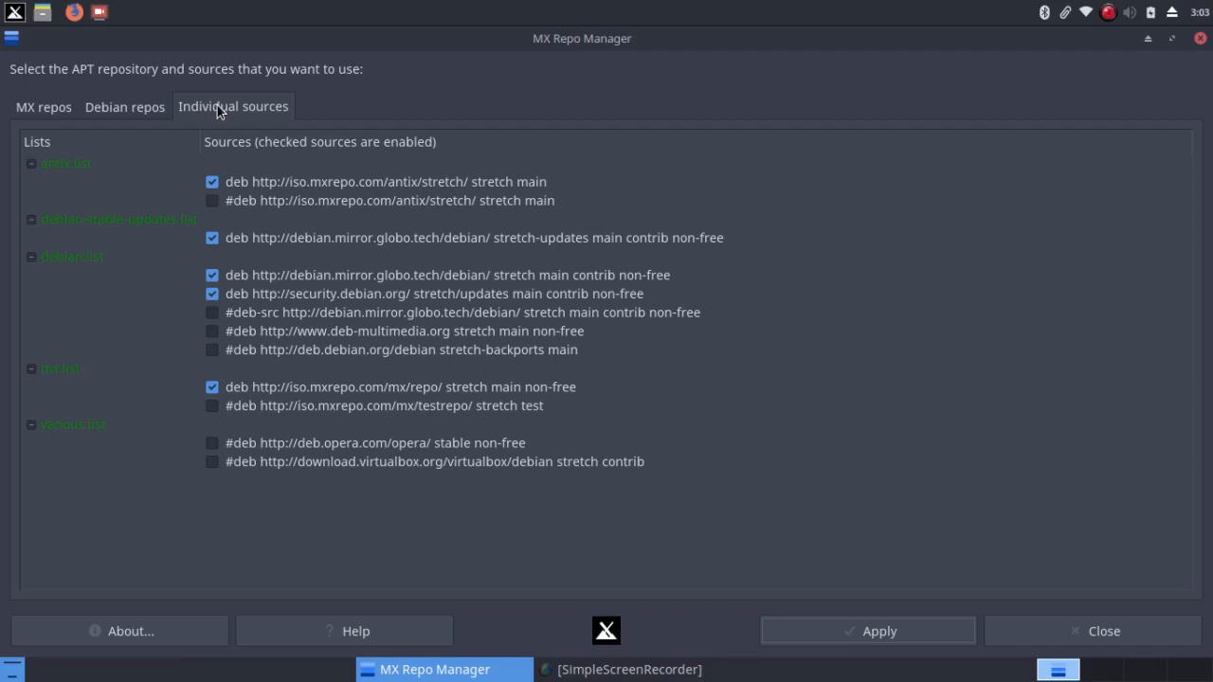
{"action": "mouse_move", "coordinate": [176, 167]}
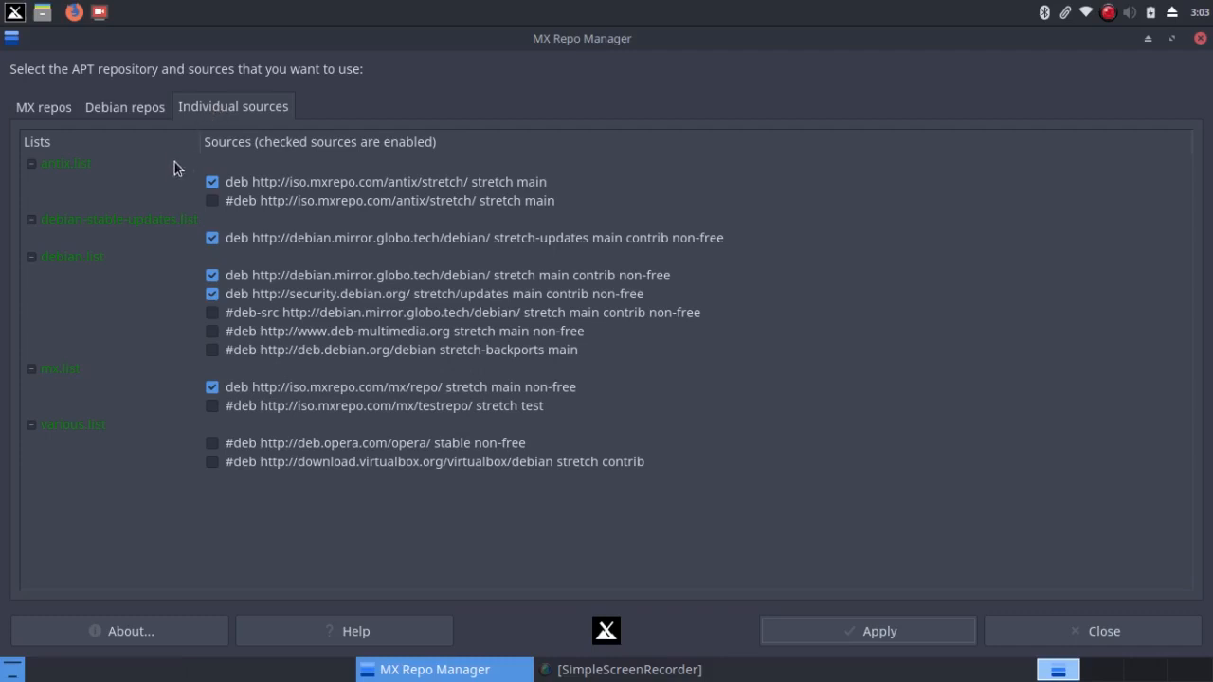
{"action": "mouse_move", "coordinate": [174, 191]}
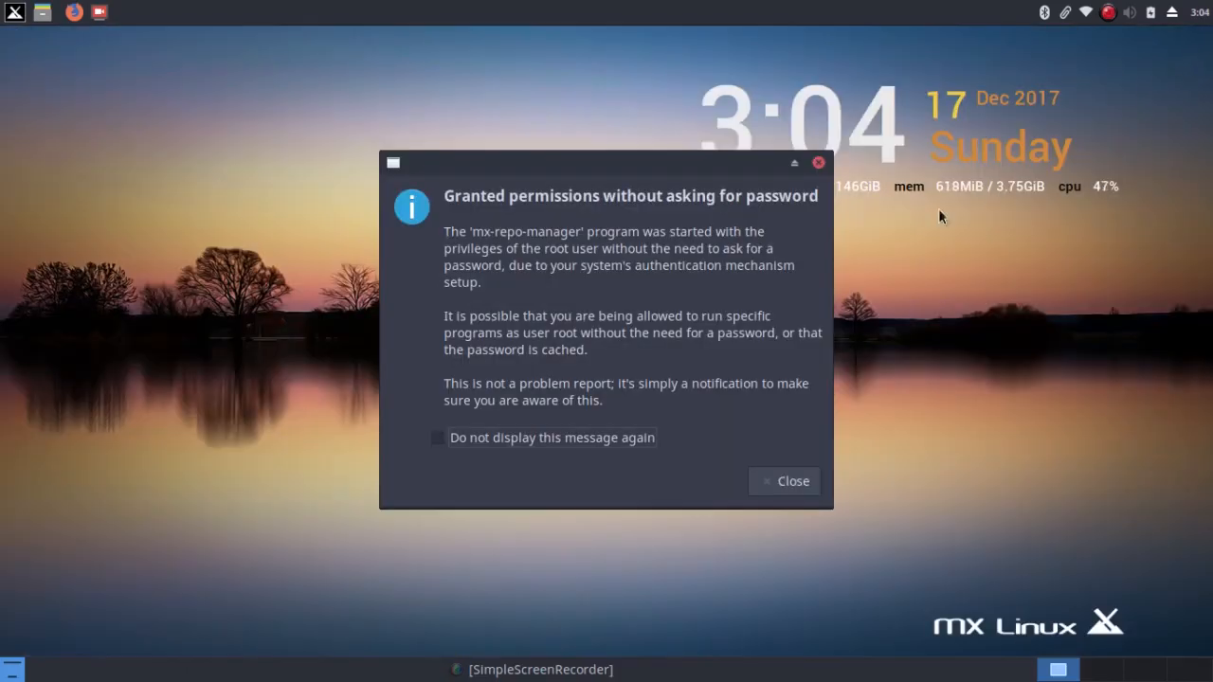
Dismiss the permissions notice and close the MX Tools window
{"action": "left_click", "coordinate": [783, 481]}
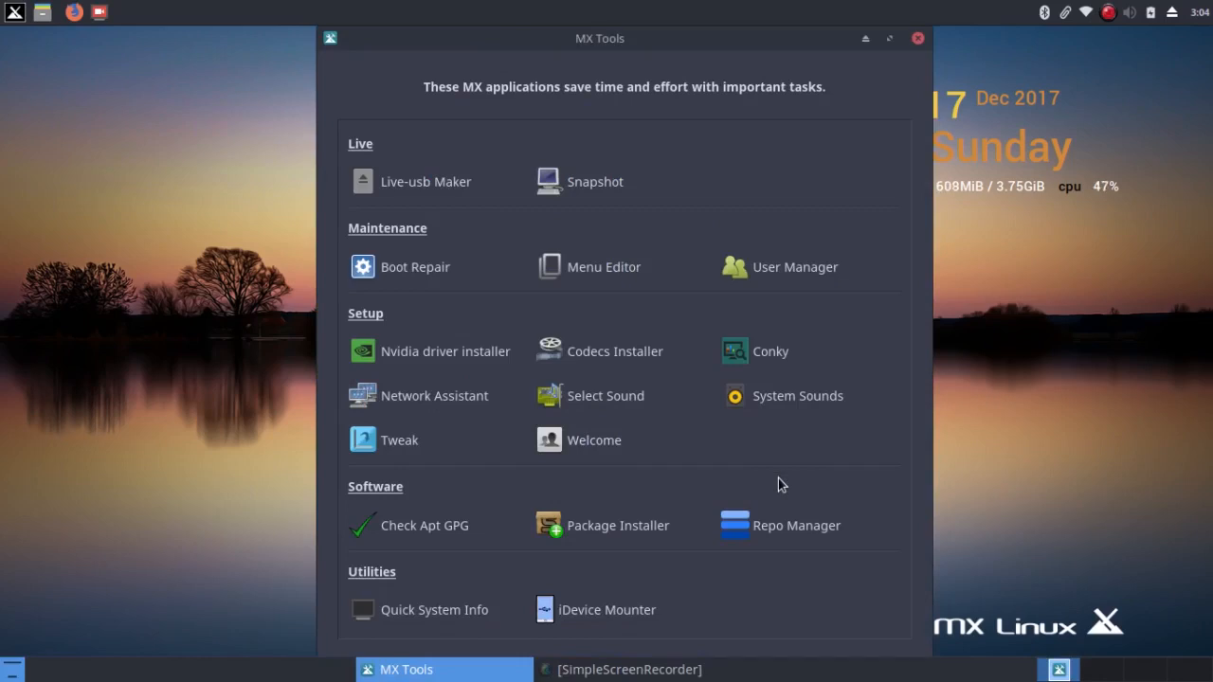
{"action": "mouse_move", "coordinate": [908, 127]}
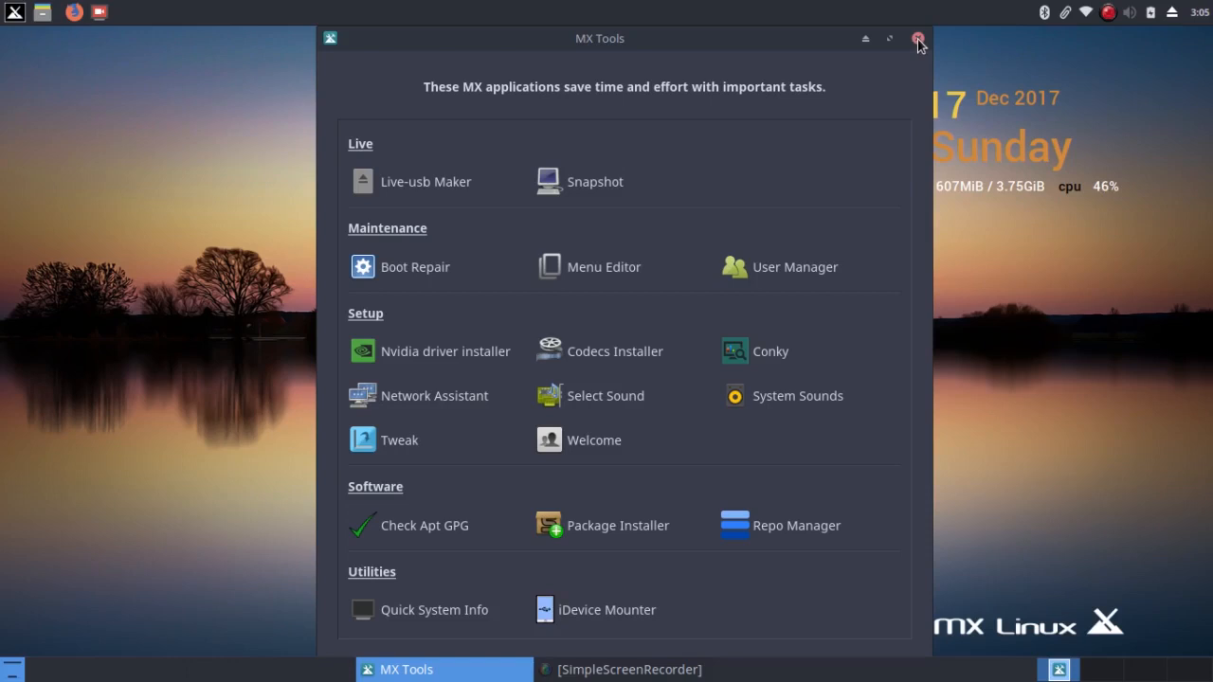
{"action": "left_click", "coordinate": [917, 38]}
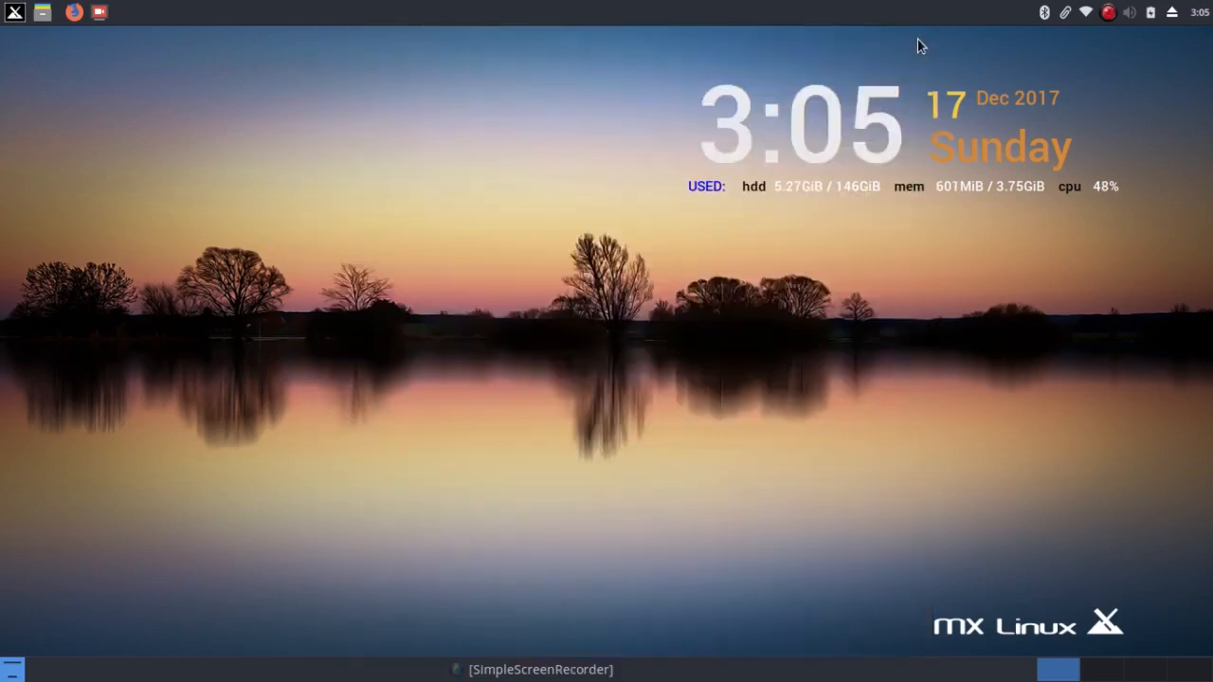
{"action": "mouse_move", "coordinate": [9, 19]}
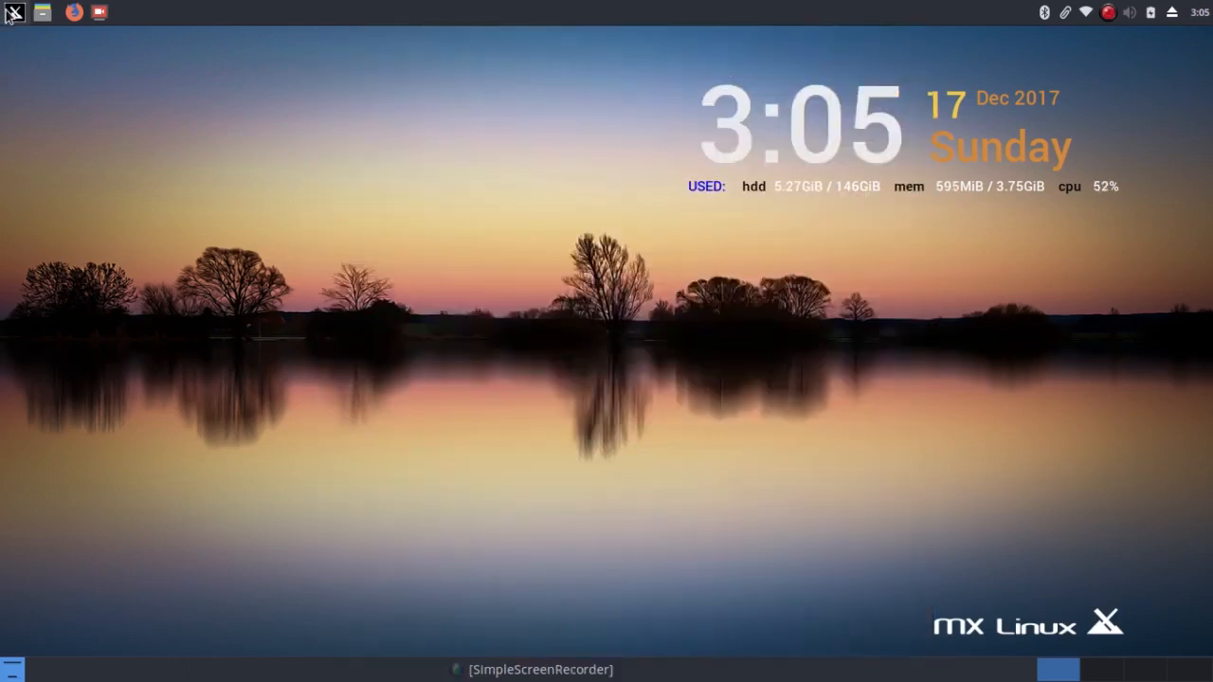
{"action": "left_click", "coordinate": [14, 11]}
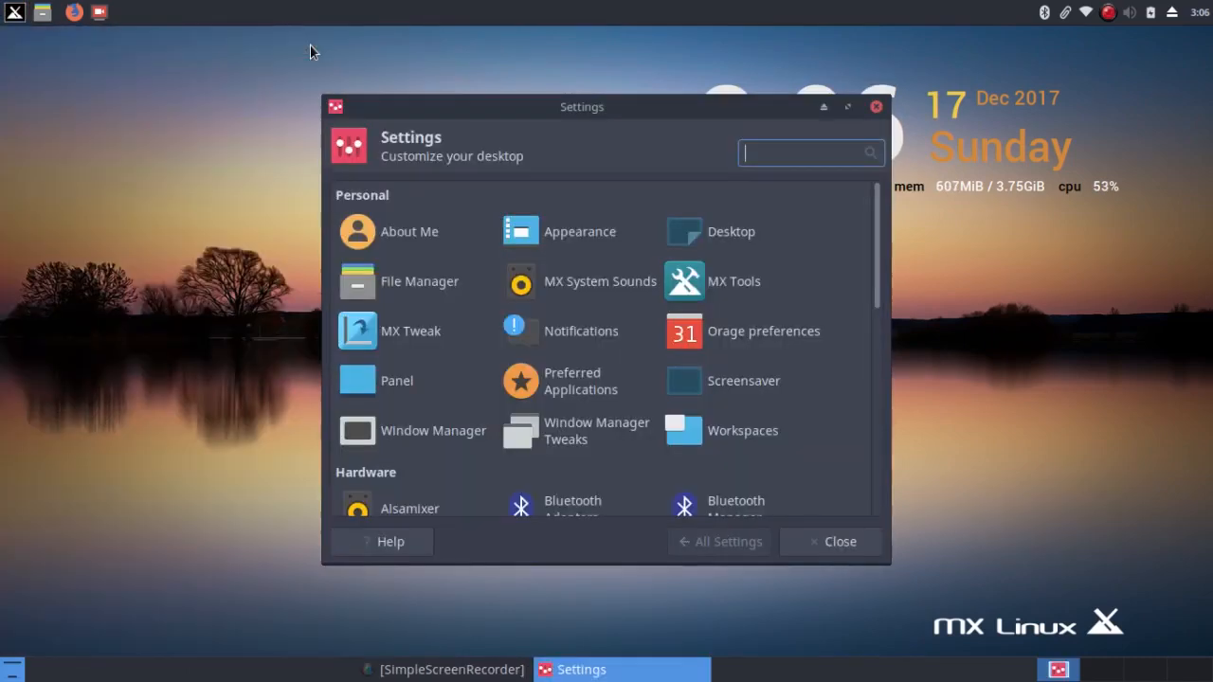
{"action": "mouse_move", "coordinate": [731, 231]}
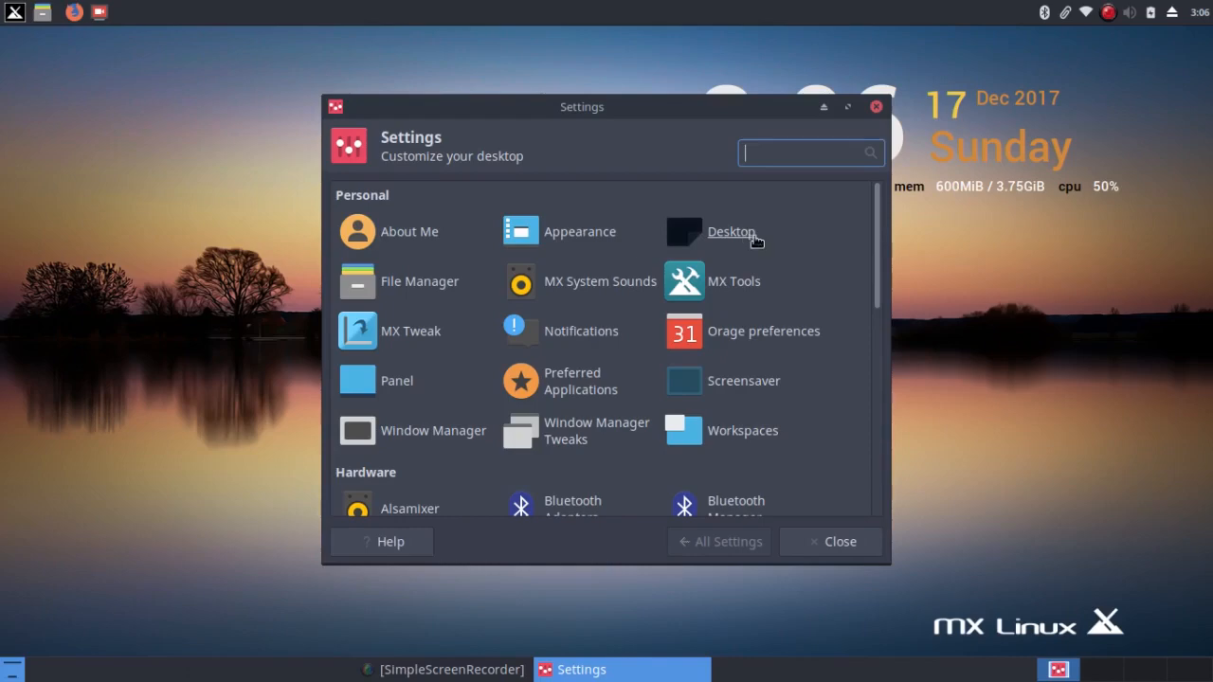
{"action": "left_click", "coordinate": [731, 232]}
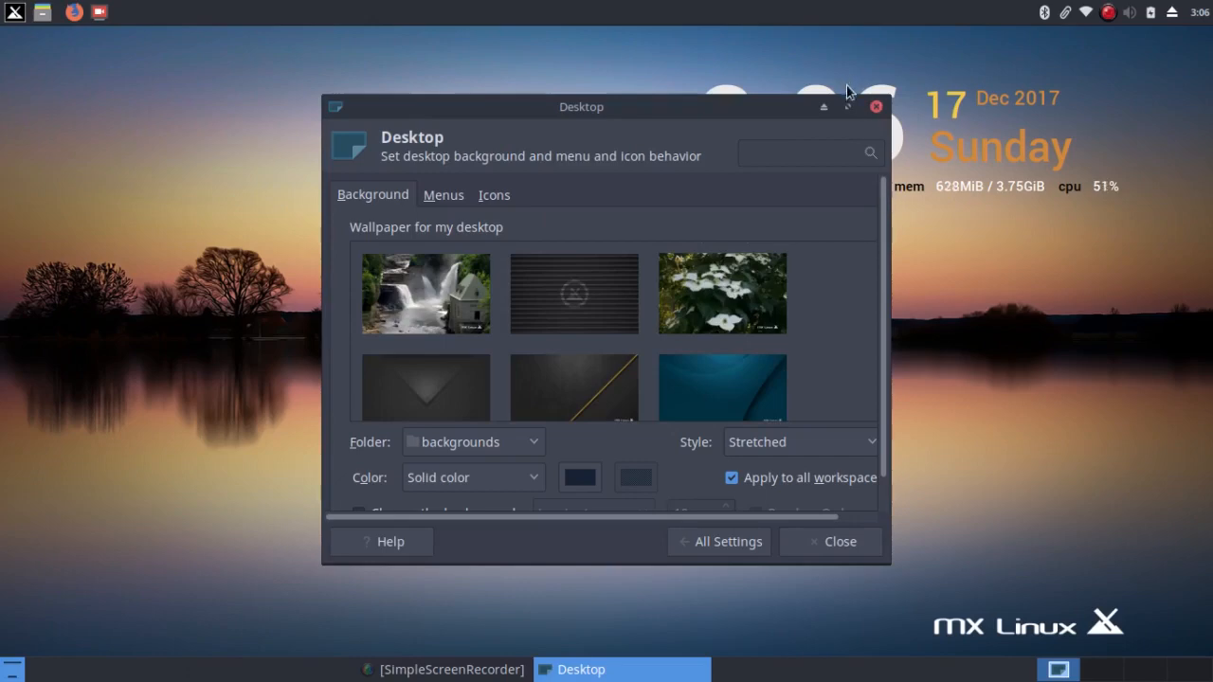
{"action": "left_click", "coordinate": [821, 106]}
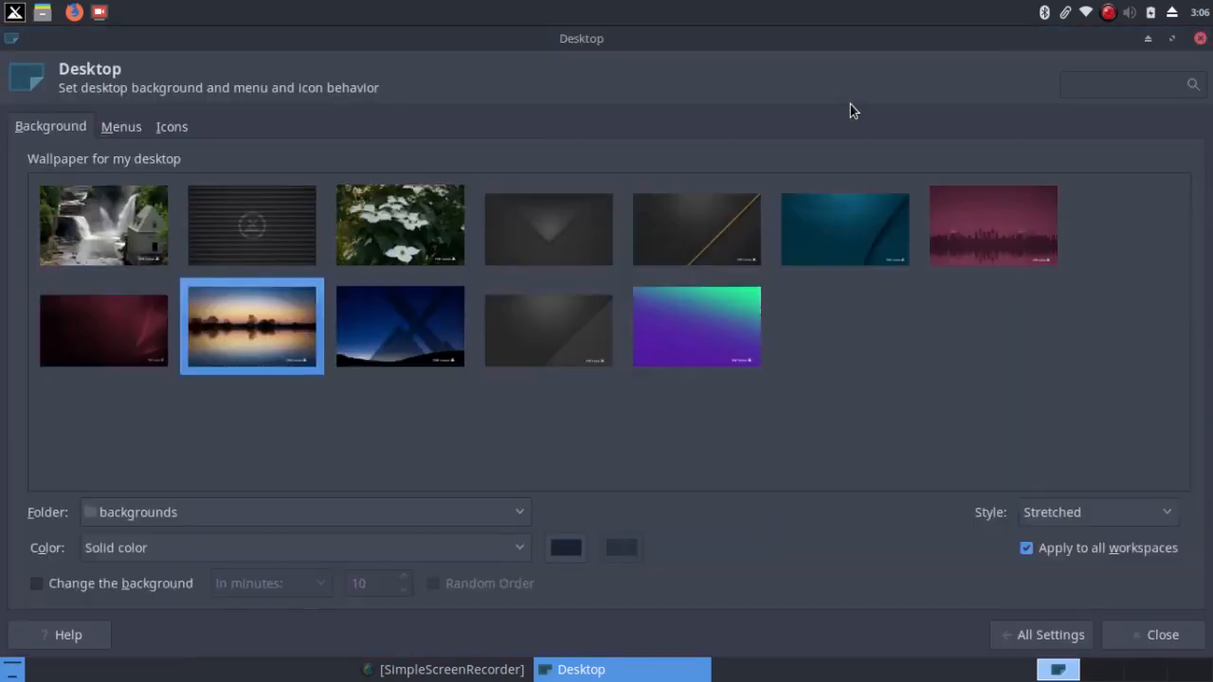
{"action": "mouse_move", "coordinate": [109, 241]}
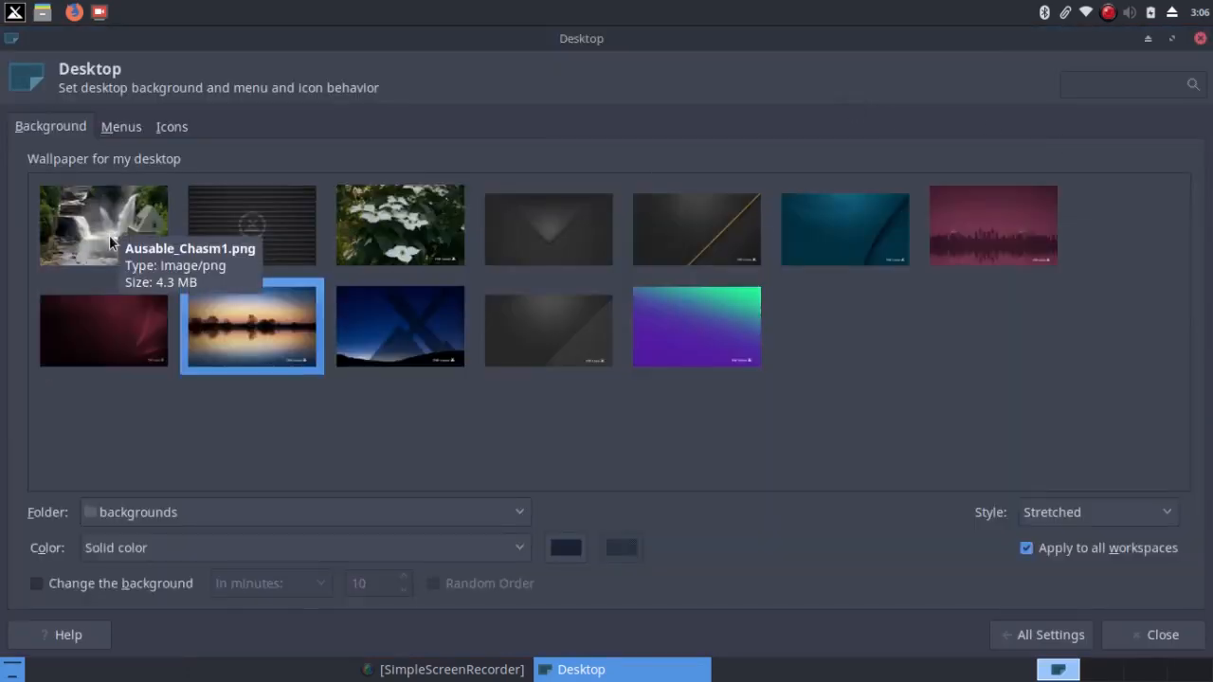
{"action": "mouse_move", "coordinate": [133, 347]}
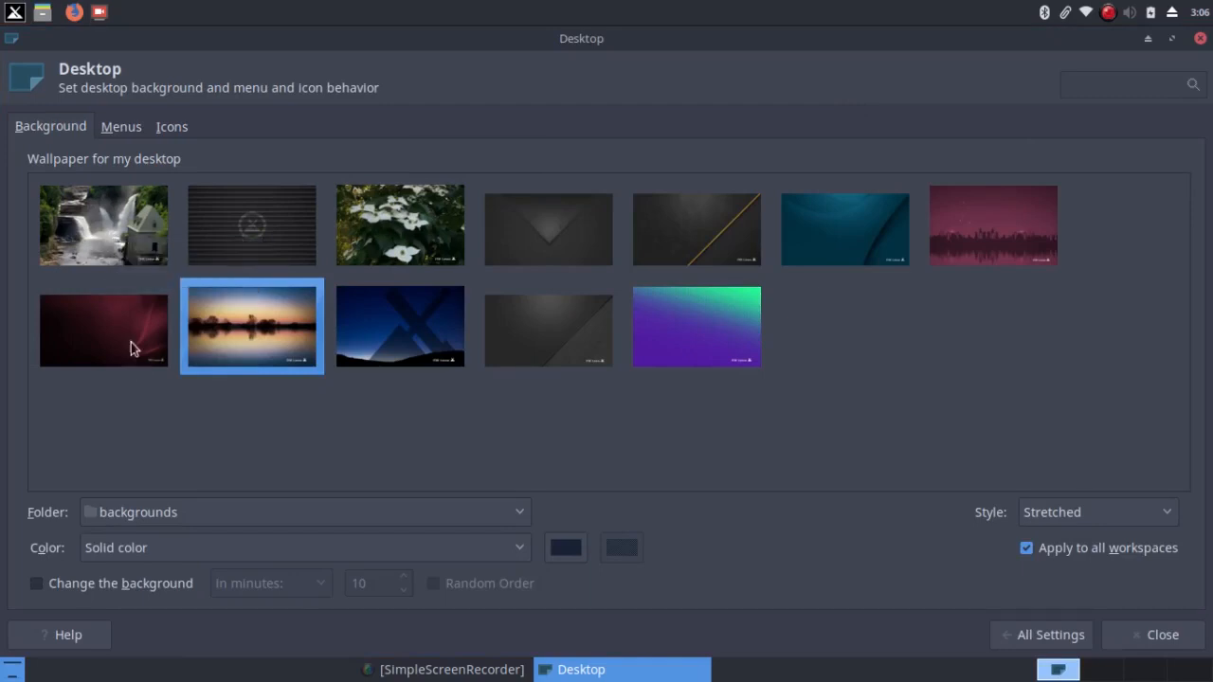
{"action": "mouse_move", "coordinate": [185, 440]}
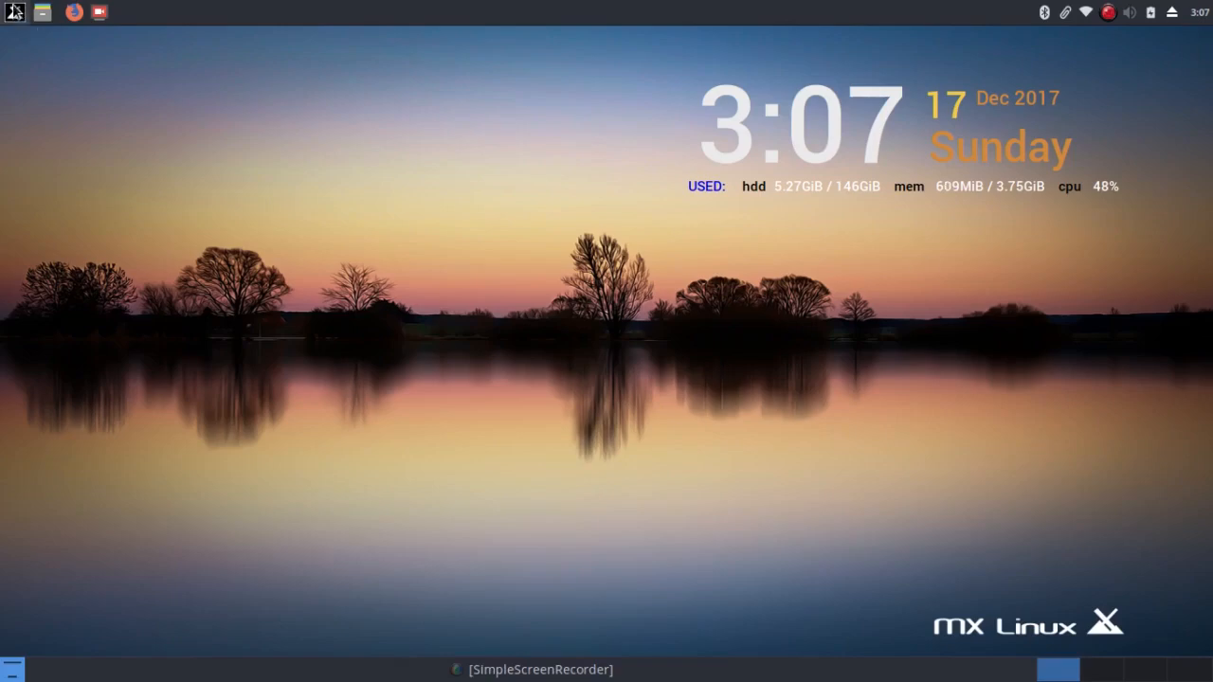
{"action": "left_click", "coordinate": [13, 12]}
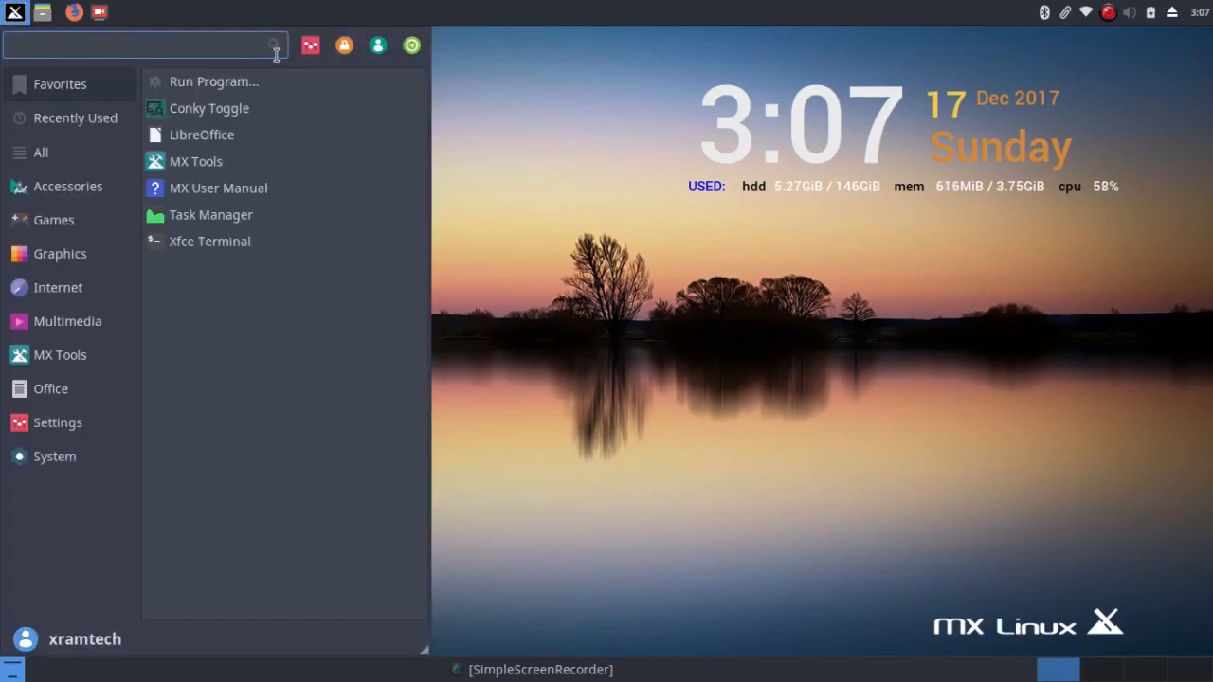
{"action": "left_click", "coordinate": [313, 57]}
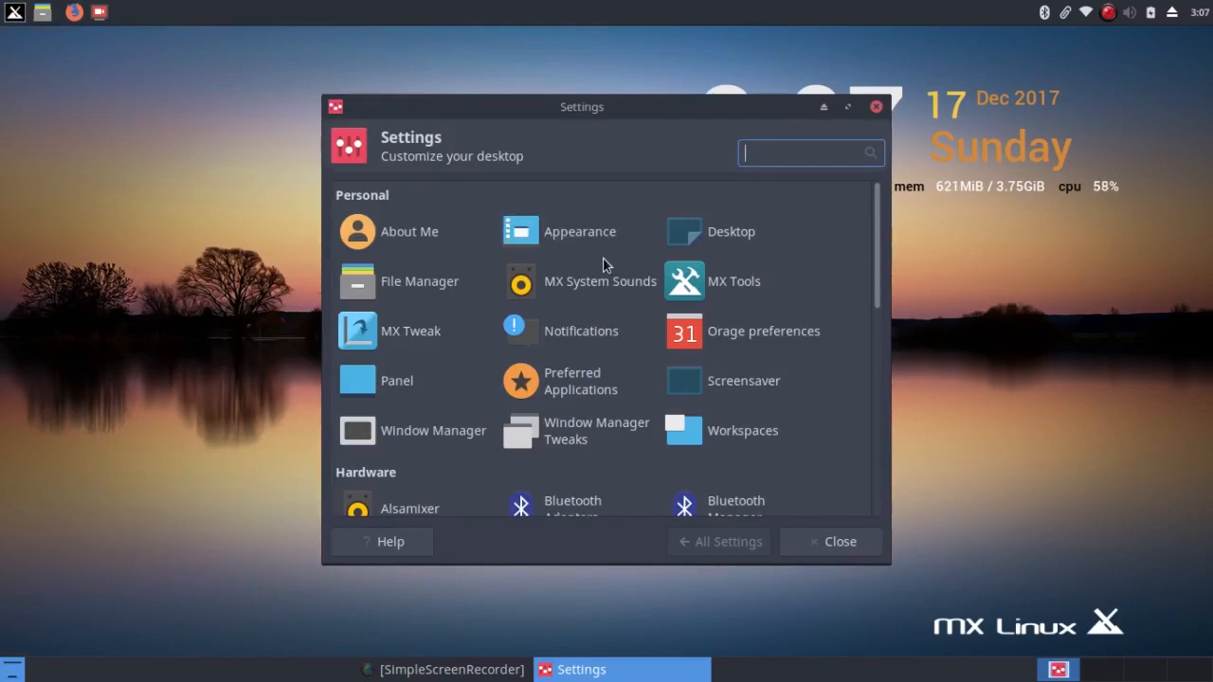
{"action": "left_click", "coordinate": [579, 231]}
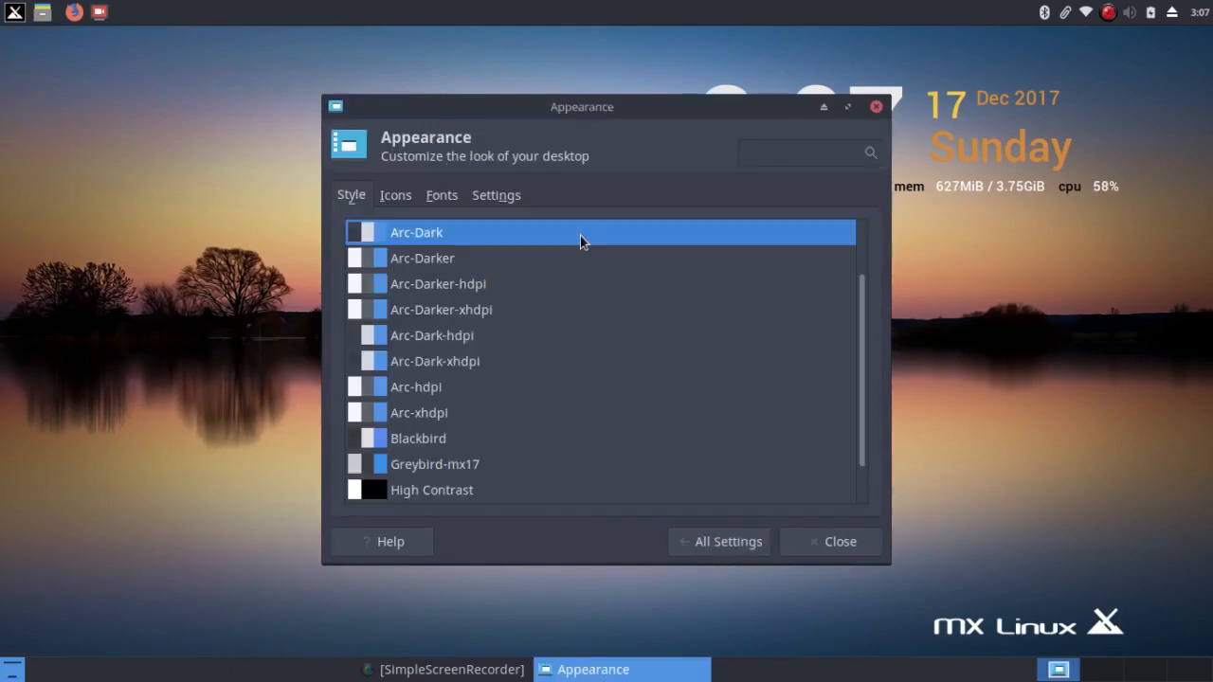
{"action": "left_click", "coordinate": [846, 106]}
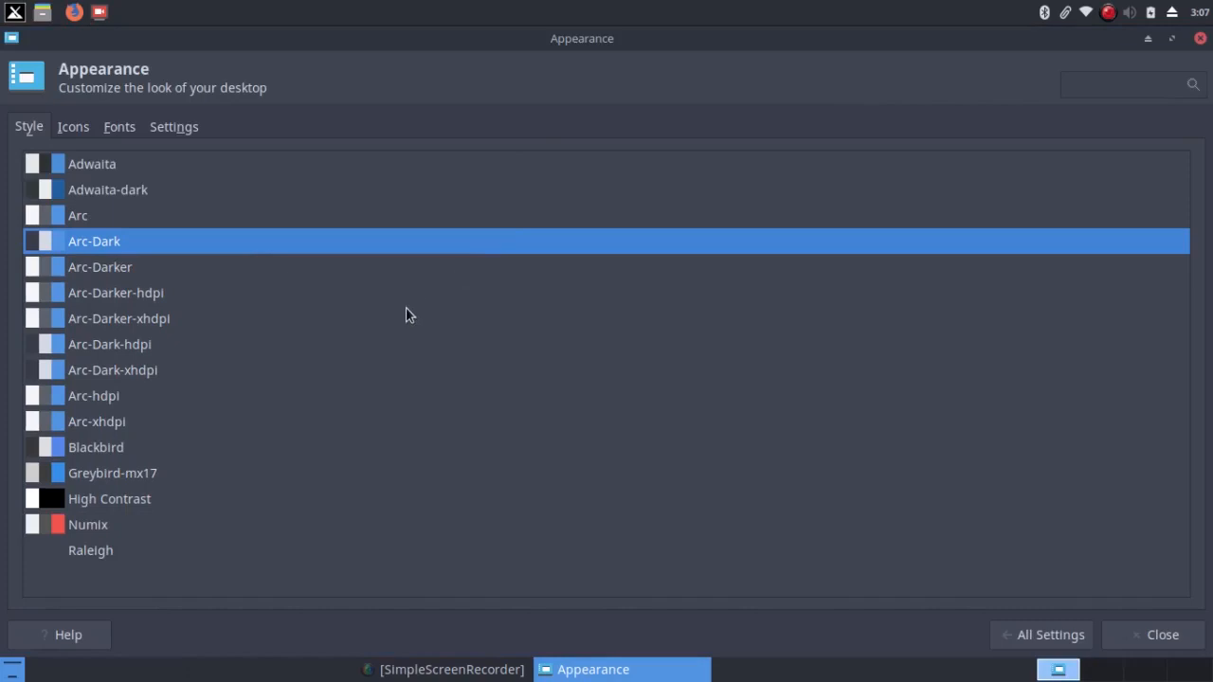
{"action": "mouse_move", "coordinate": [140, 339]}
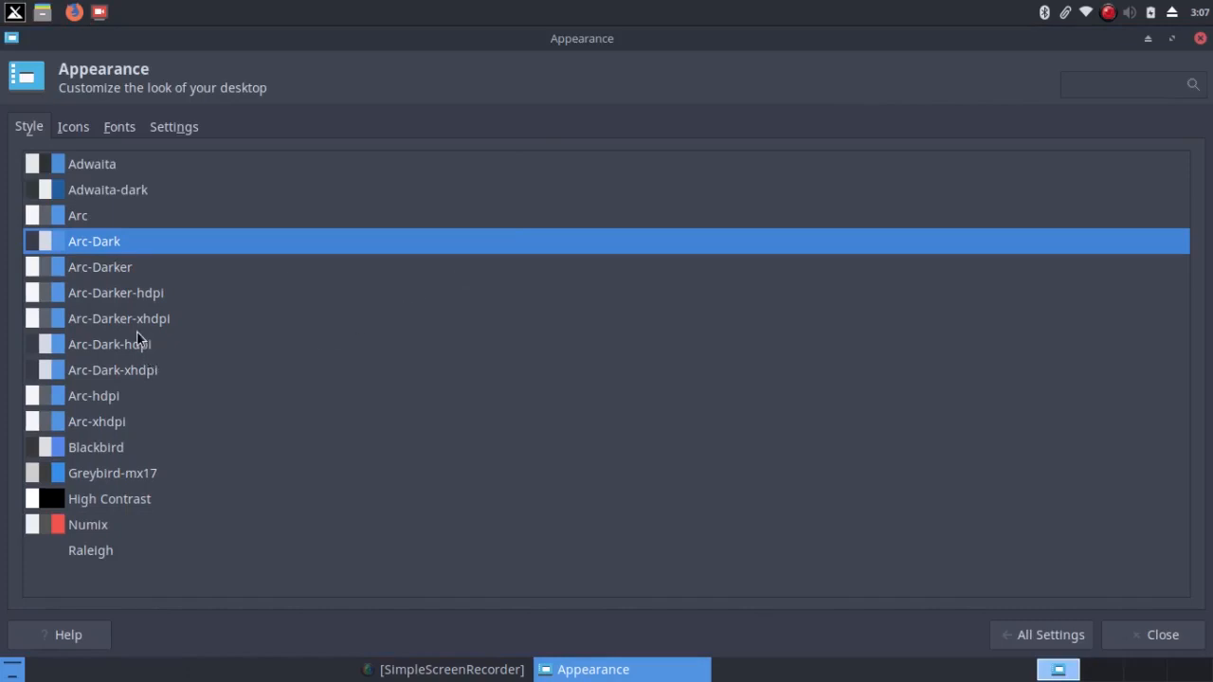
{"action": "mouse_move", "coordinate": [57, 262]}
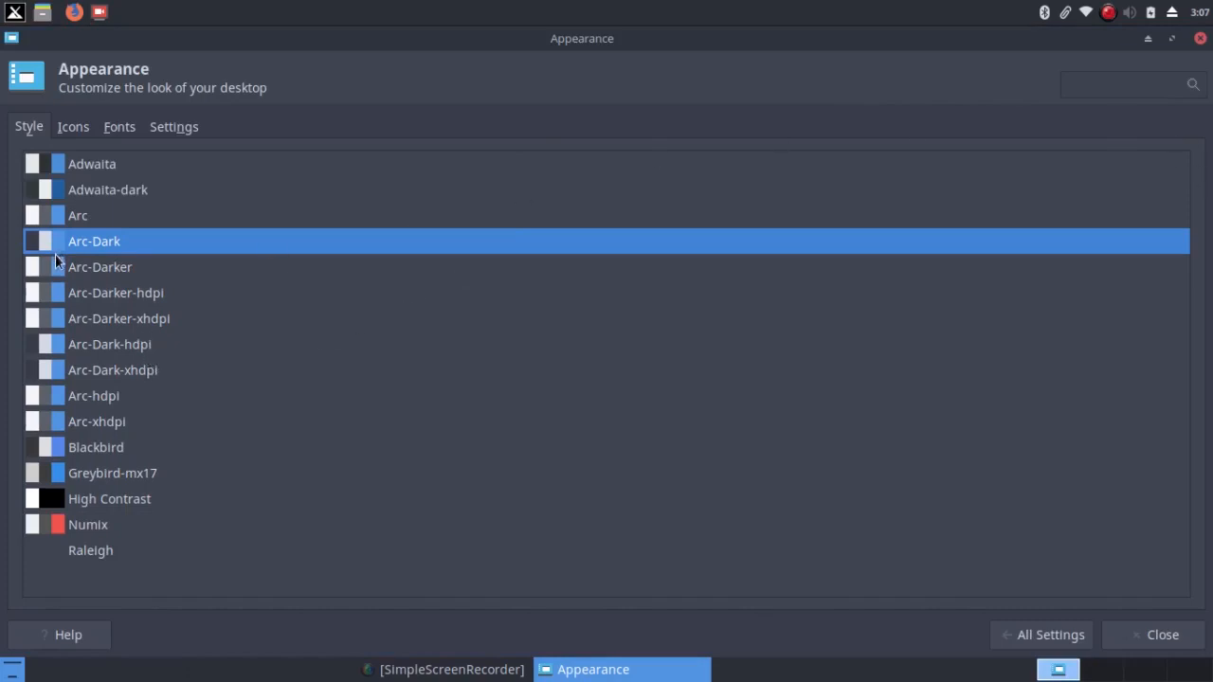
{"action": "mouse_move", "coordinate": [49, 232]}
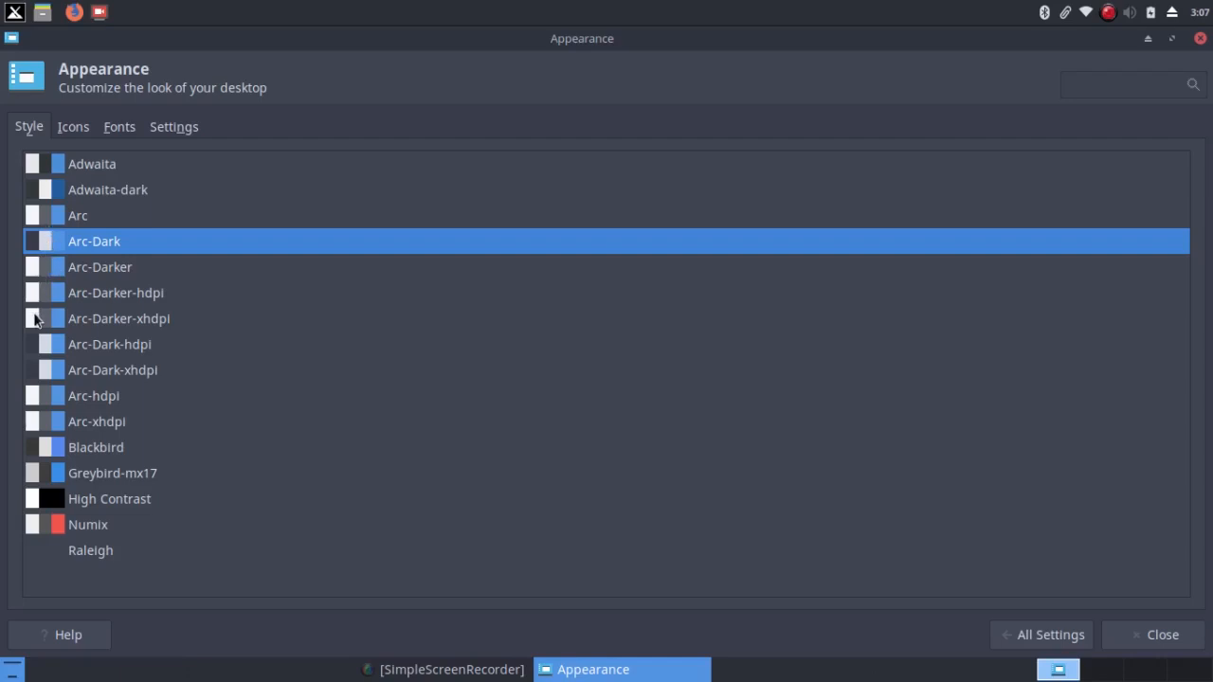
{"action": "mouse_move", "coordinate": [39, 522]}
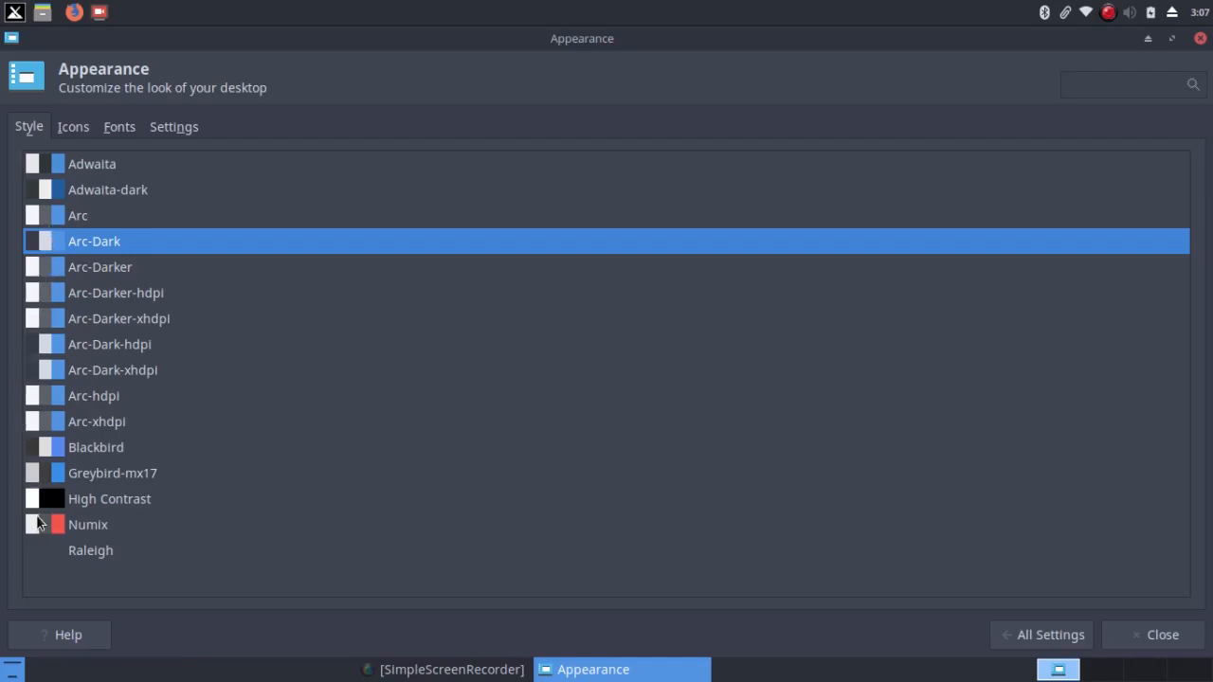
{"action": "left_click", "coordinate": [88, 524]}
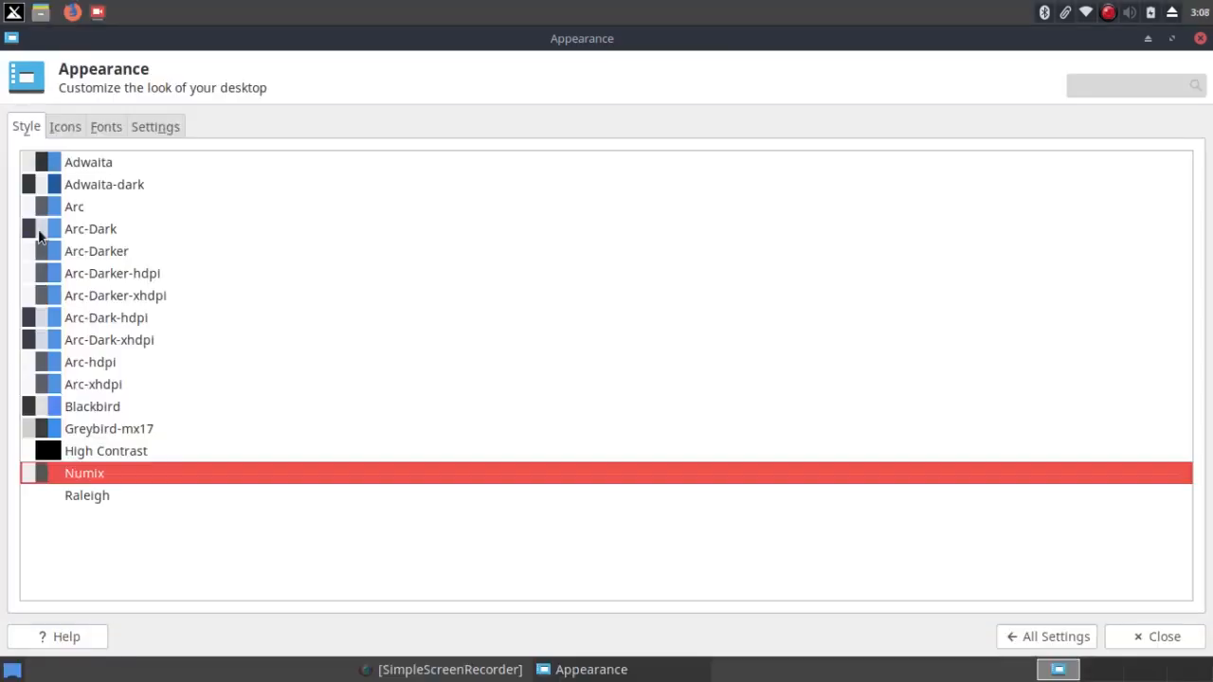
{"action": "left_click", "coordinate": [90, 229]}
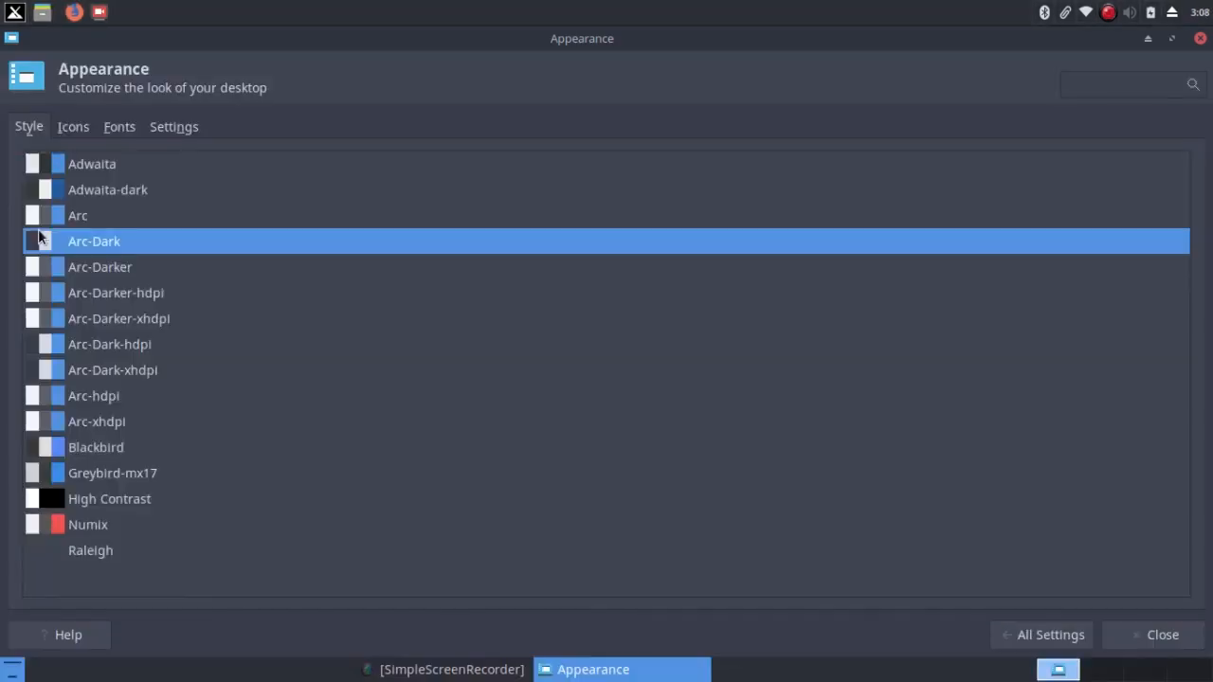
{"action": "left_click", "coordinate": [1162, 635]}
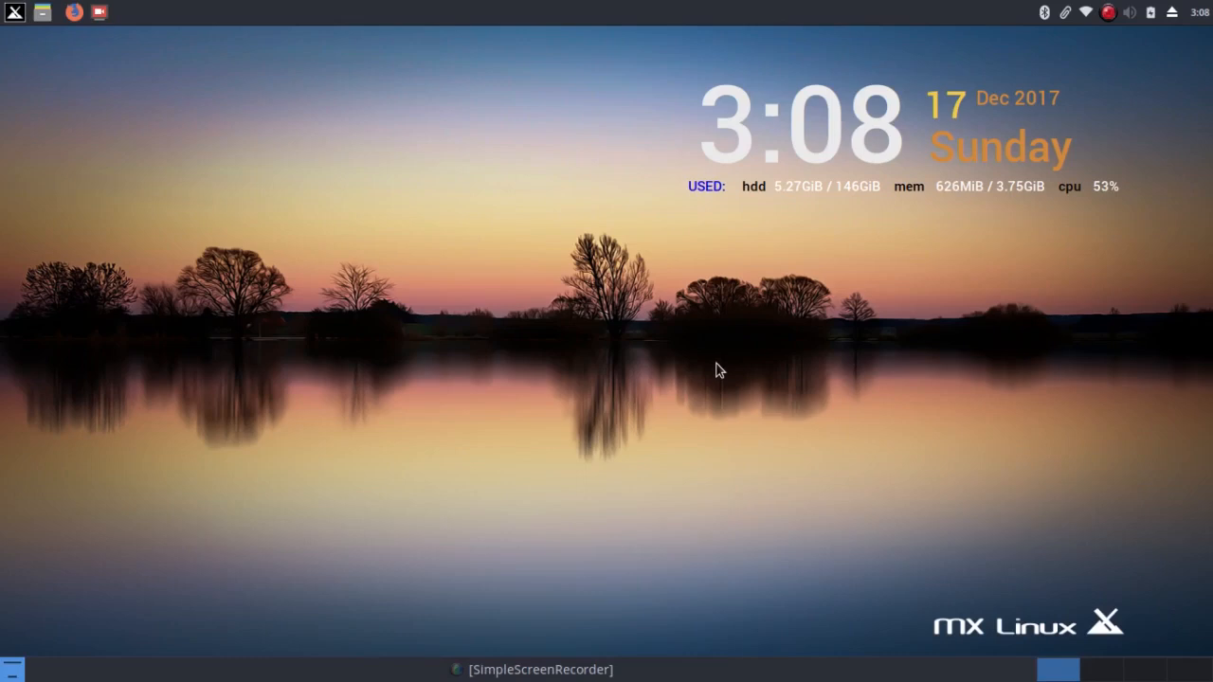
{"action": "mouse_move", "coordinate": [955, 212]}
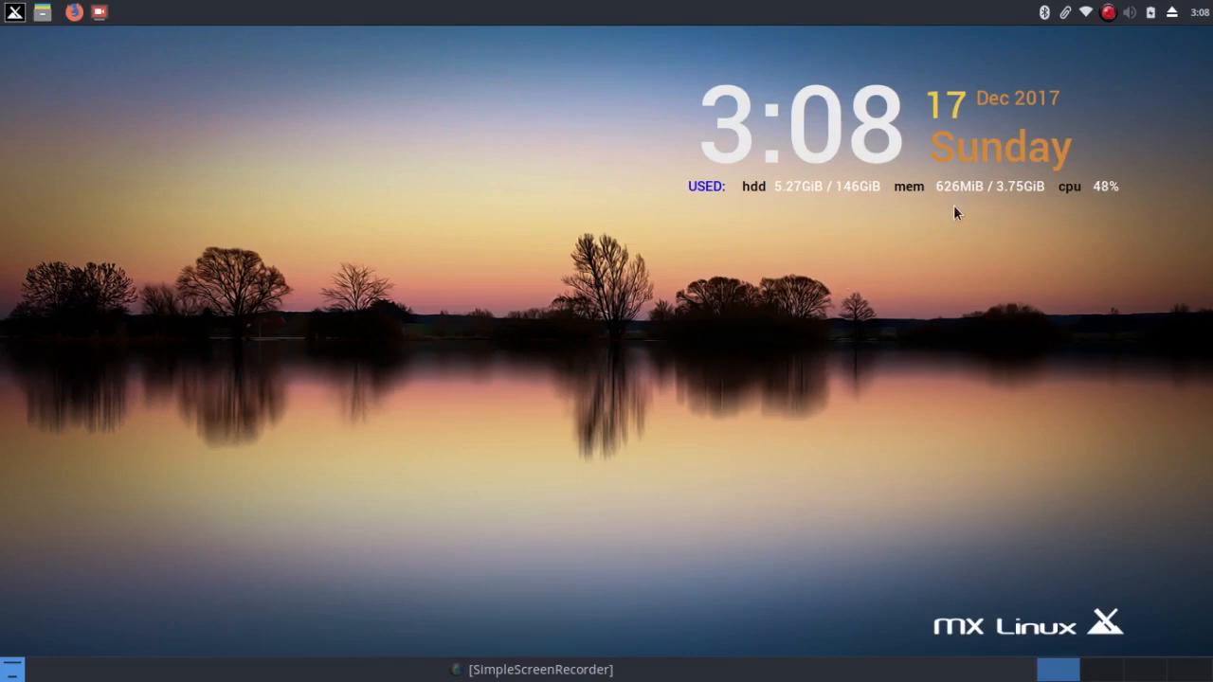
{"action": "mouse_move", "coordinate": [956, 207]}
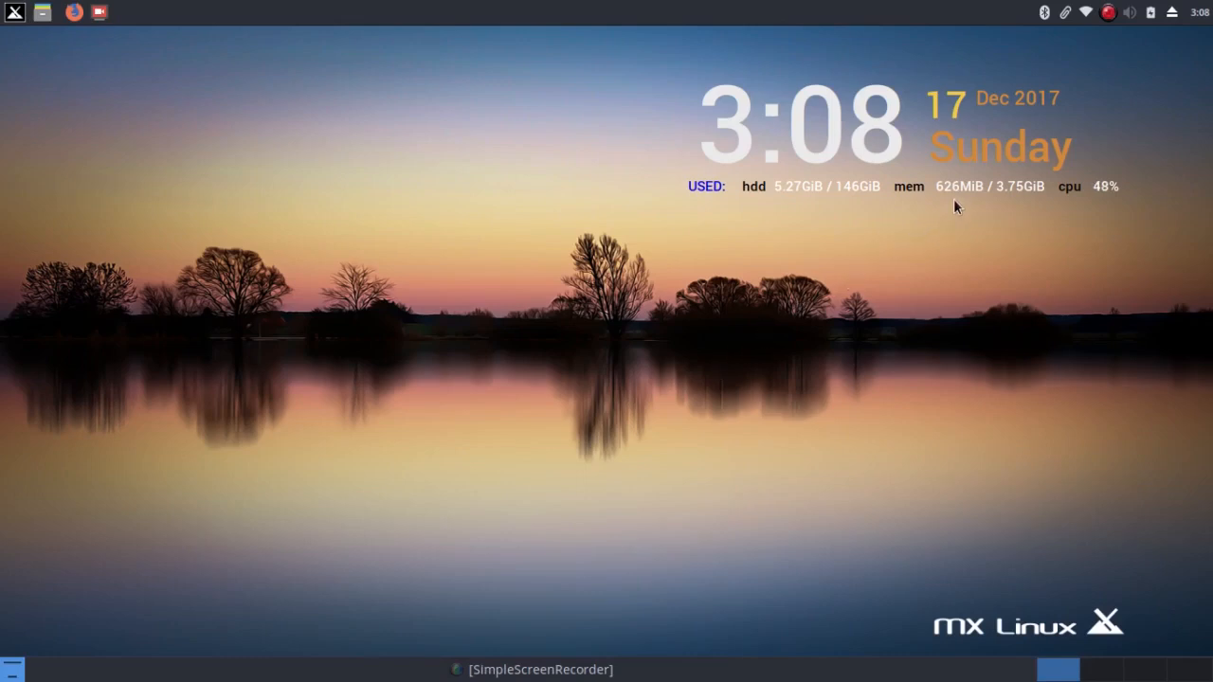